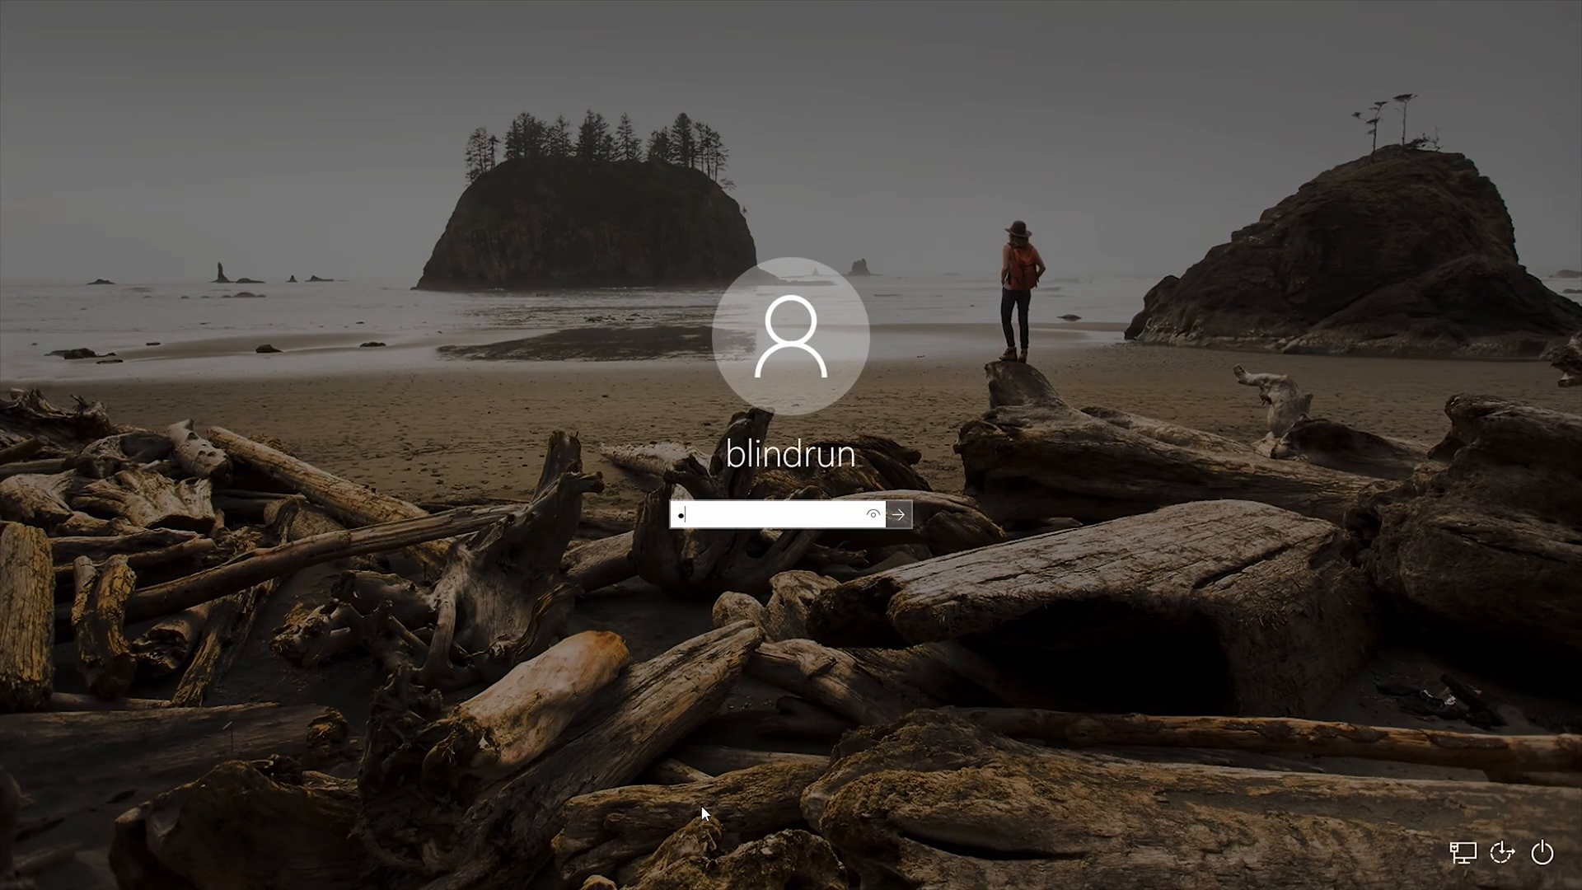
Enter the account password and submit it to reach the Windows desktop.
text(password)
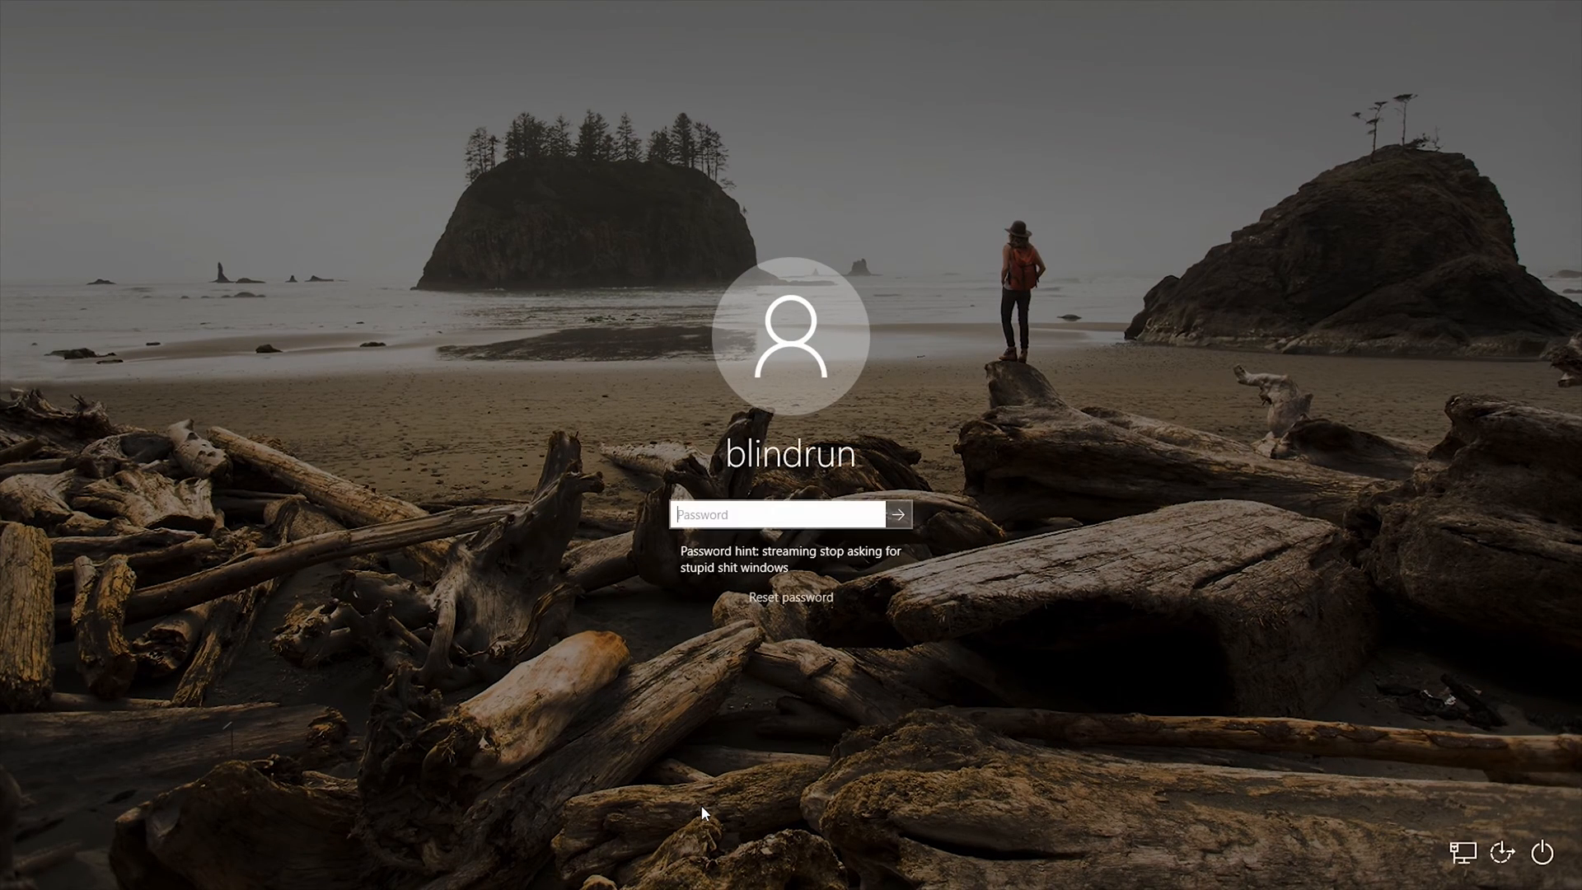
text(password)
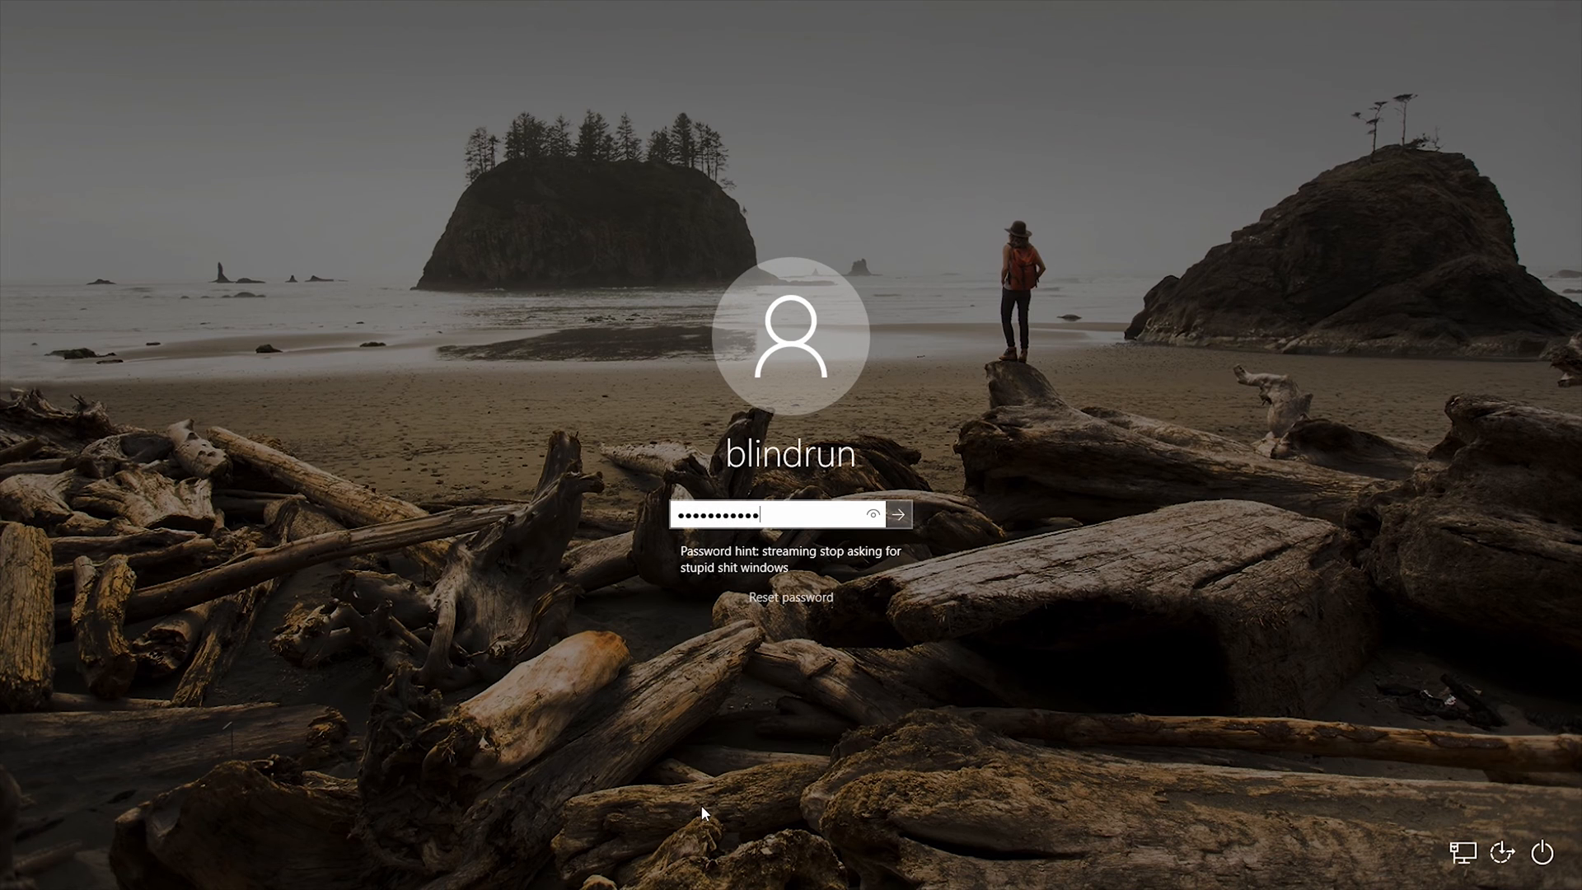
click(897, 514)
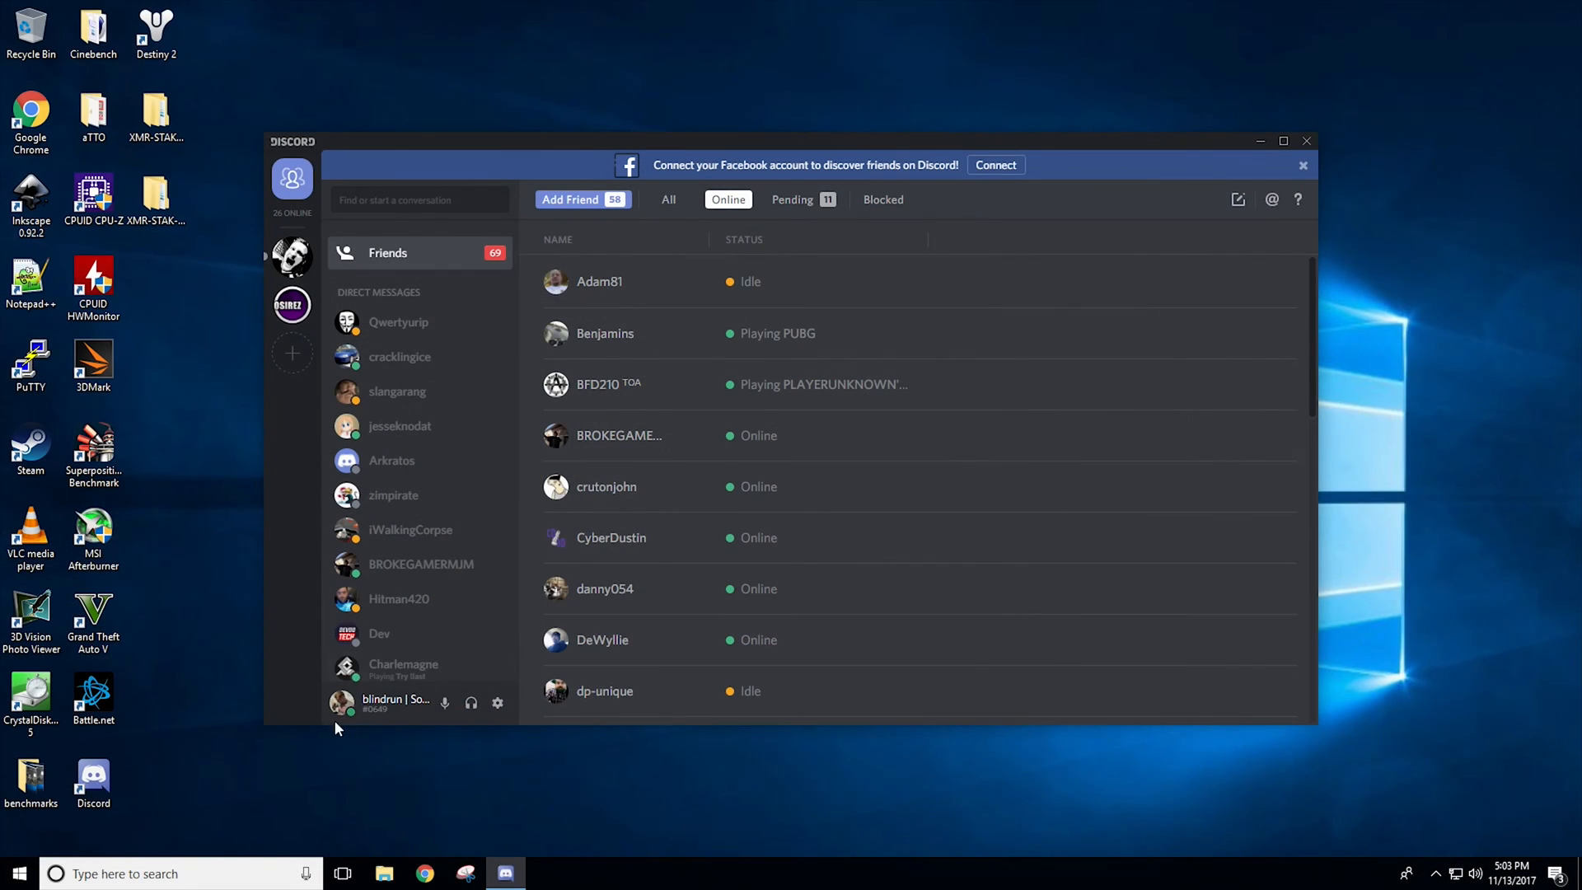
Search 'x399 motherboard' in Chrome and review AMD's NVMe RAID Support article and driver links.
click(424, 873)
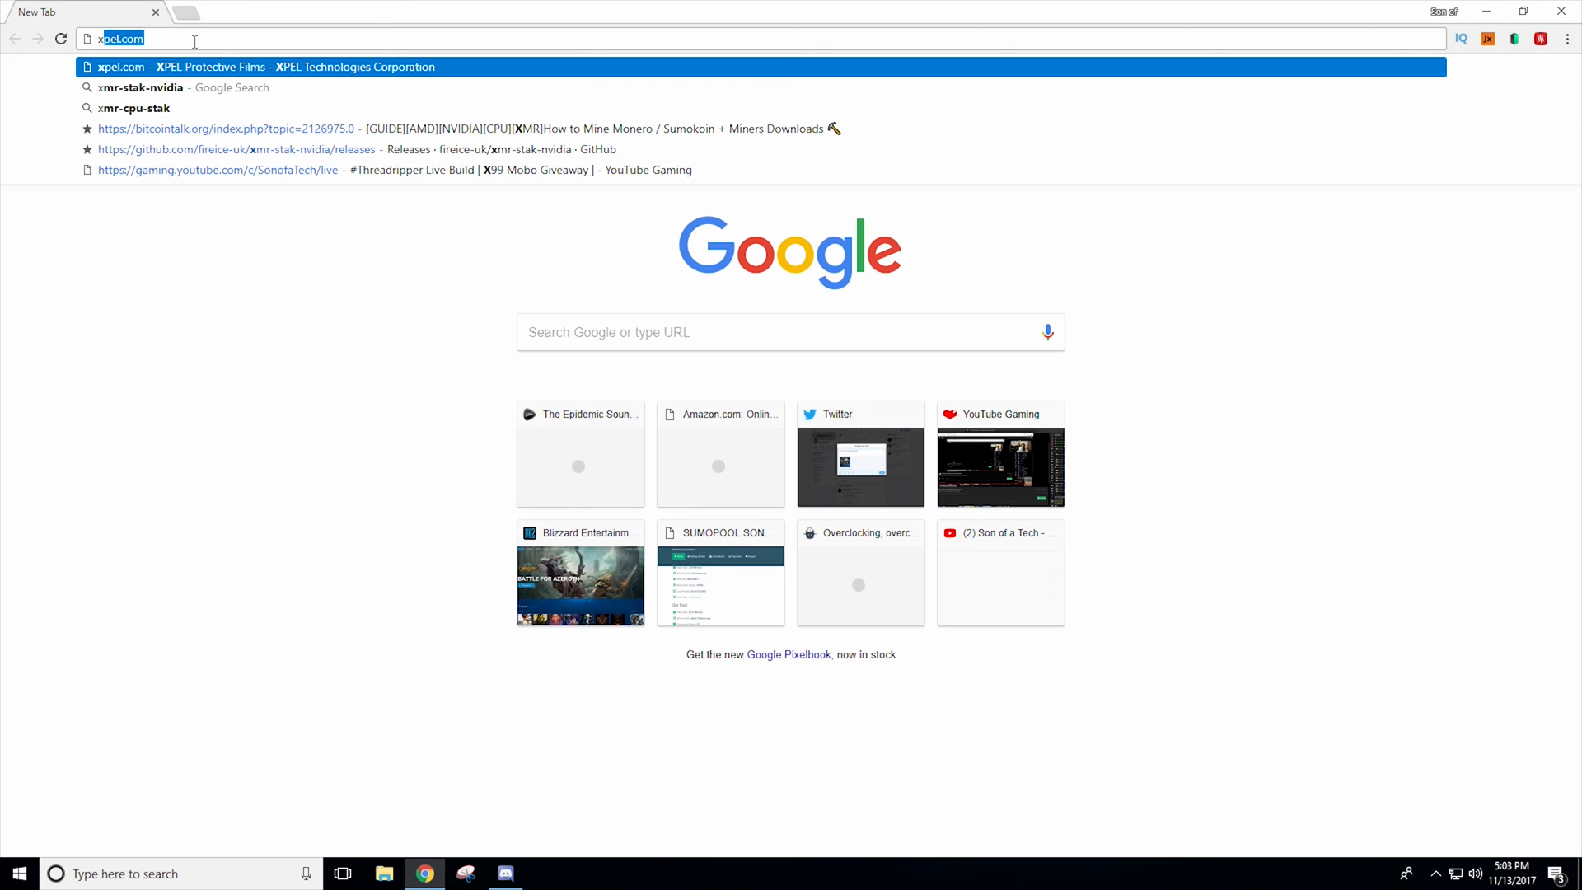
text(x399 motherboard)
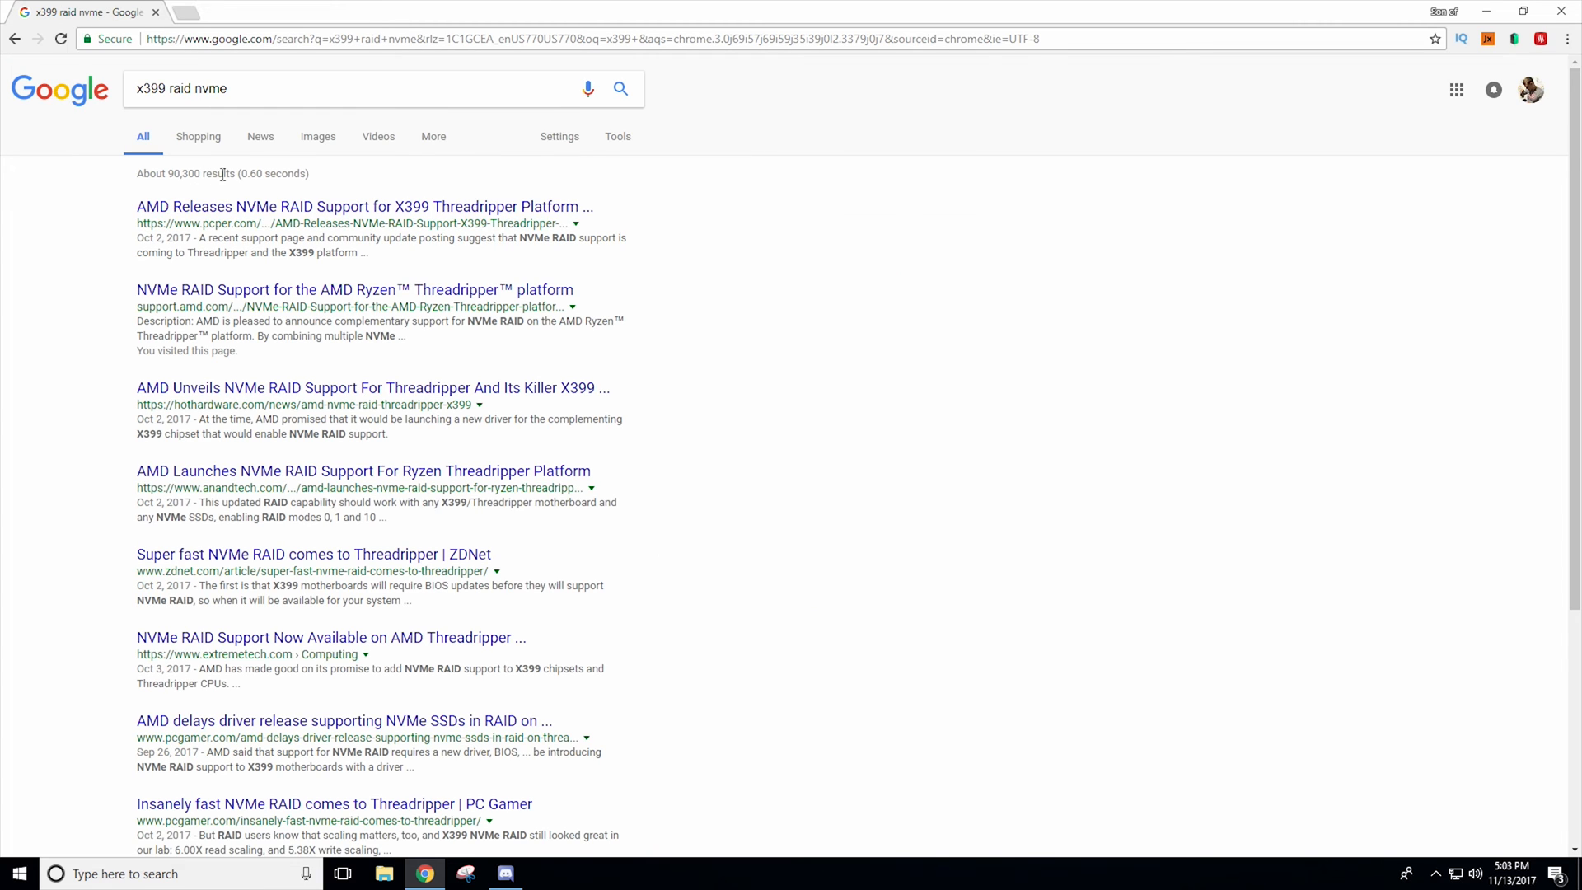
mouse_move(183, 290)
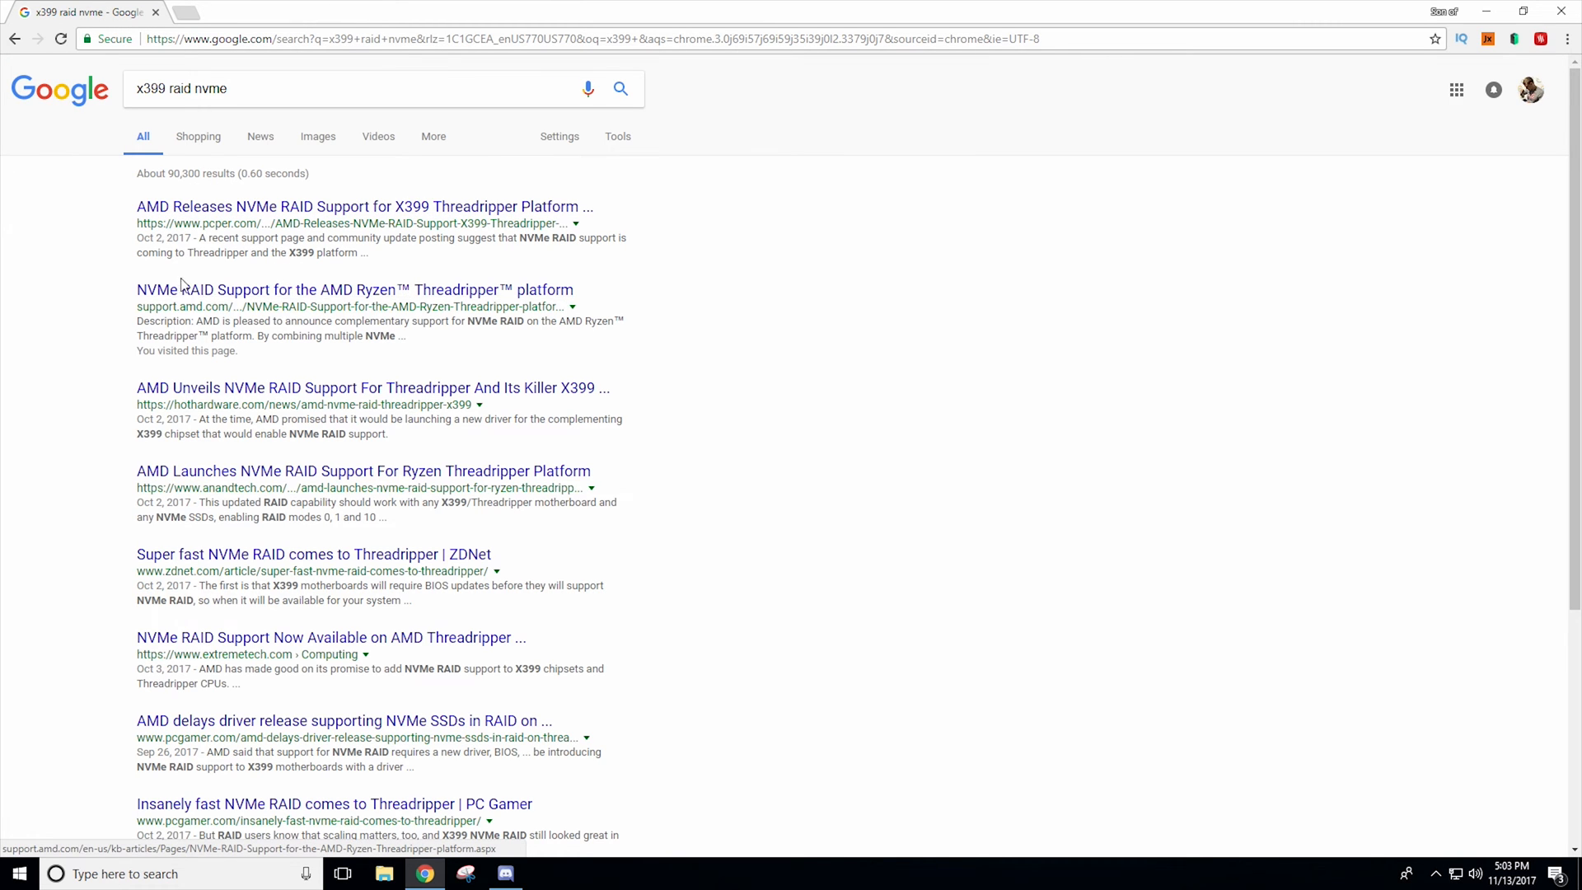
click(355, 290)
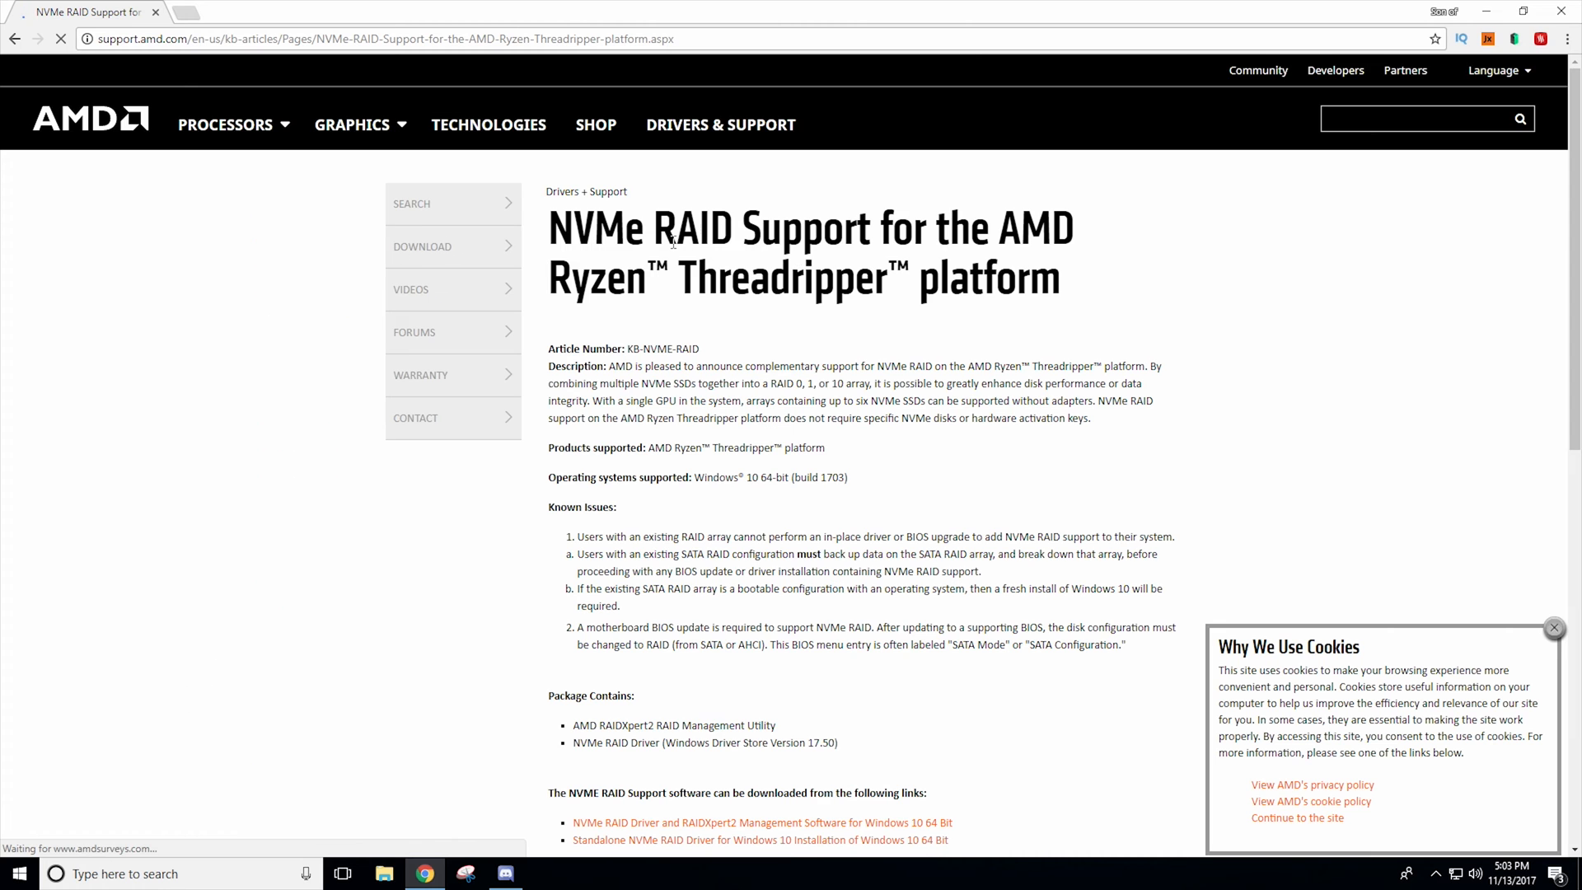
scroll(down, 3)
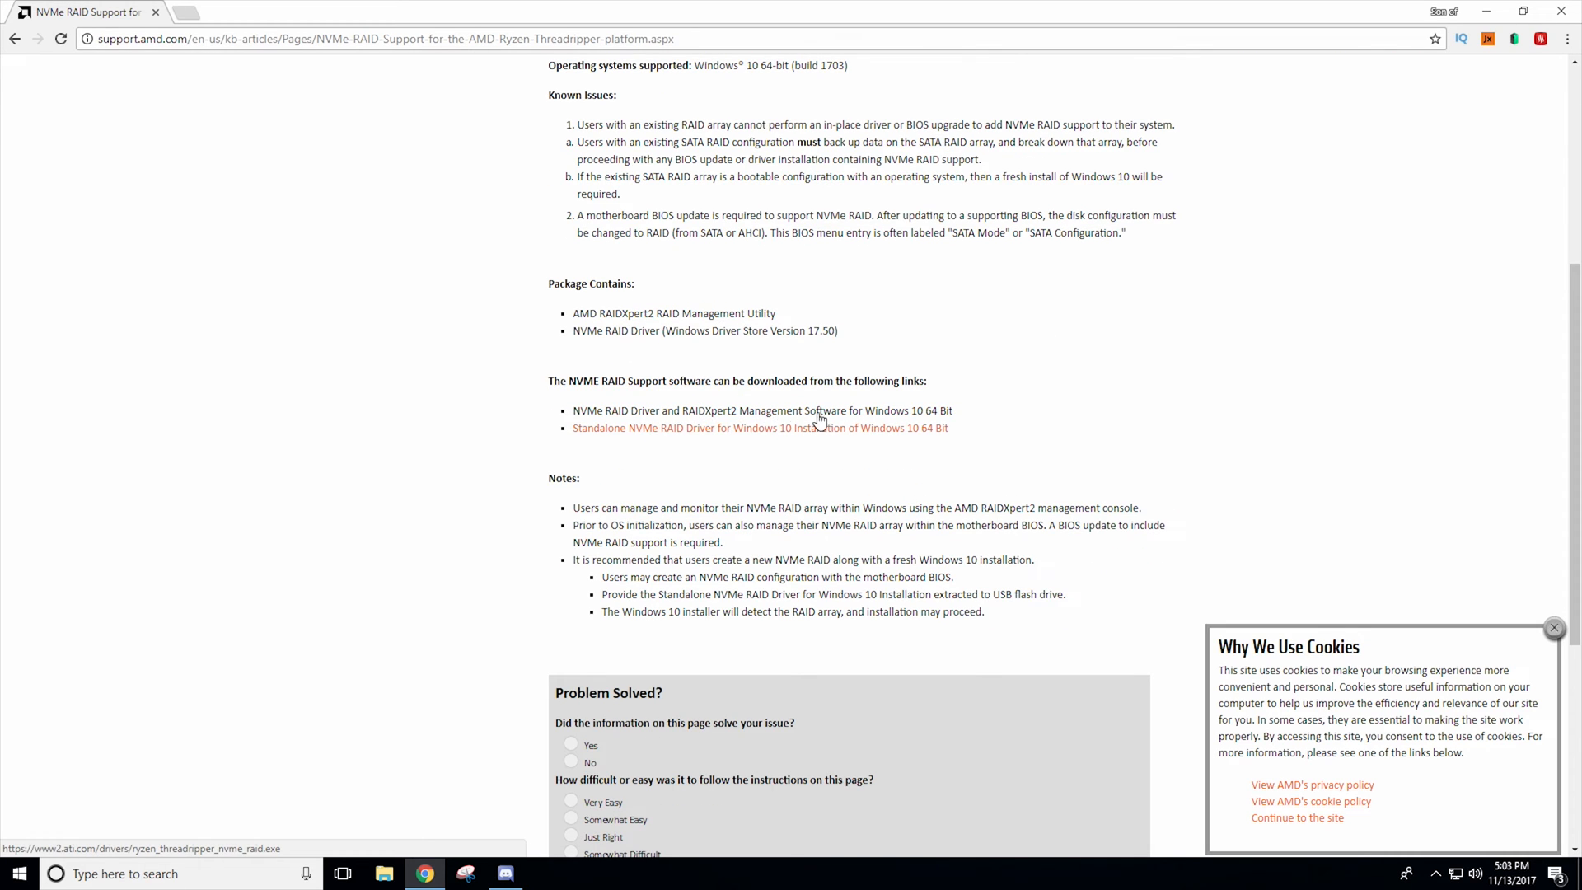
mouse_move(704, 441)
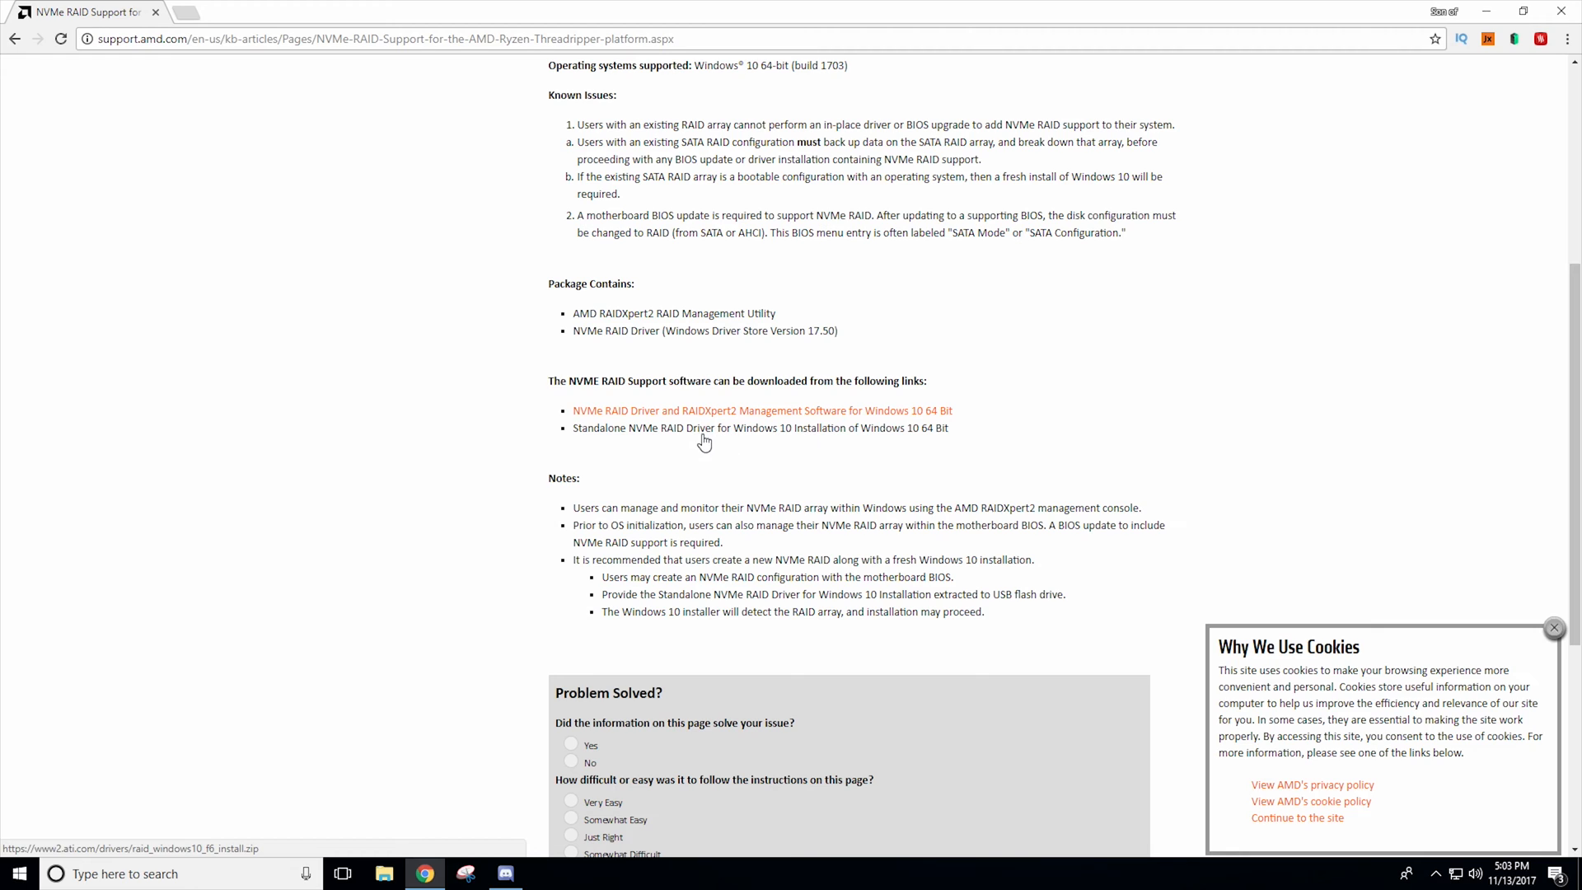
mouse_move(696, 435)
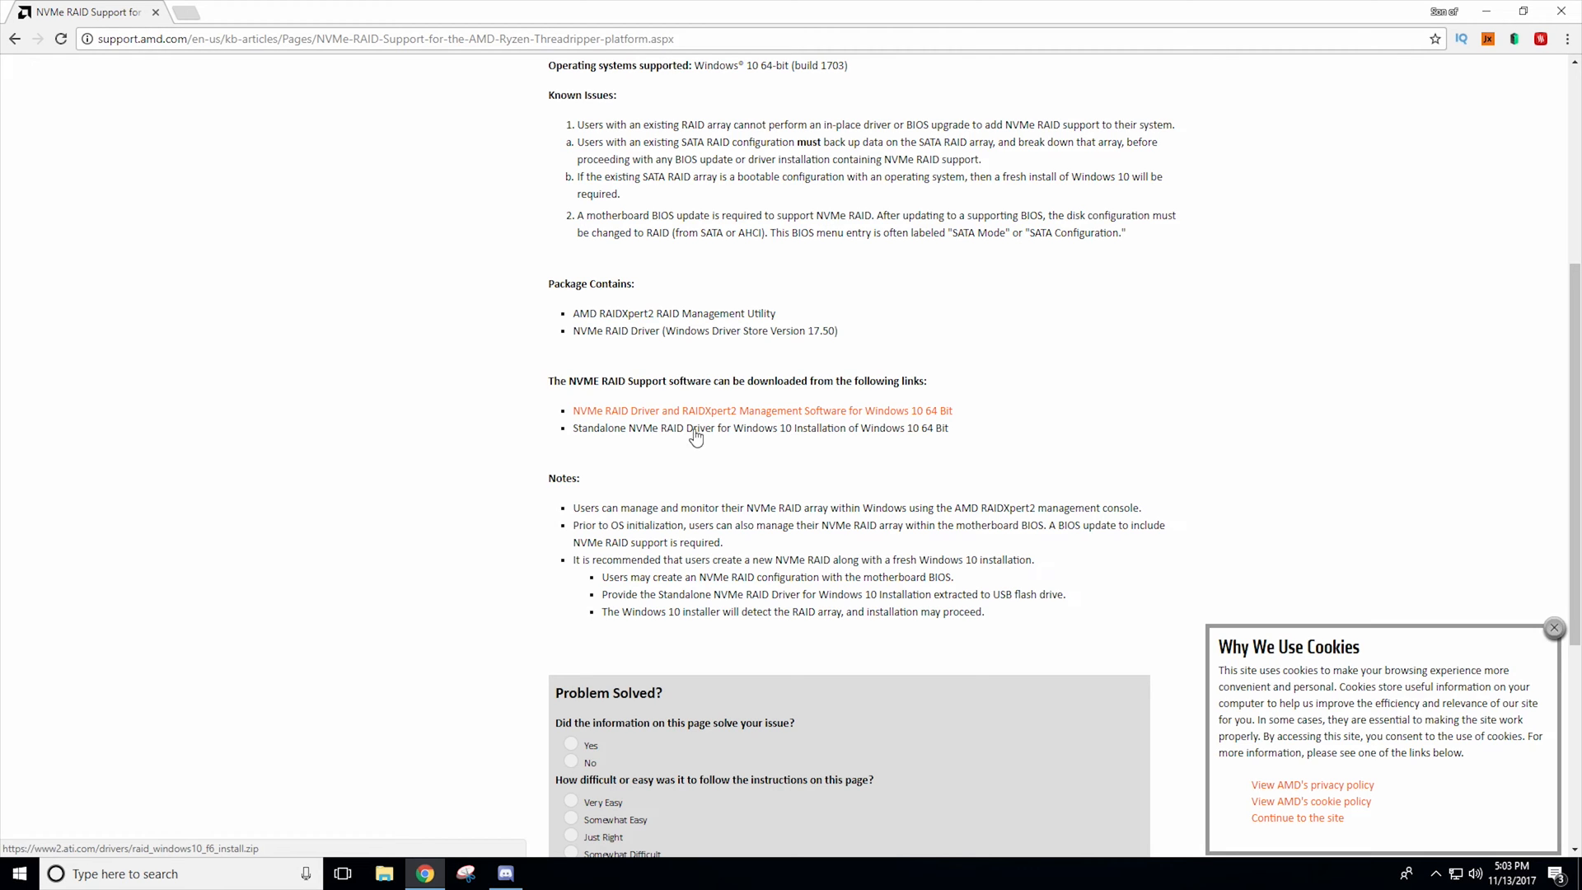
mouse_move(827, 438)
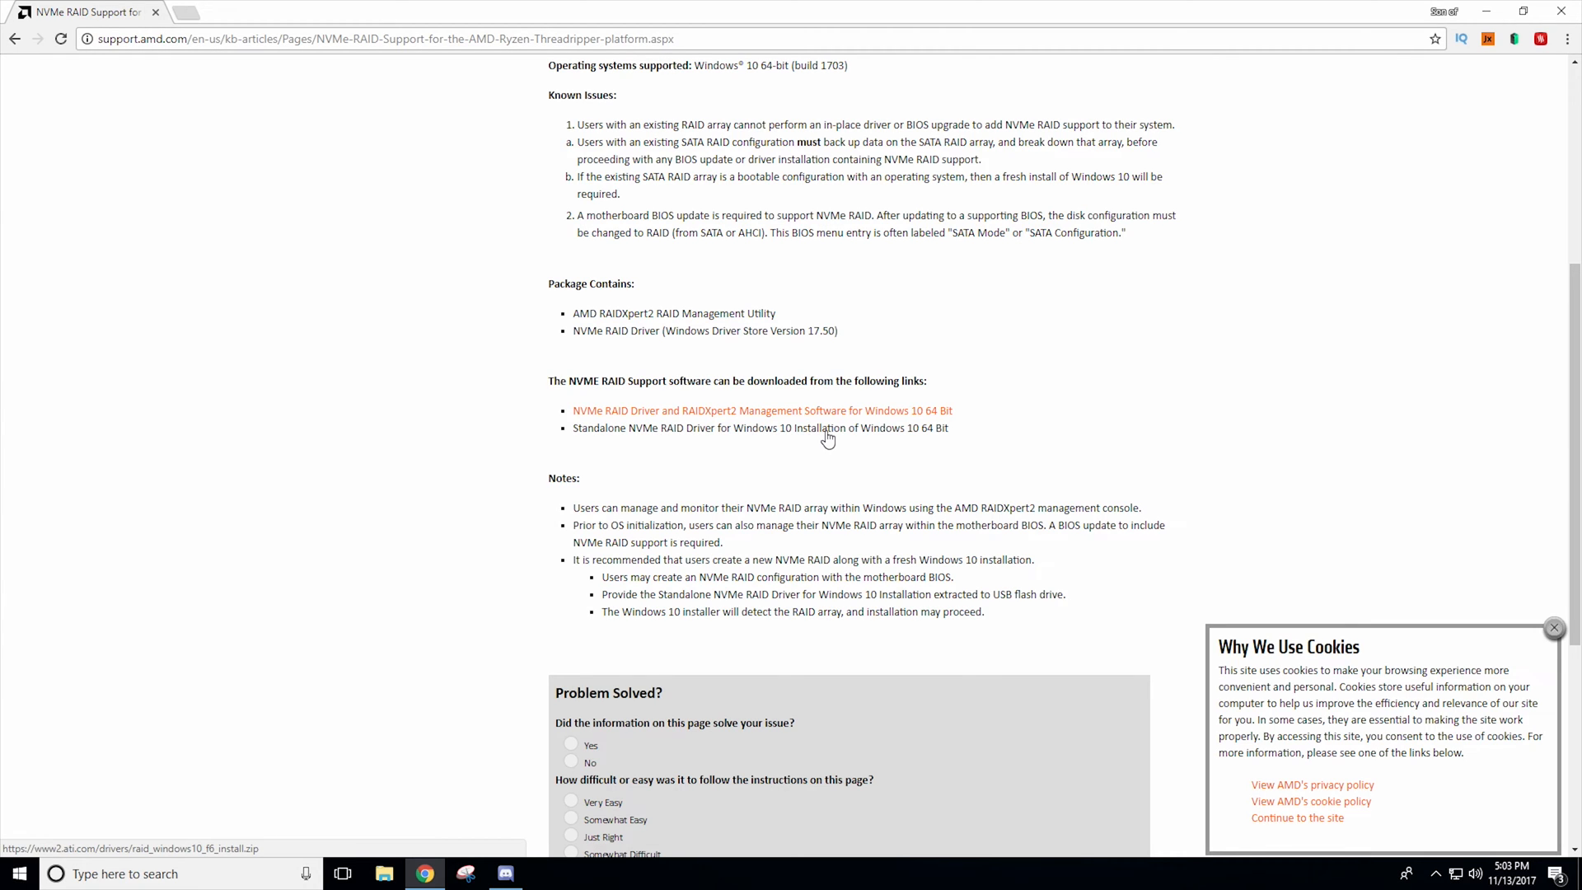
mouse_move(827, 428)
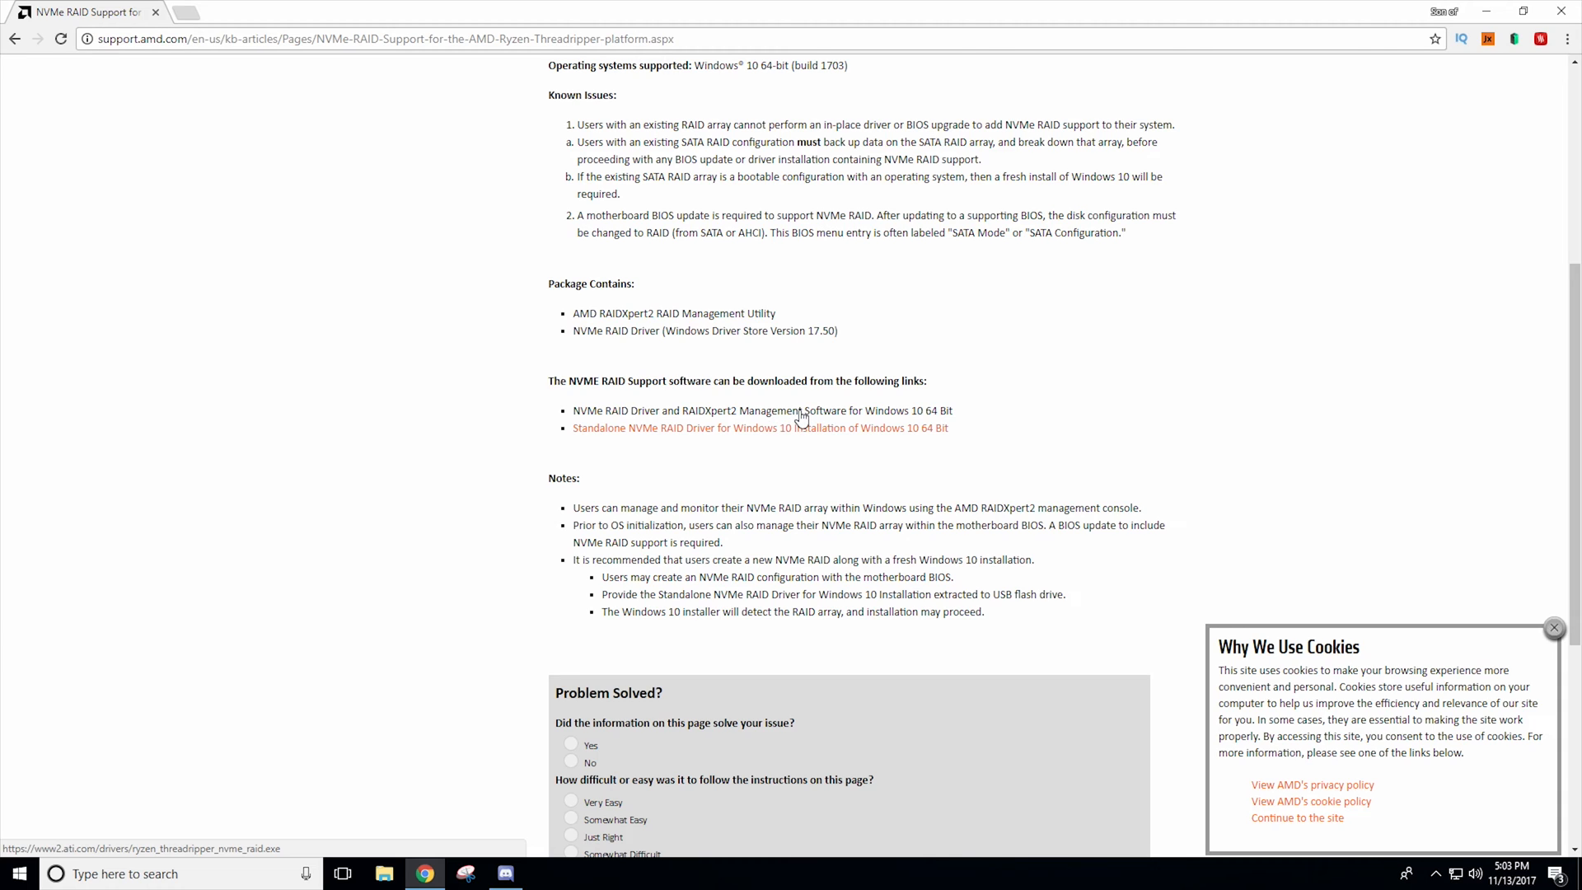
mouse_move(821, 421)
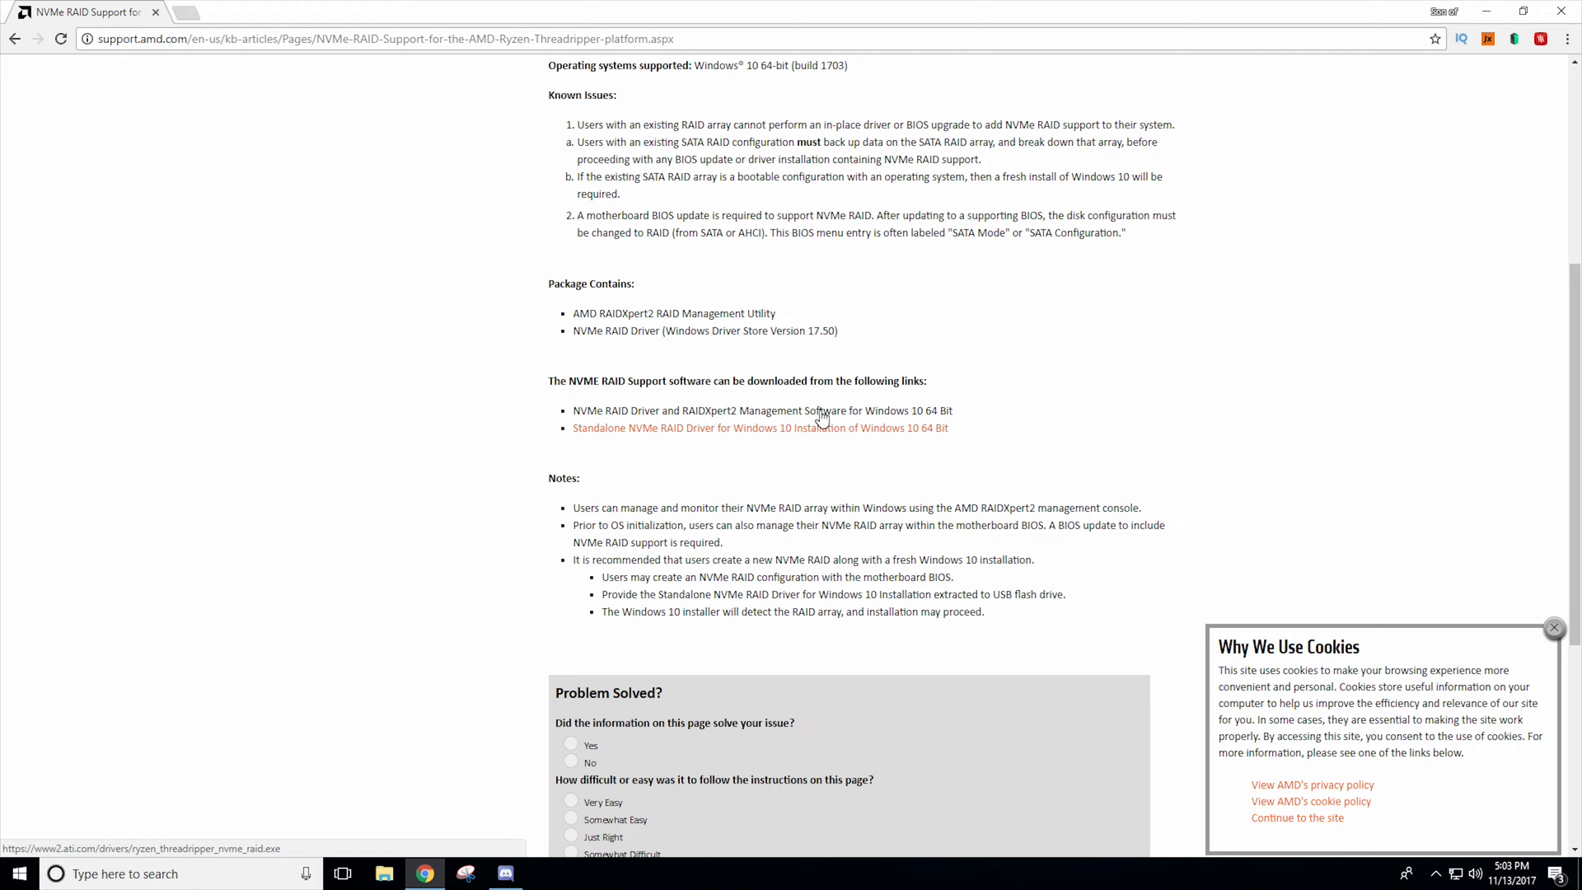
mouse_move(797, 415)
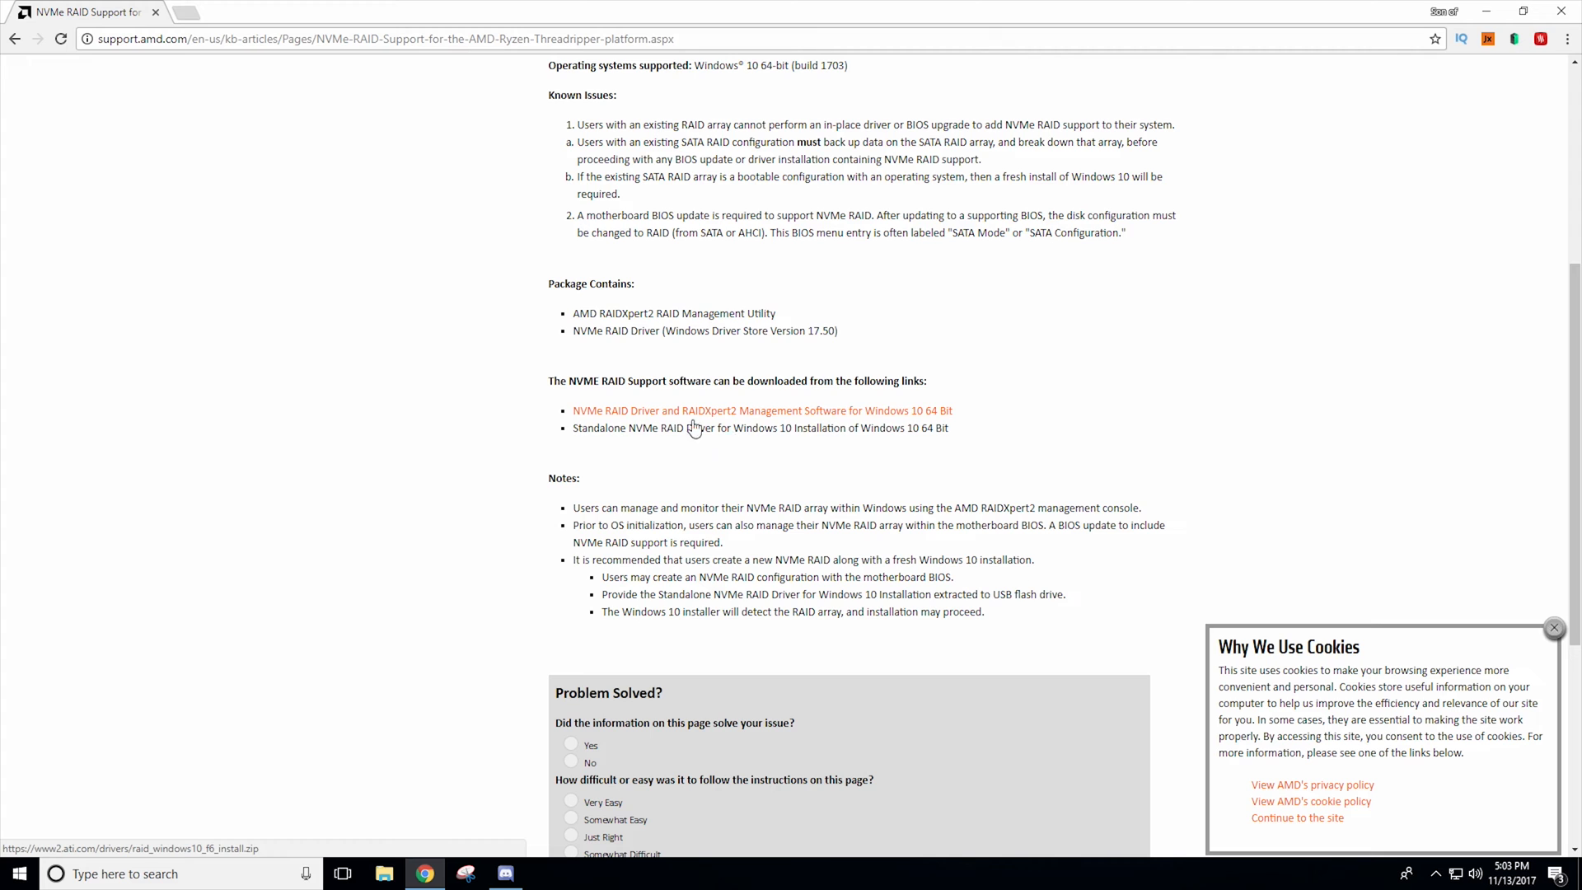
scroll(up, 3)
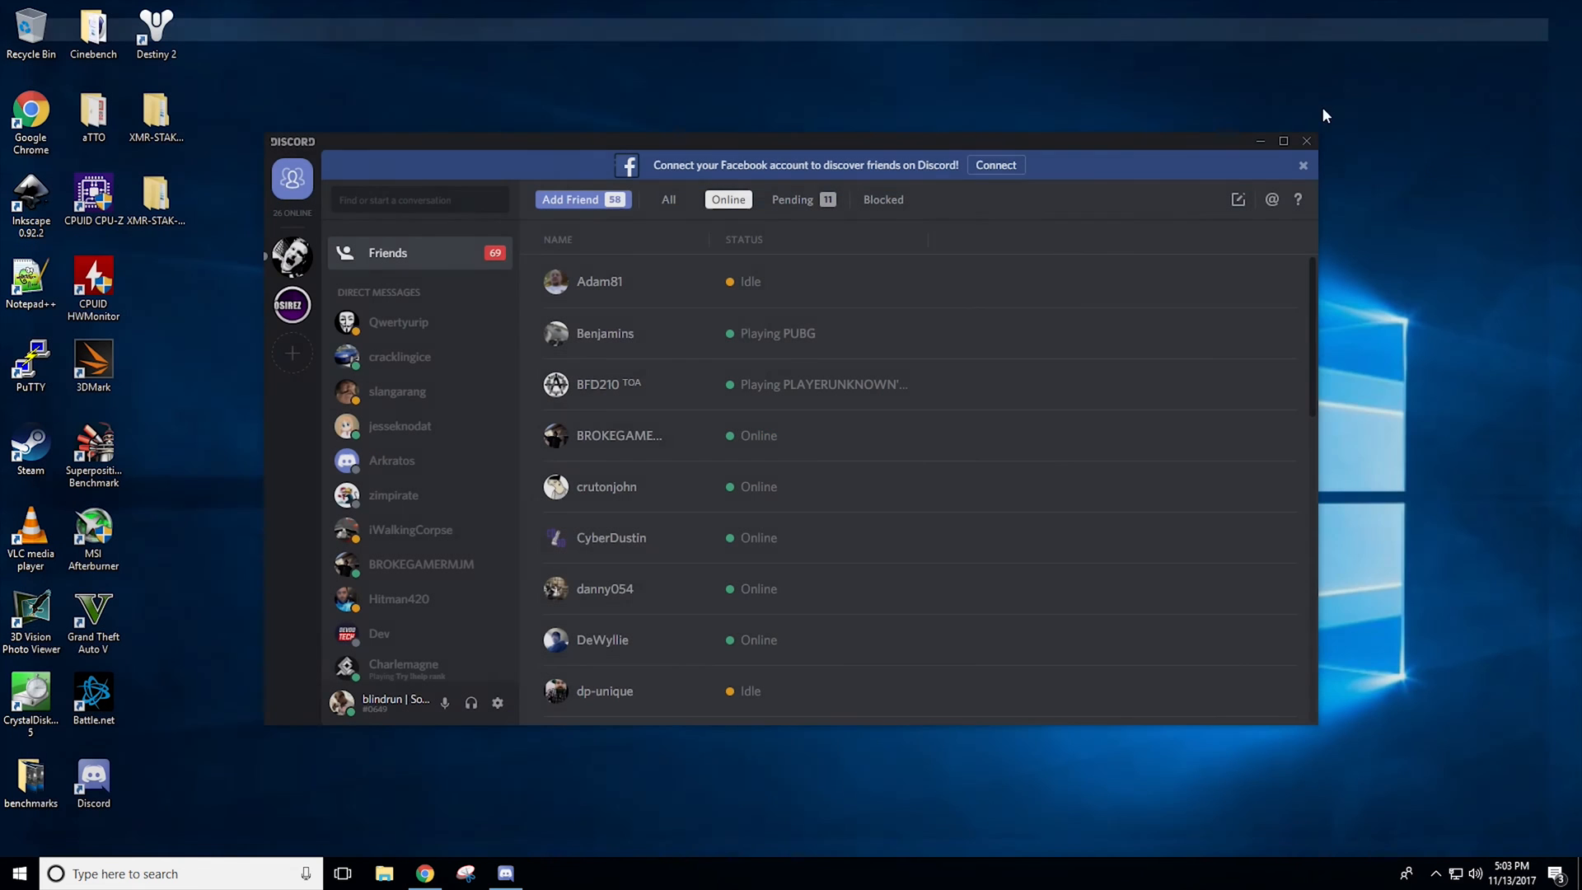
Browse the installer drive in File Explorer and open the raid_windows10_f6_install archive.
click(384, 873)
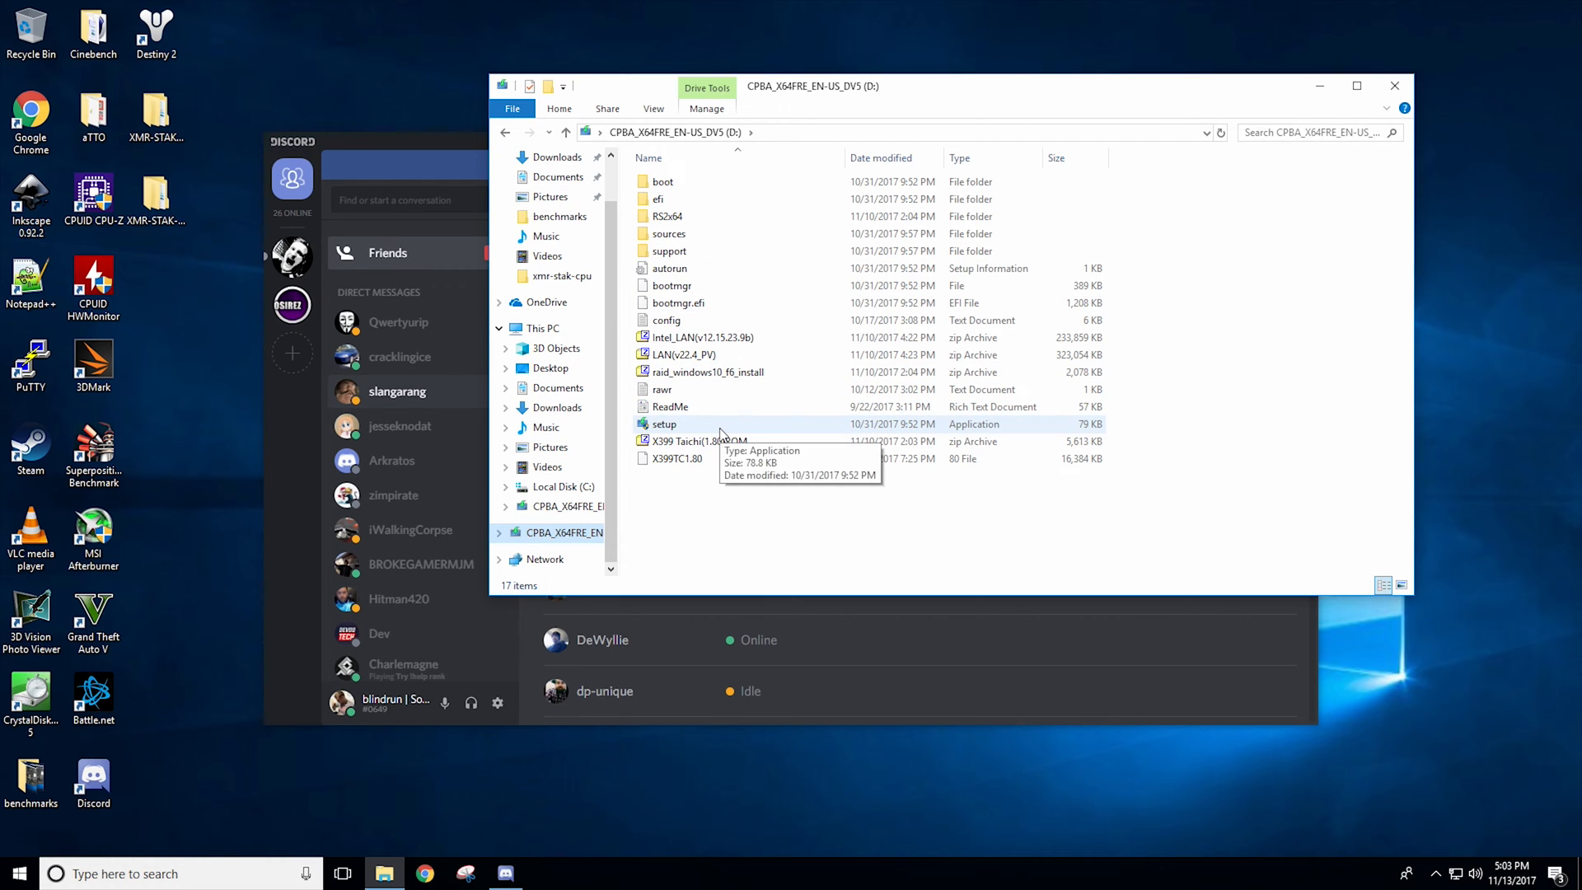
mouse_move(689, 420)
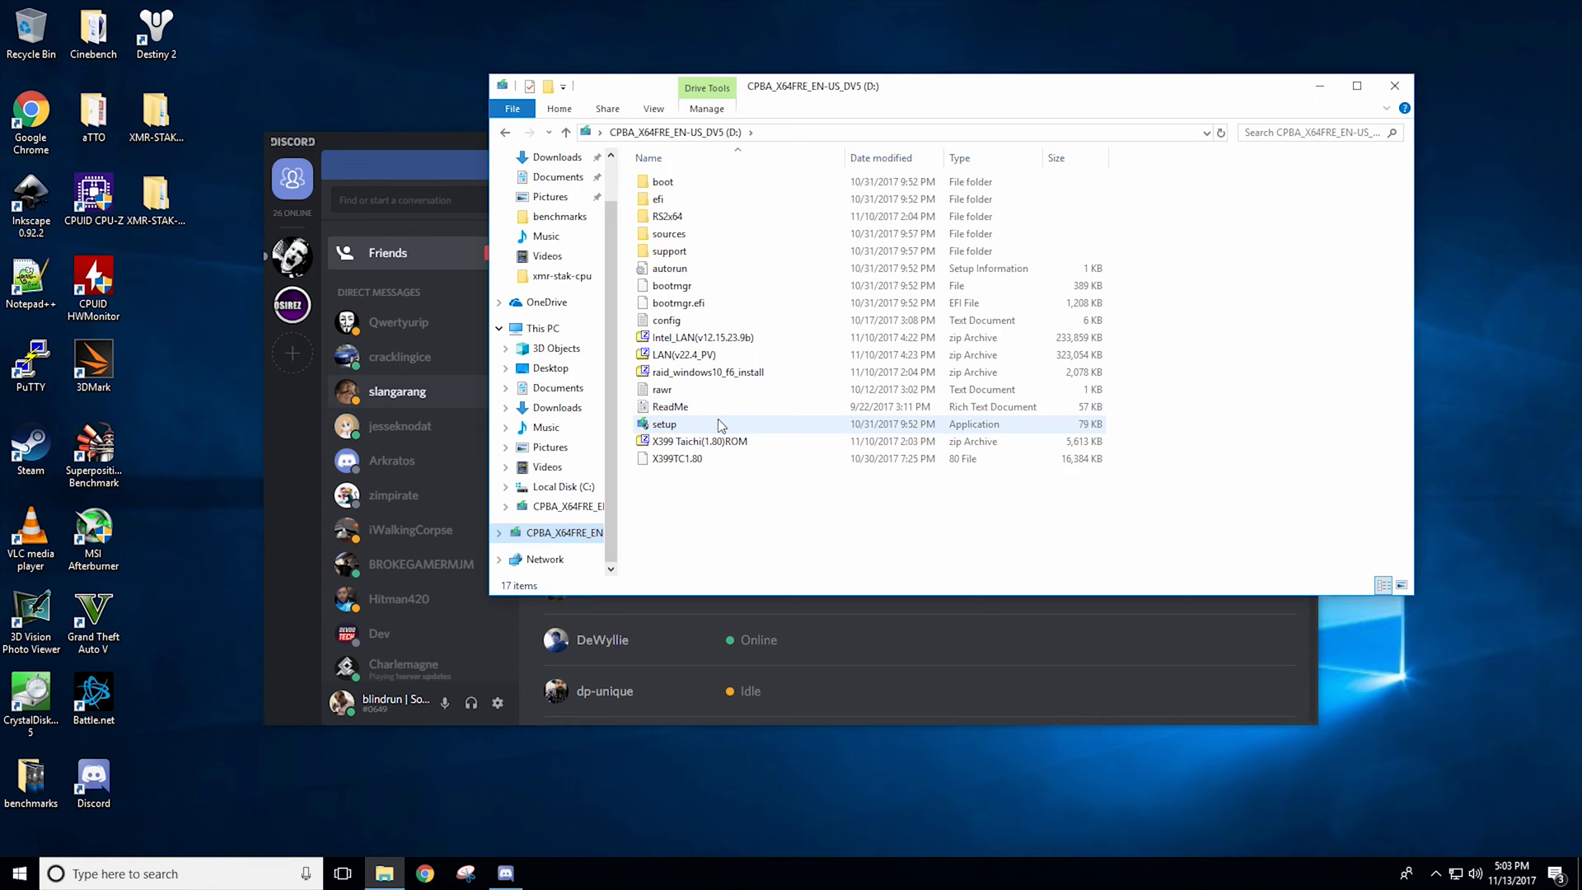
mouse_move(712, 441)
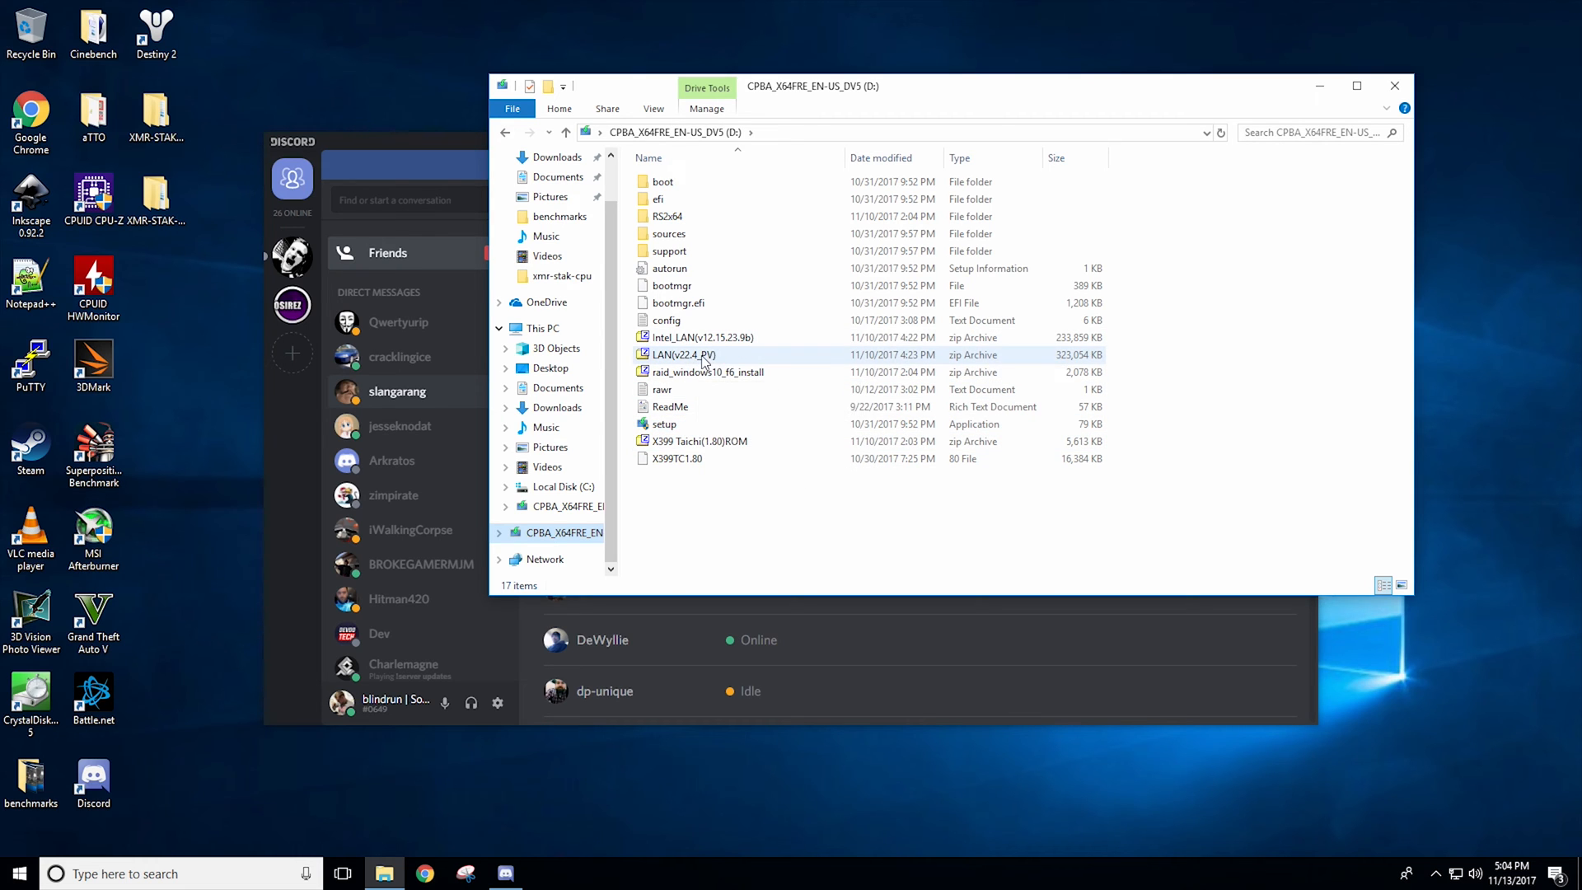
mouse_move(707, 372)
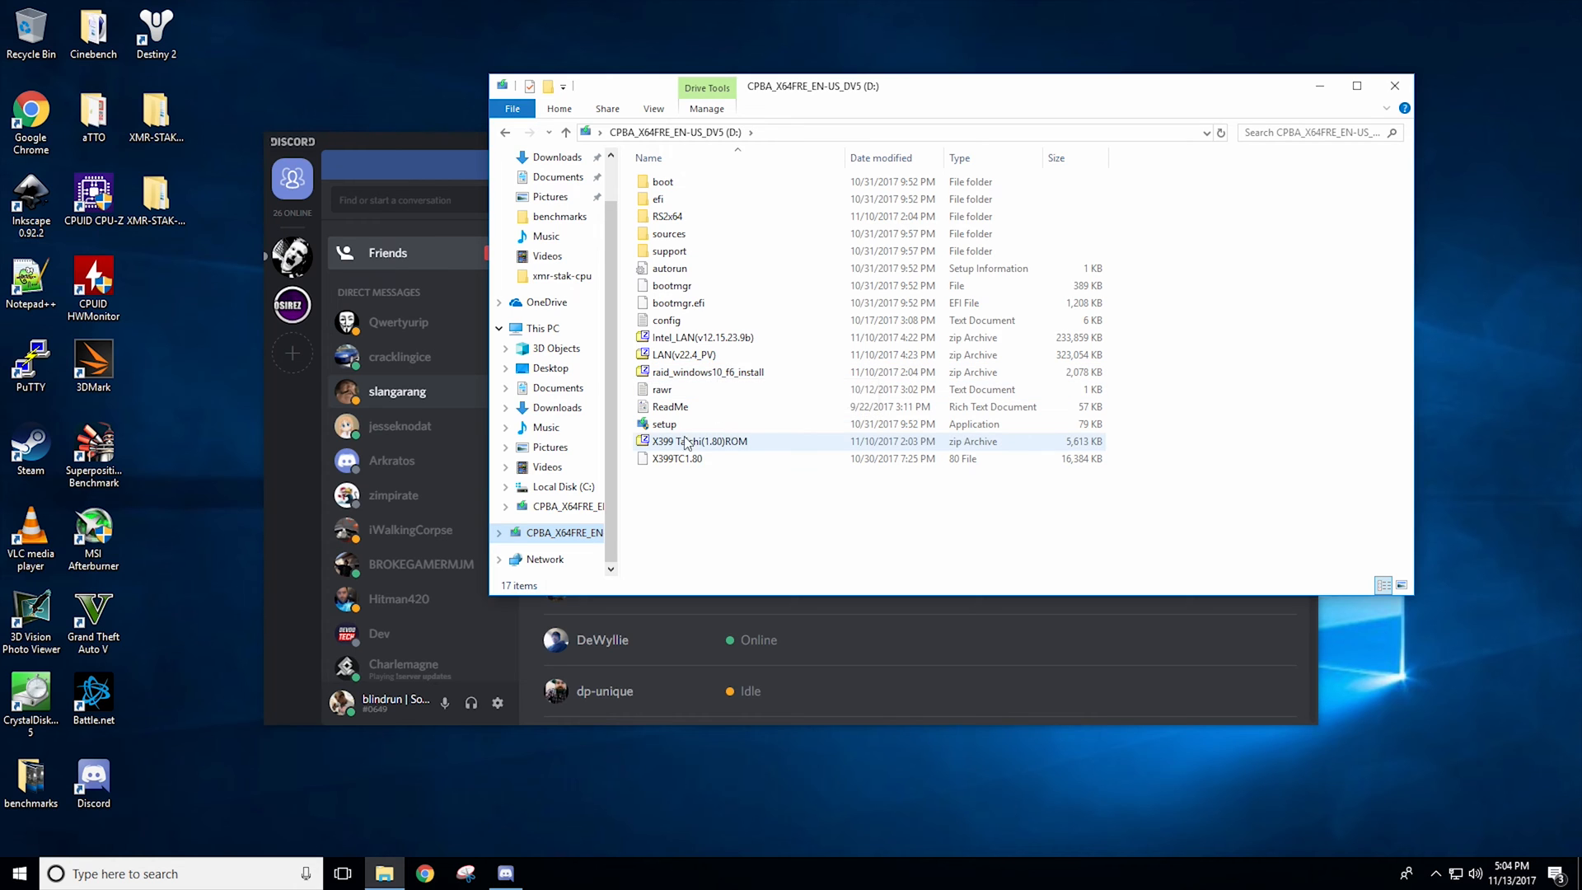
mouse_move(695, 441)
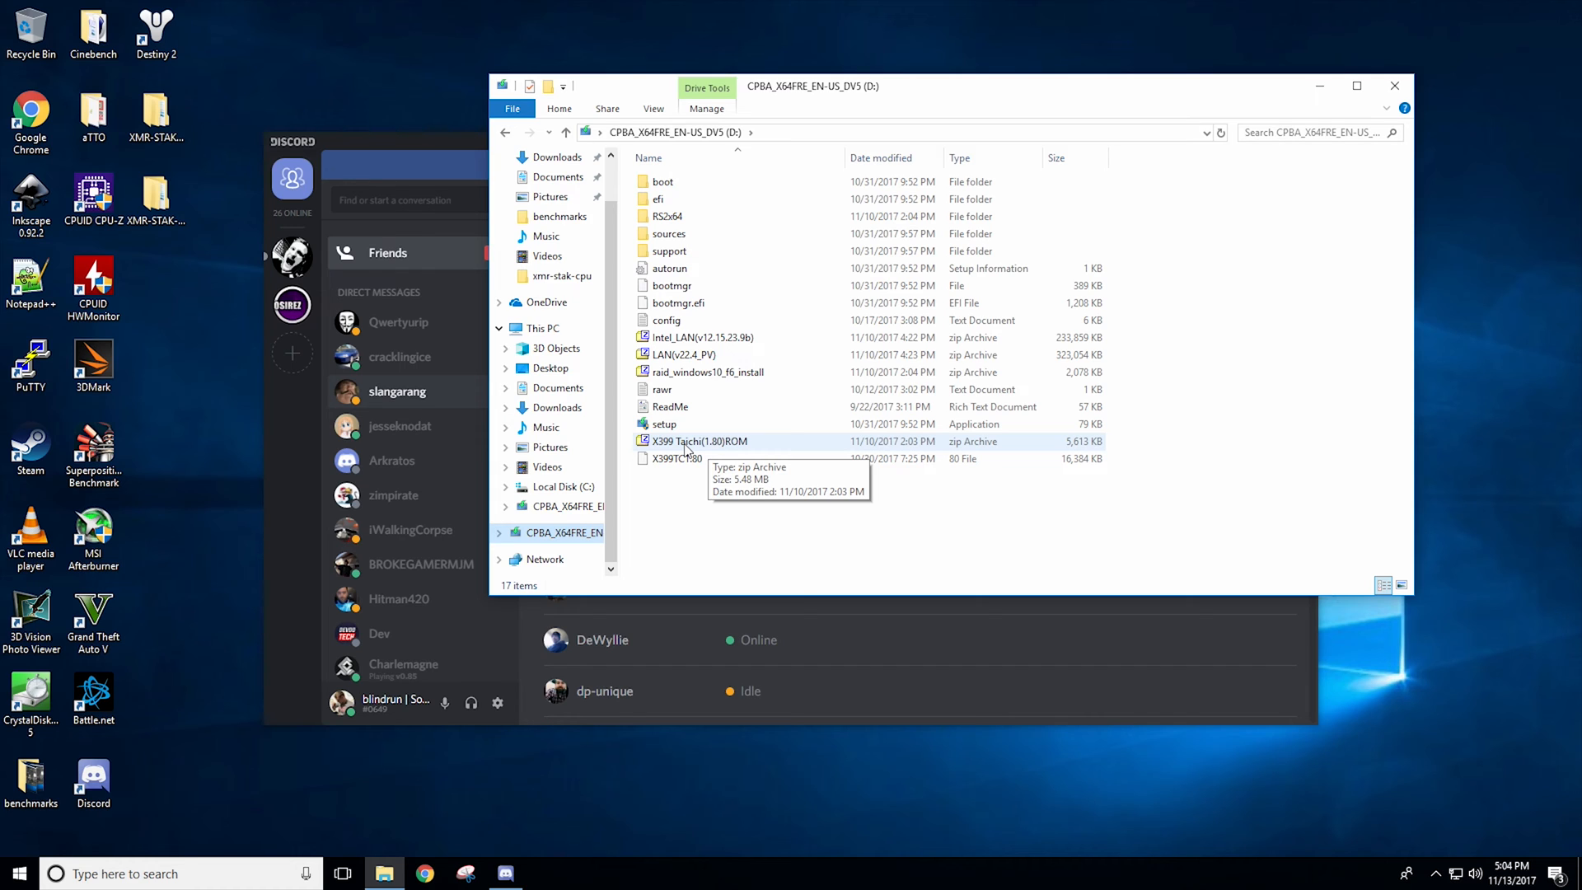
mouse_move(694, 451)
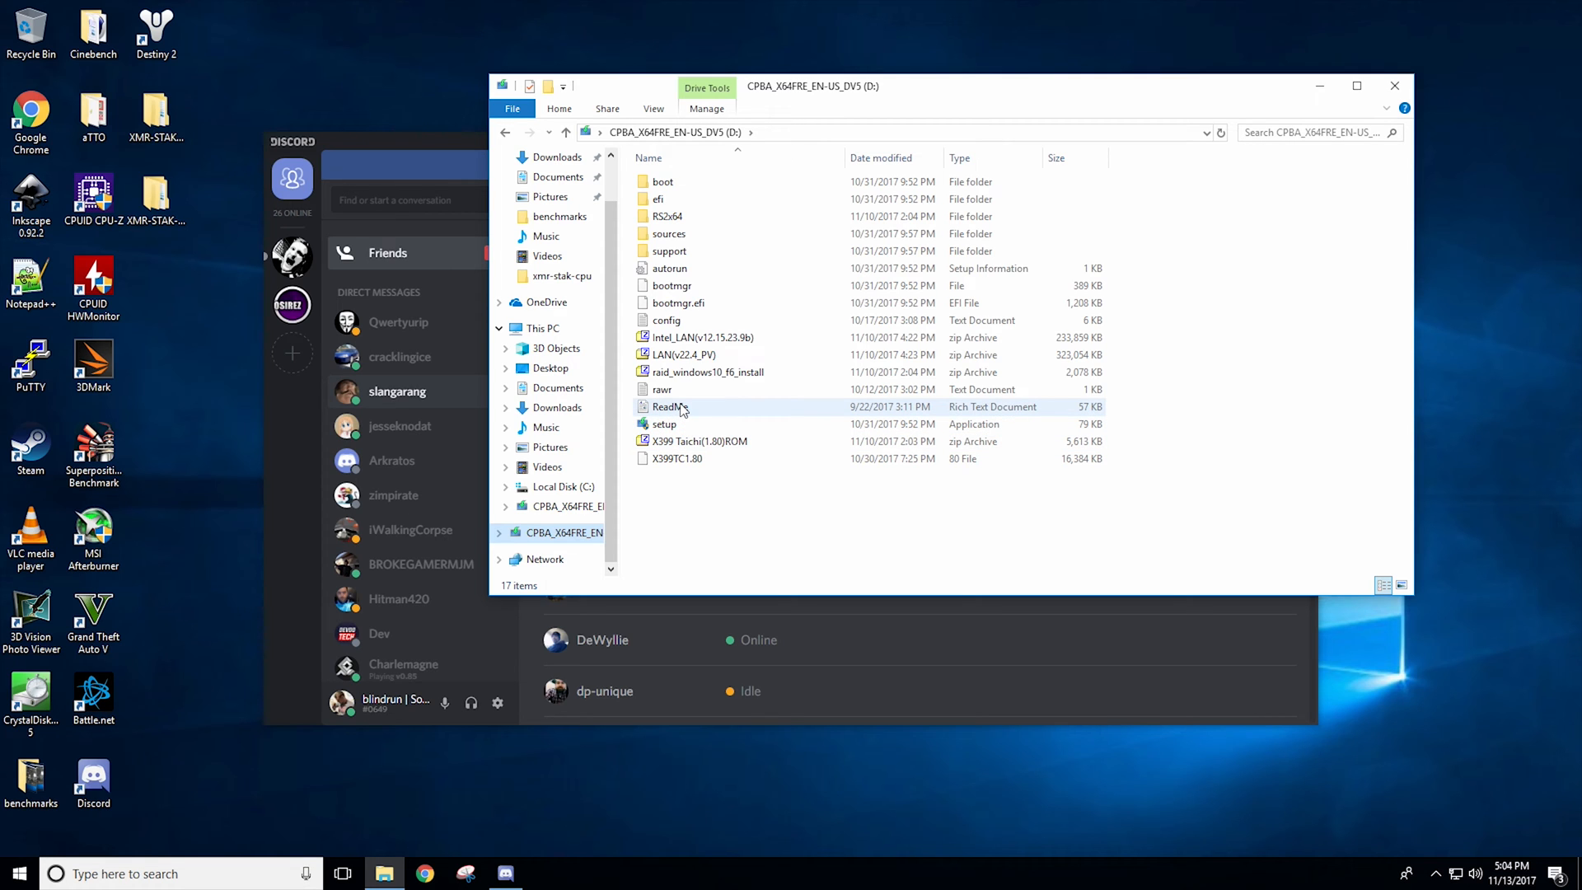
mouse_move(696, 374)
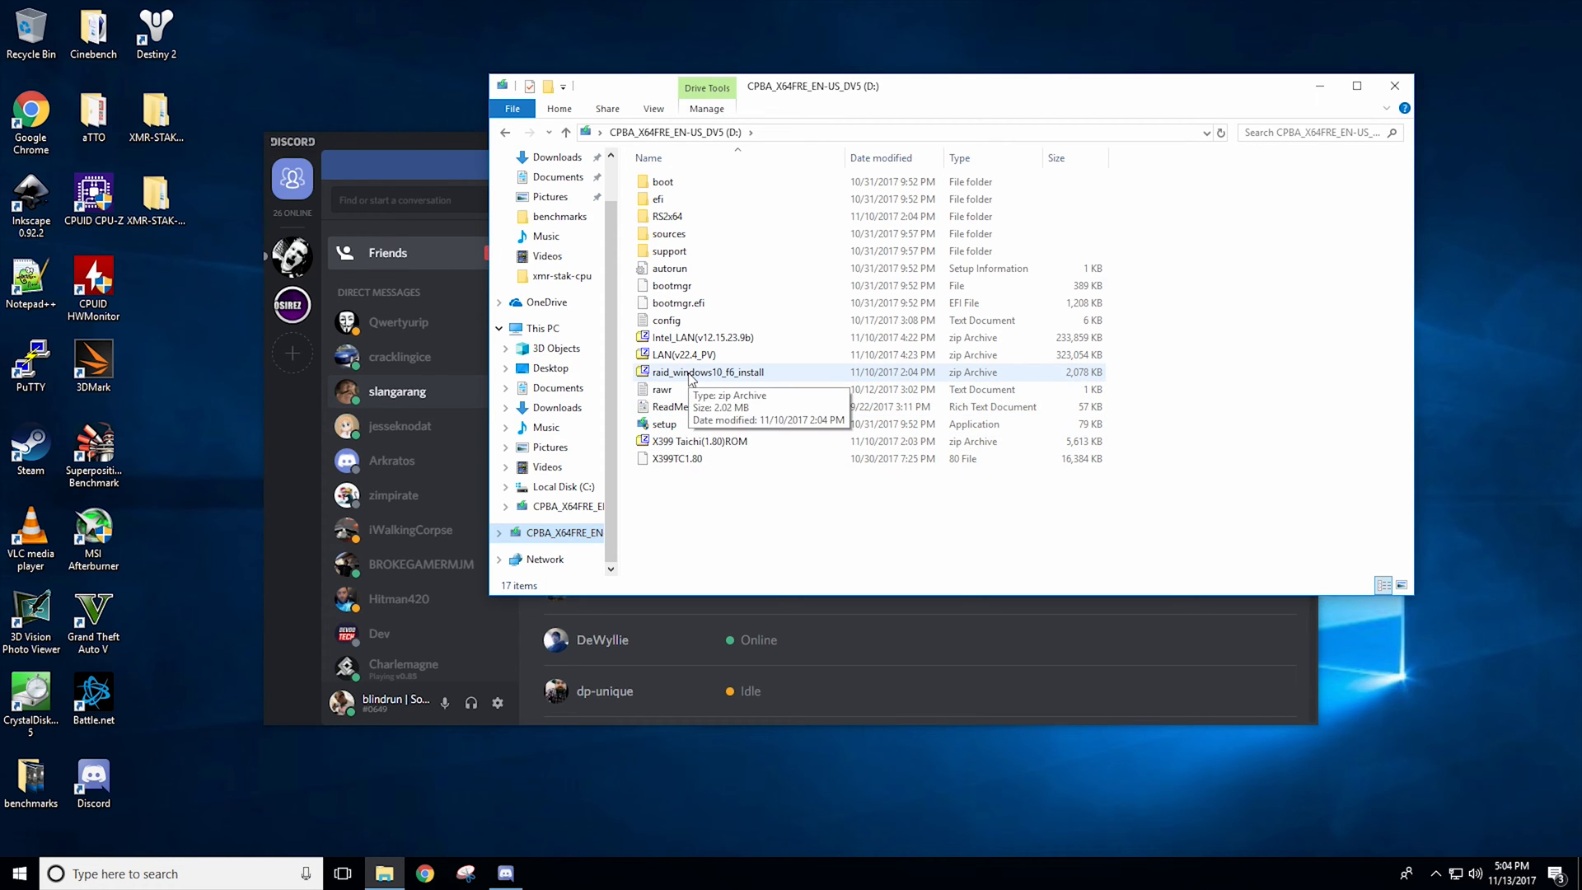
double_click(671, 214)
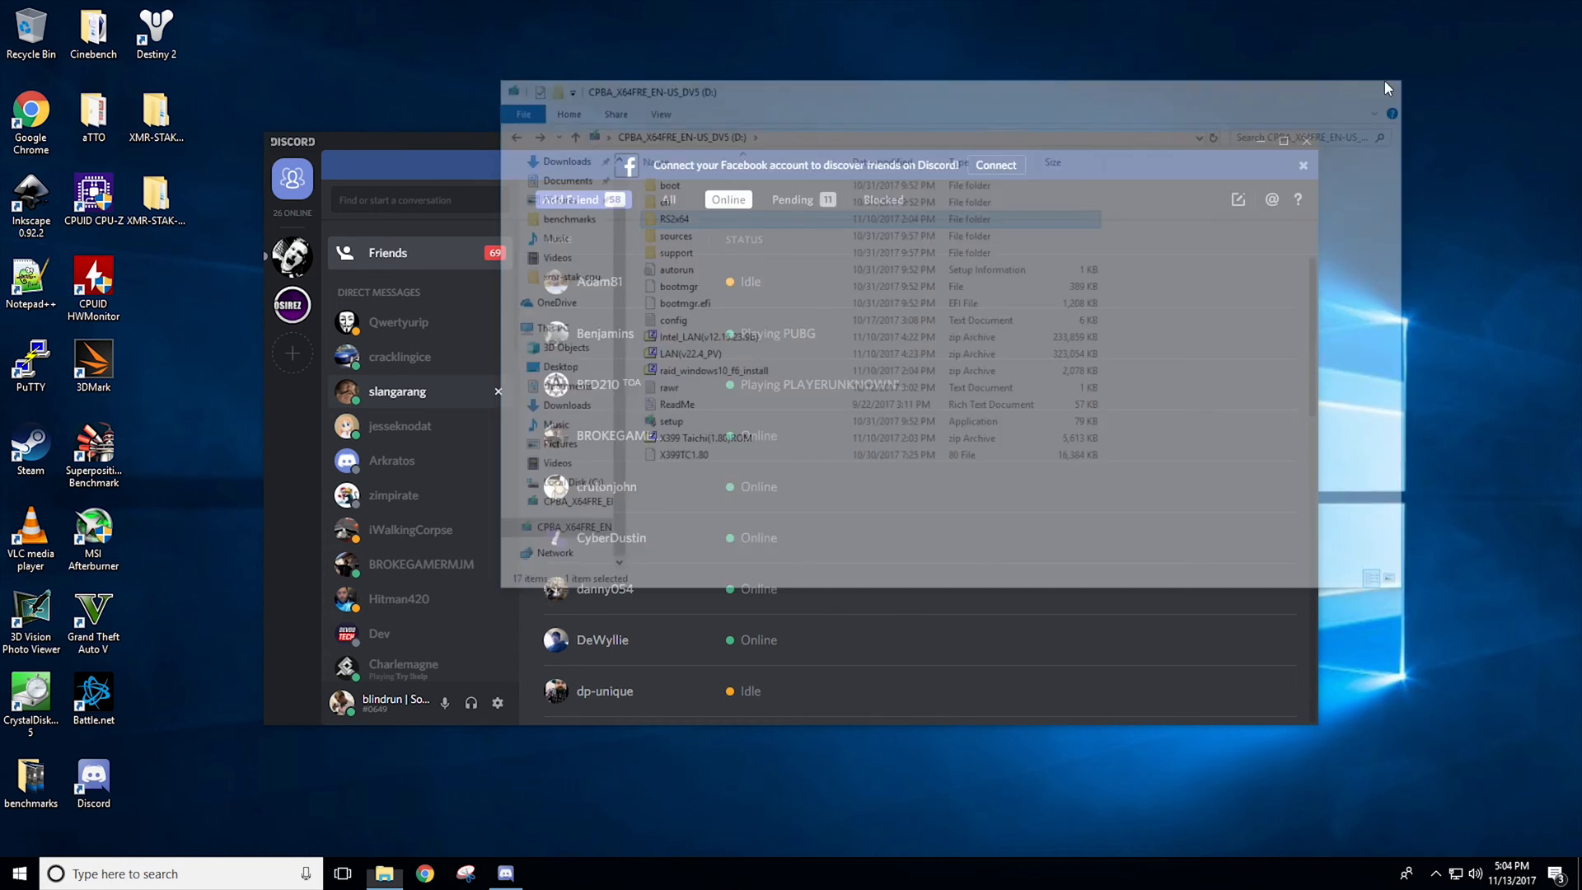
Restart into ASRock UEFI setup showing firmware P1.80 and 65536MB memory.
click(13, 873)
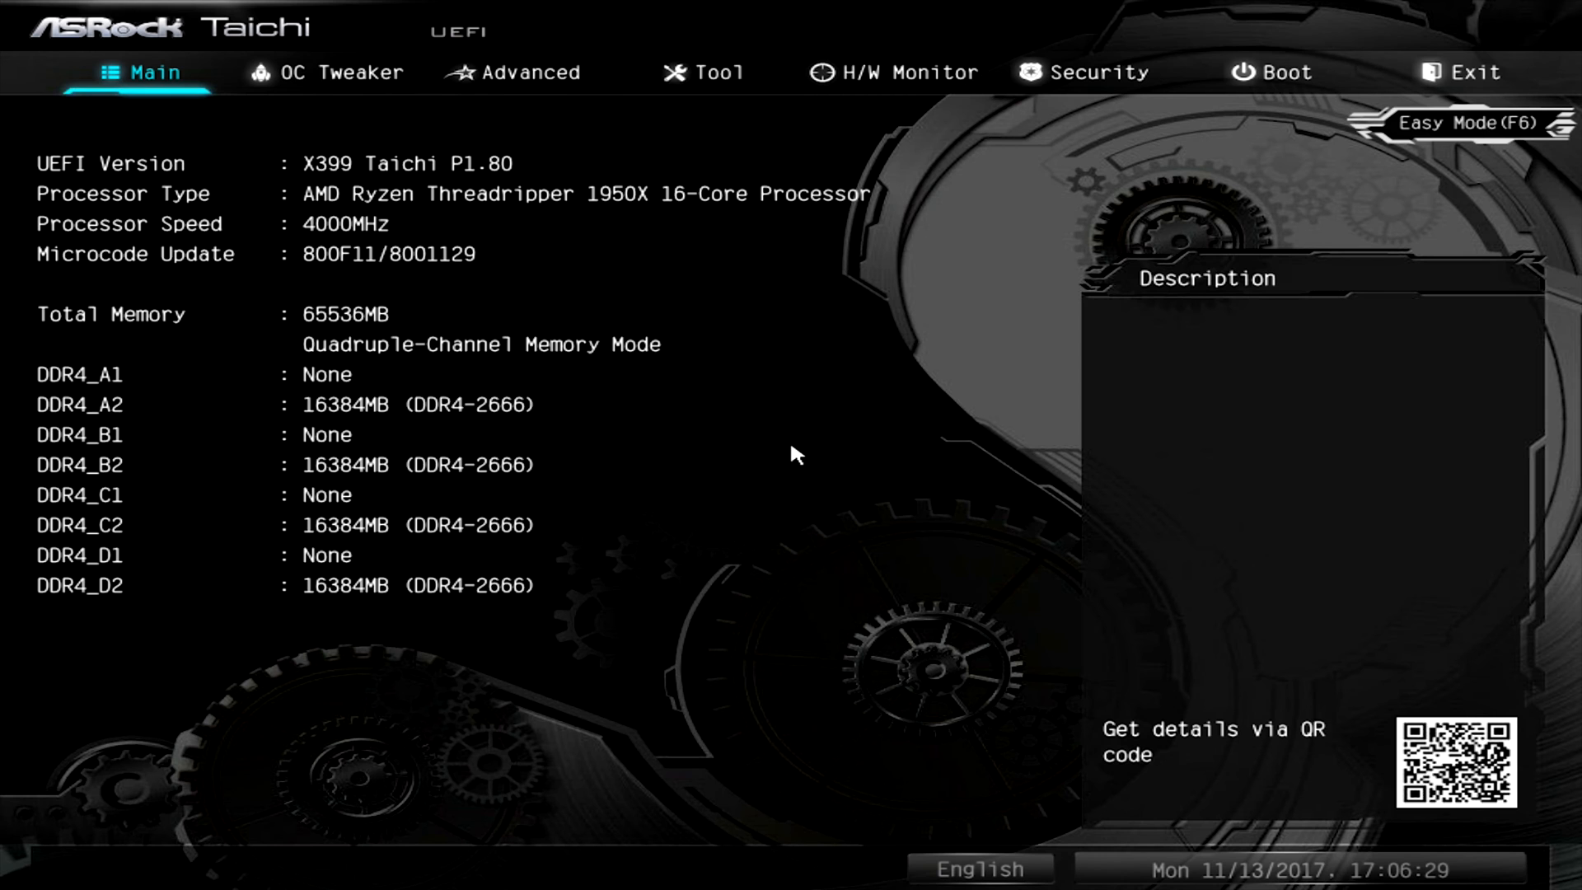
Check Advanced storage configuration (SATA in RAID Mode), then move to the Tool page.
click(527, 71)
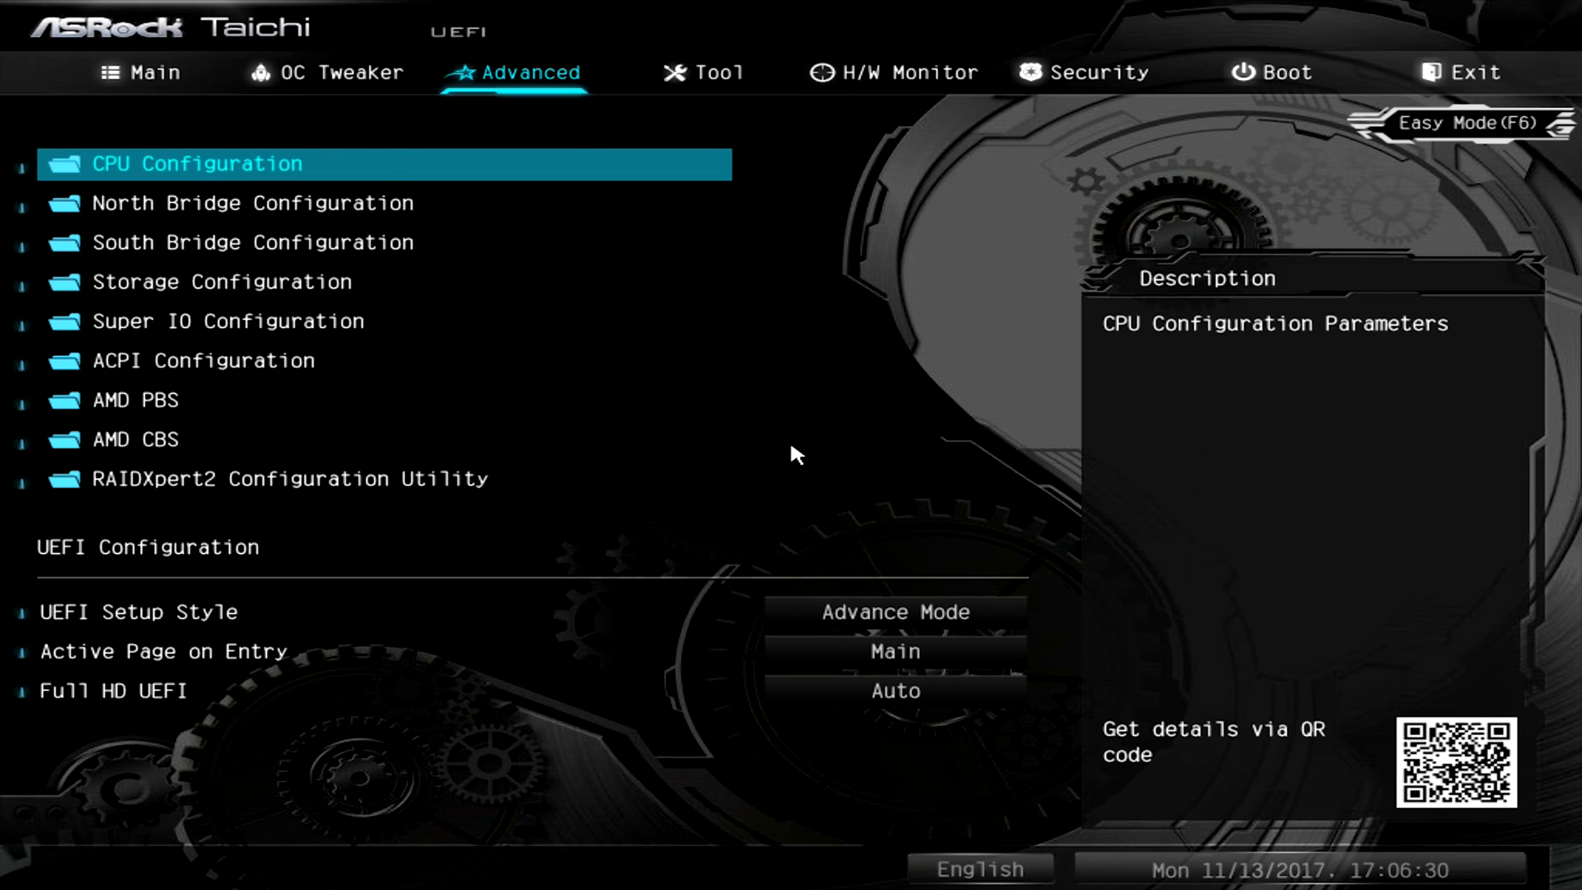
click(151, 71)
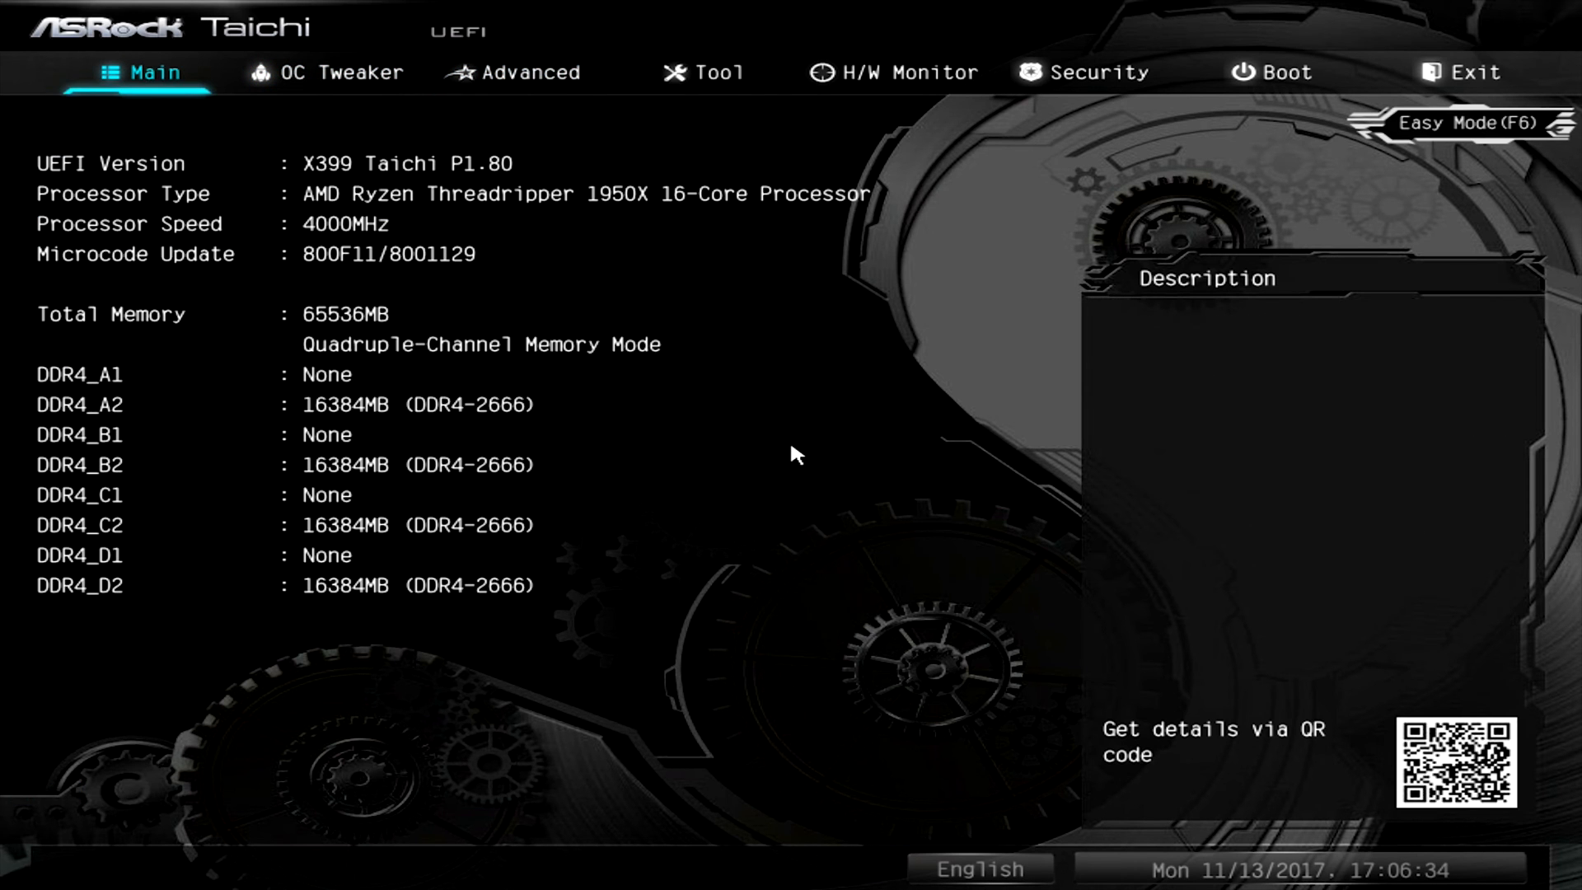
click(525, 71)
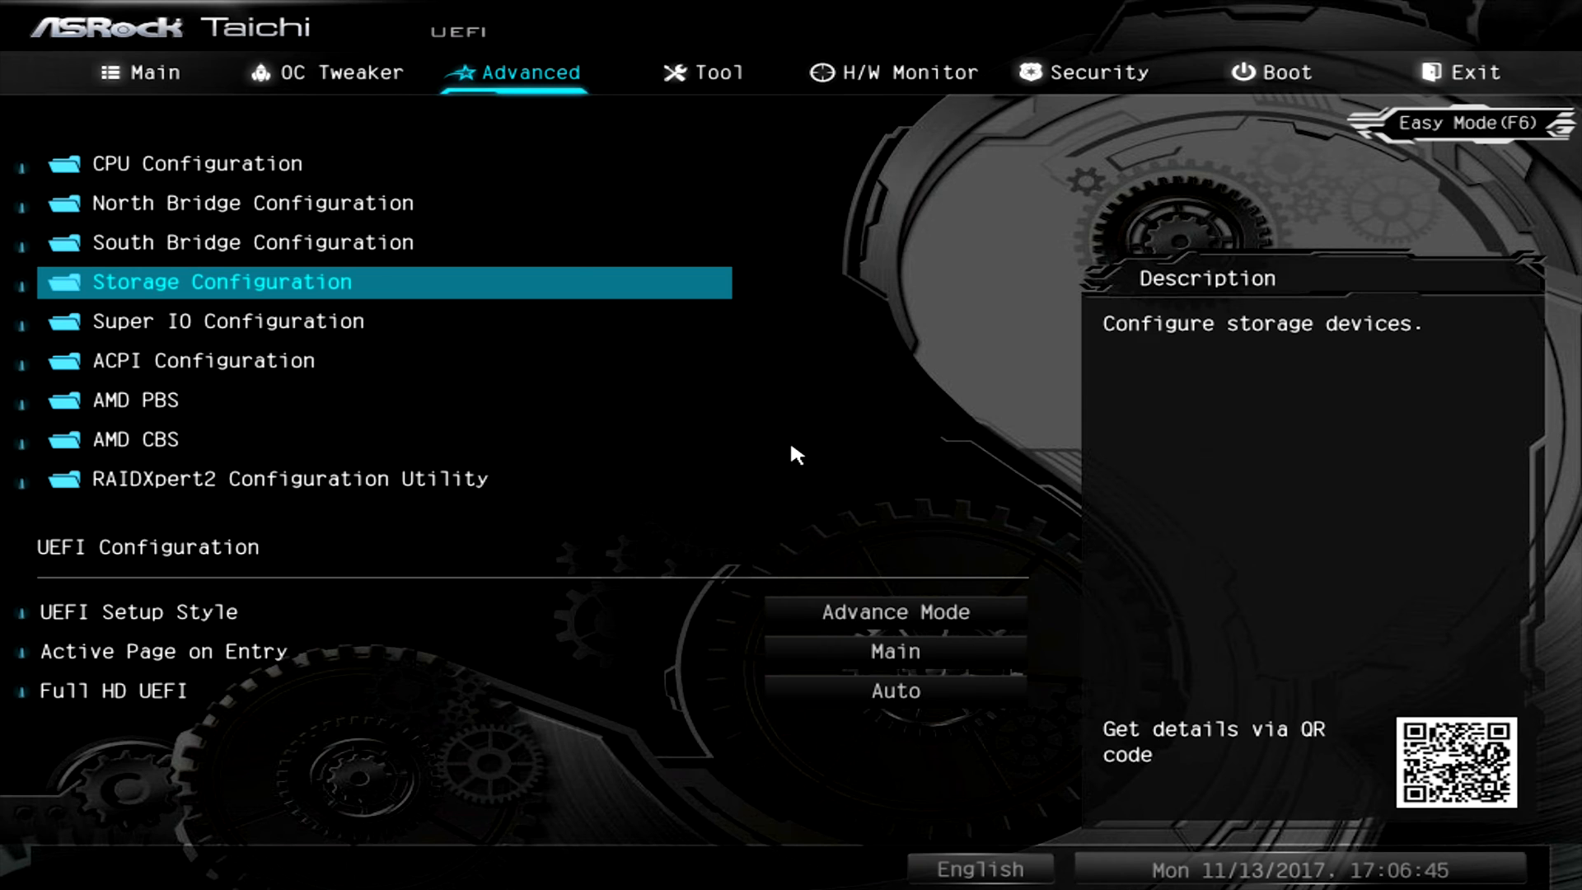
click(217, 281)
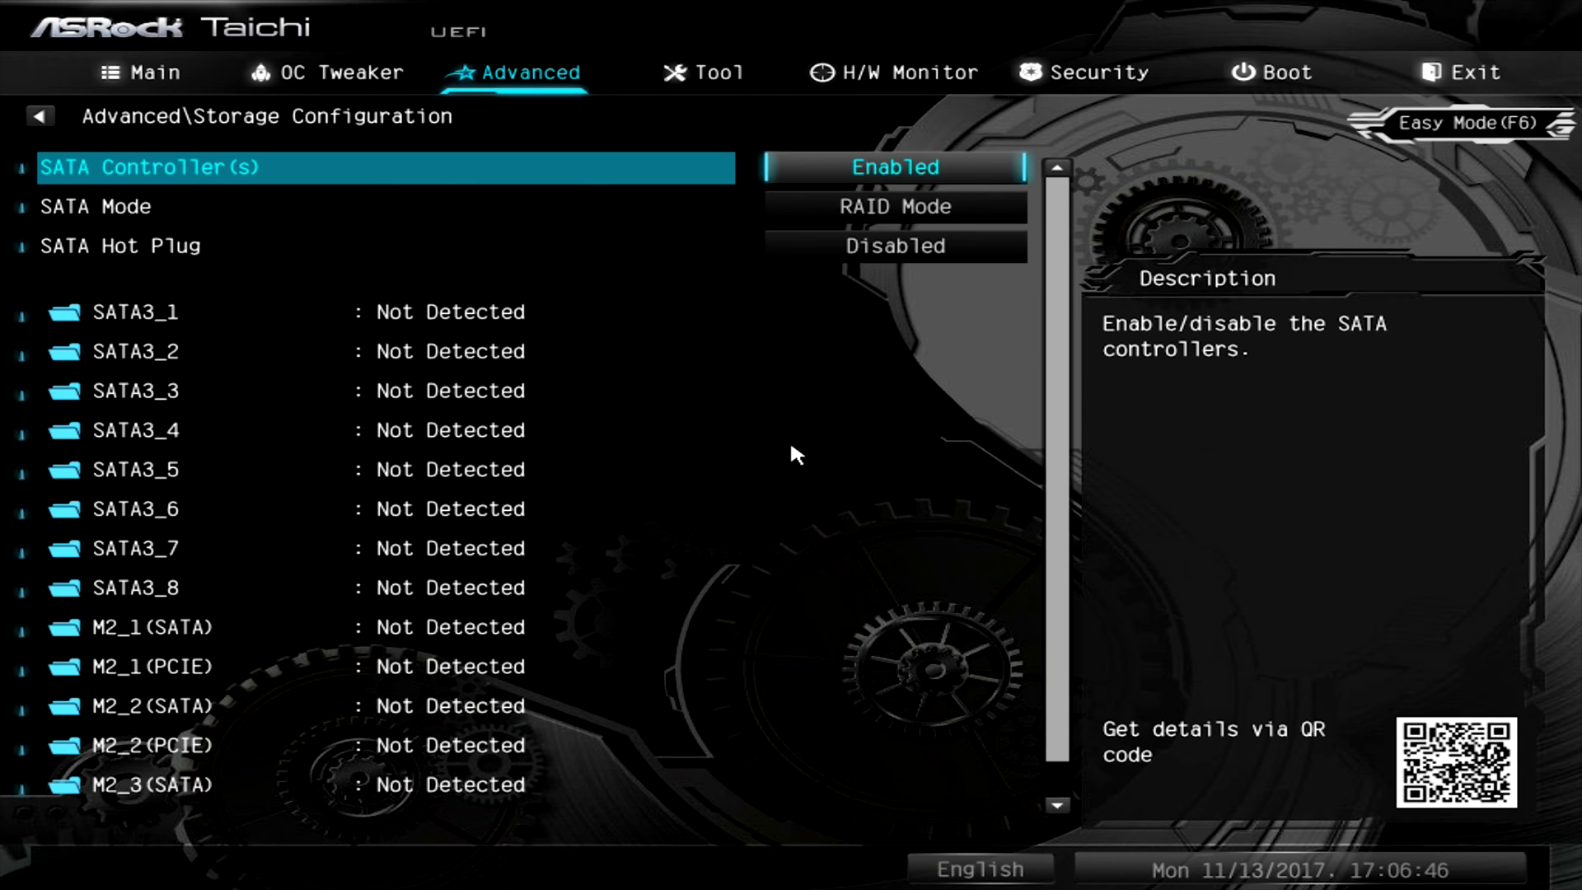
key(Down)
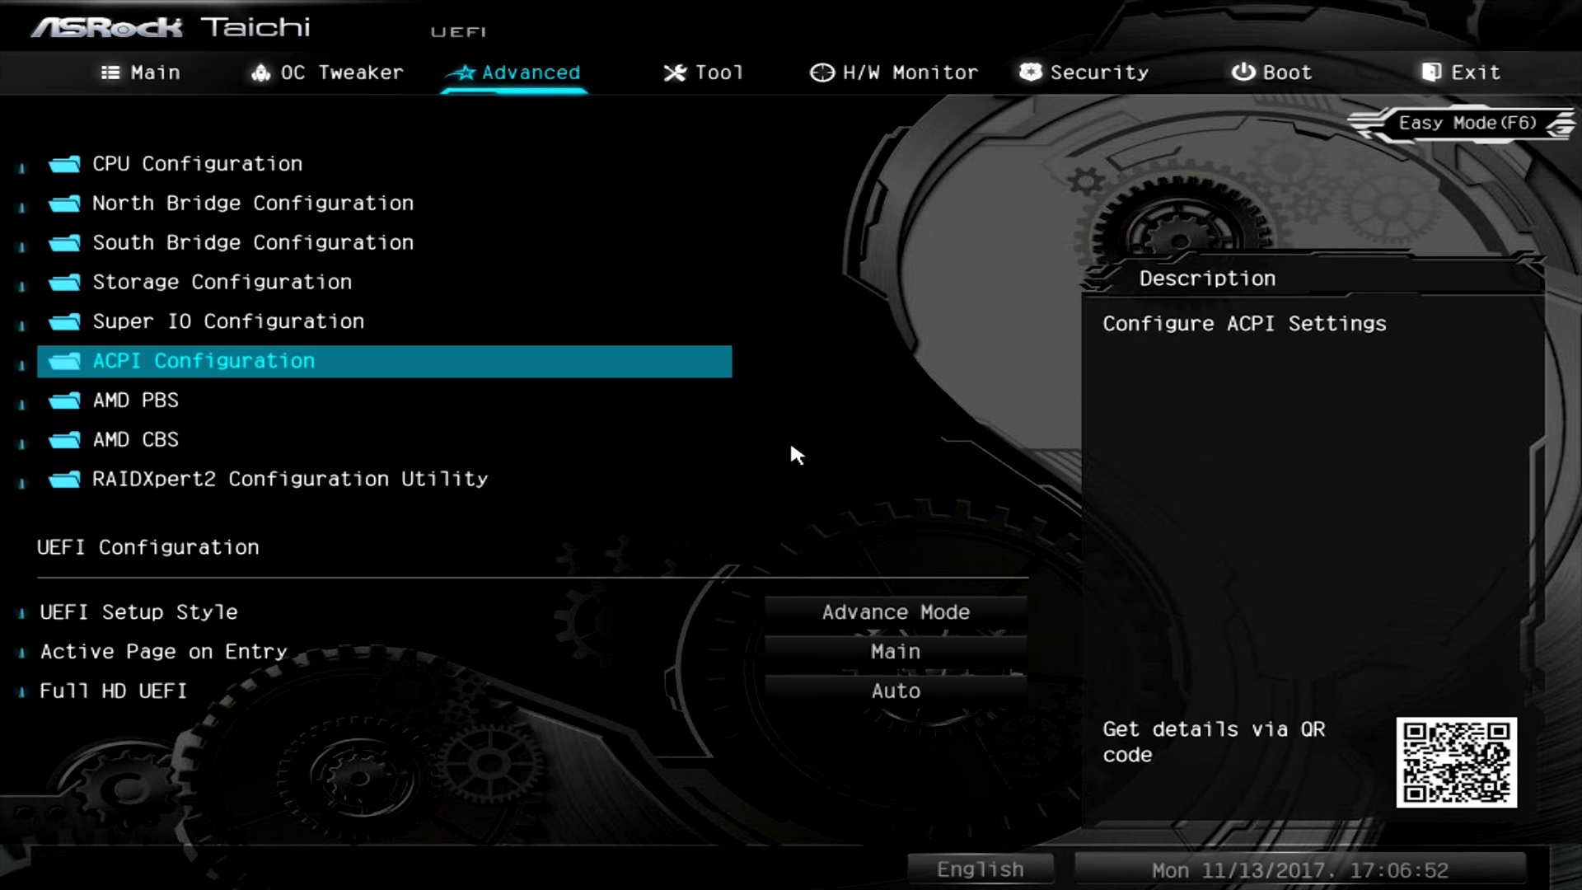
key(Down)
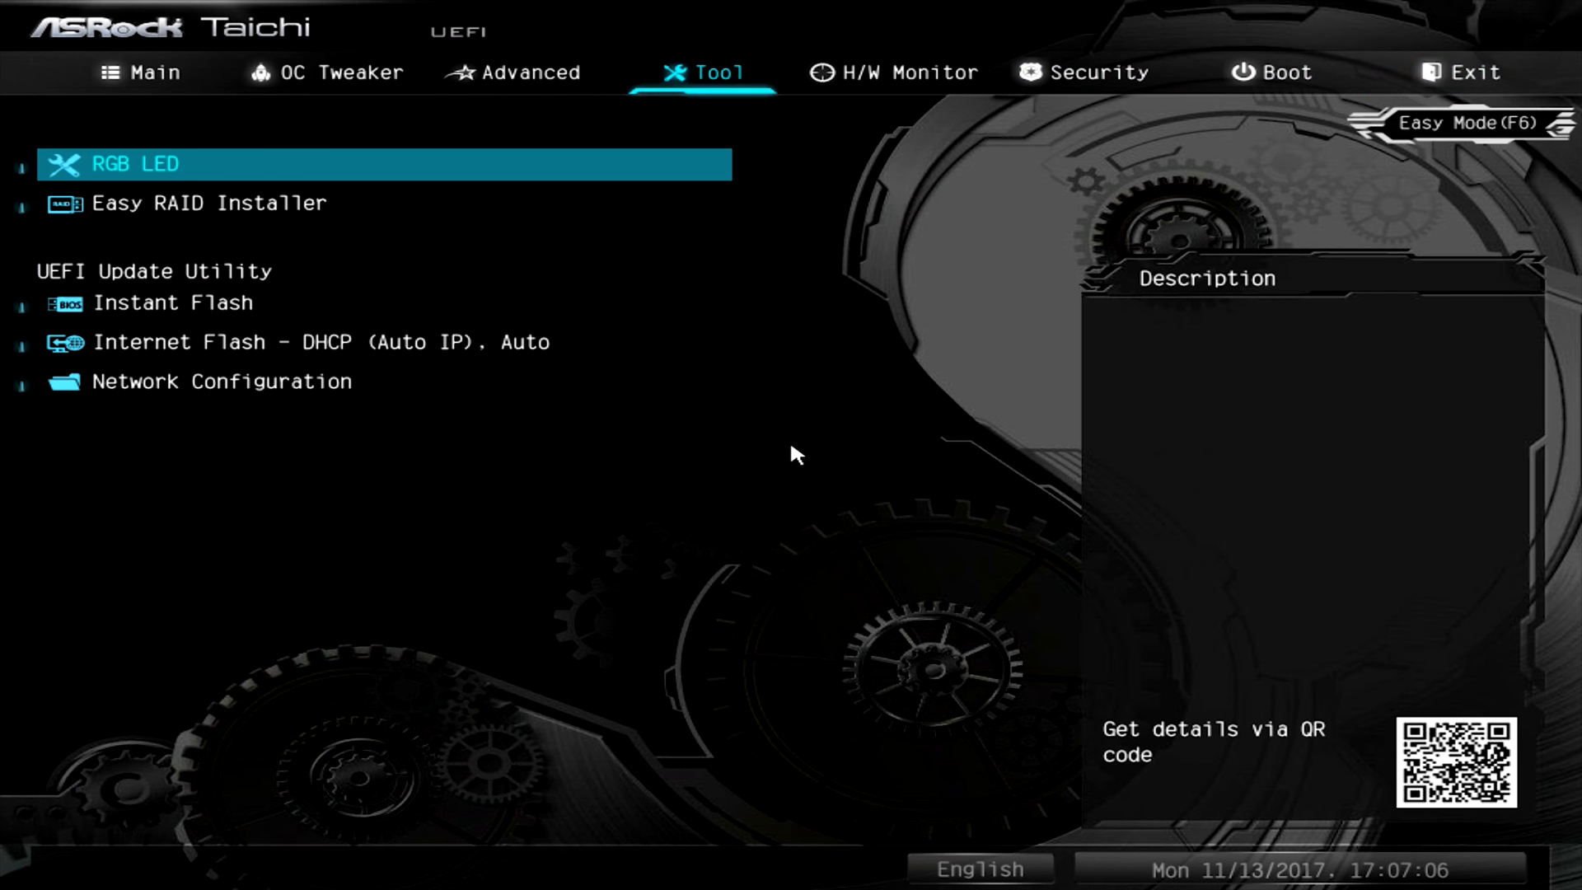
Enter the RAIDXpert2 Configuration Utility from Advanced and go into Array Management.
click(525, 70)
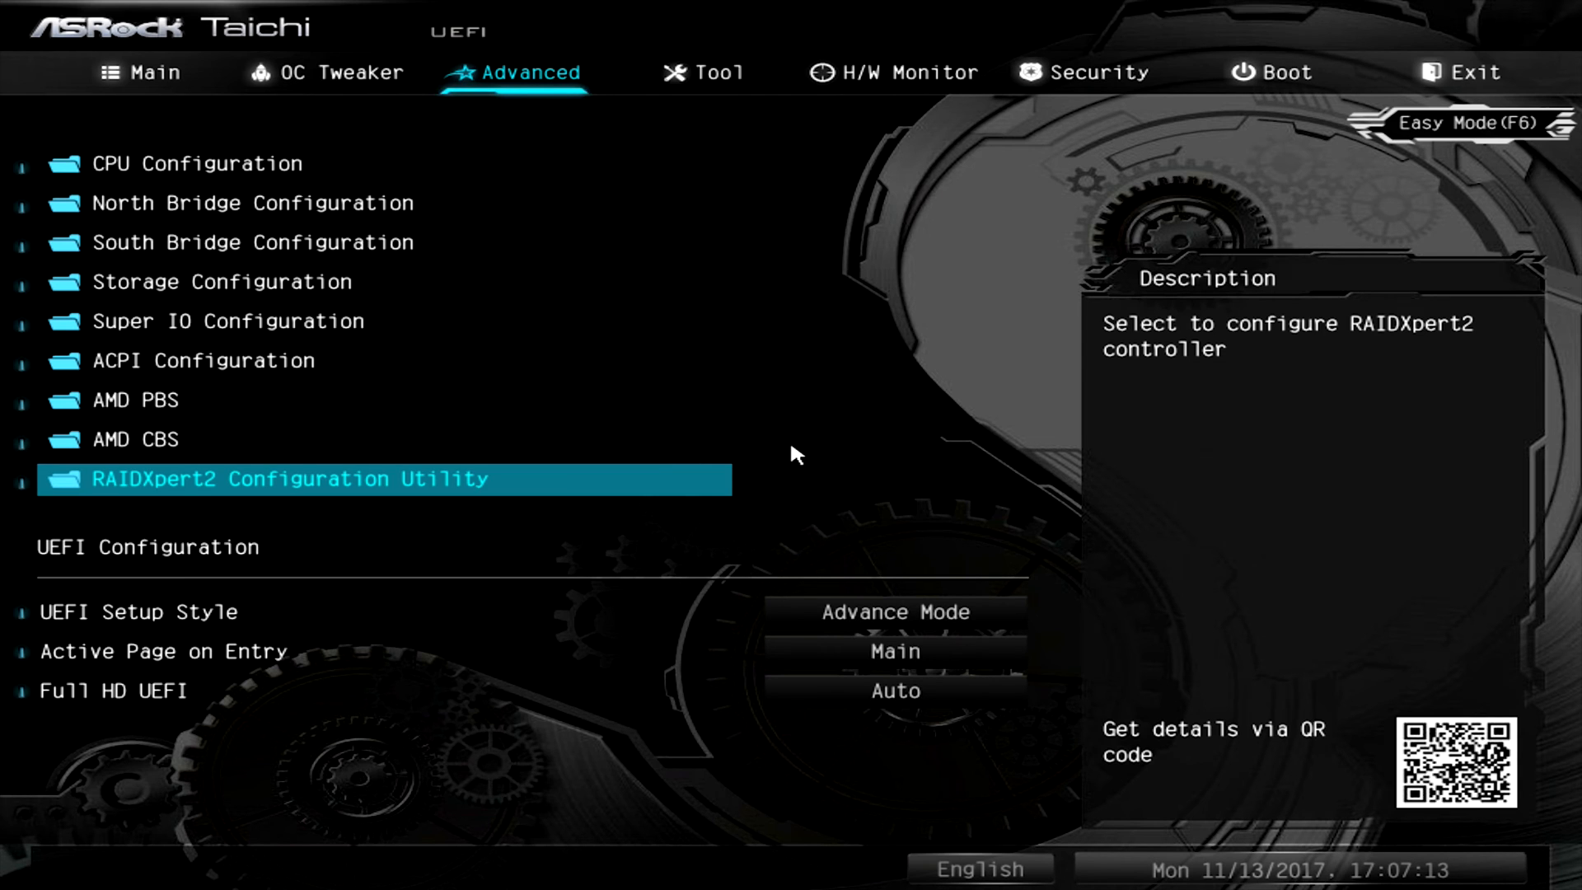
click(285, 478)
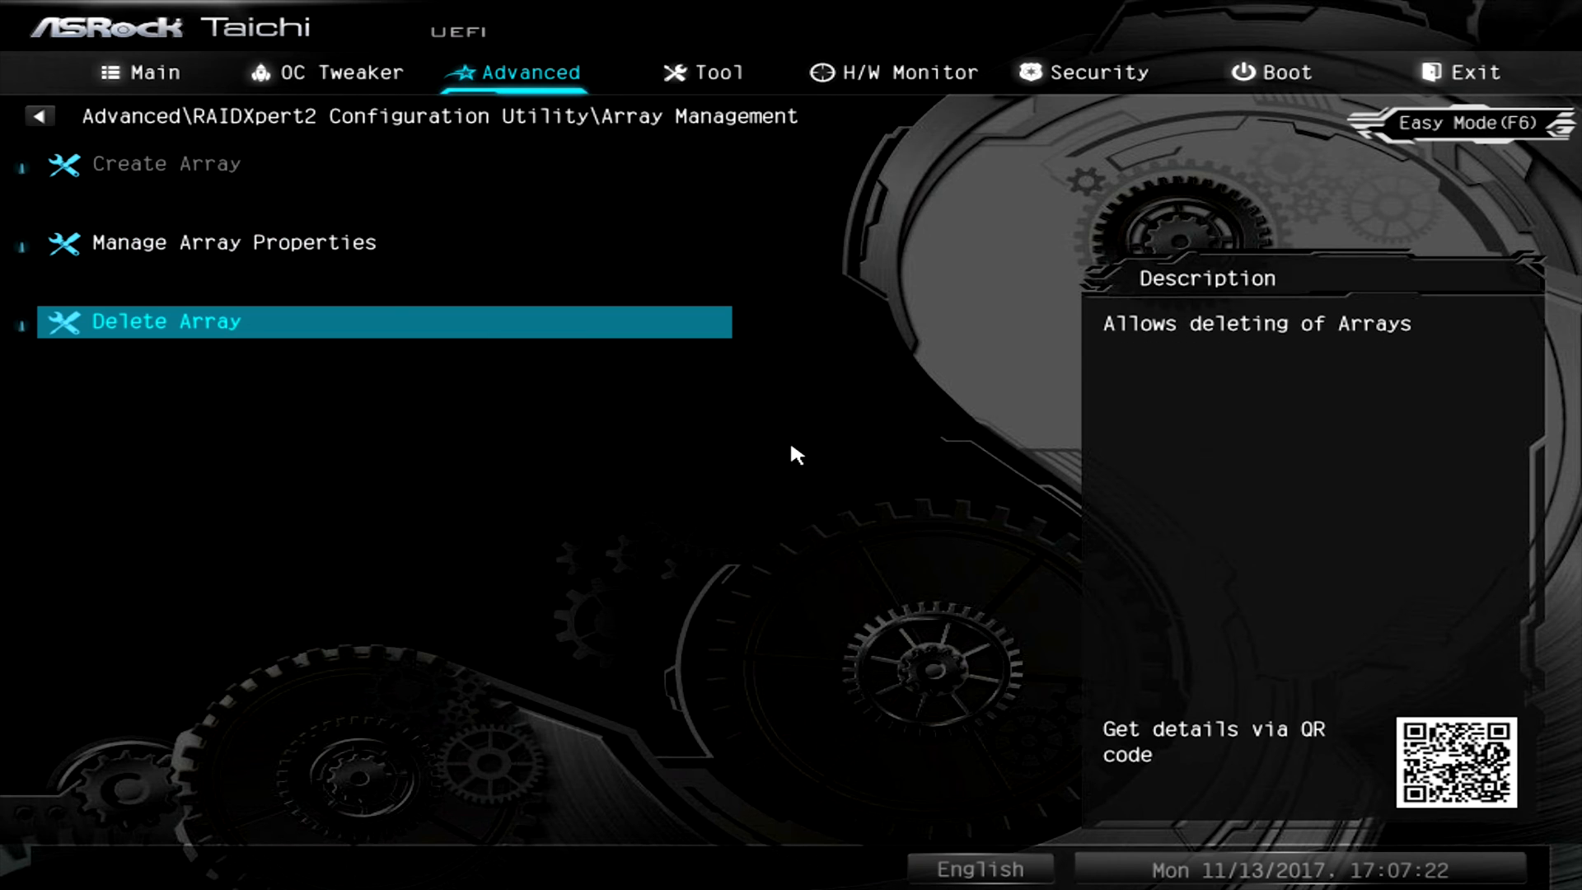
key(up)
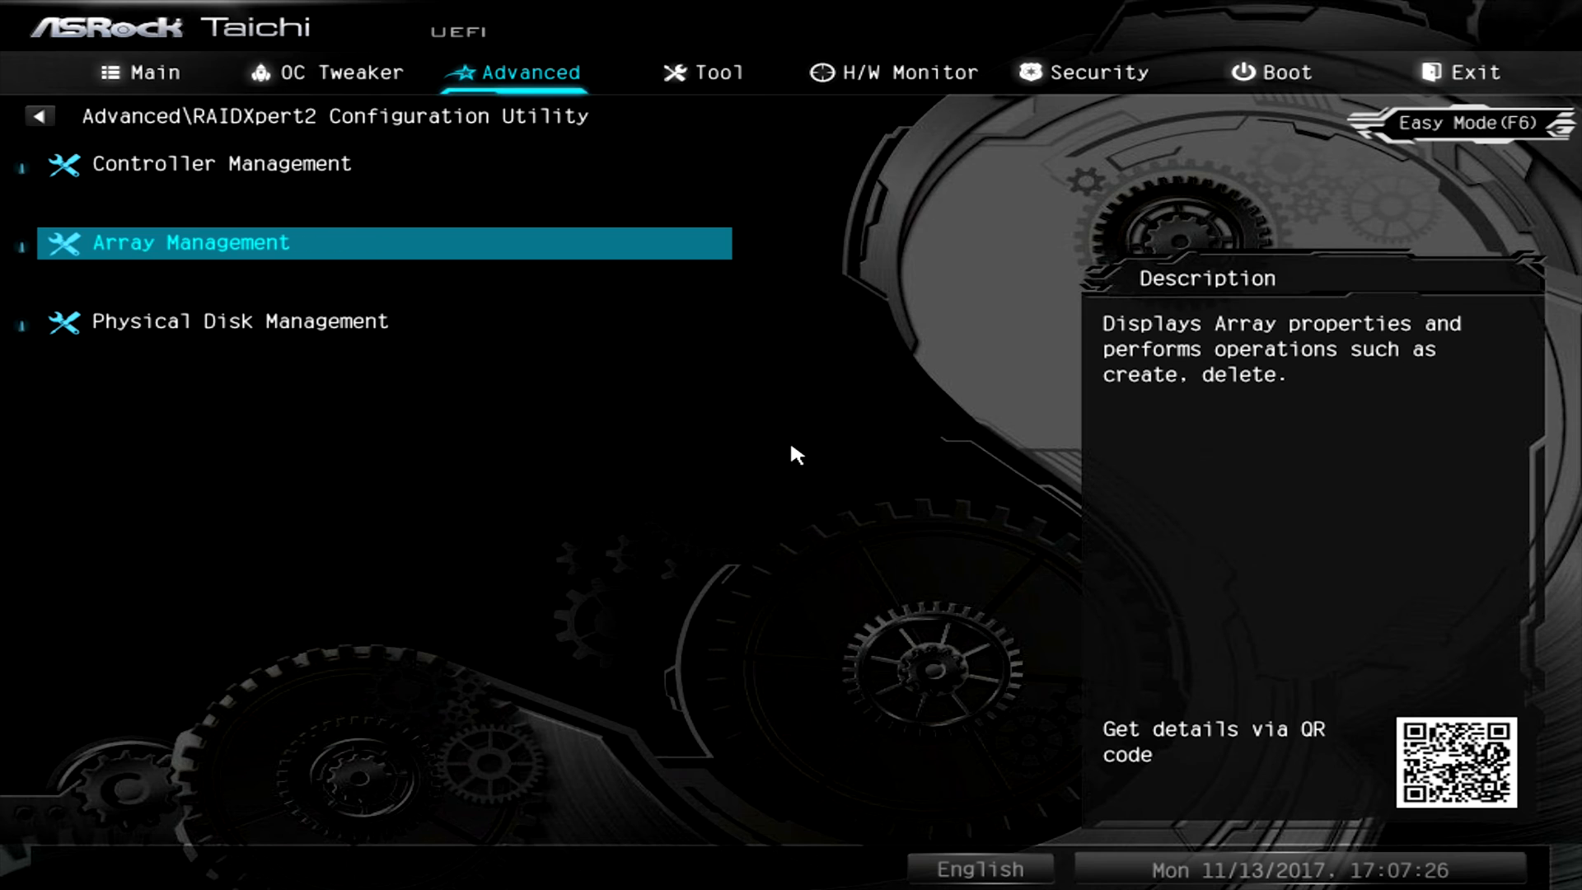
key(Up)
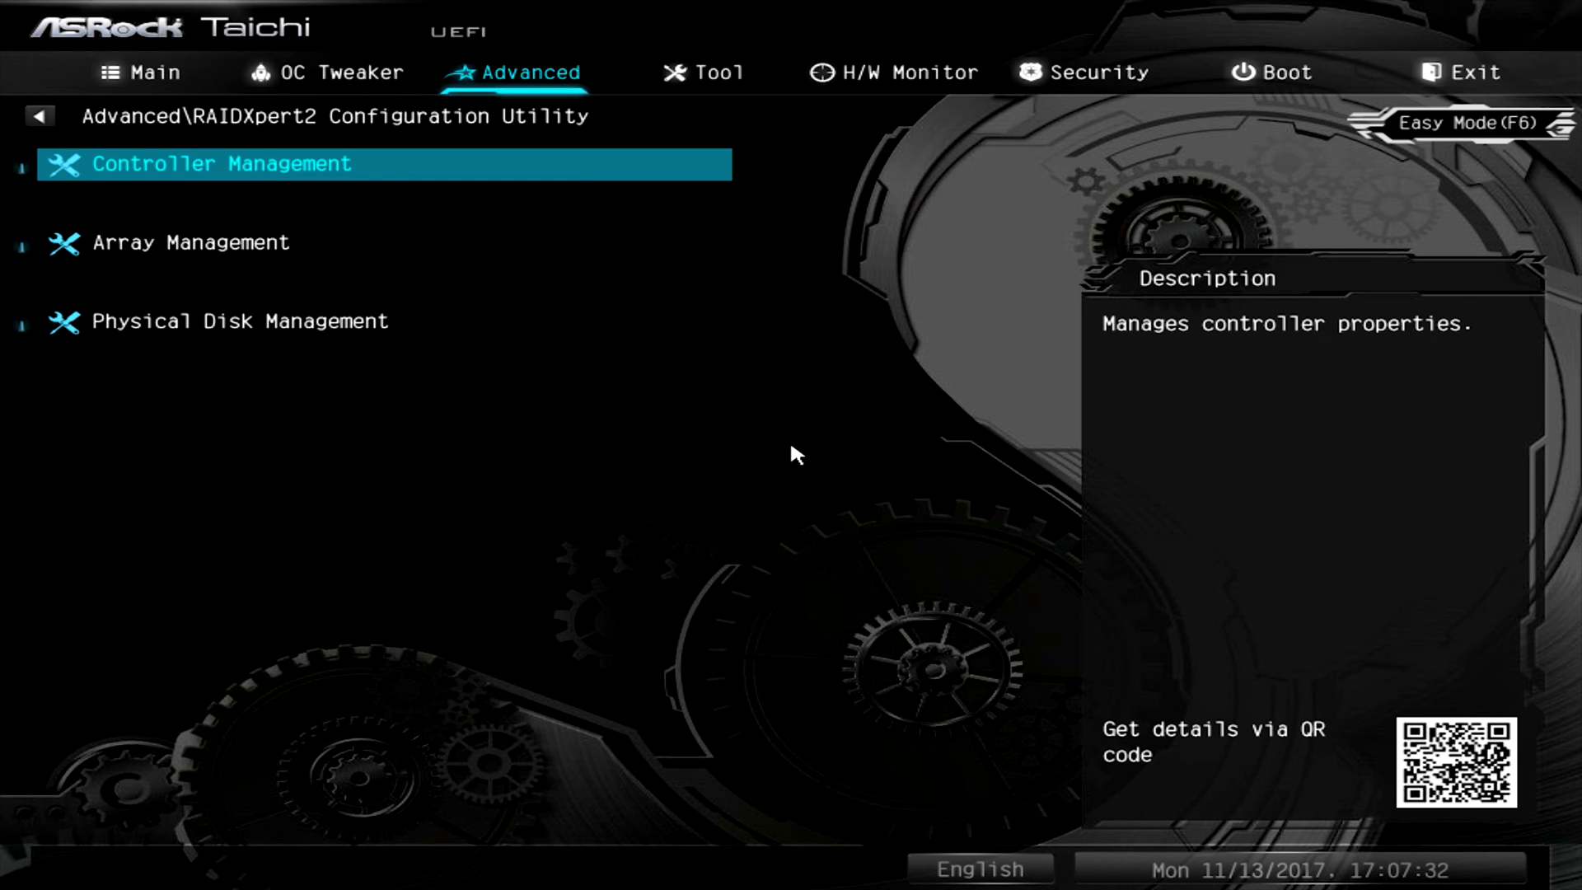
key(Down)
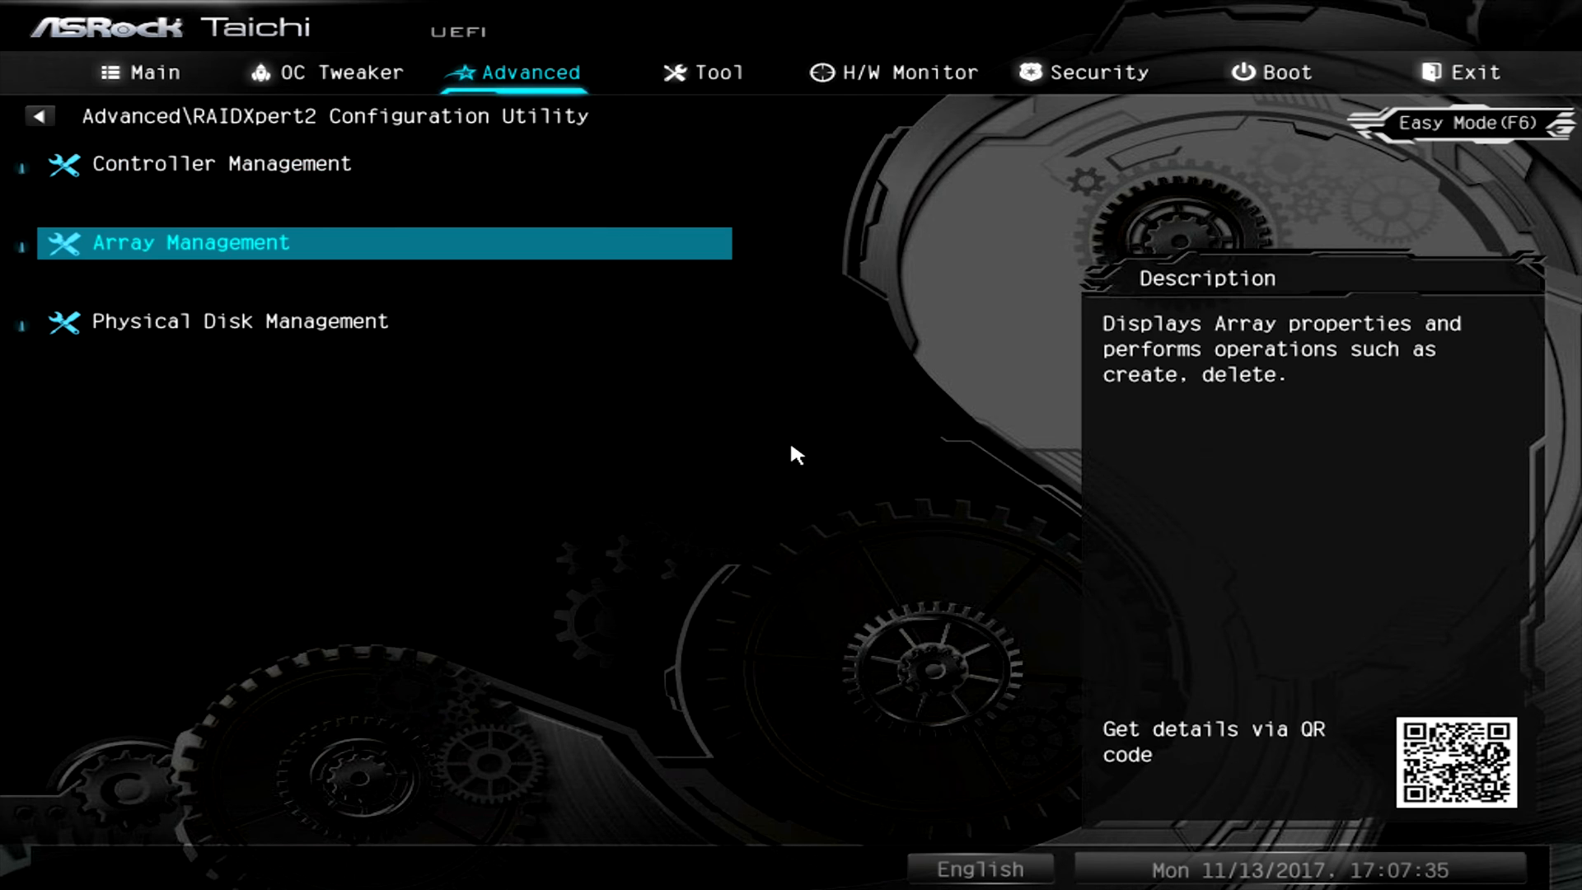
click(384, 242)
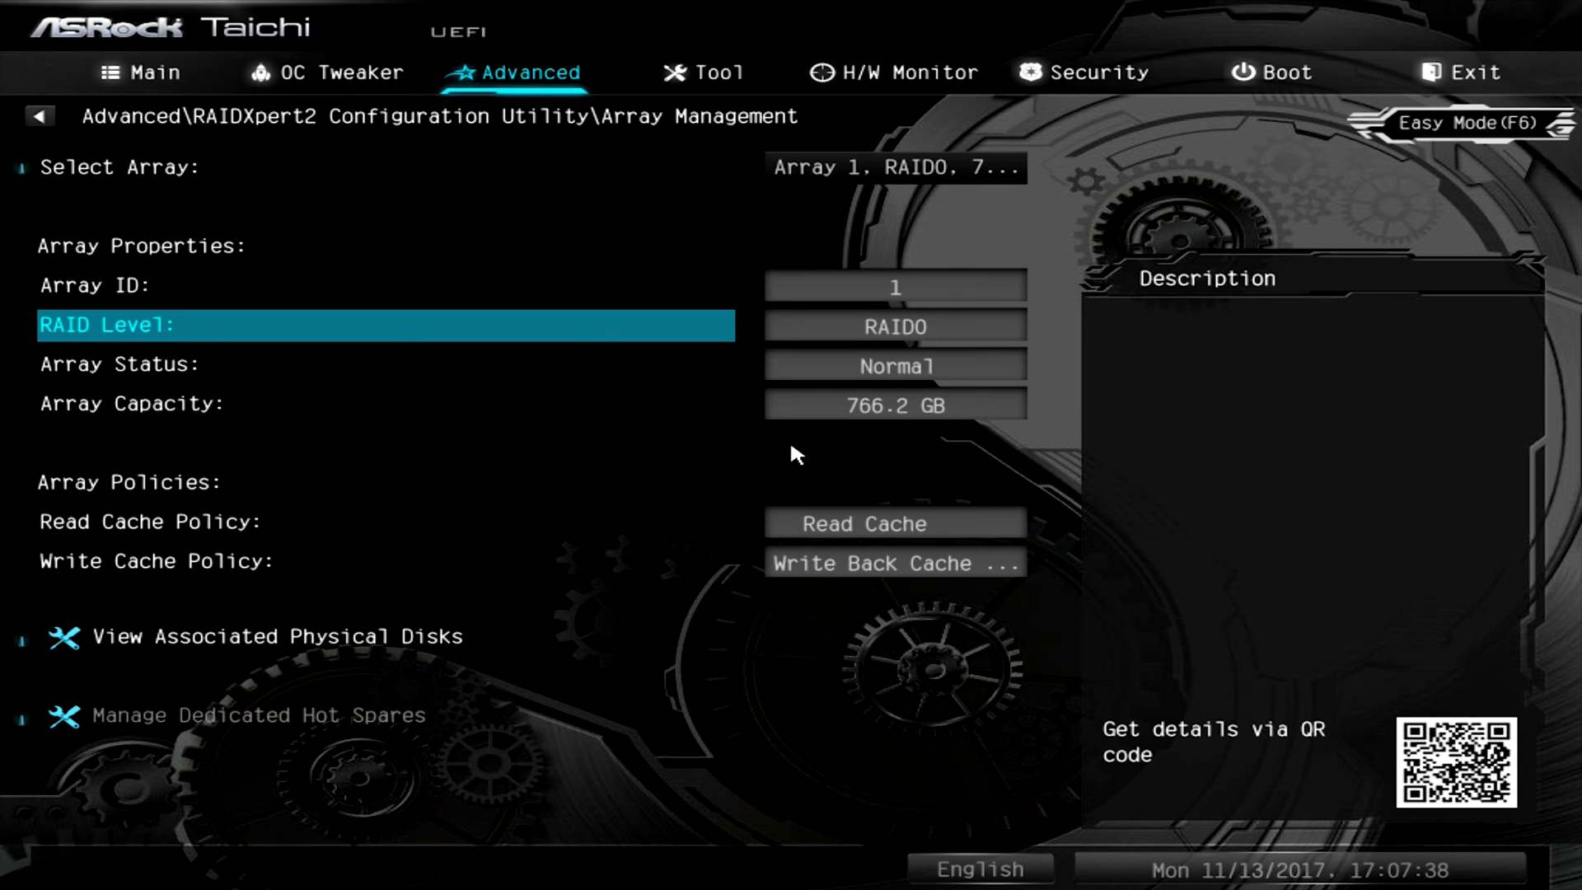
Review Array 1's ID, RAID0 level and 766.2 GB capacity, then list its associated physical disks.
key(Up)
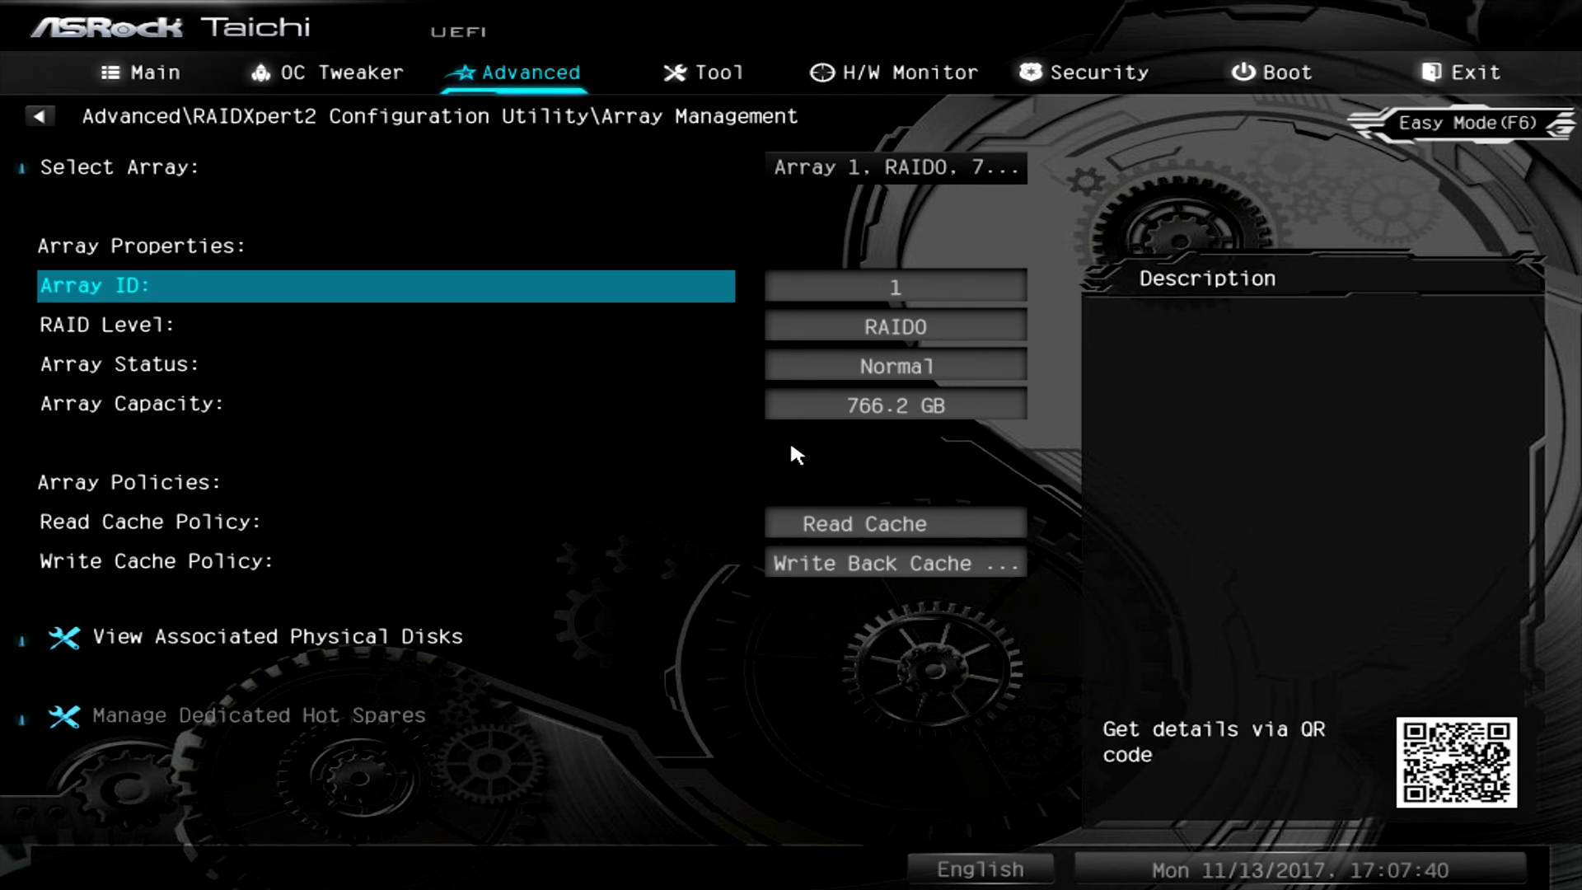
key(Down)
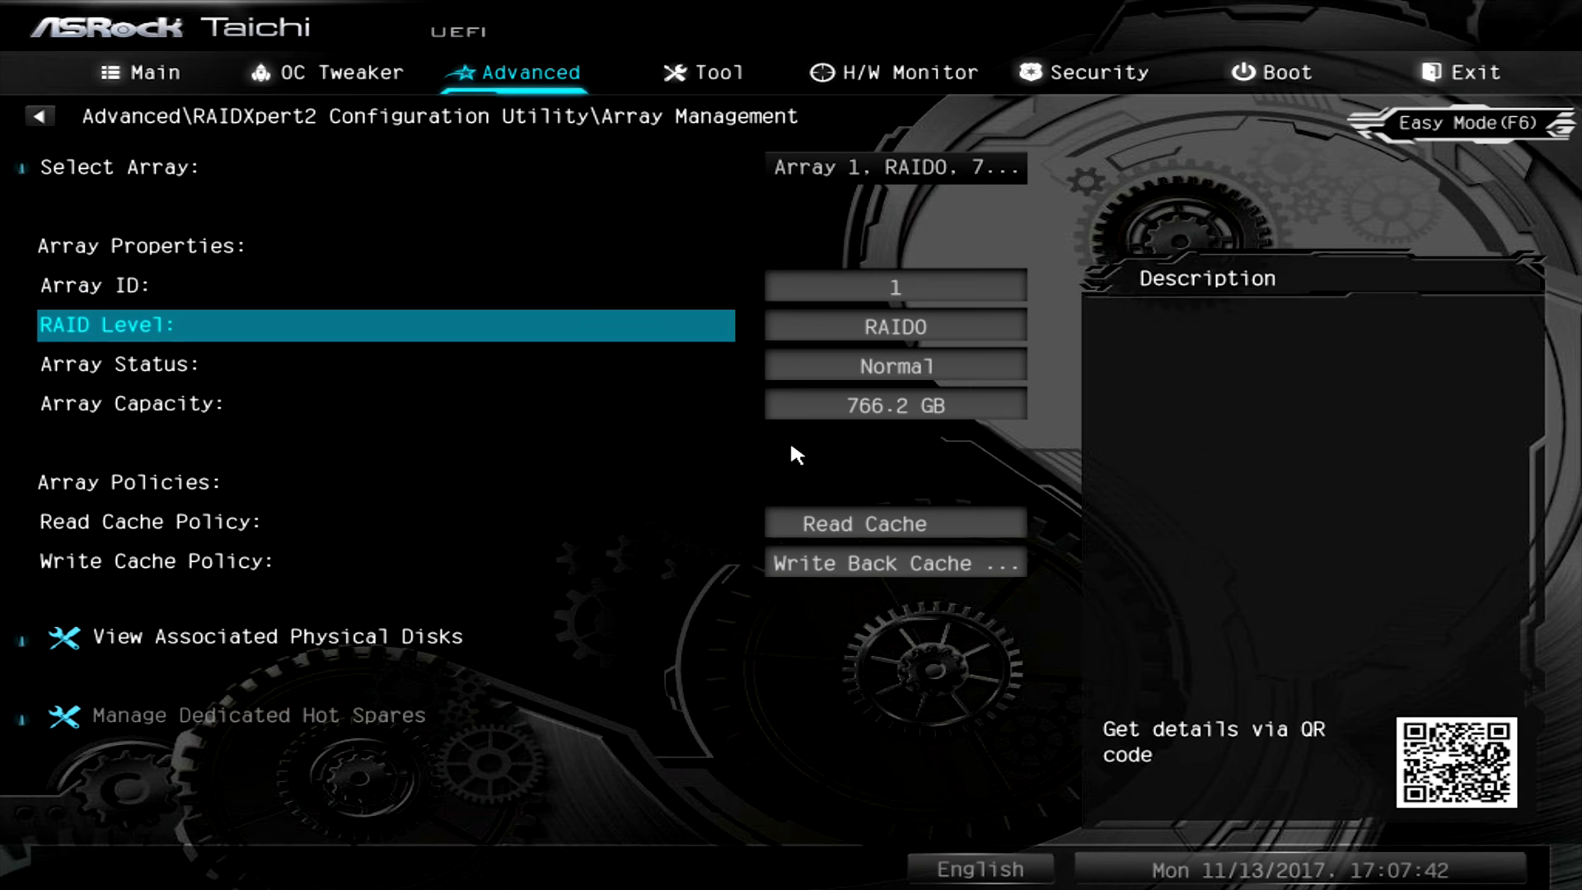
key(Down)
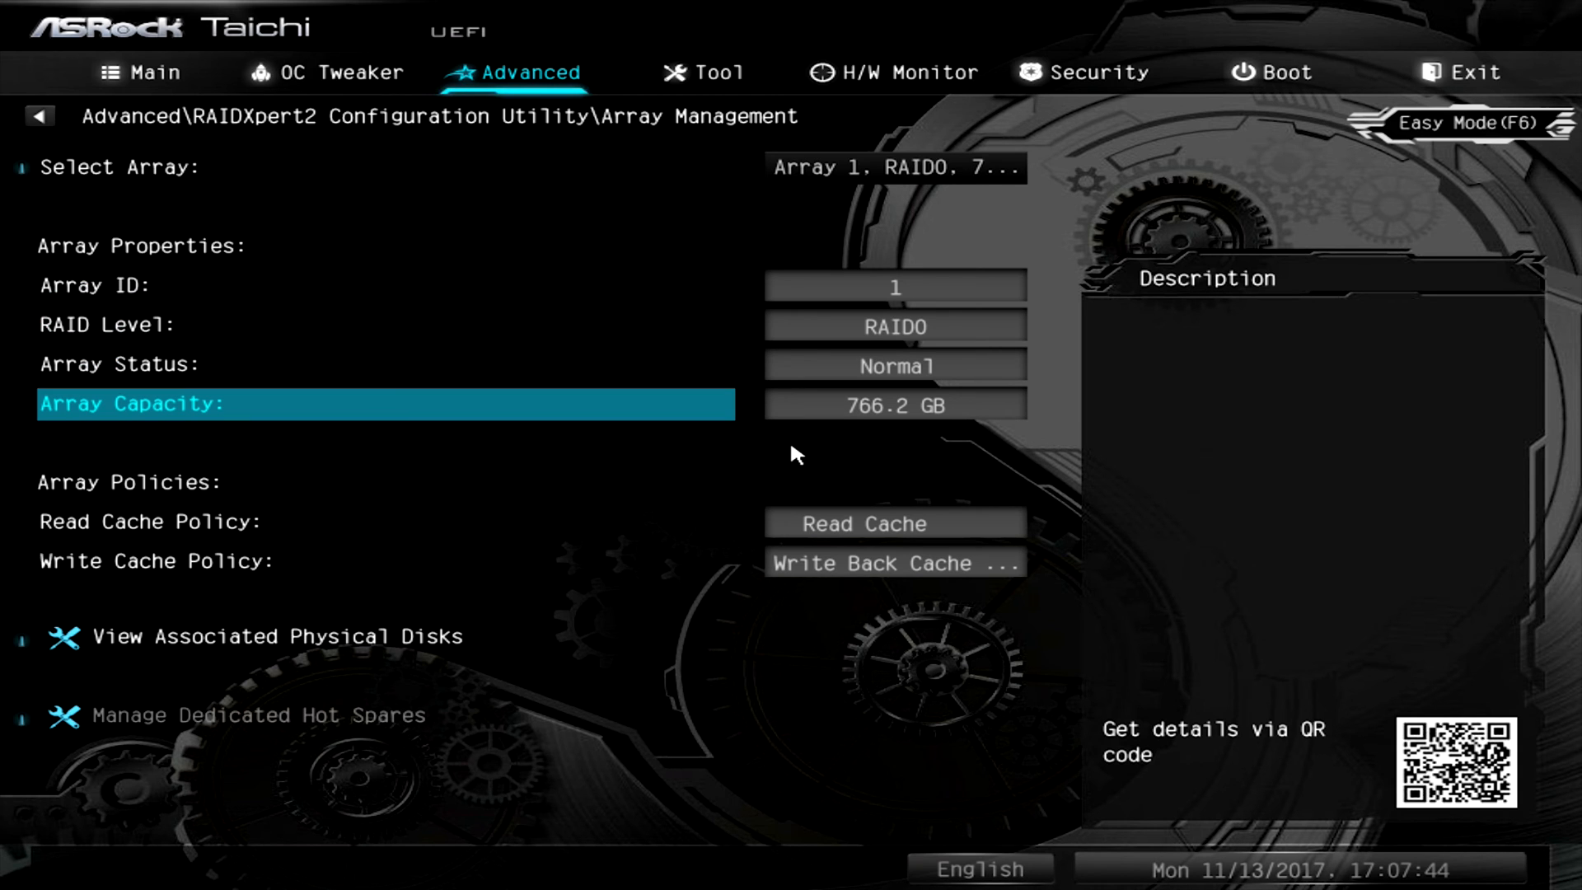
click(277, 635)
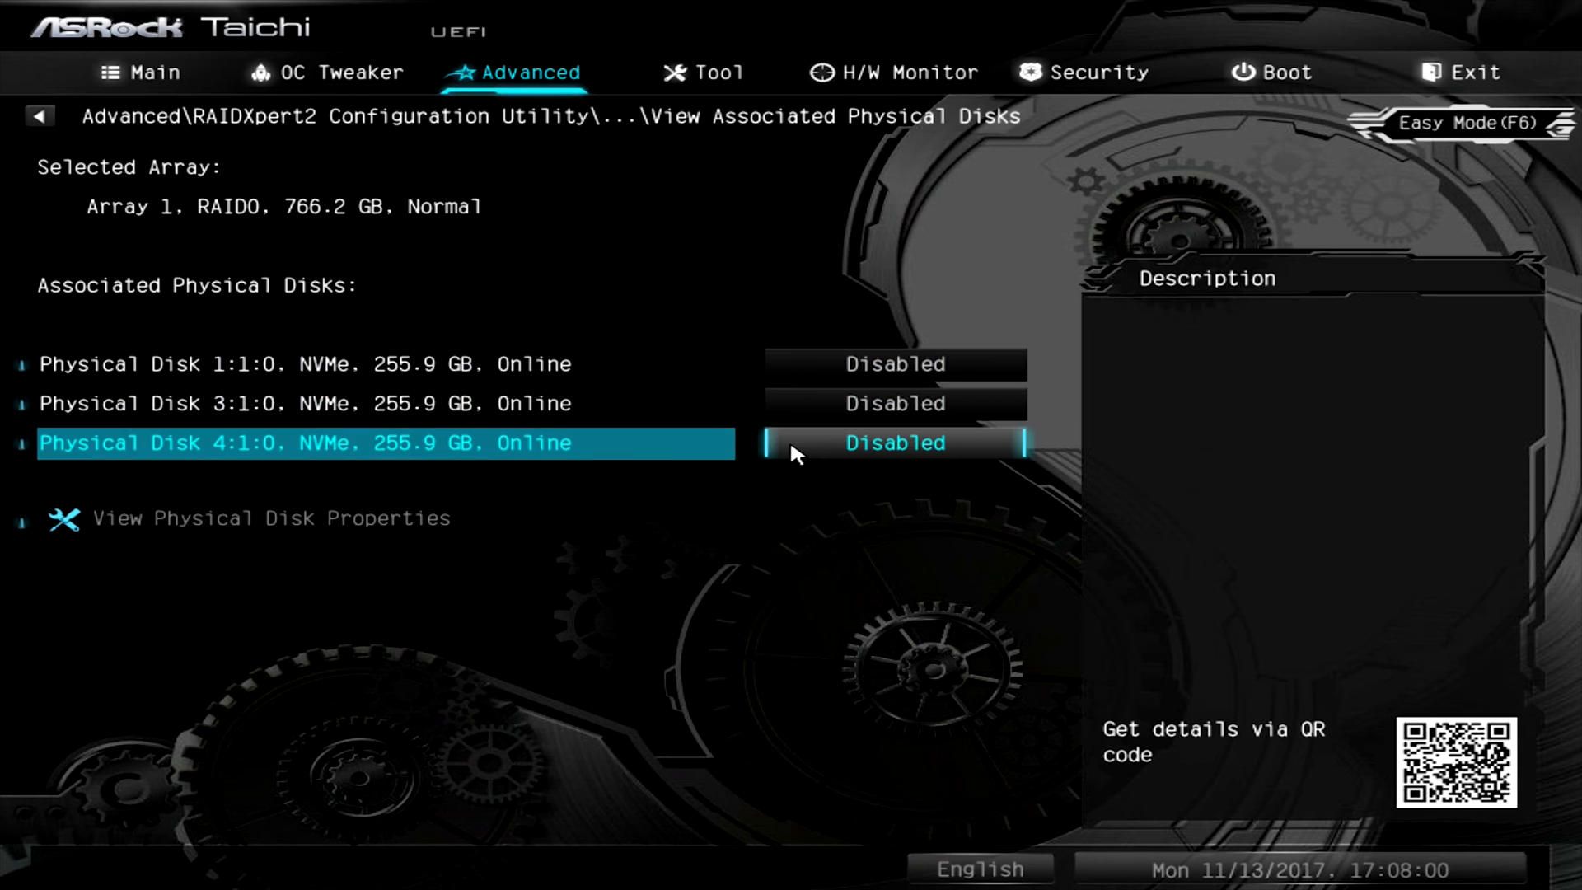
Highlight Physical Disk 1, then go to the Exit page with save options and boot overrides.
key(Up)
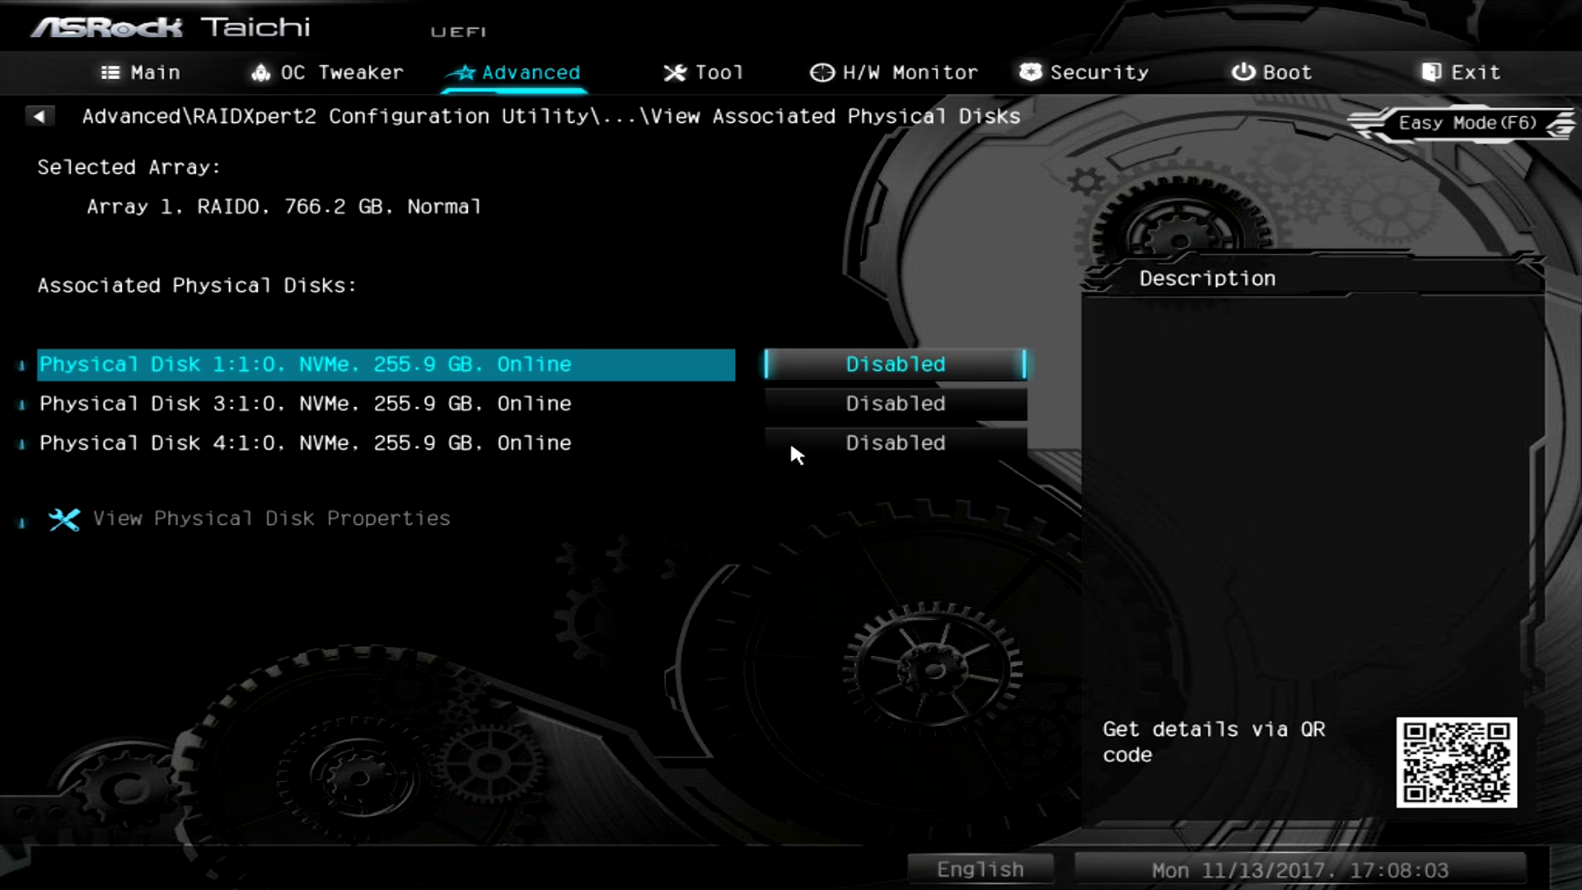
click(39, 115)
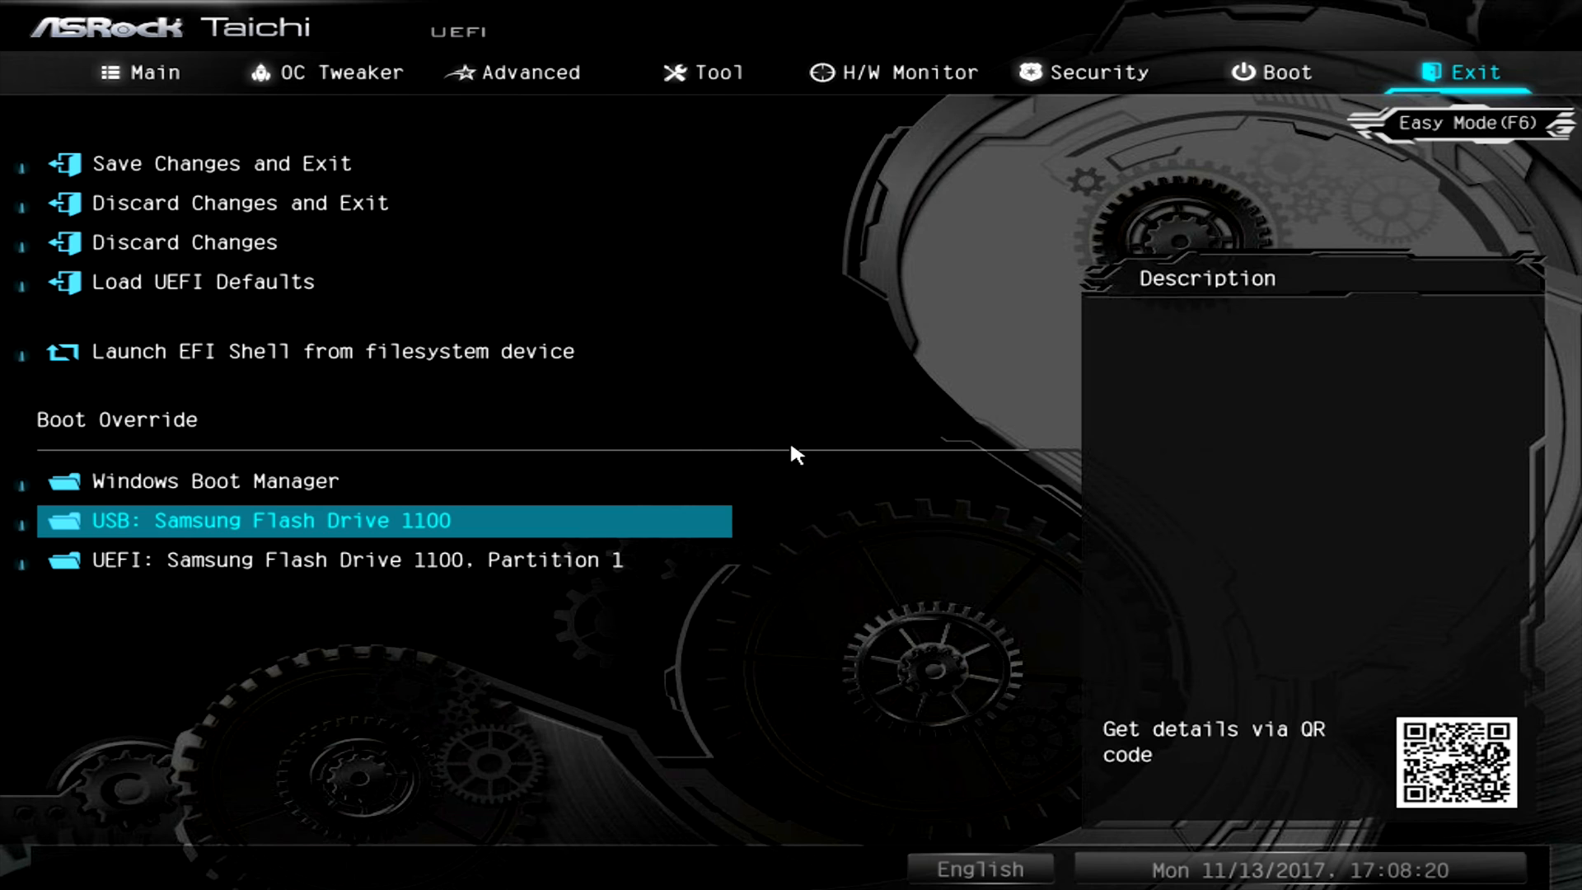
Boot once from USB: Samsung Flash Drive 1100 via Boot Override to start Windows Setup.
key(up)
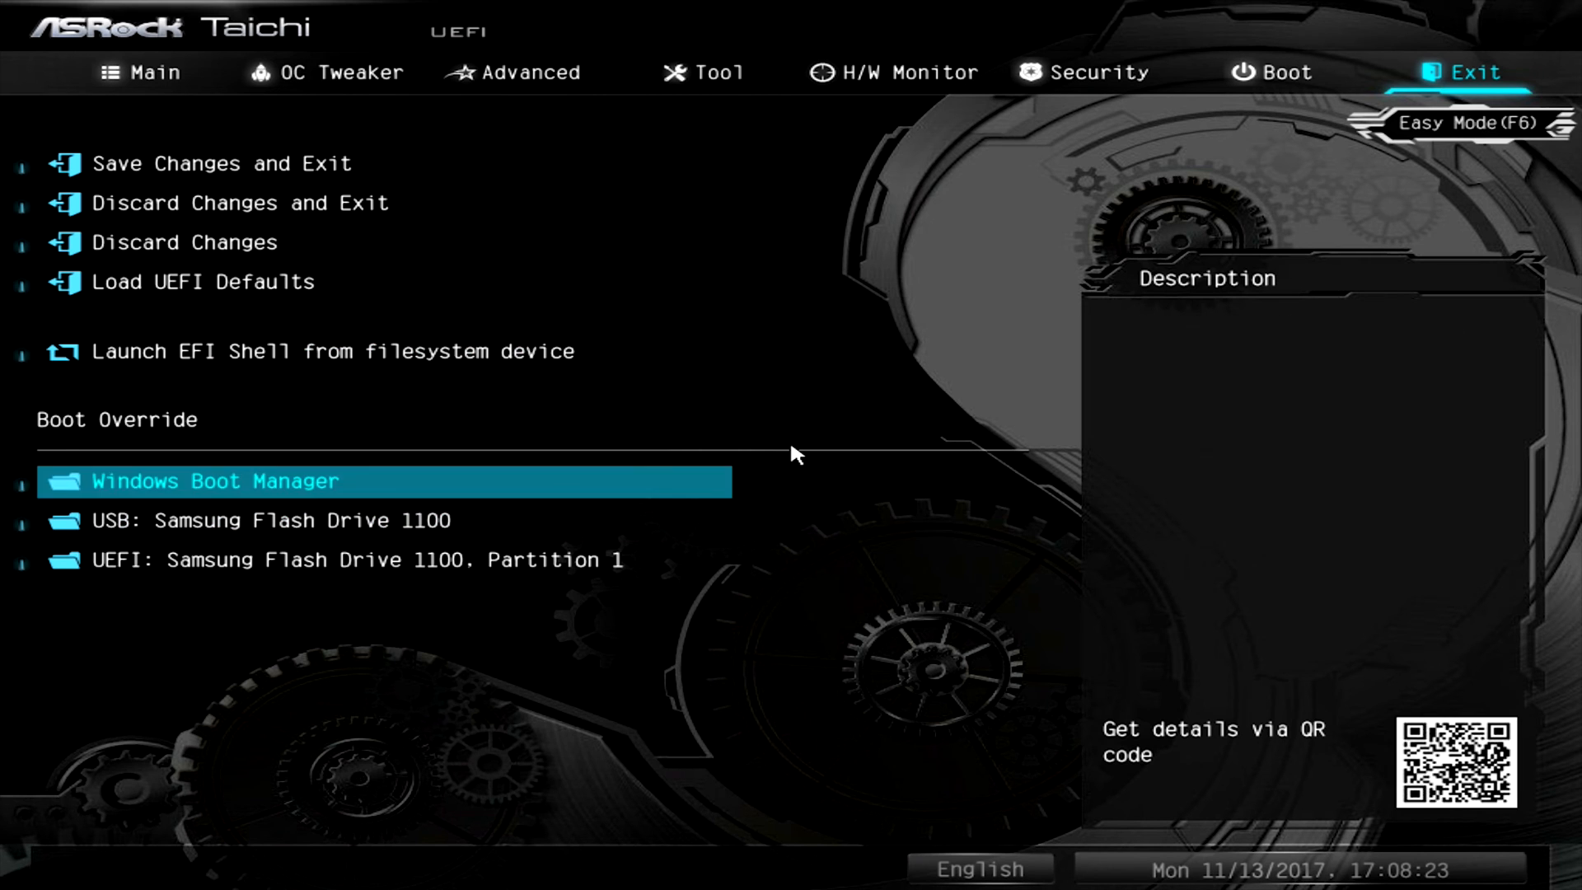
key(Down)
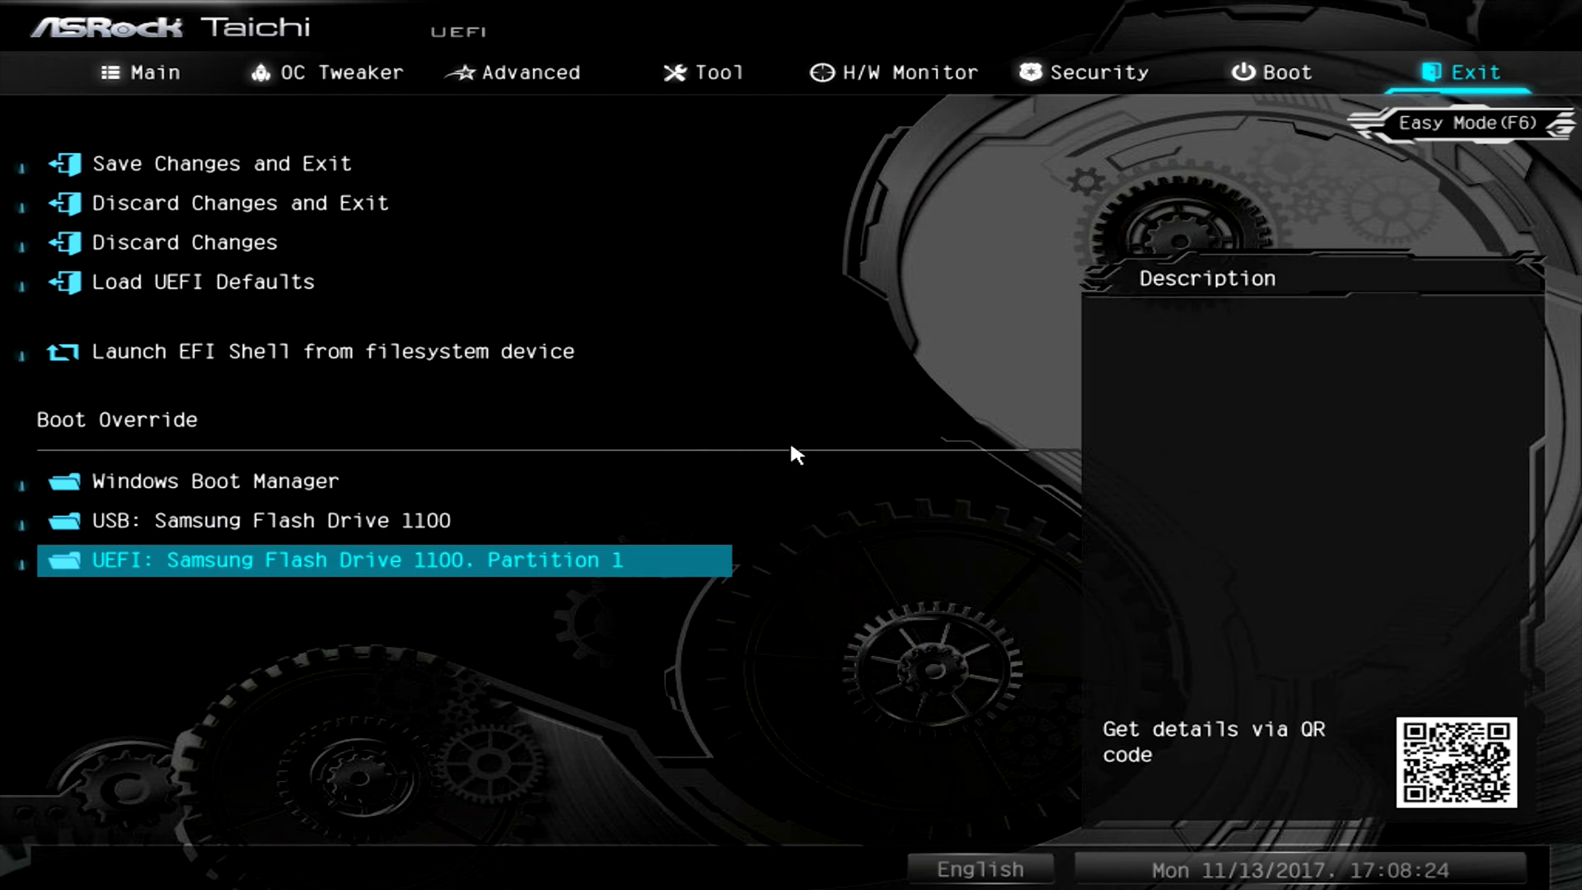
key(Up)
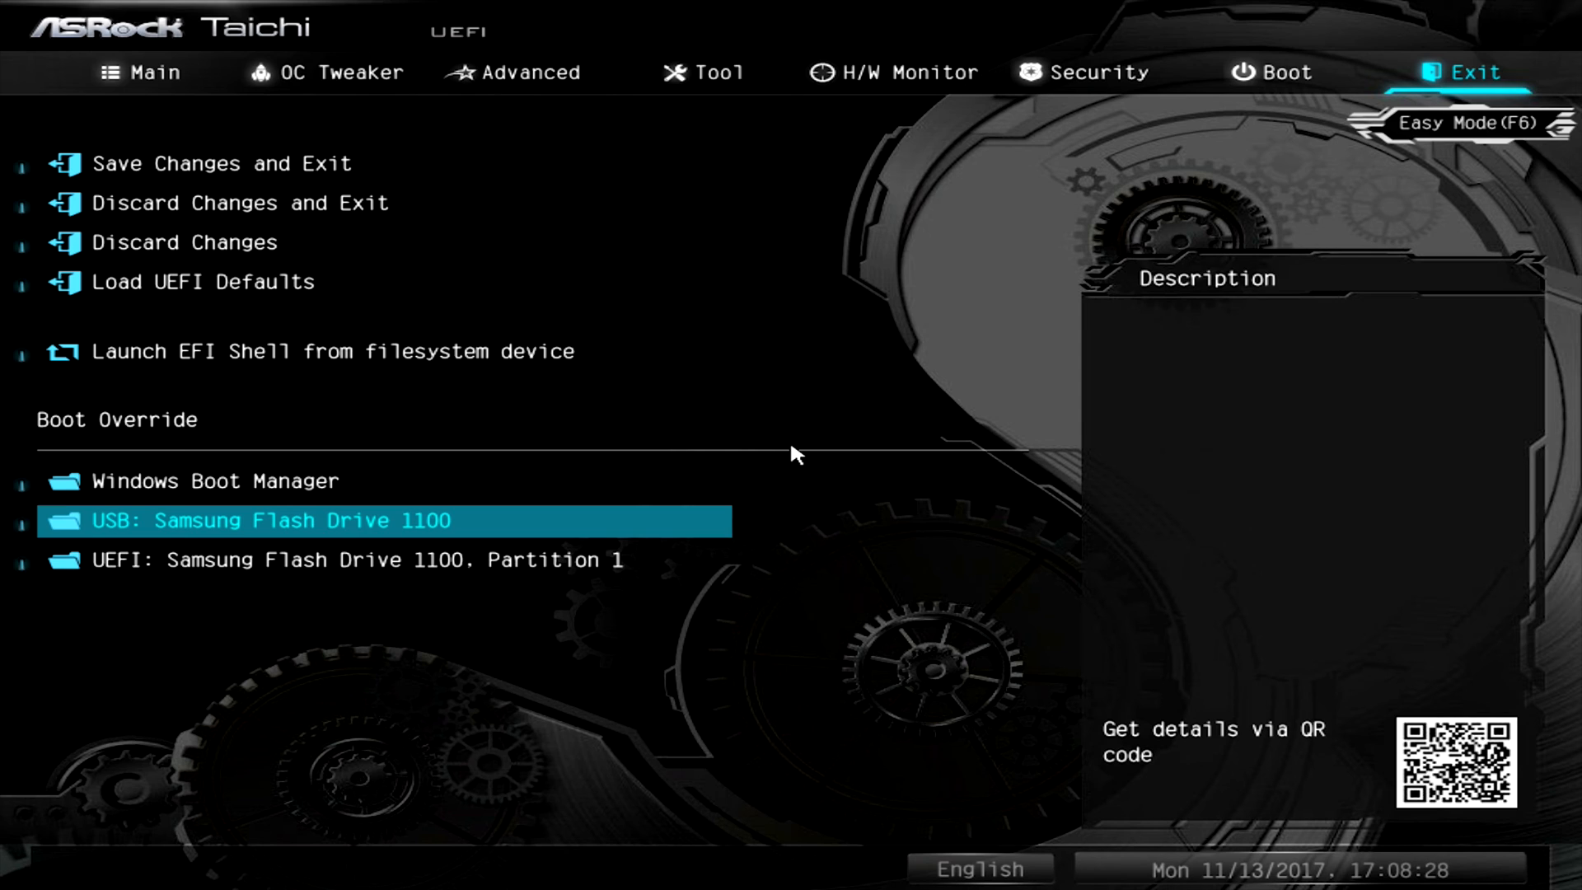
click(392, 521)
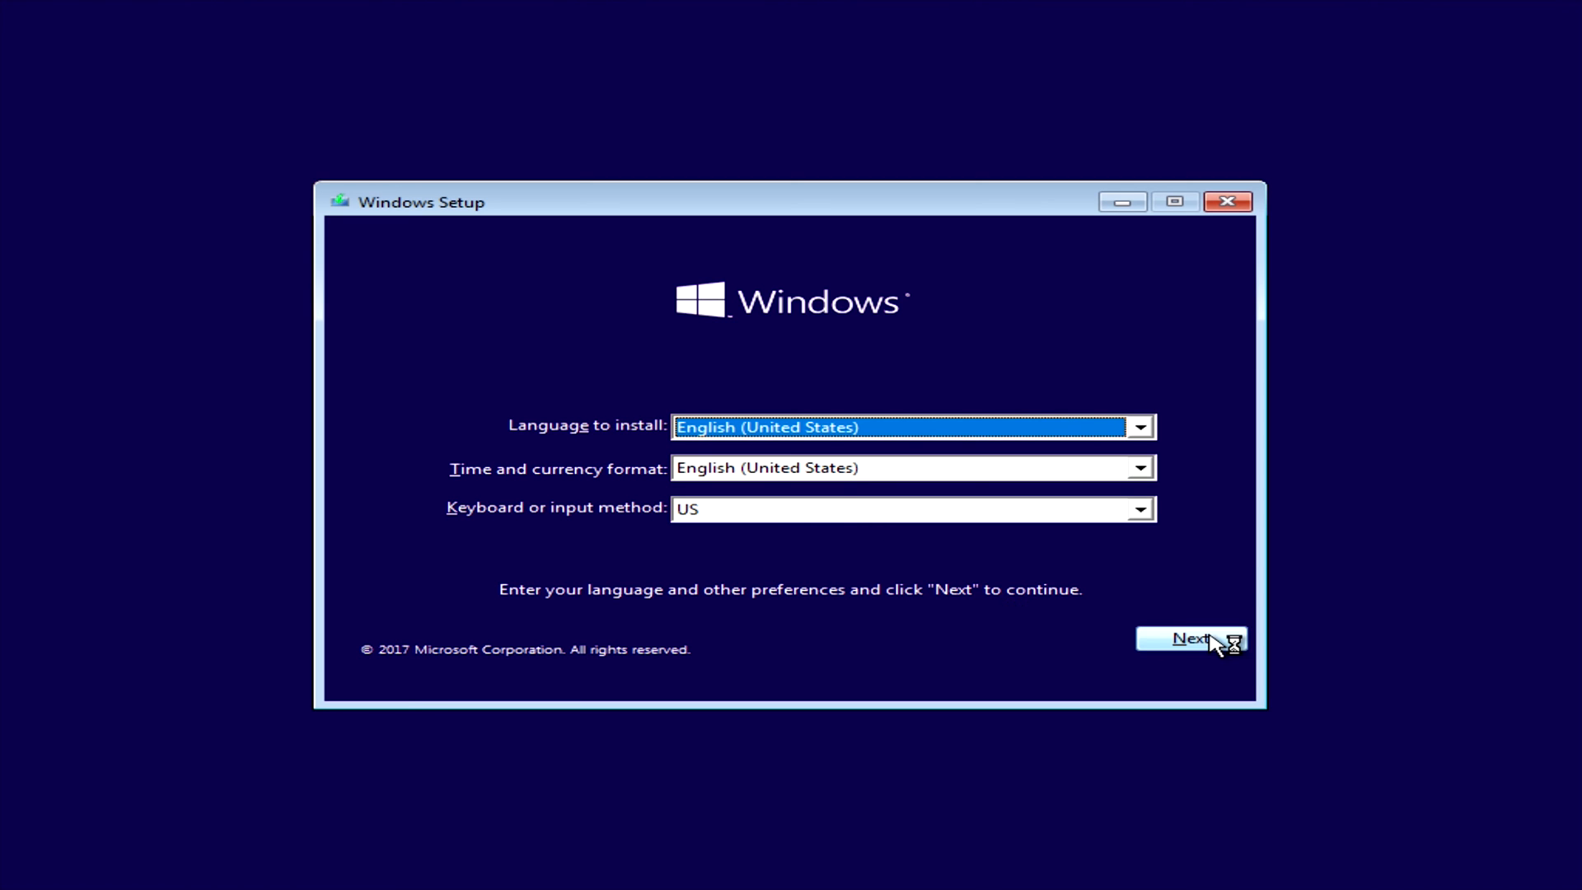
Proceed through Windows 10 Setup with Windows 10 Pro, accepted license and Custom install to the disk choice.
click(1191, 639)
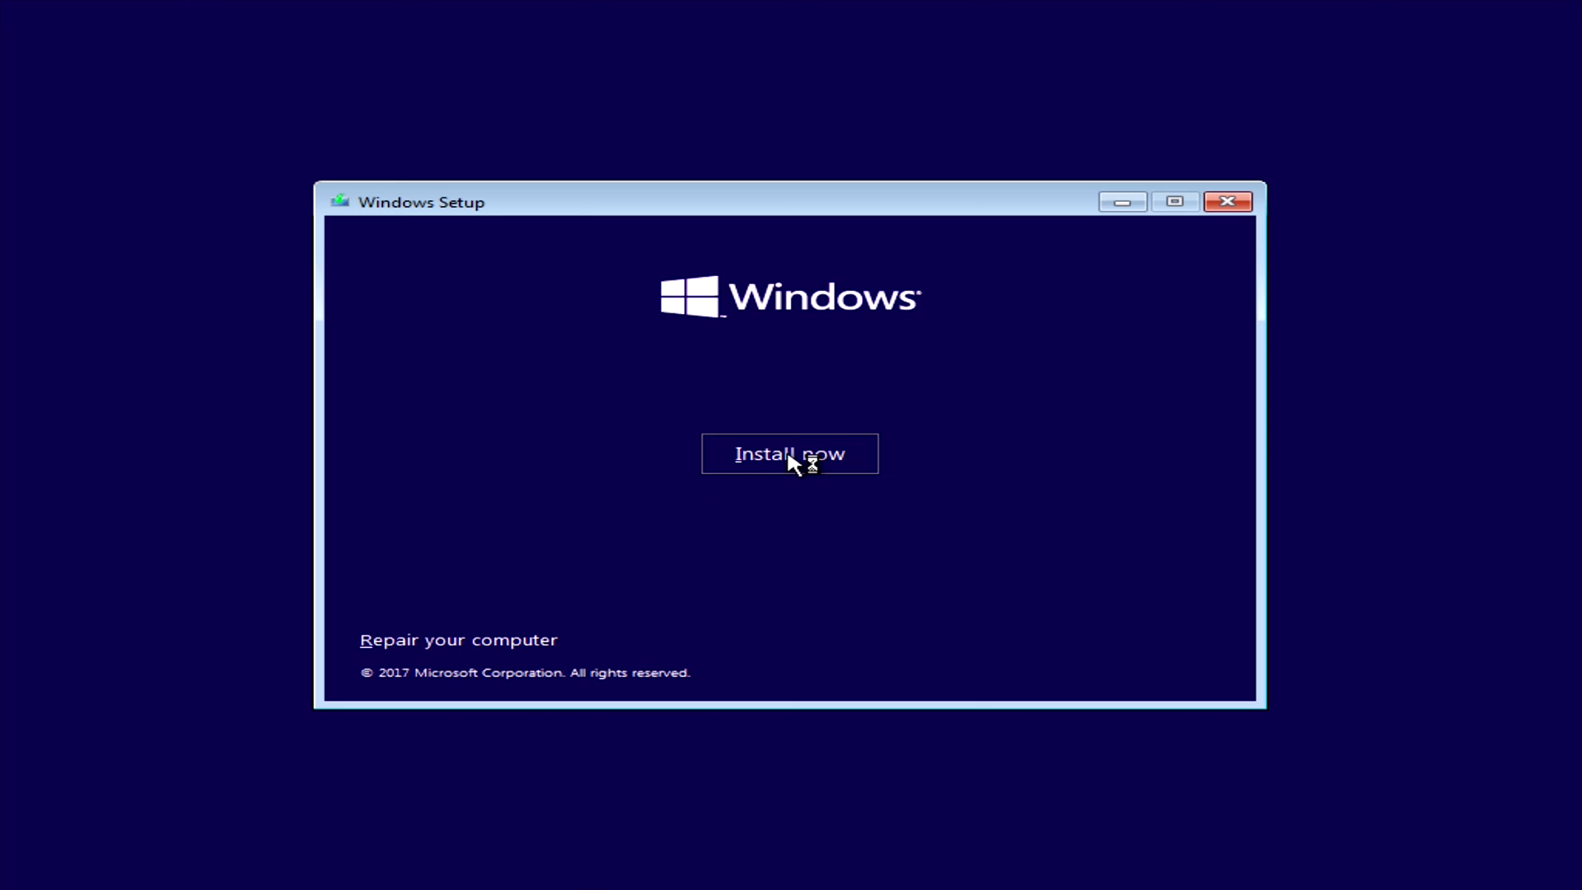
click(789, 453)
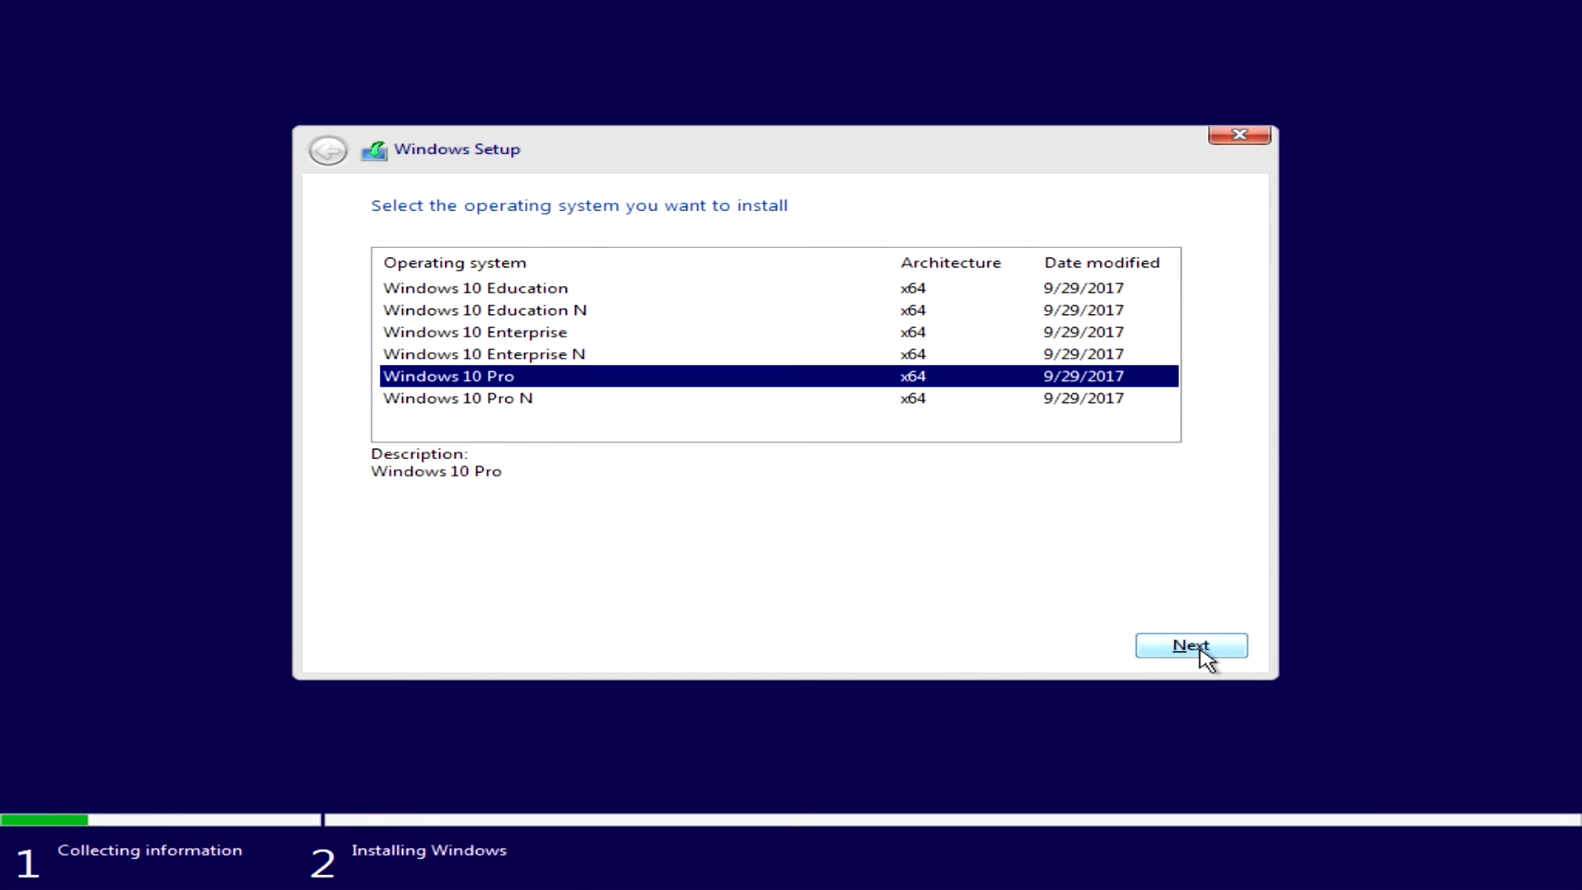
click(1189, 644)
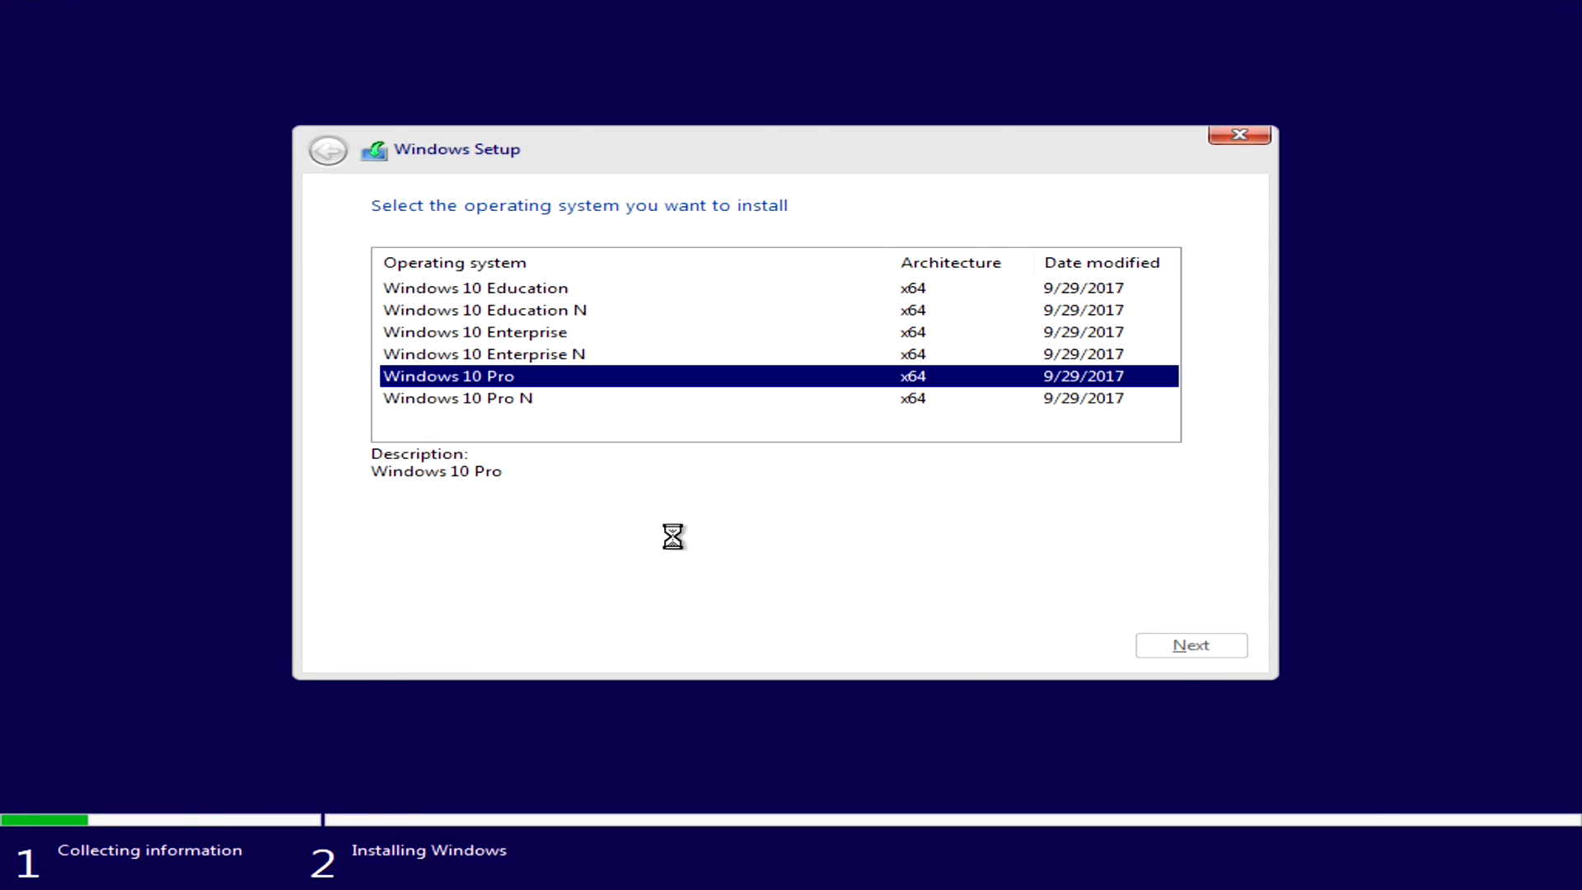
click(1190, 645)
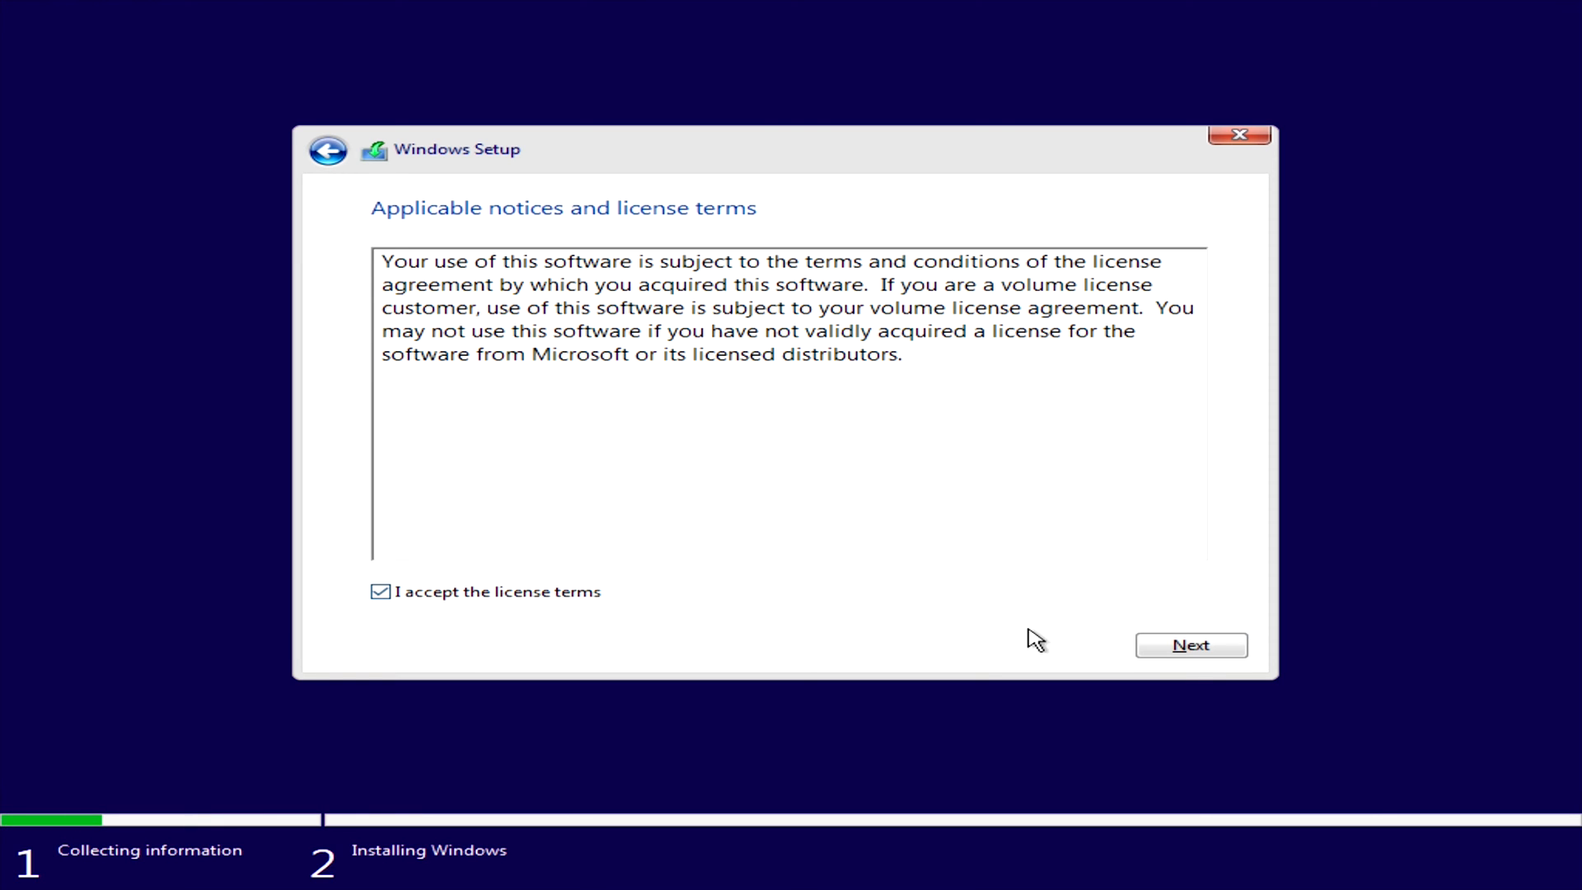
click(1189, 645)
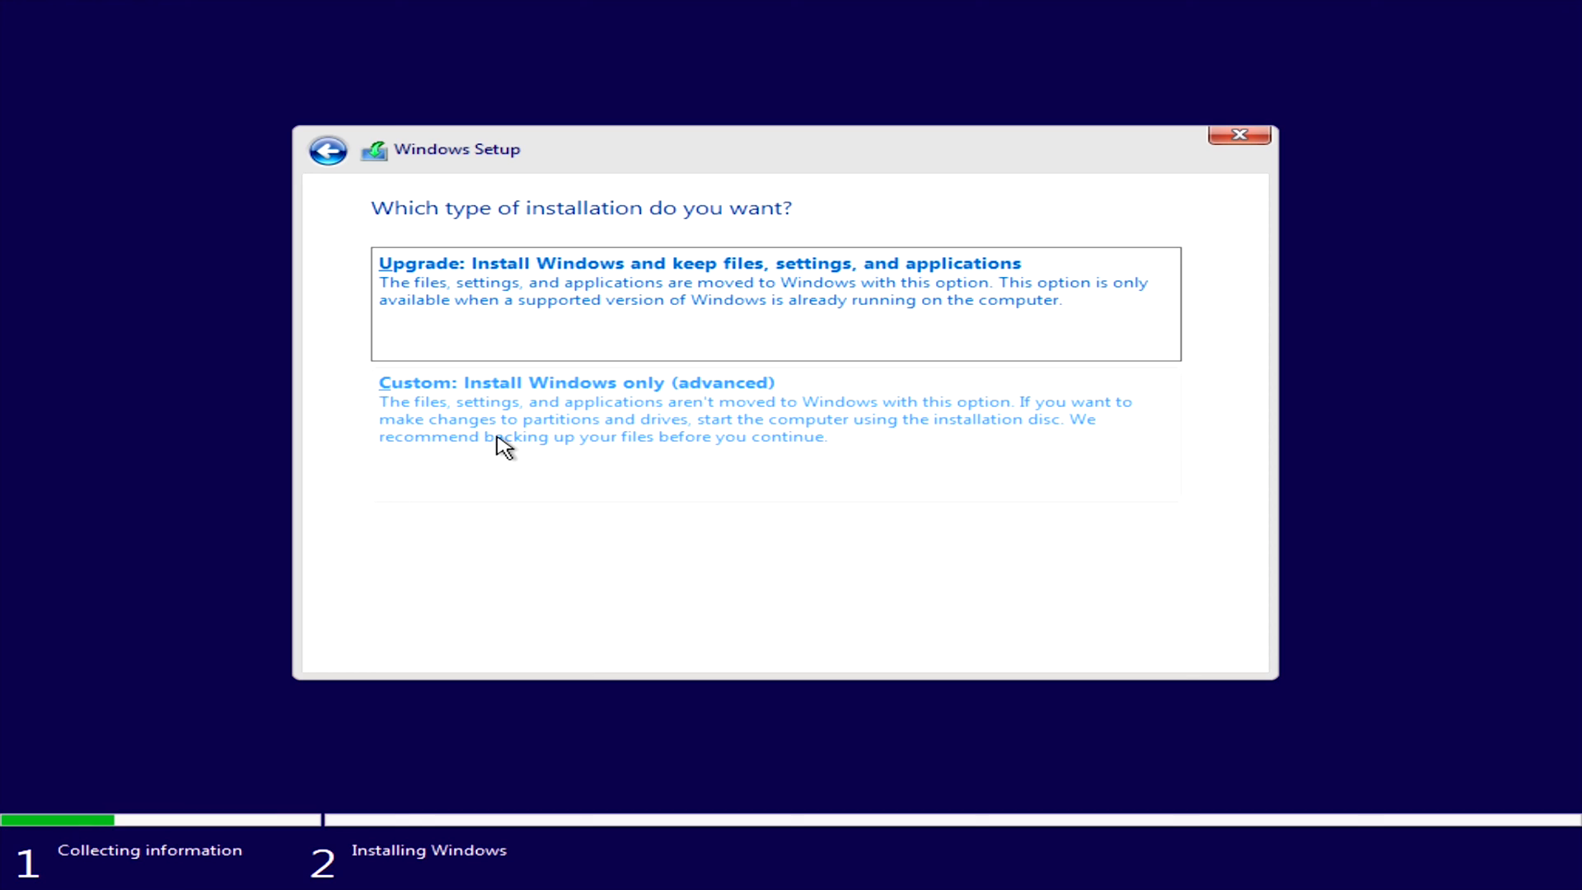
click(575, 382)
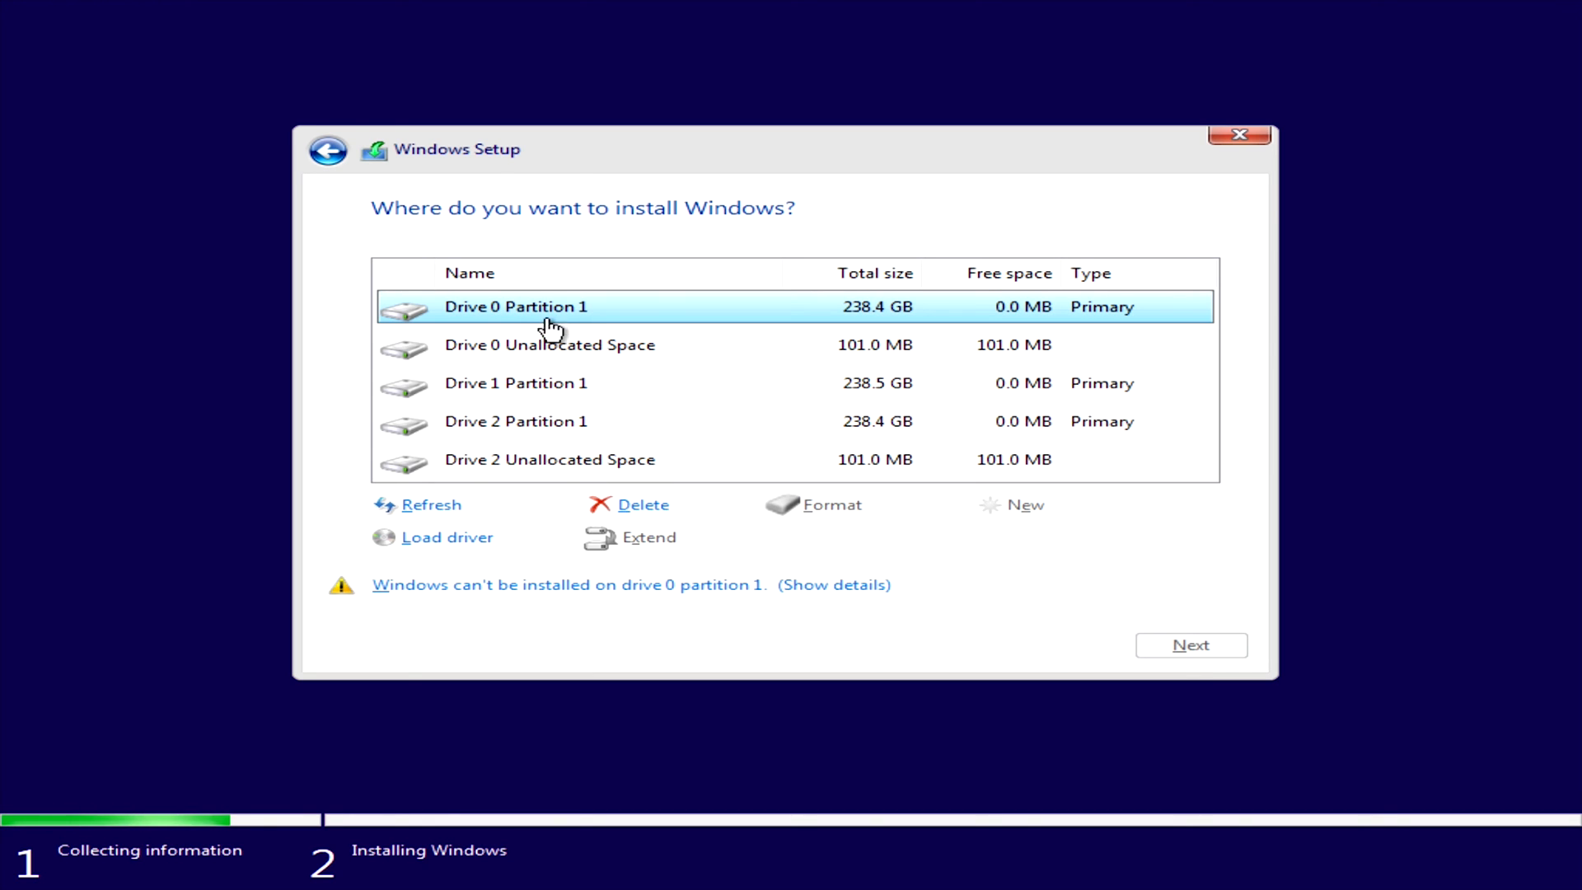
mouse_move(689, 505)
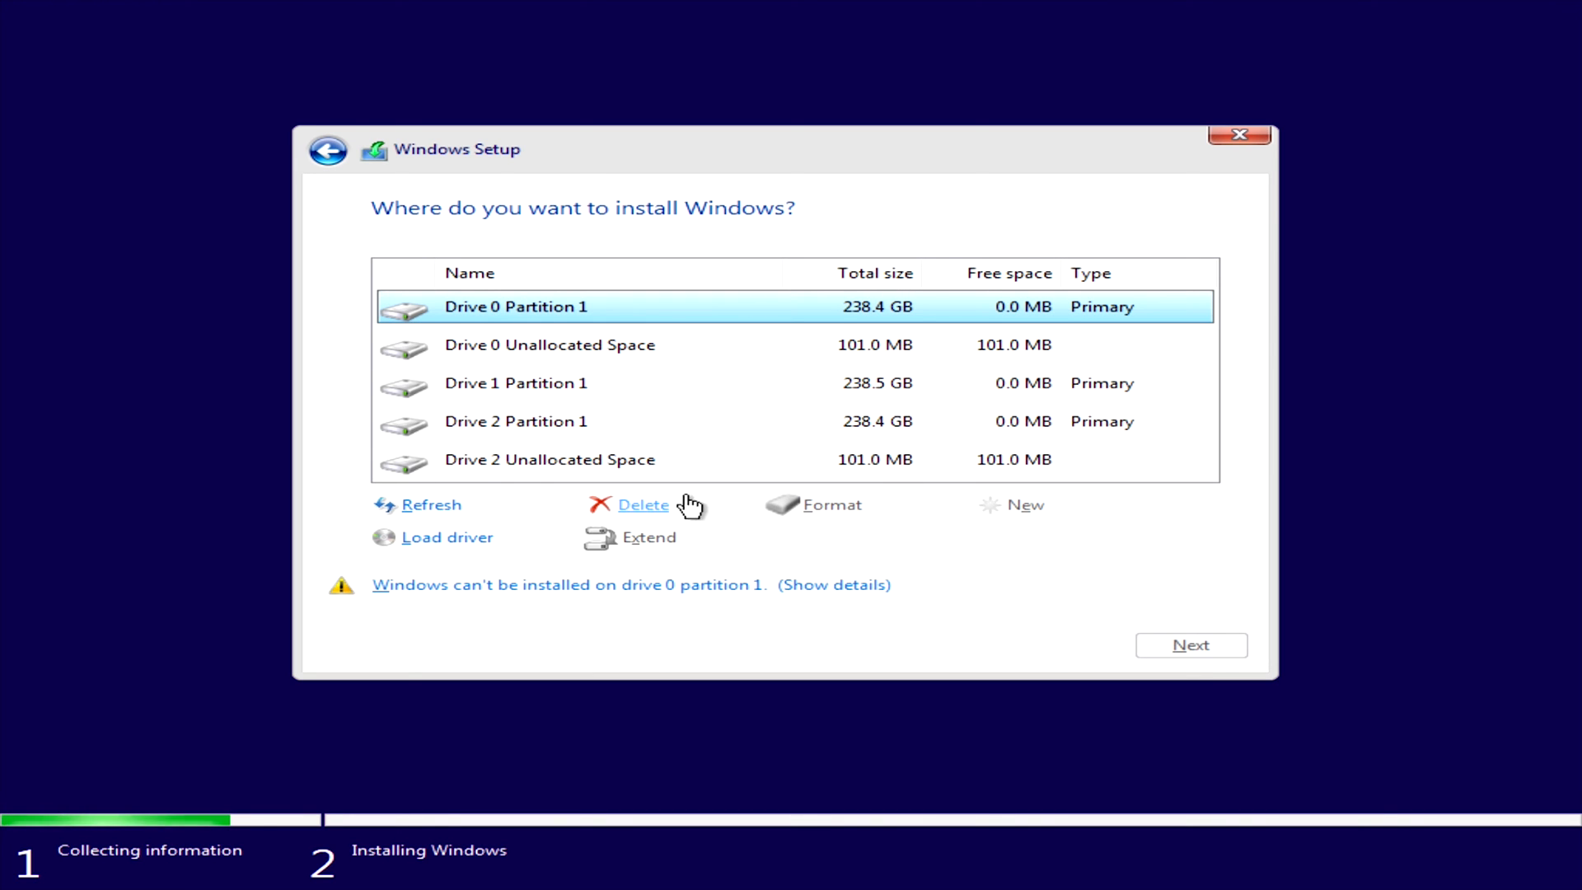
mouse_move(447, 537)
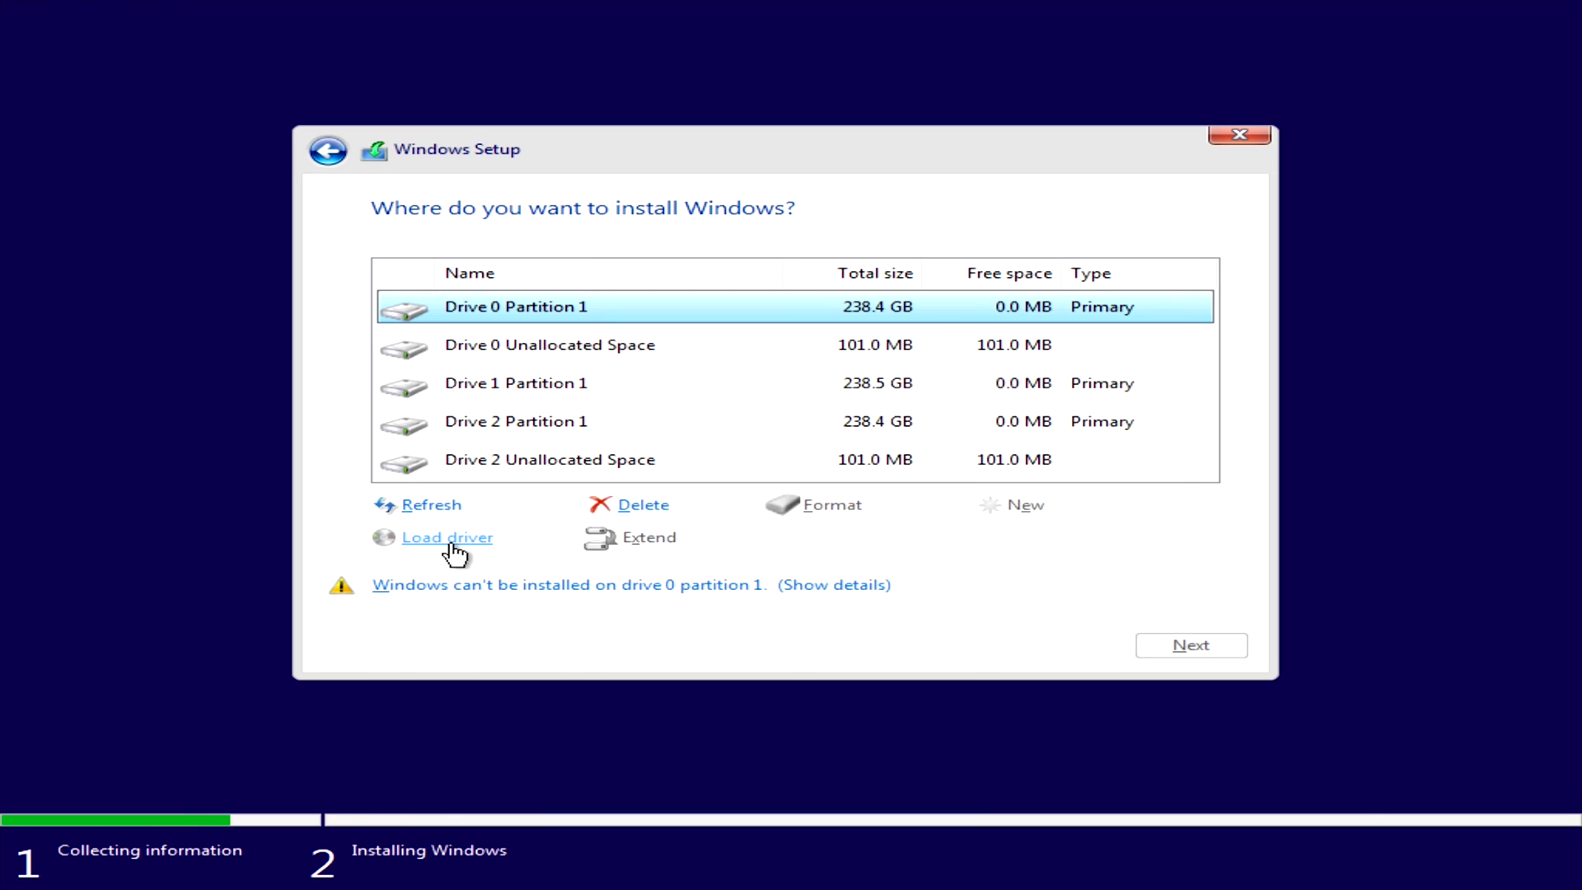
mouse_move(570, 356)
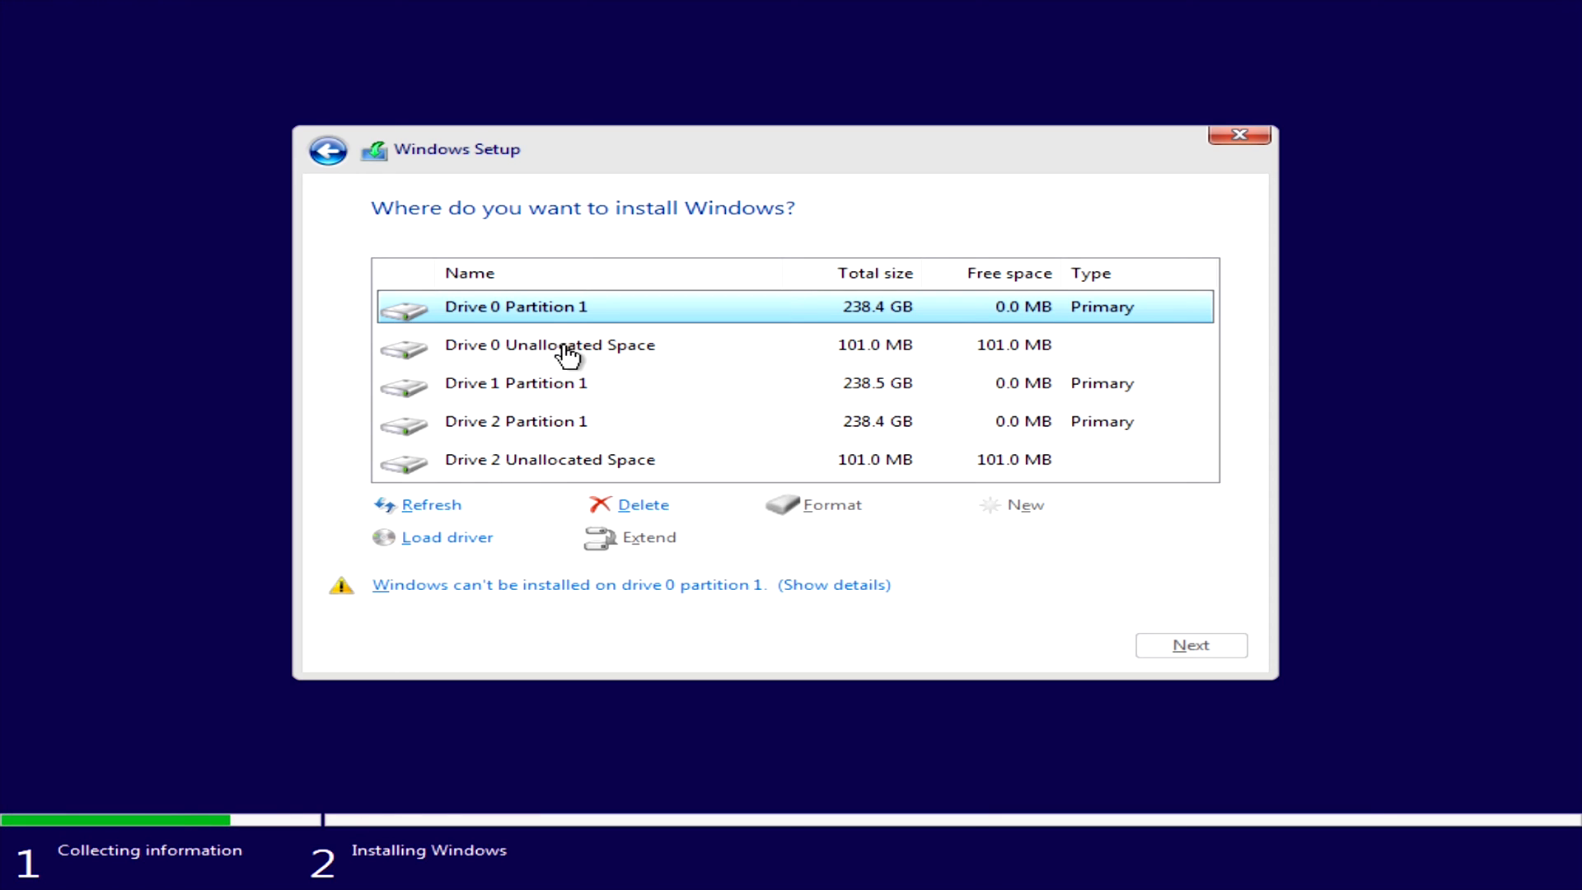
mouse_move(600, 366)
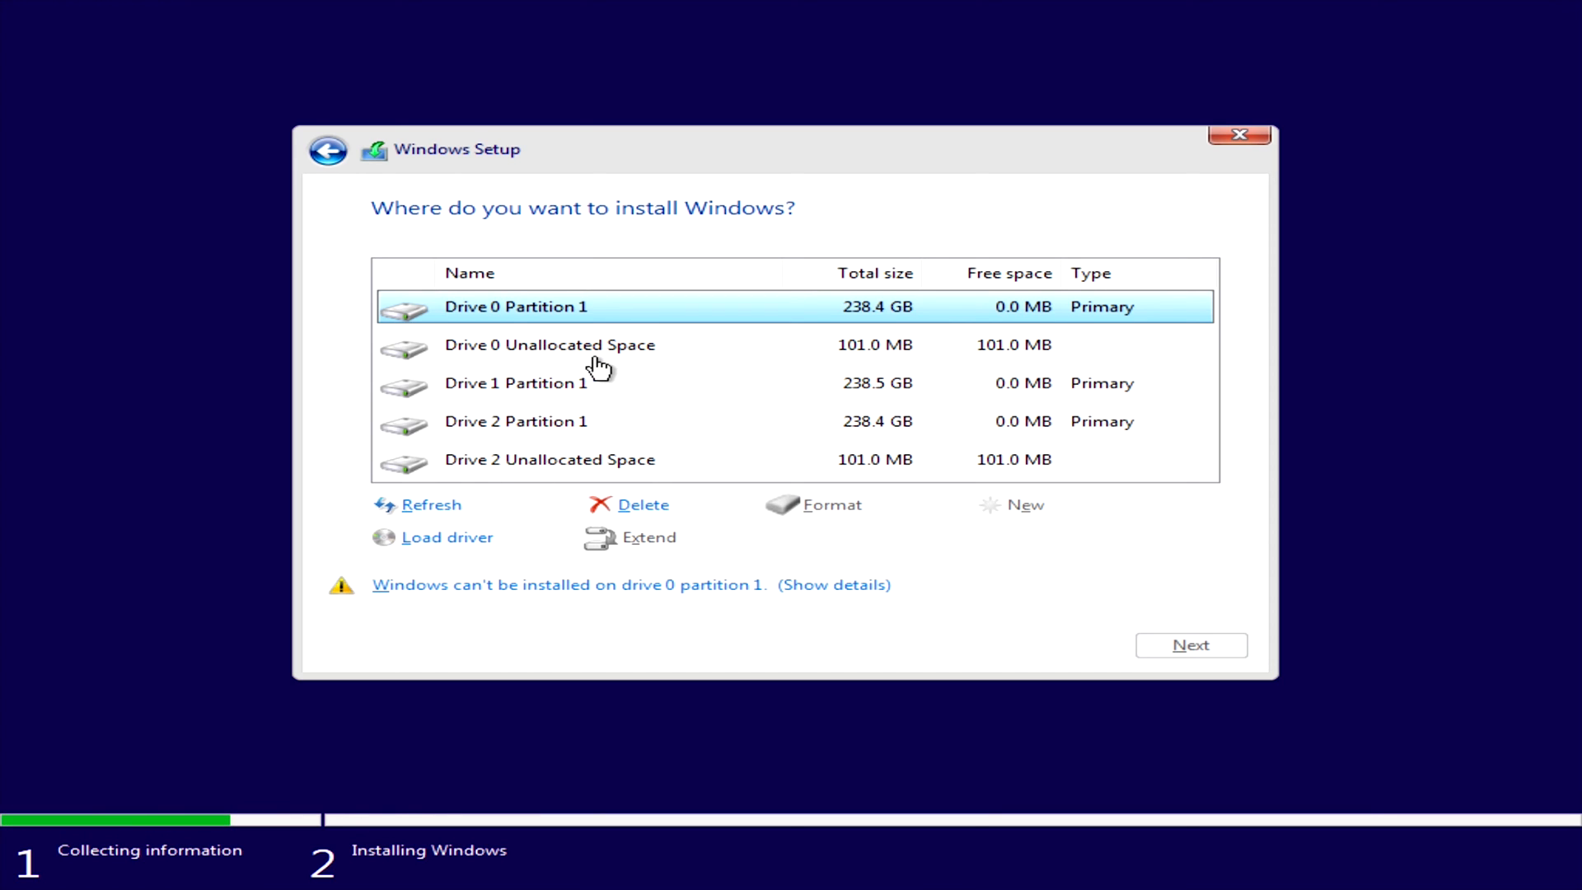
mouse_move(447, 537)
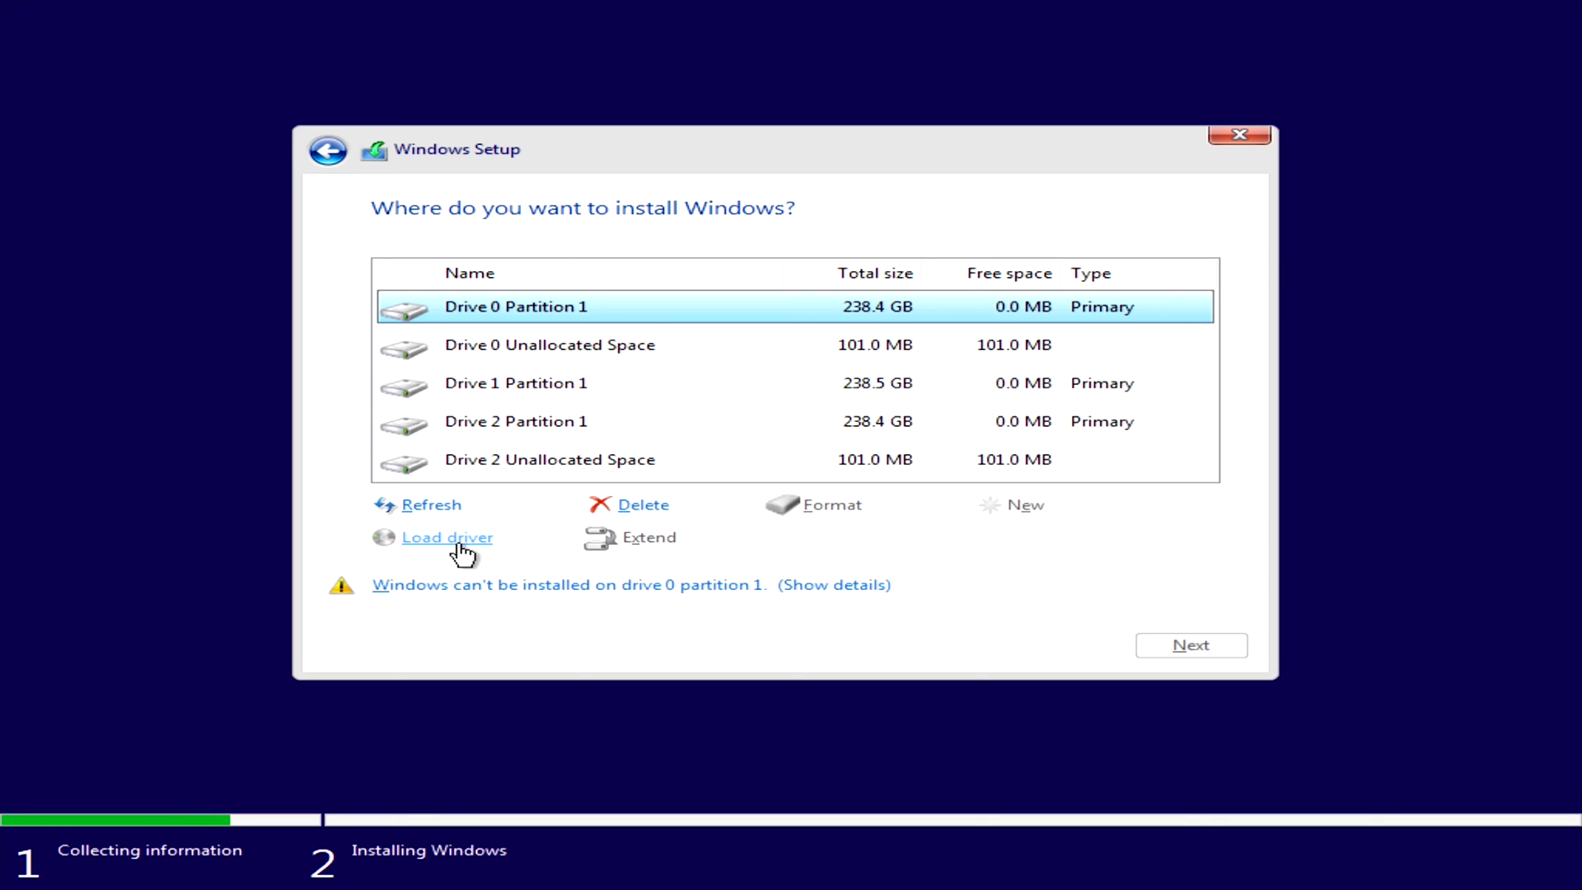
mouse_move(457, 552)
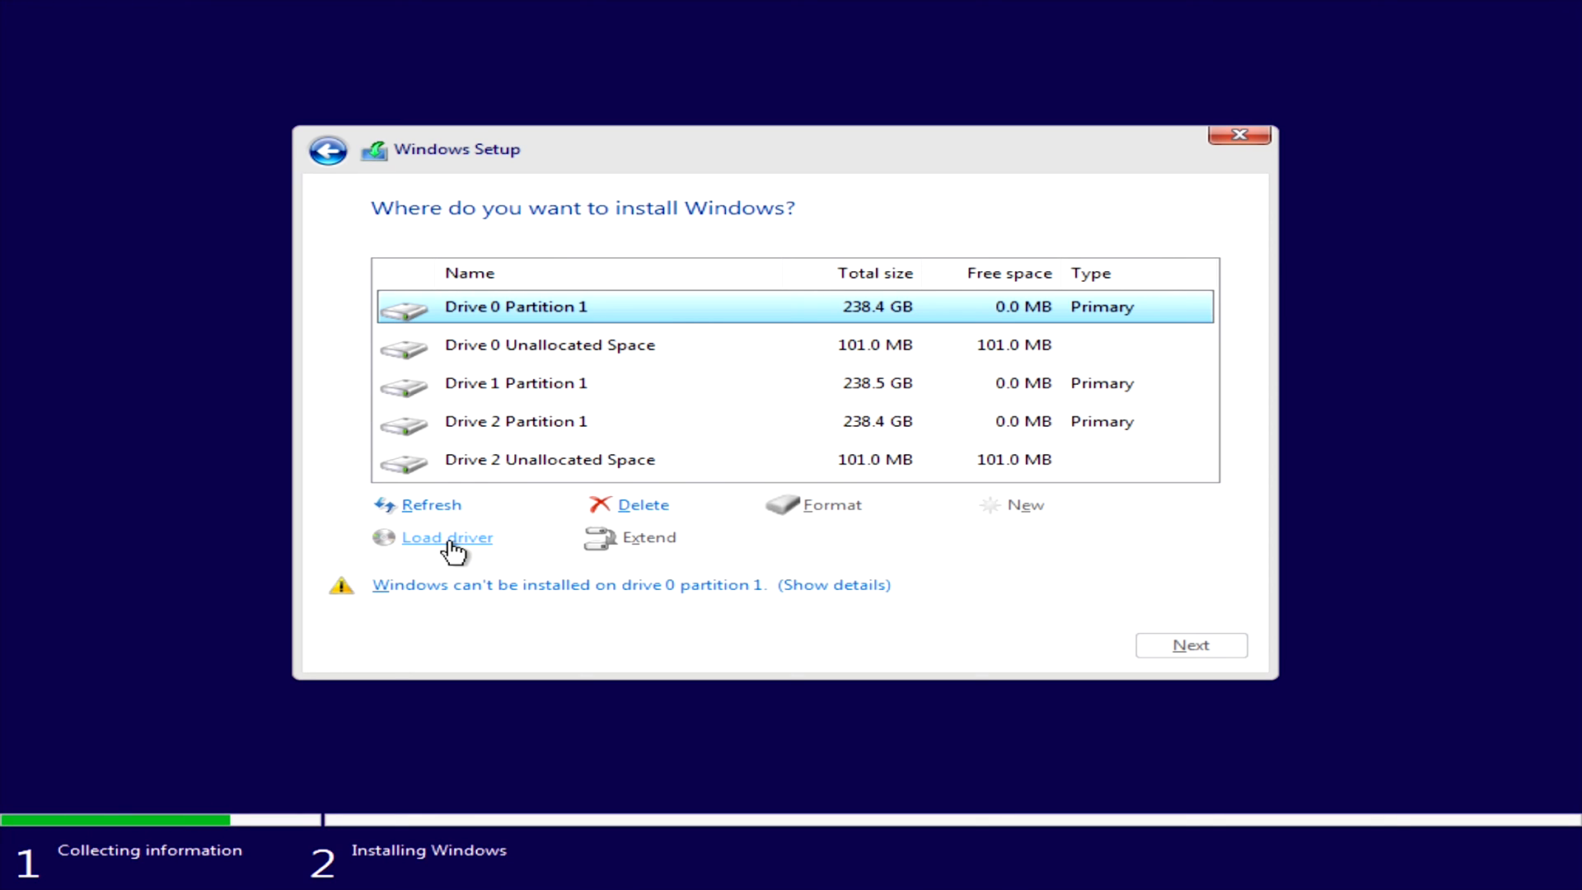
Bring up the Load driver prompt from the install-location page.
click(446, 537)
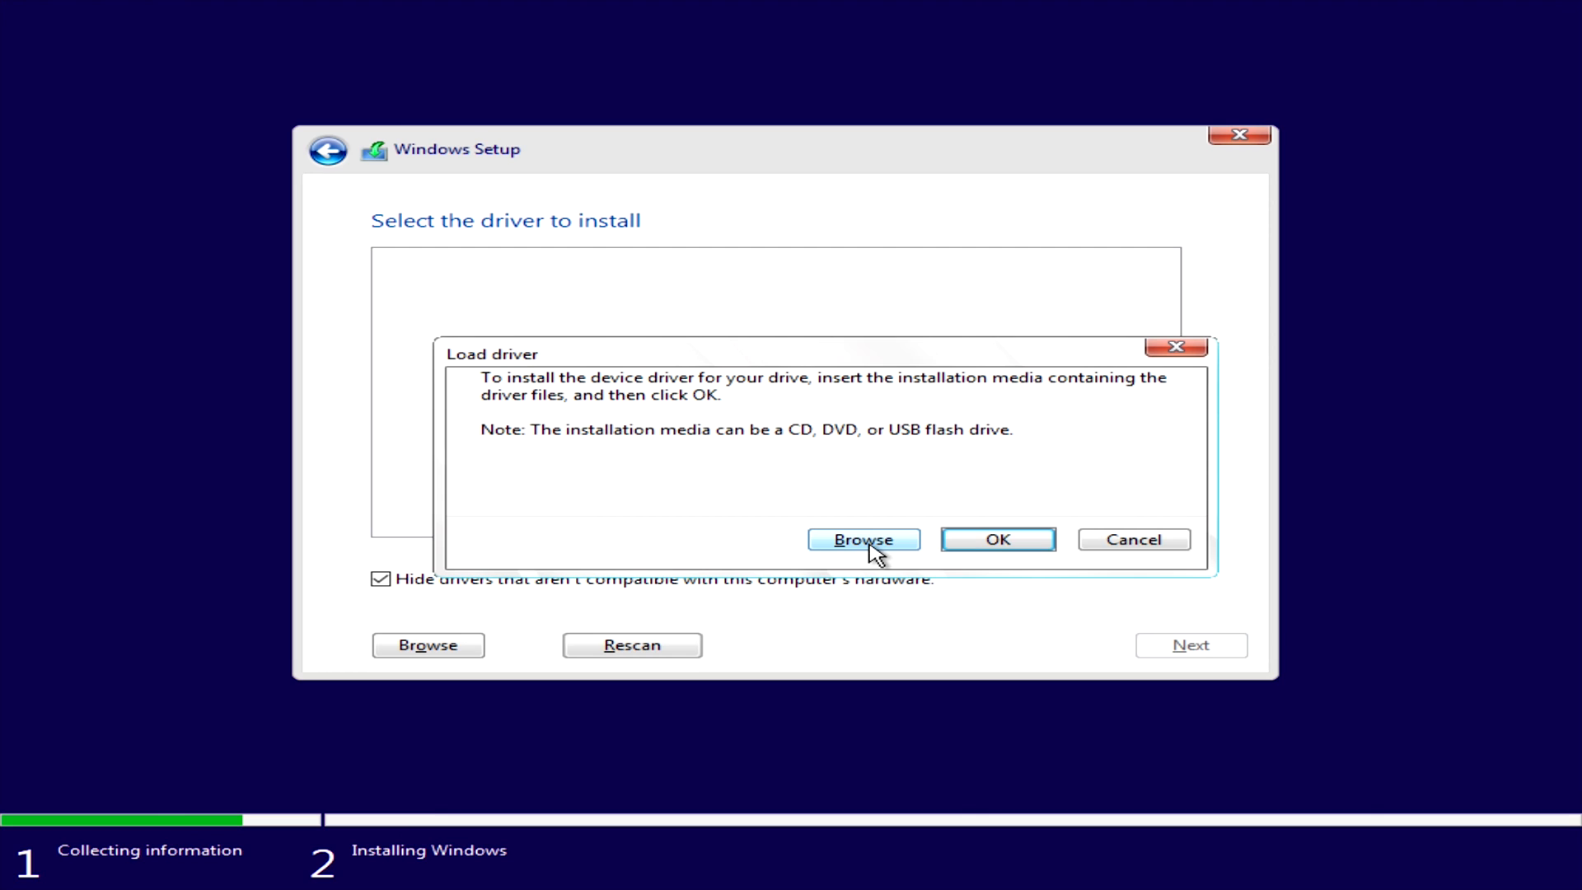
mouse_move(862, 555)
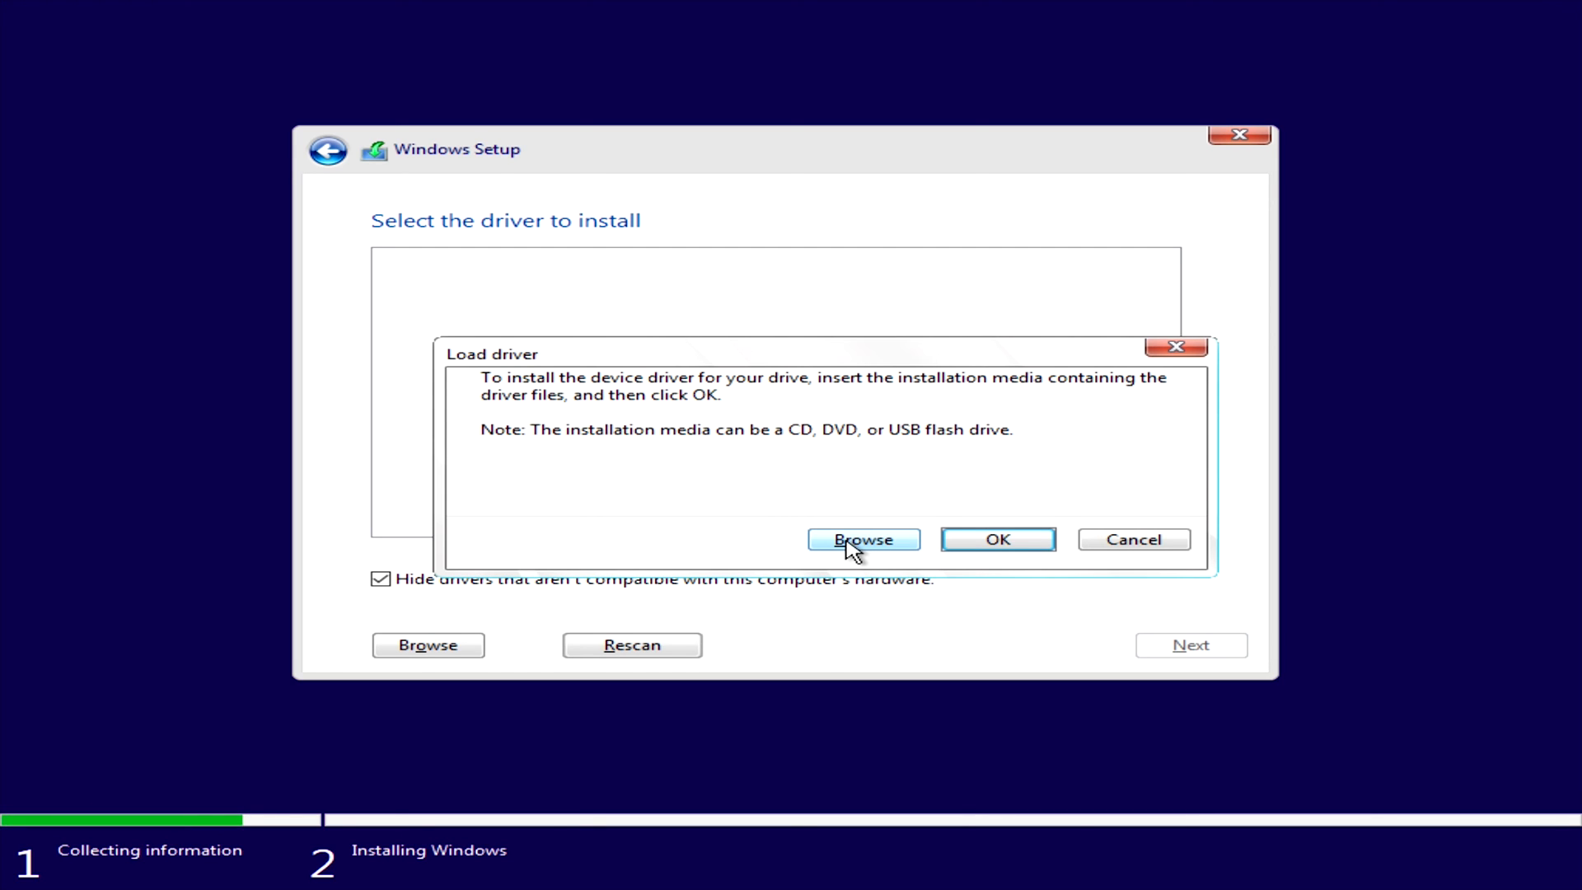
Browse to the RS2x64 folder on the C: install media and load the AMD-RAID Bottom Device driver.
click(862, 539)
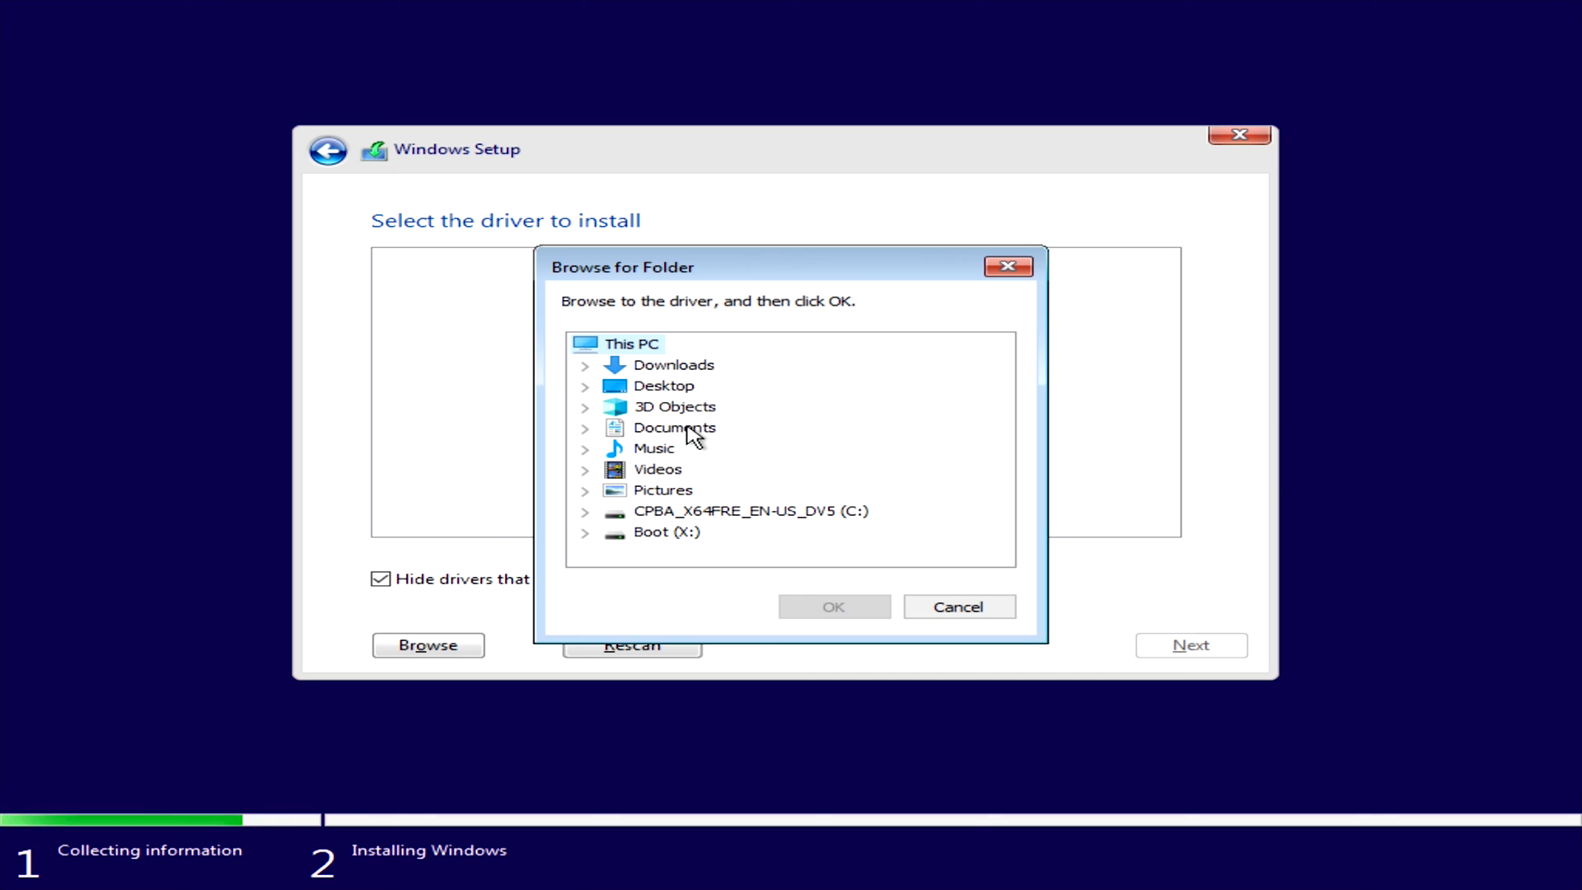
mouse_move(597, 529)
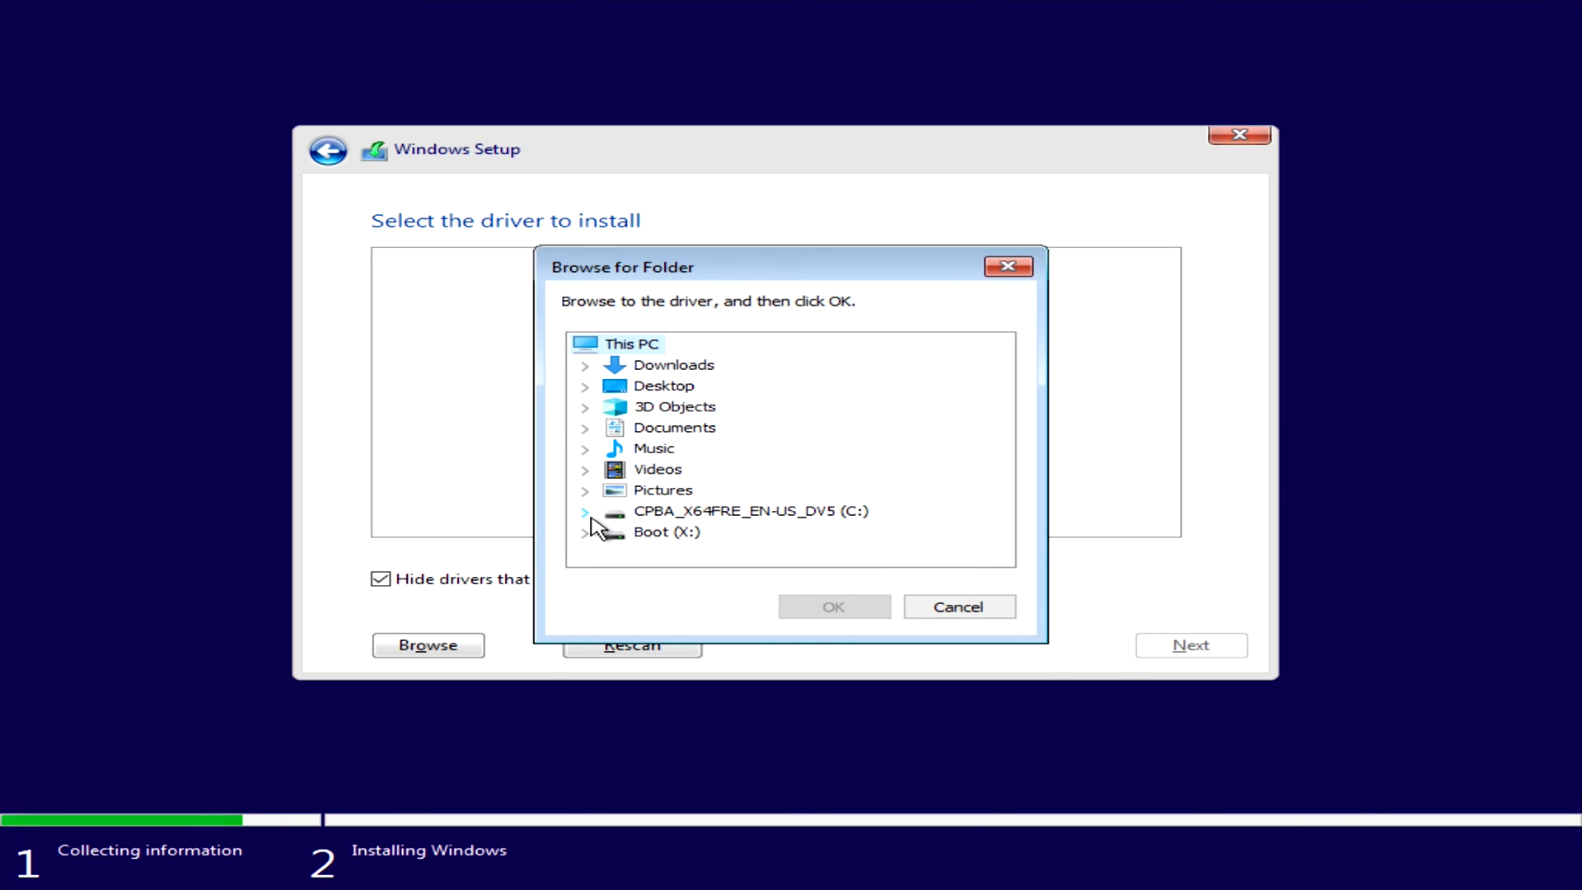
click(583, 511)
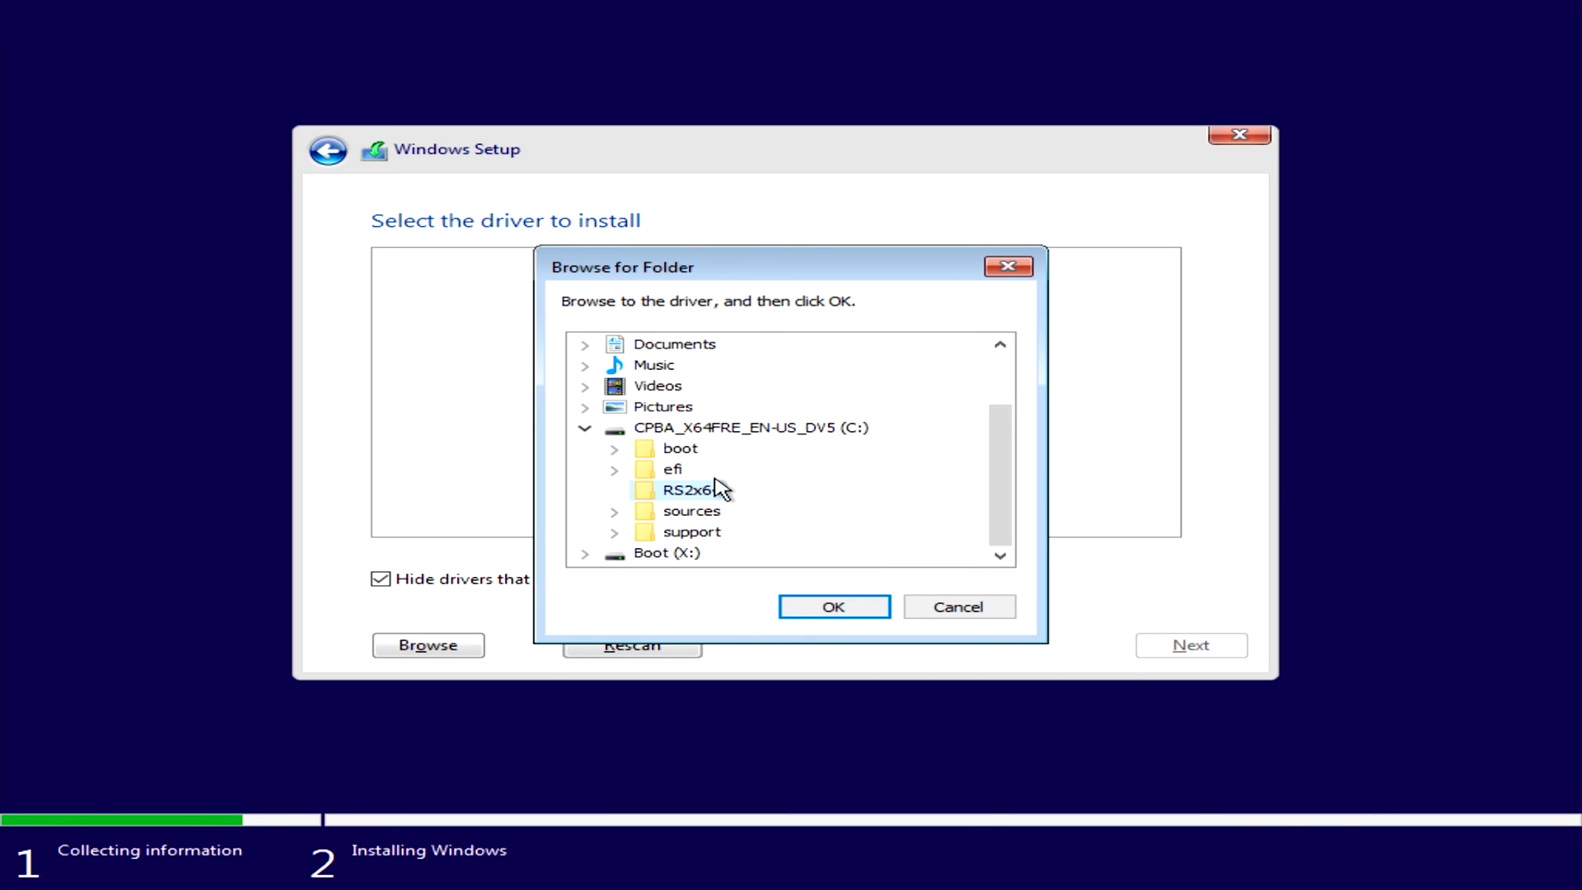
click(832, 606)
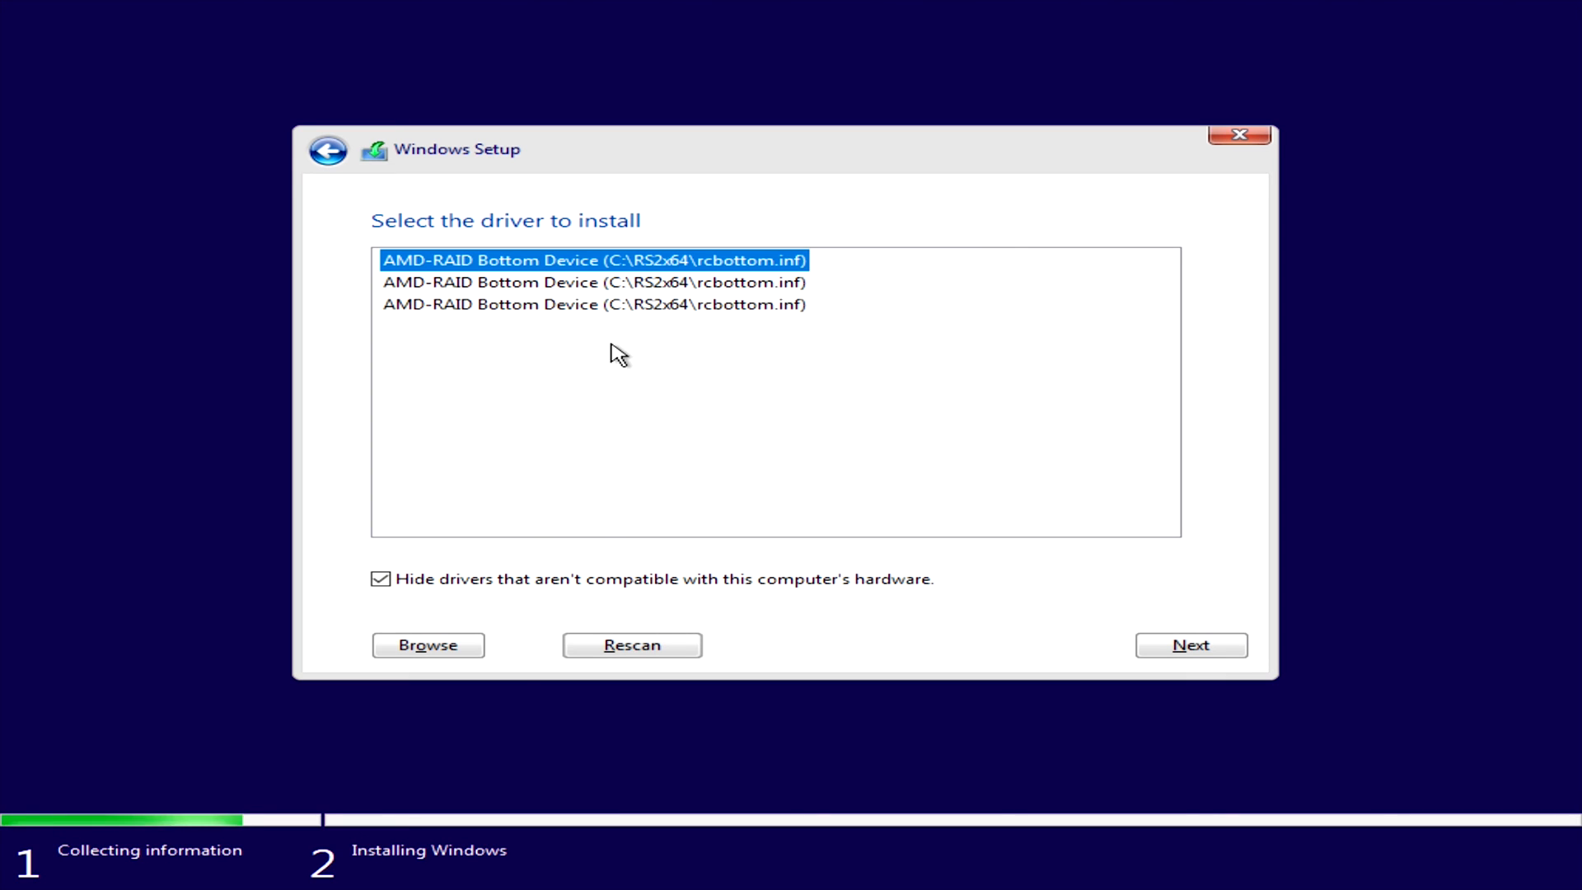
mouse_move(755, 614)
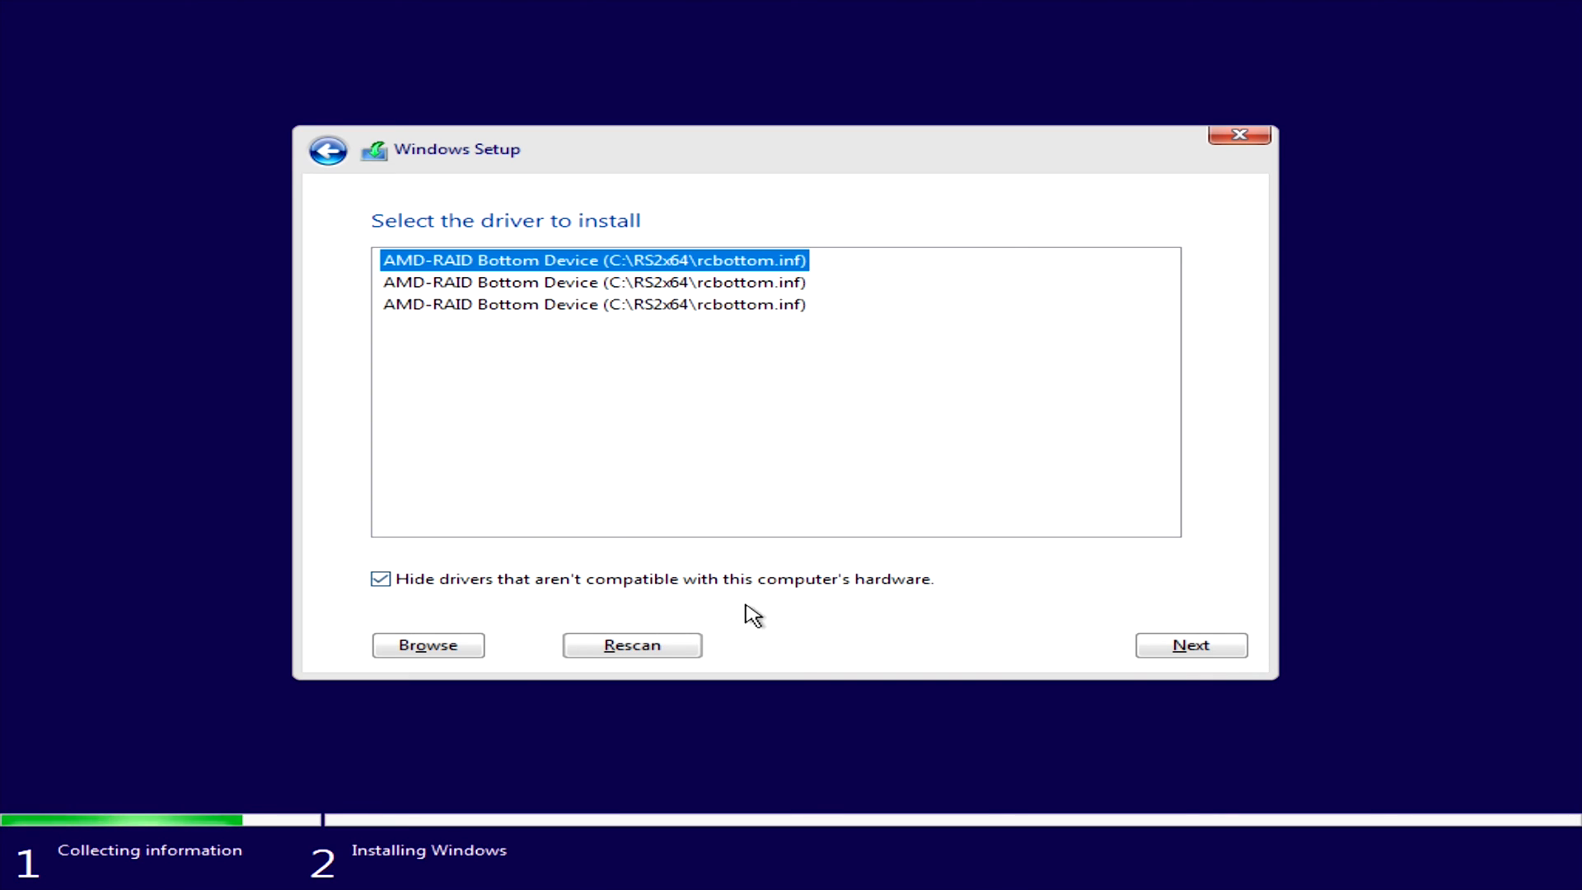
mouse_move(484, 280)
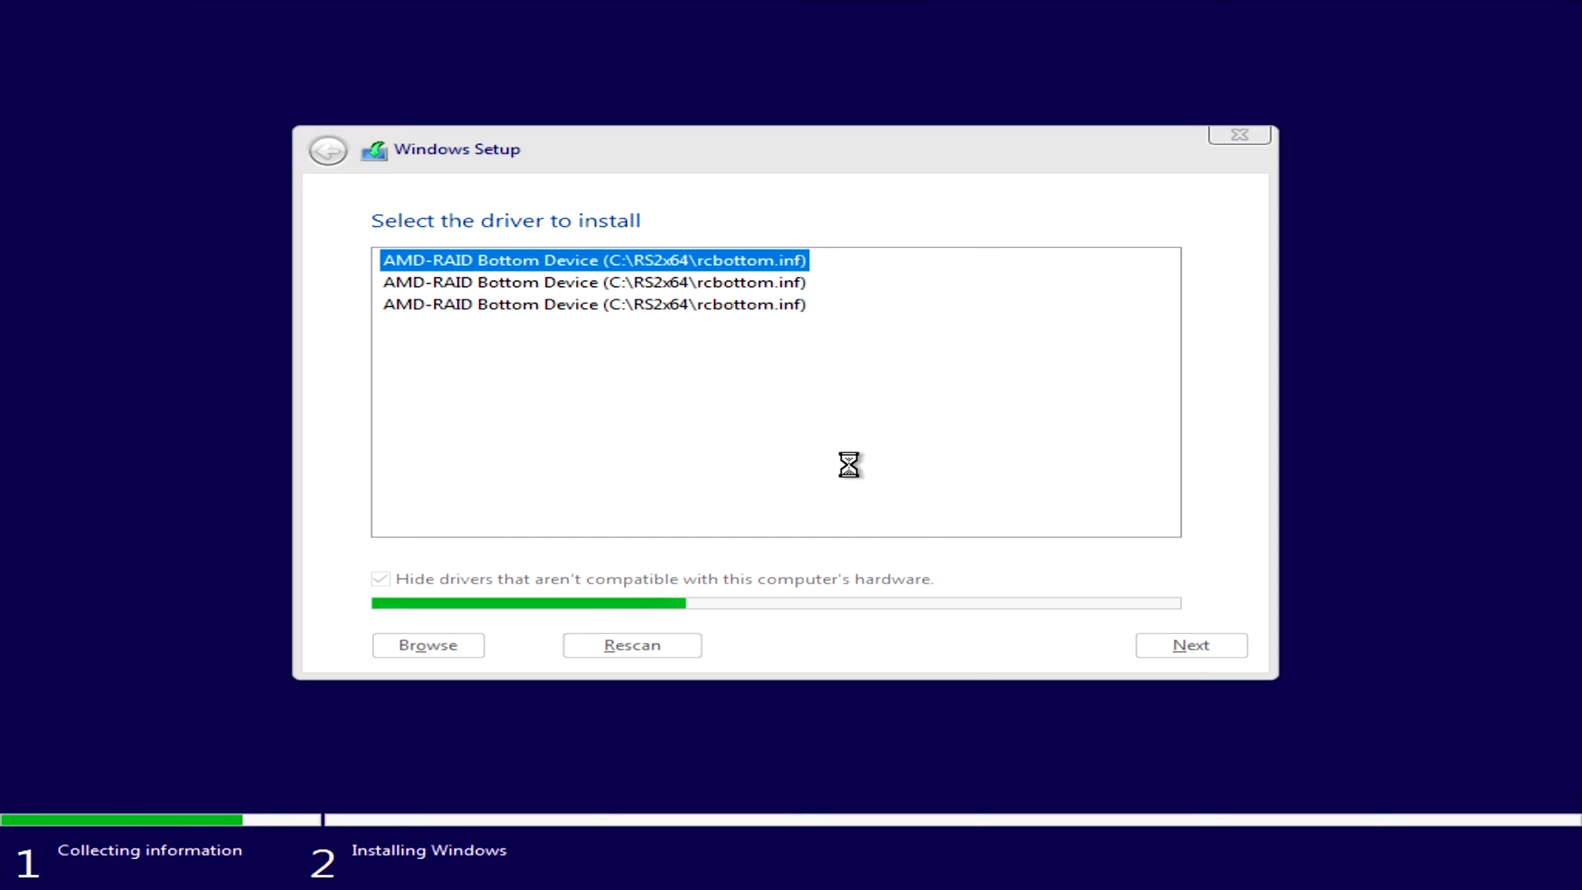
click(1190, 644)
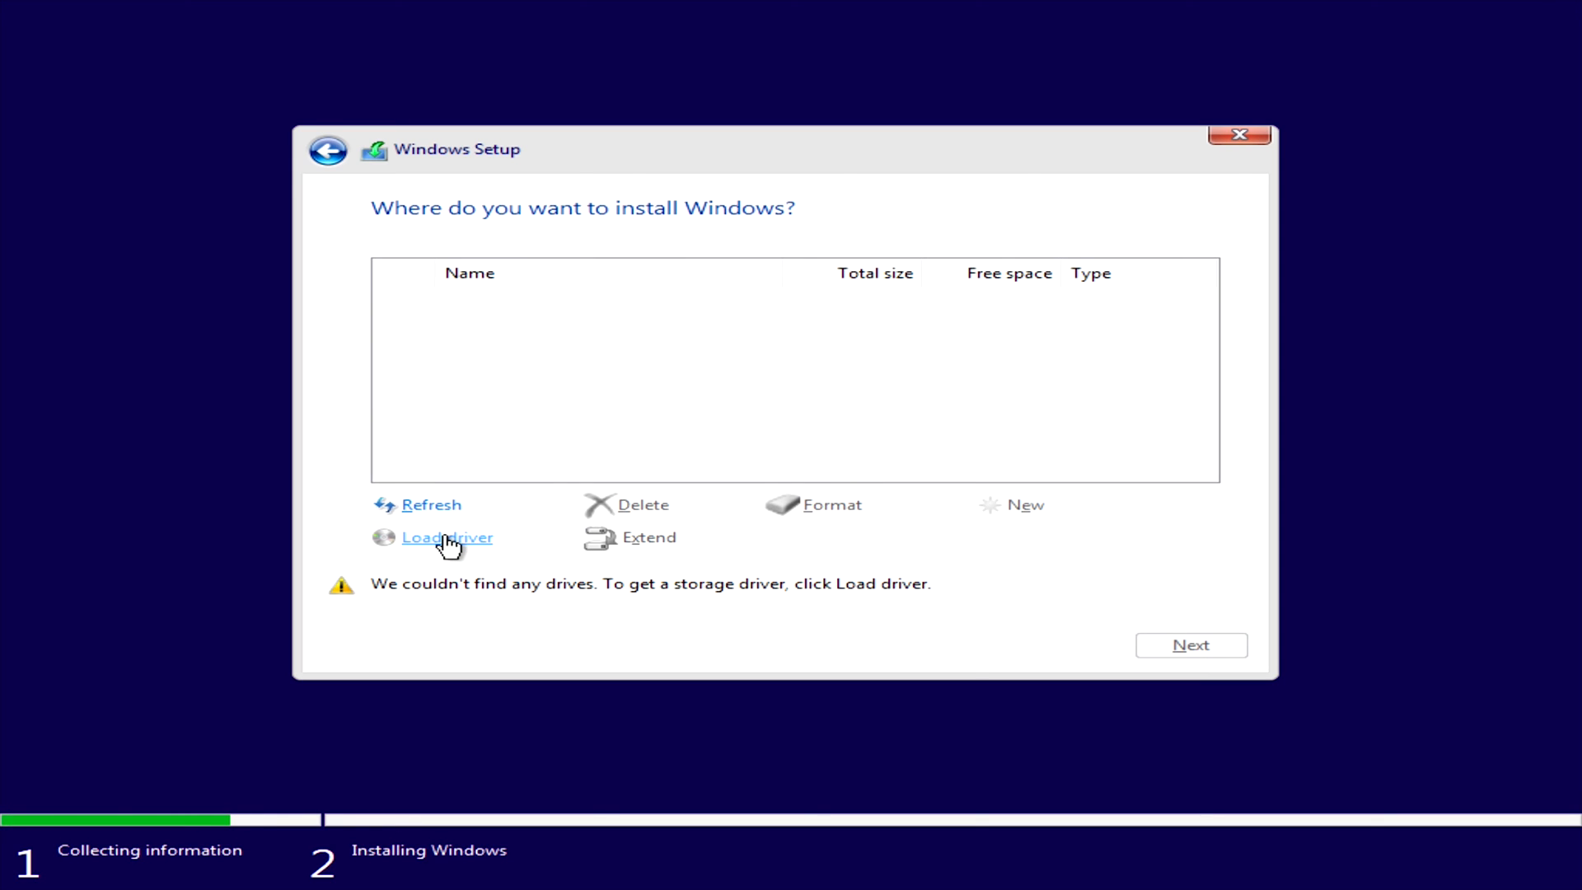
Load the AMD-RAID Controller [storport] driver from RS2x64 so Drive 0's partitions appear.
click(447, 537)
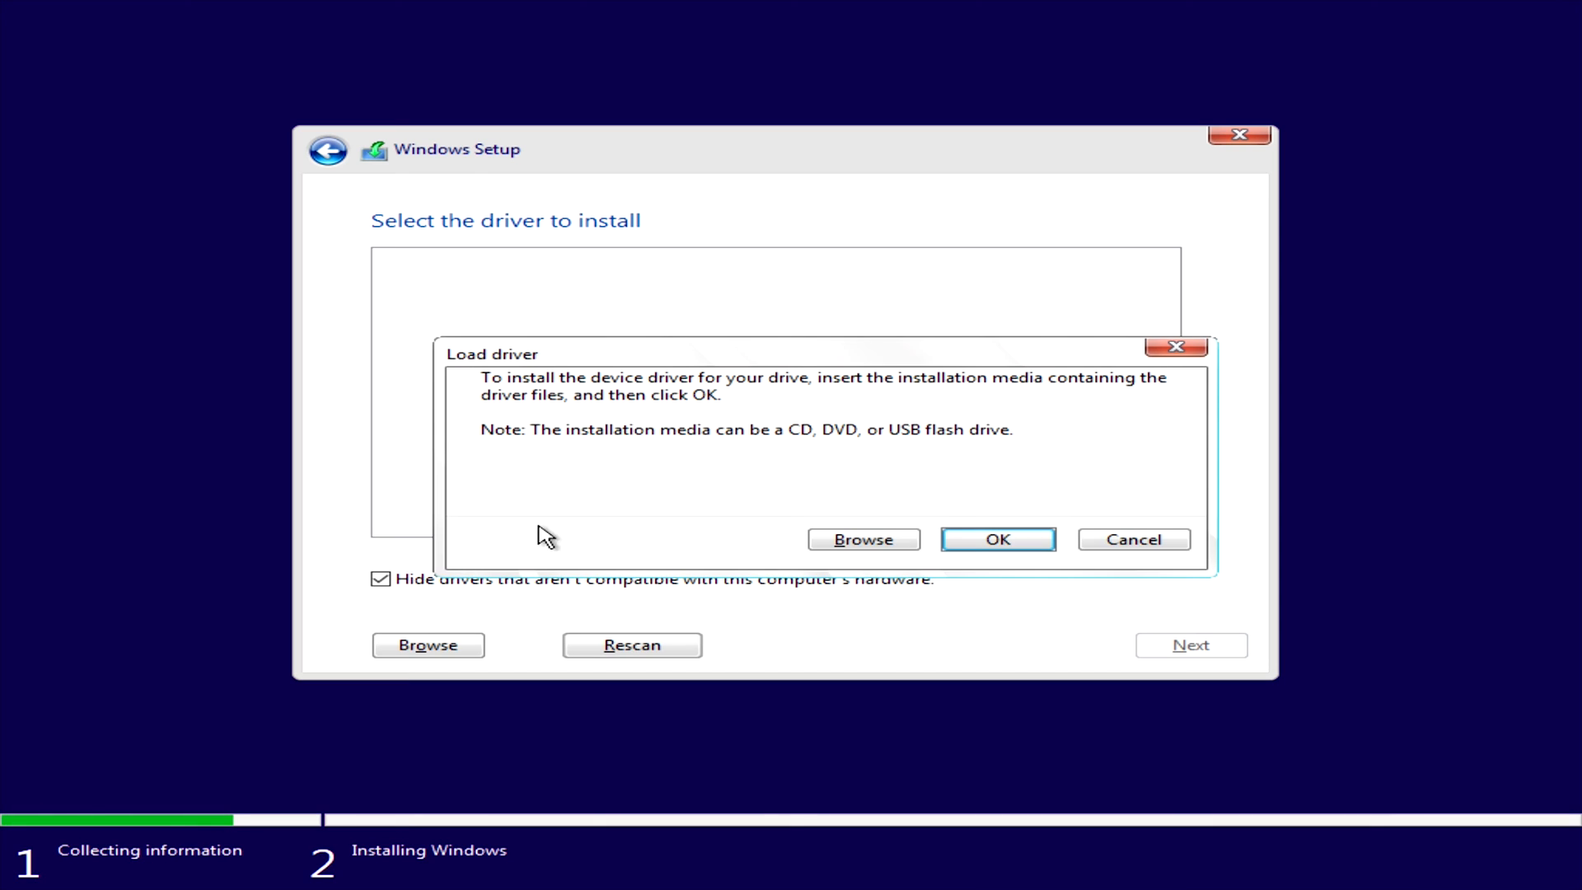
mouse_move(861, 538)
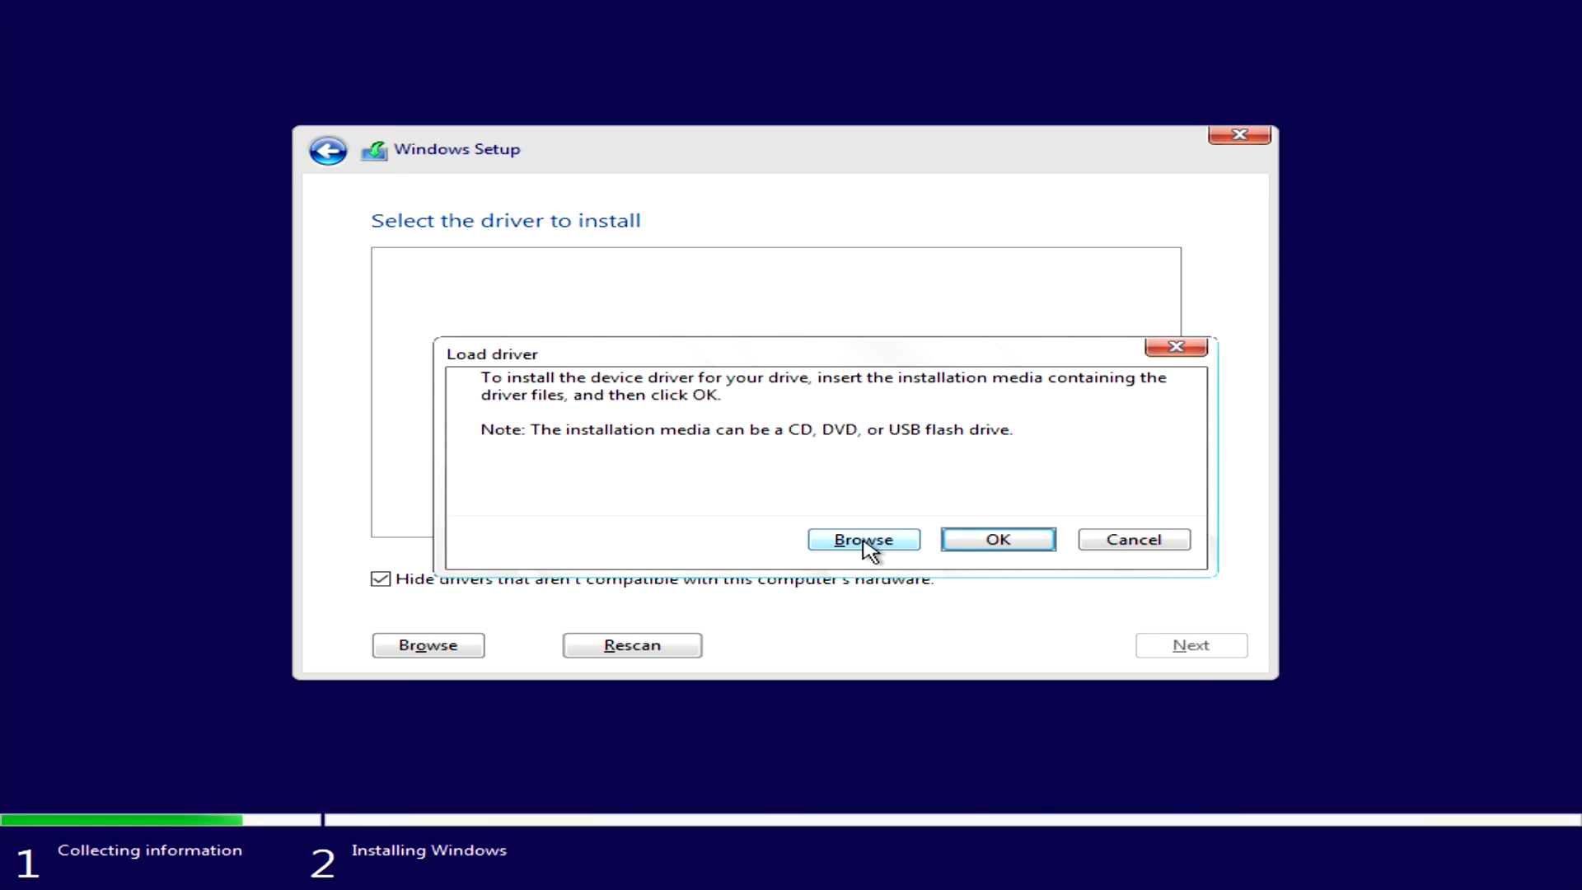
click(862, 538)
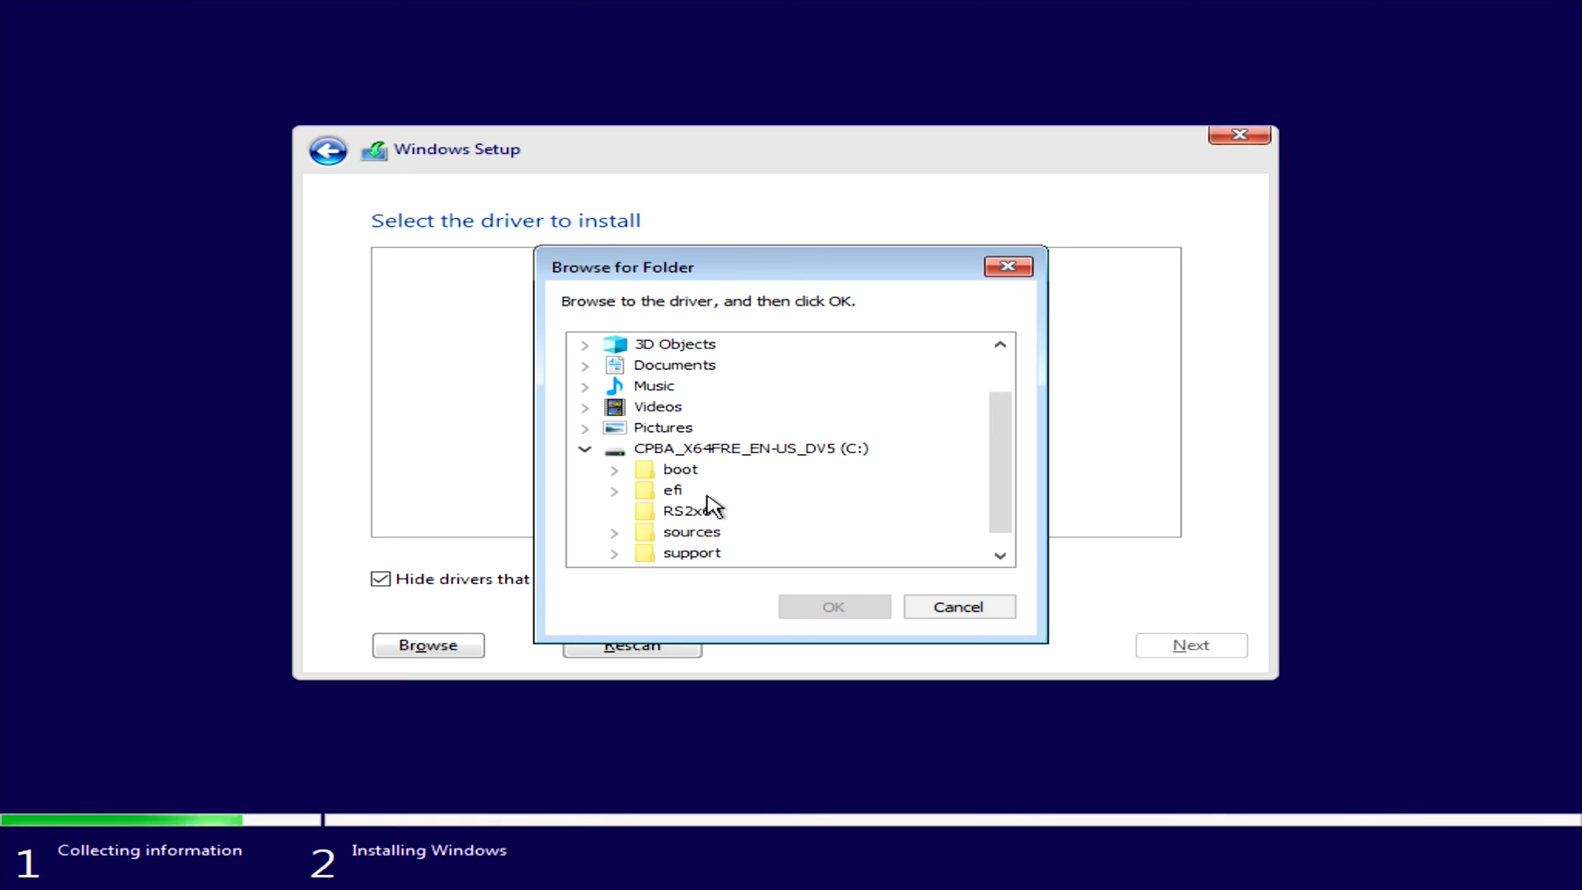
click(832, 607)
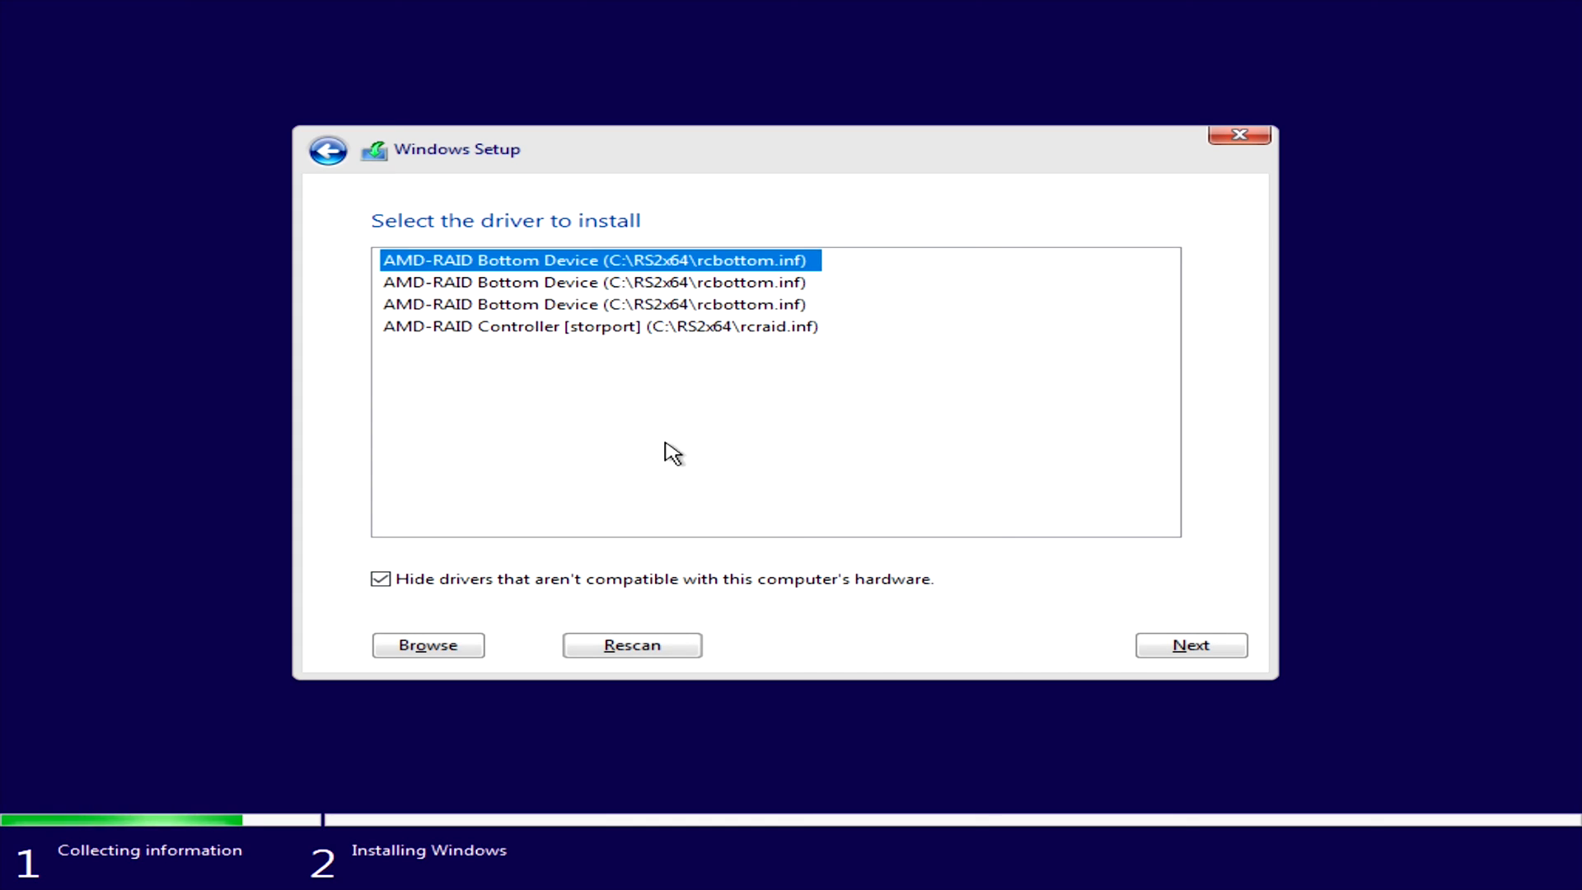
click(600, 326)
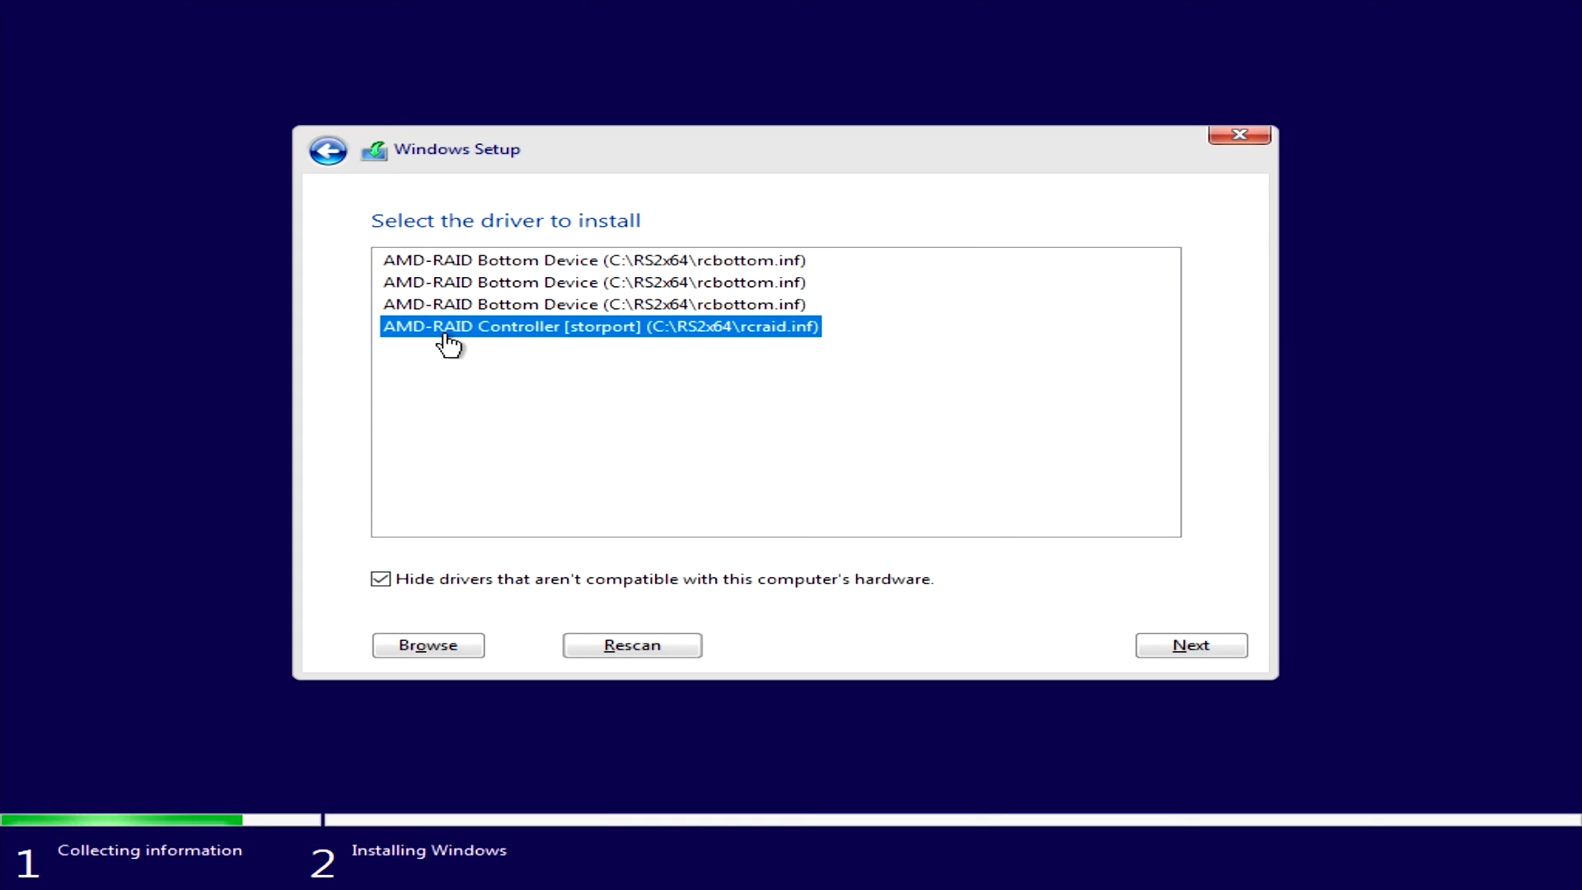
mouse_move(595, 346)
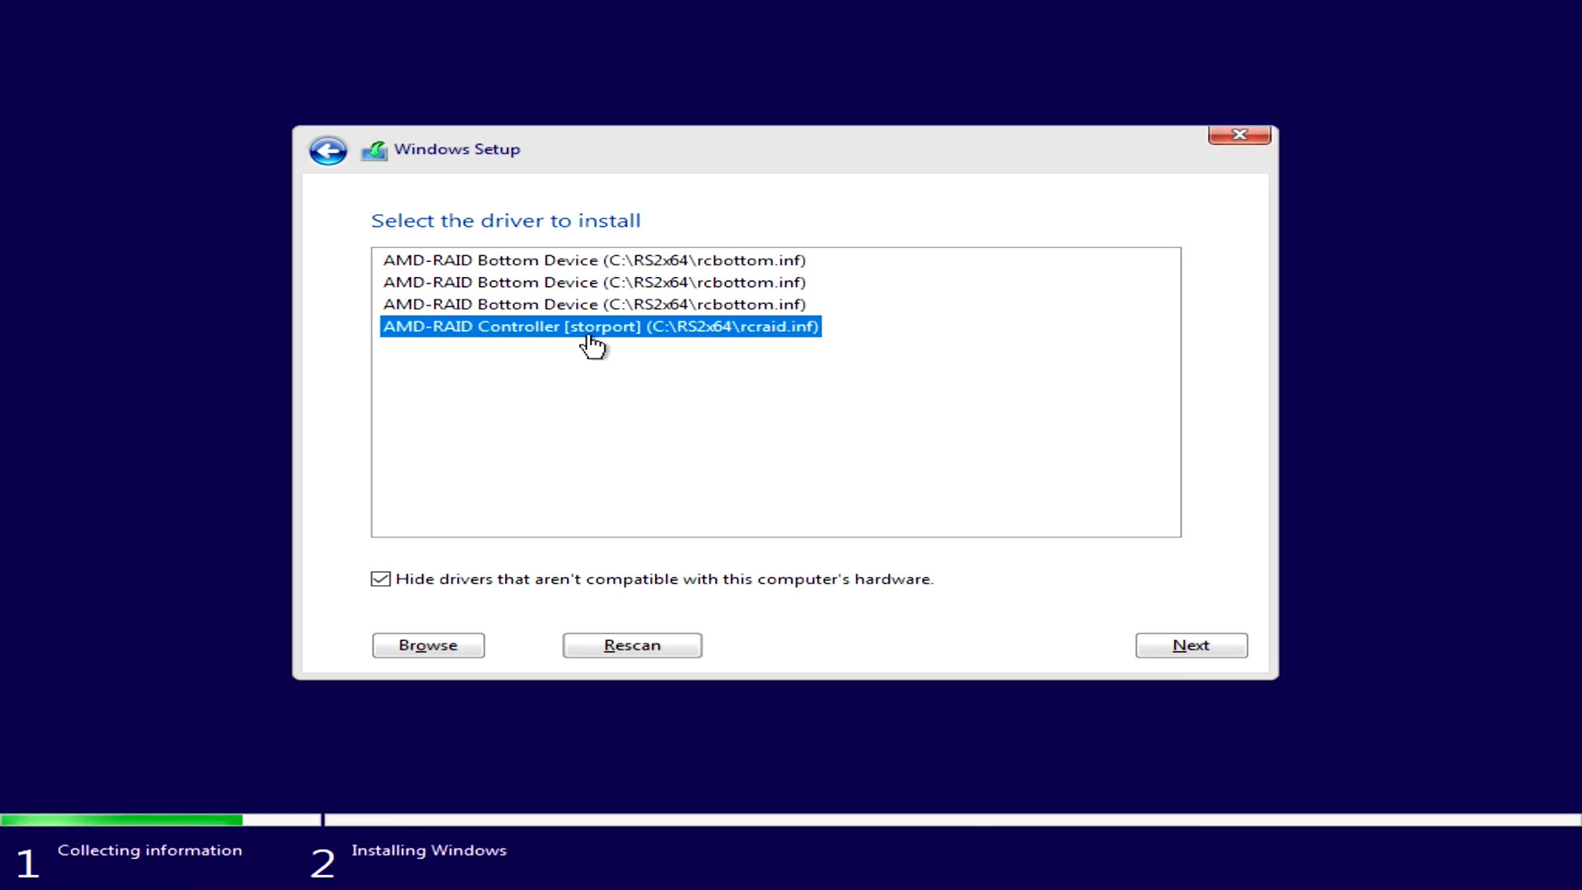
mouse_move(754, 360)
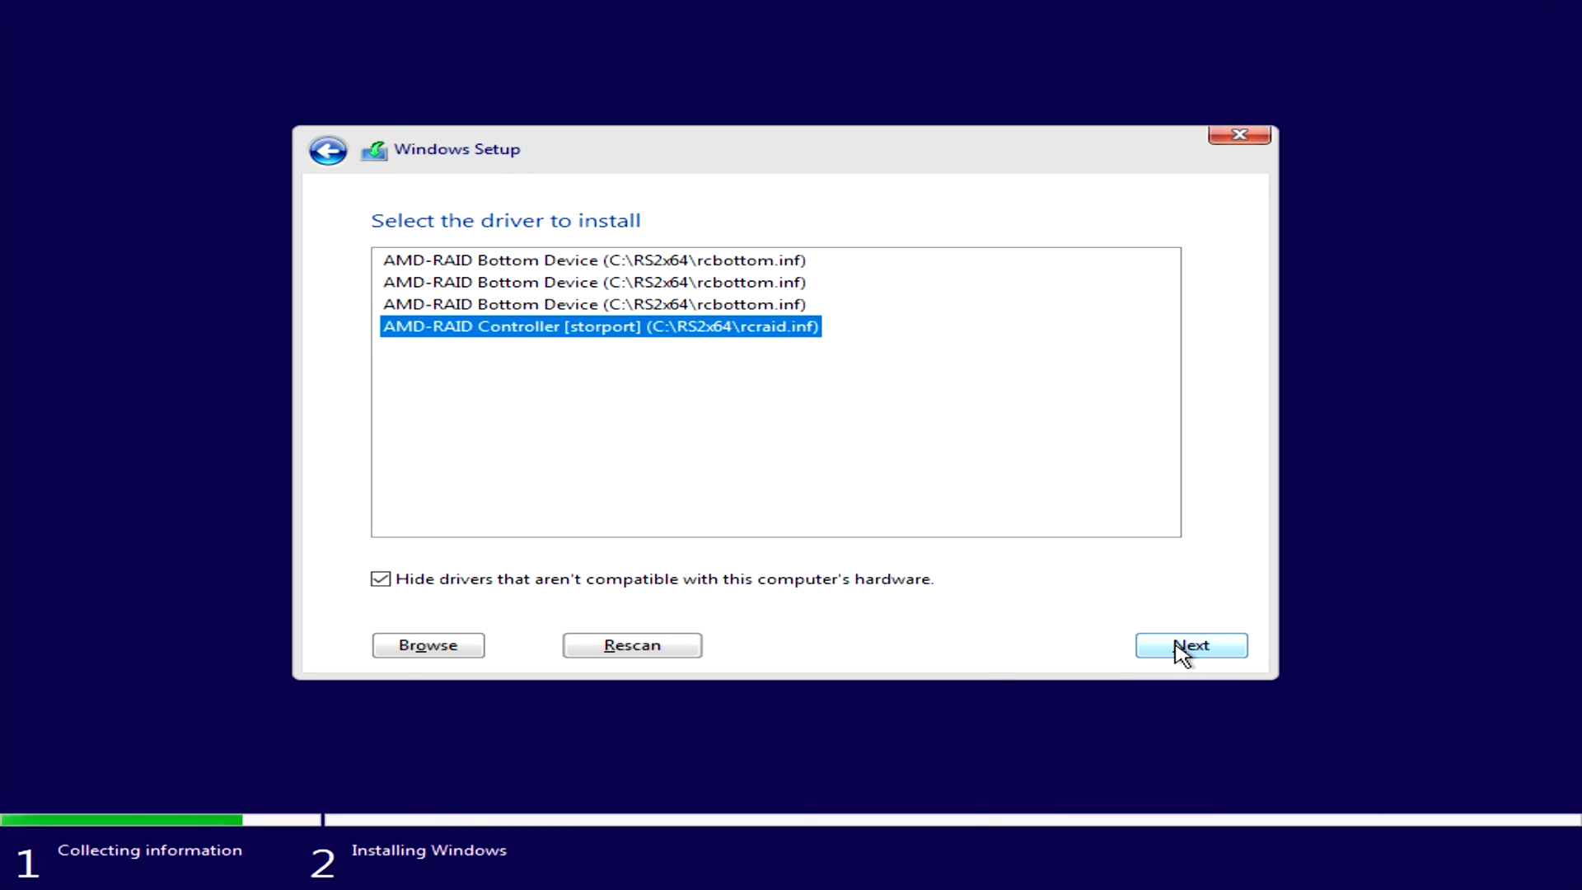
click(1189, 644)
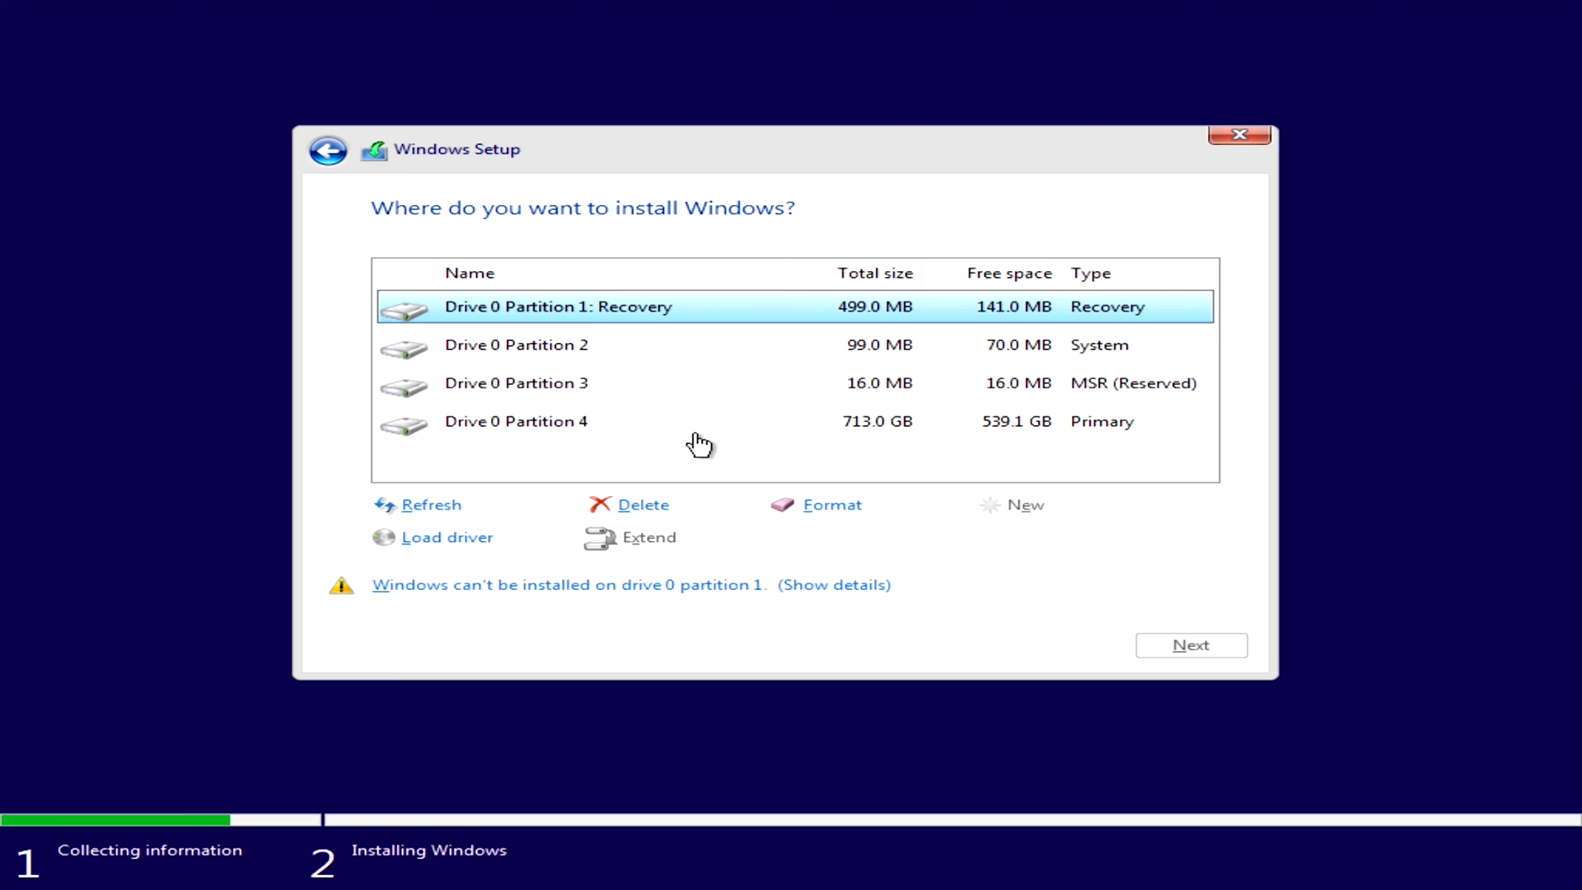
mouse_move(542, 435)
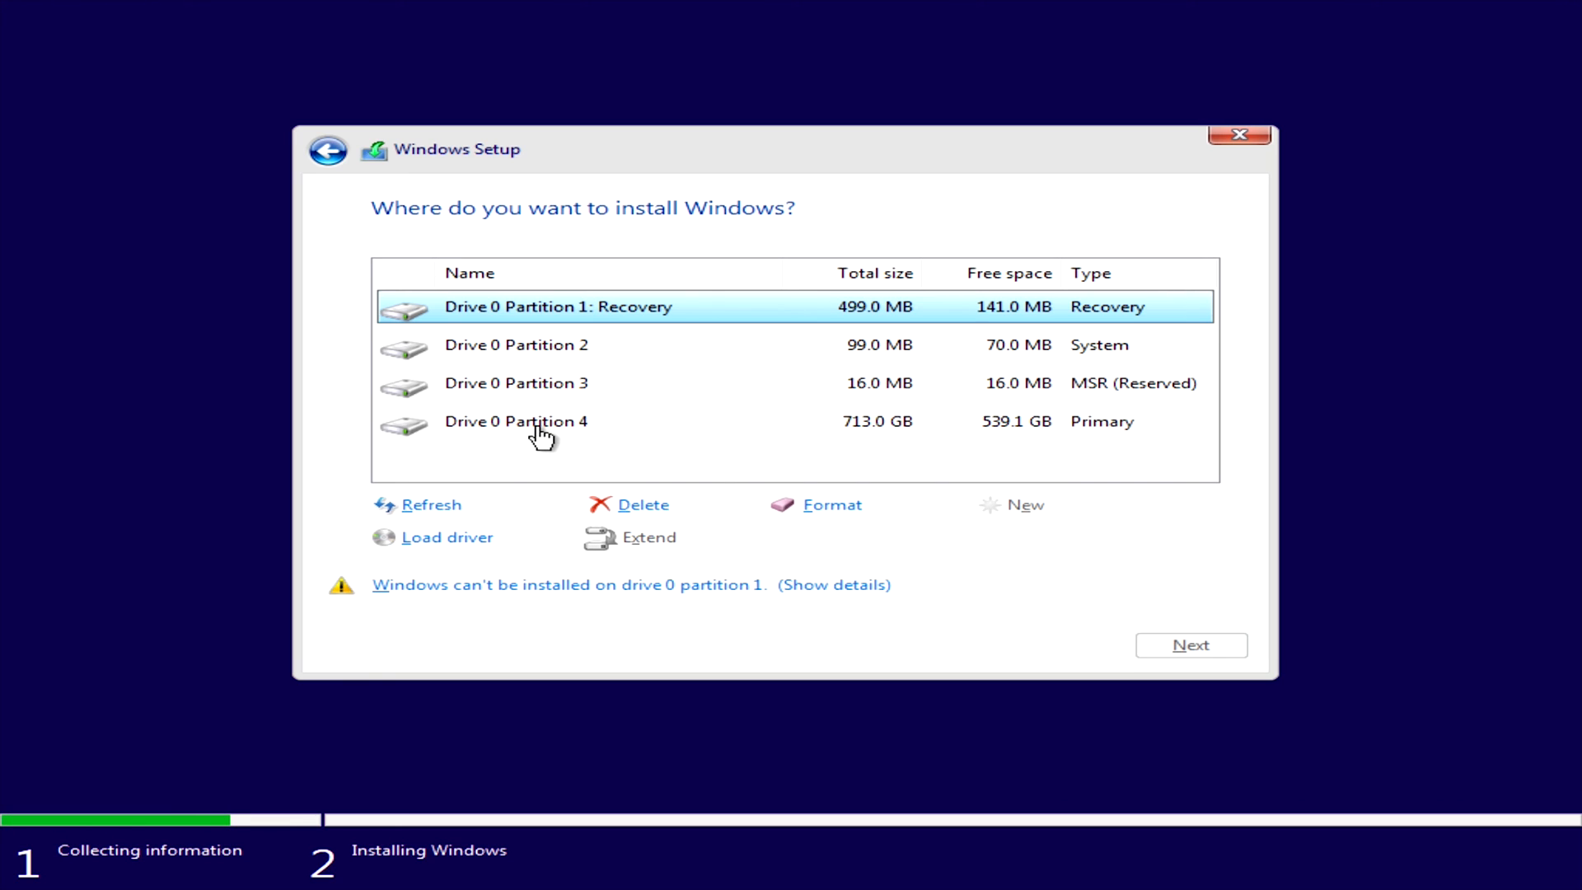
Select Drive 0 Partition 4, the 713 GB primary partition, as the install target.
click(516, 420)
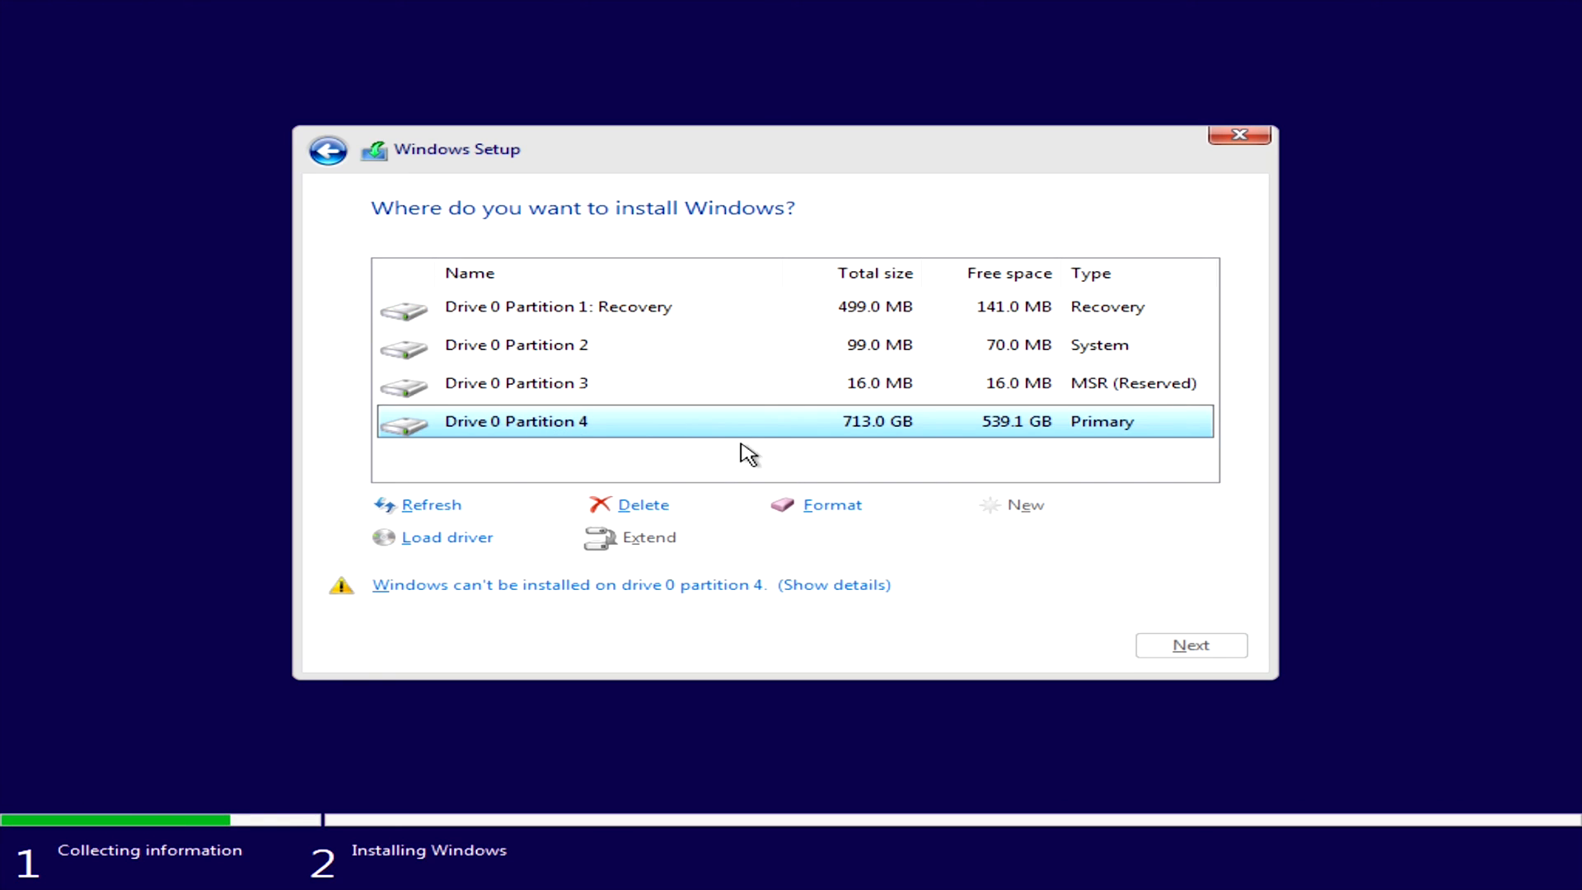
mouse_move(840, 435)
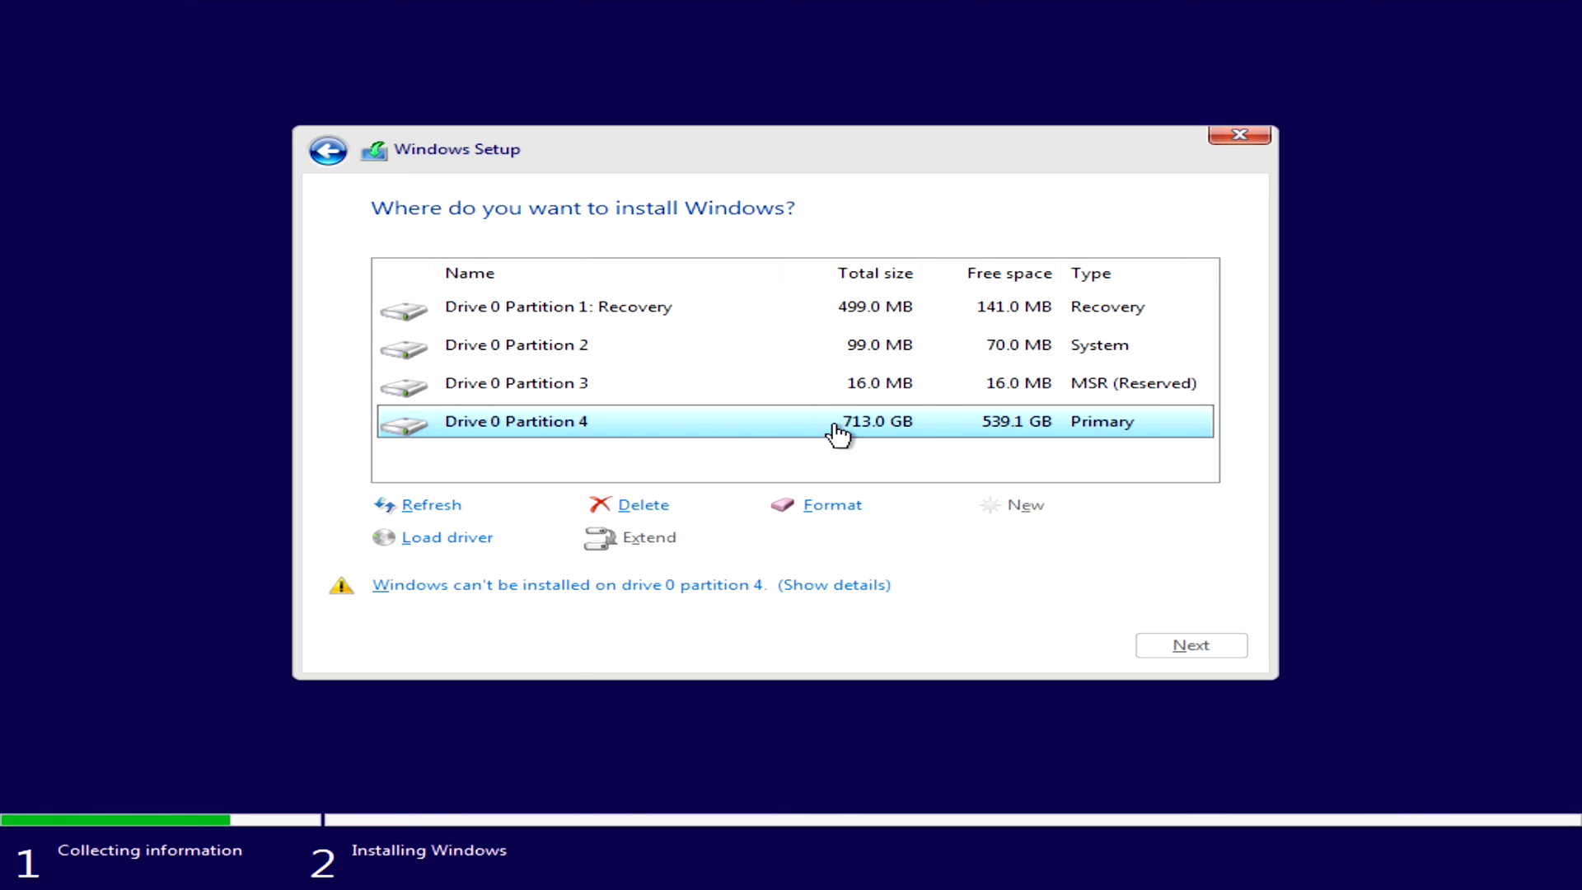
mouse_move(720, 402)
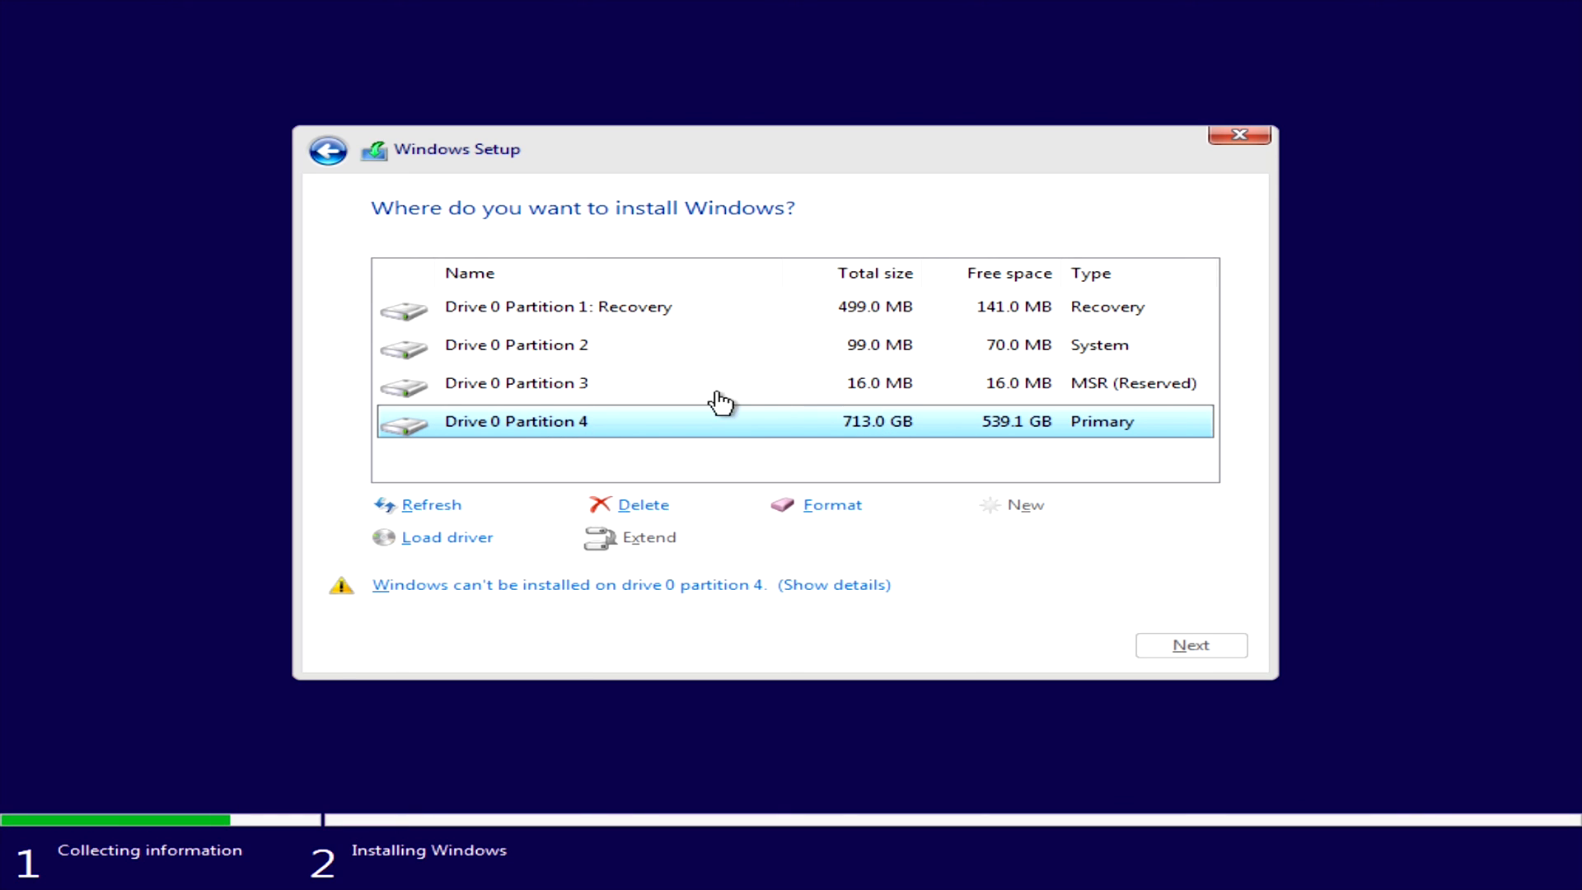
mouse_move(556, 386)
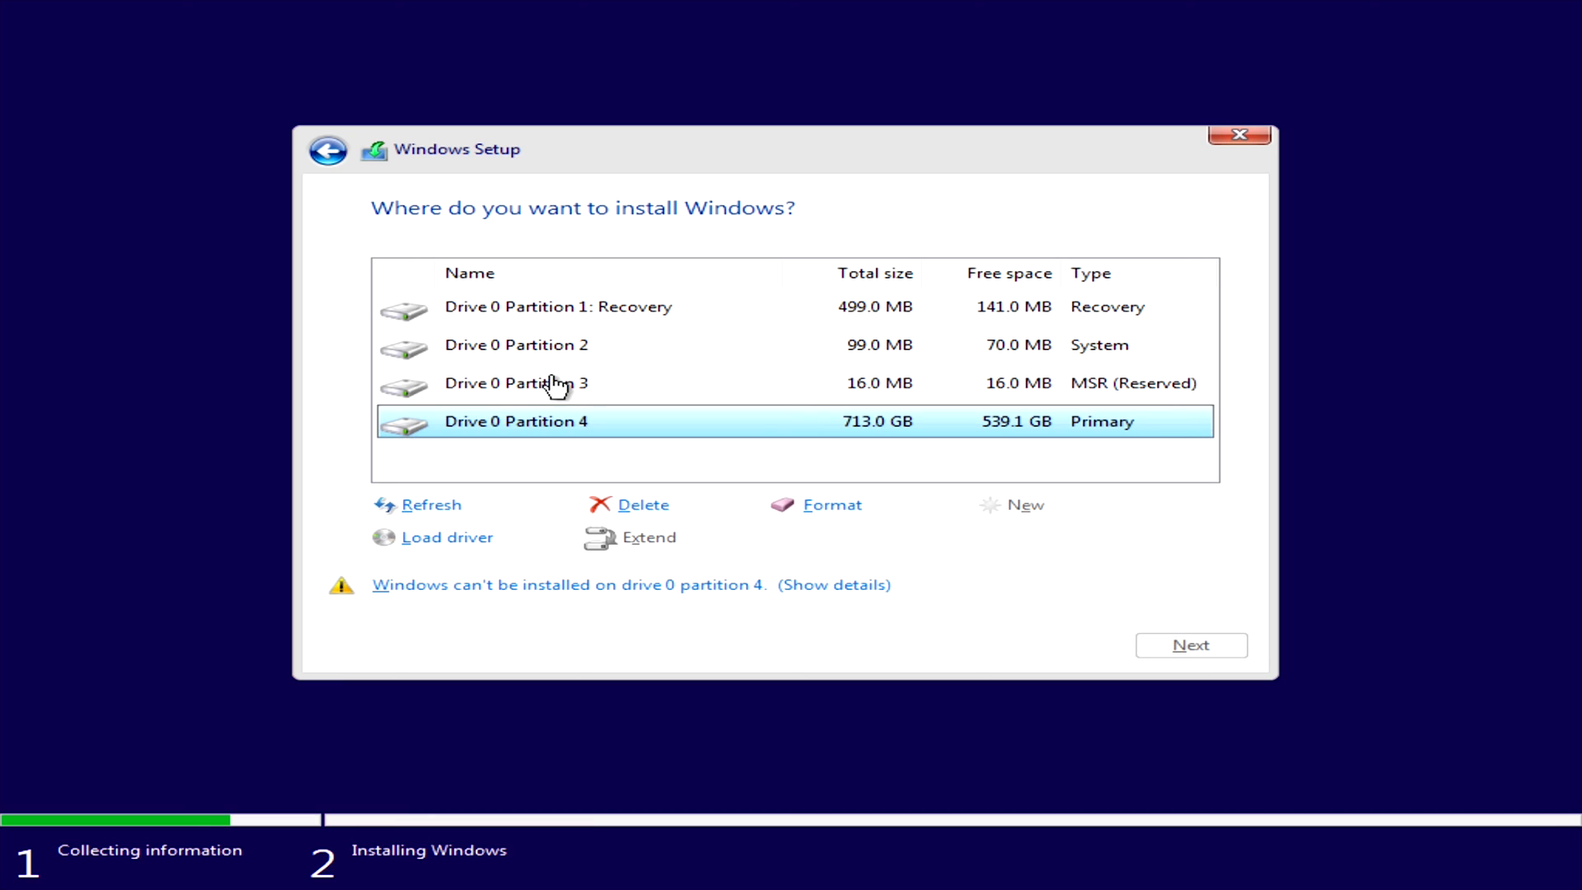
mouse_move(545, 318)
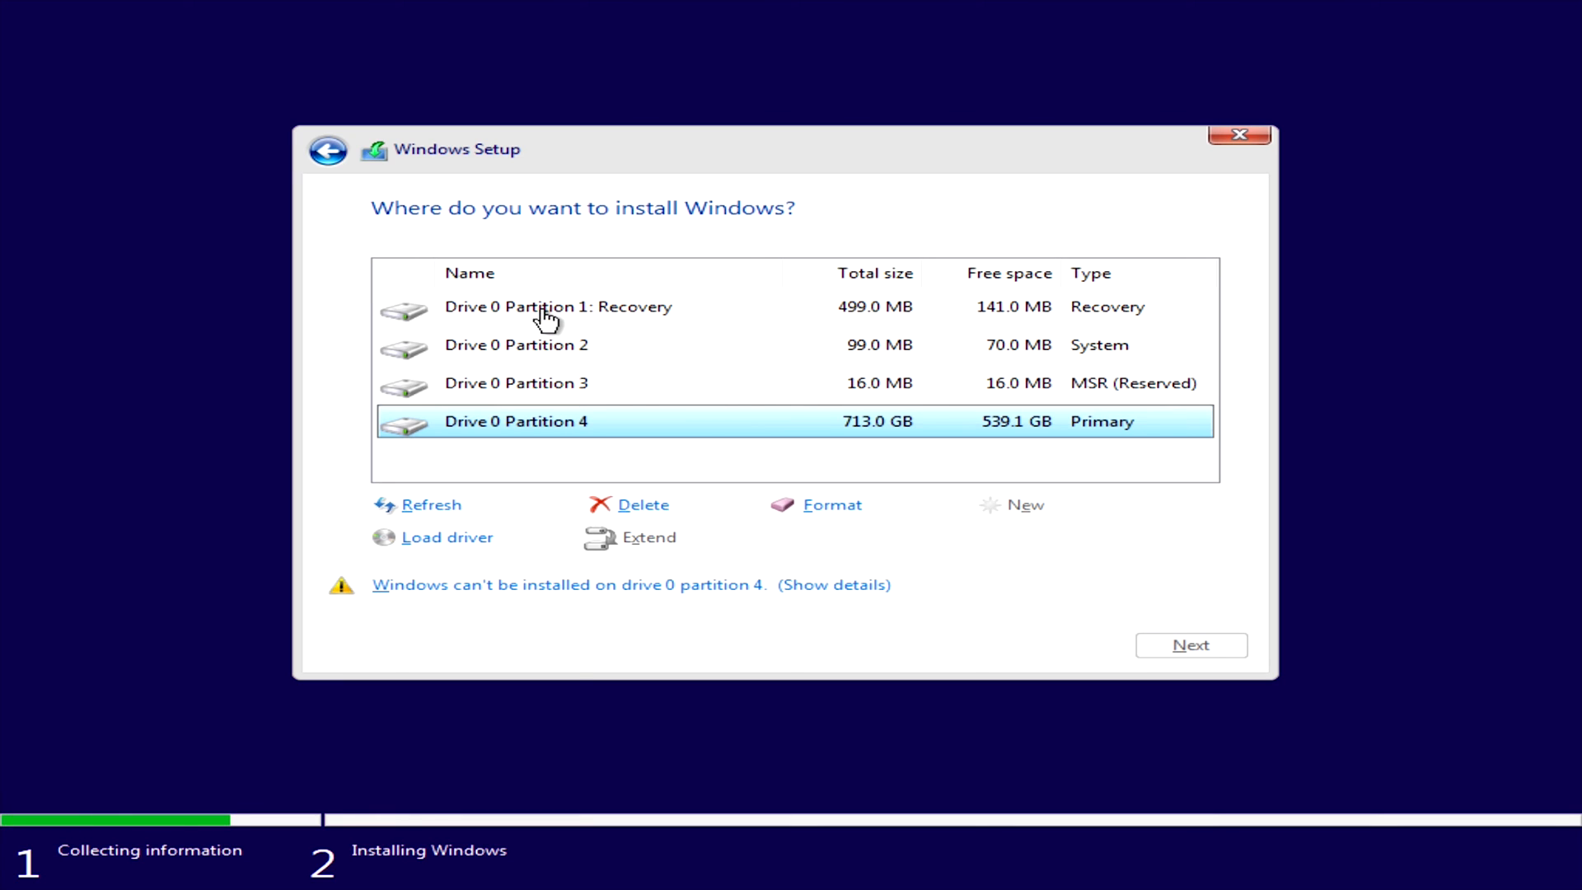
mouse_move(1069, 374)
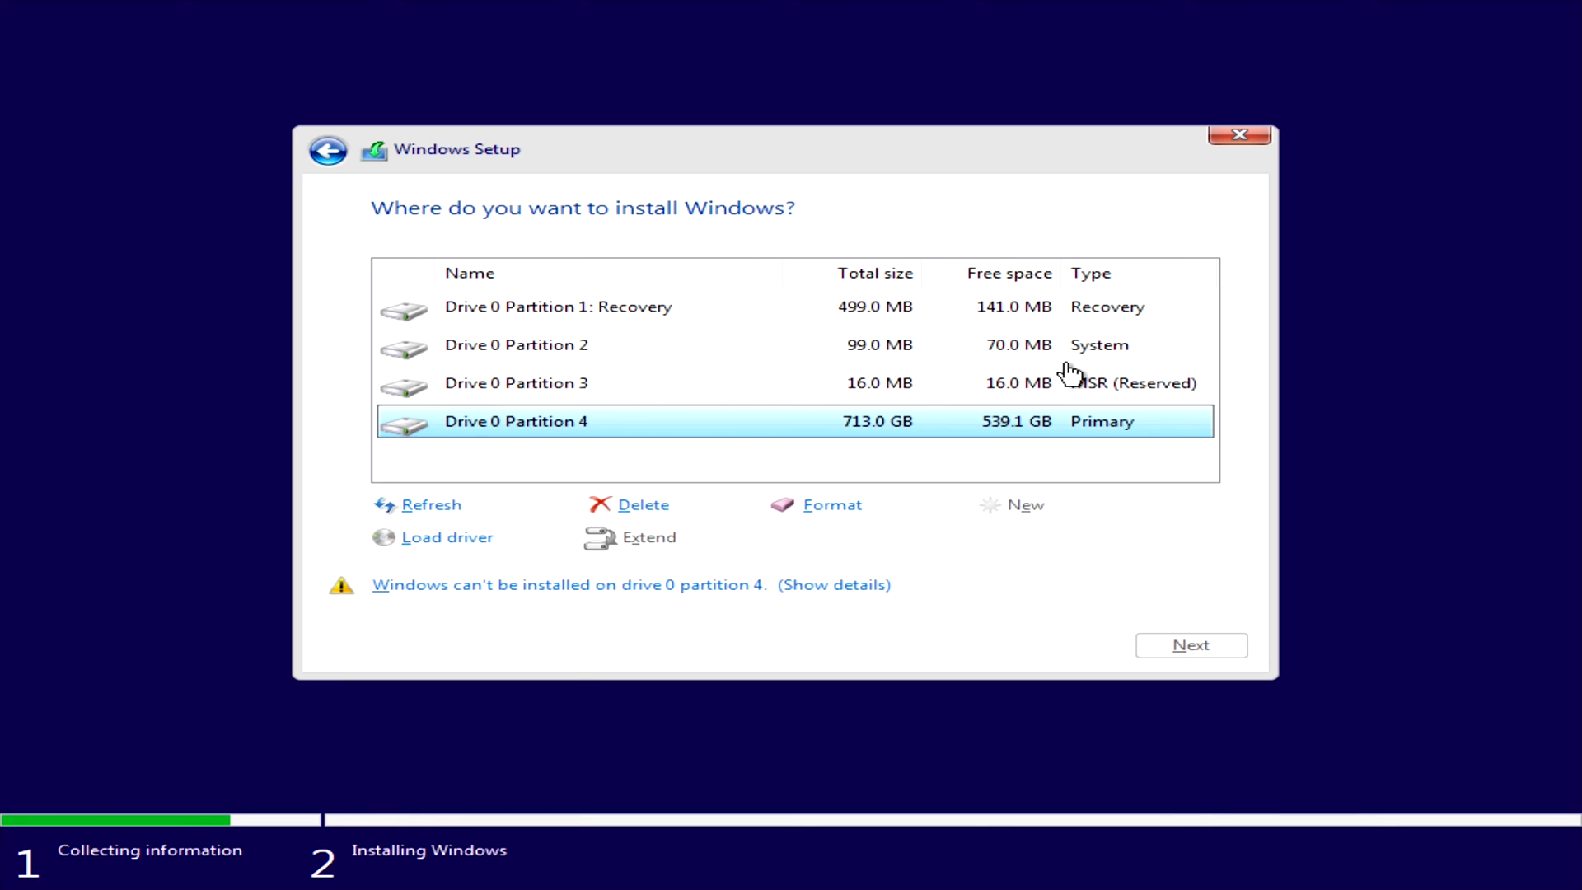
mouse_move(603, 513)
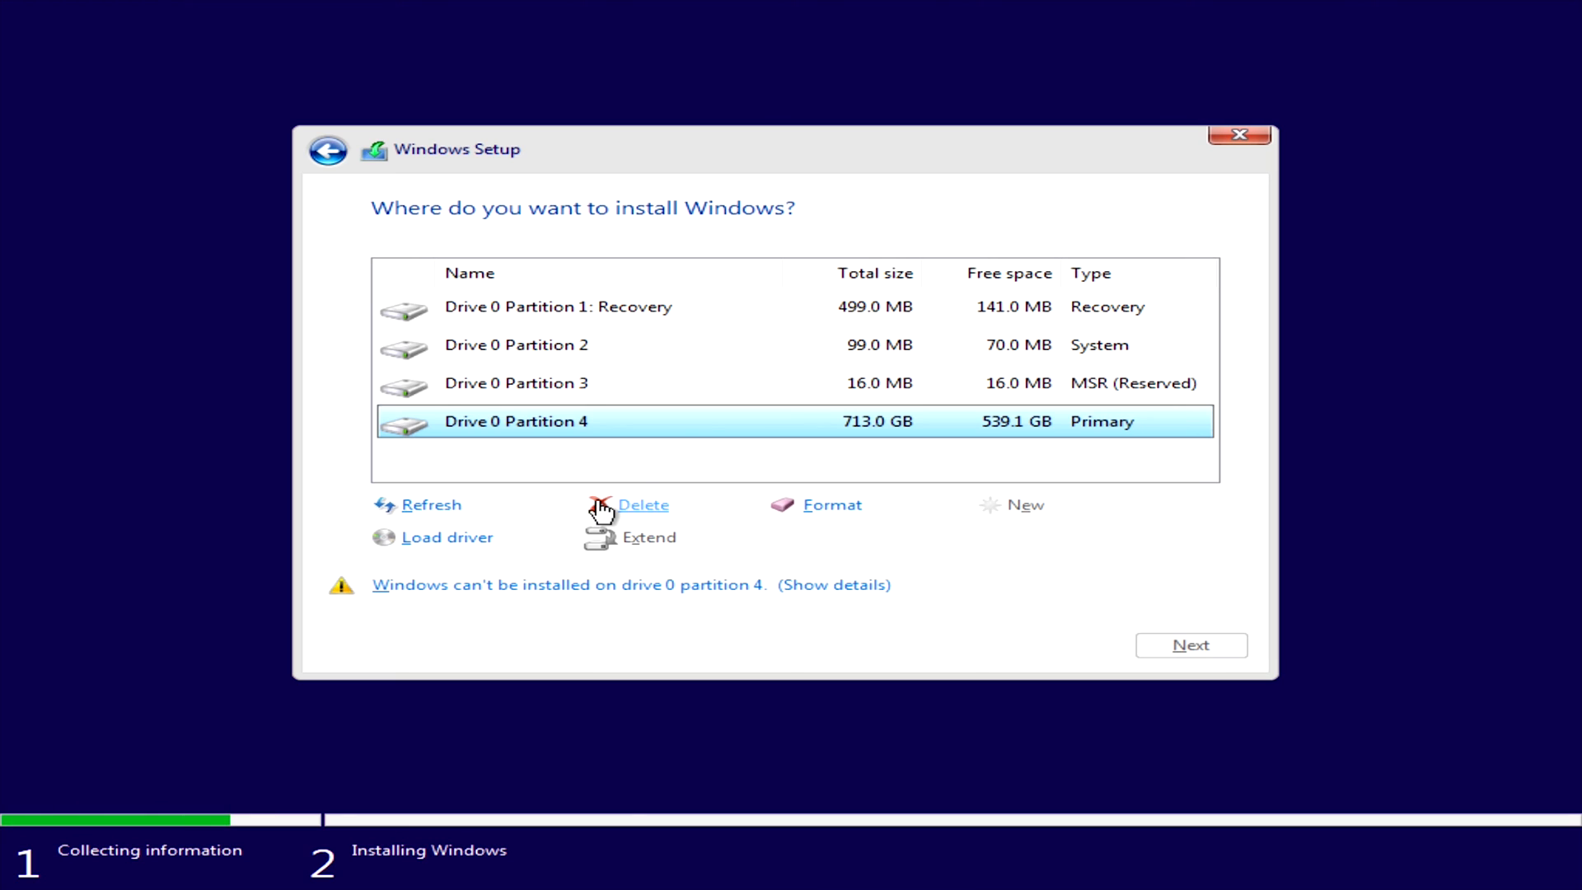
mouse_move(701, 437)
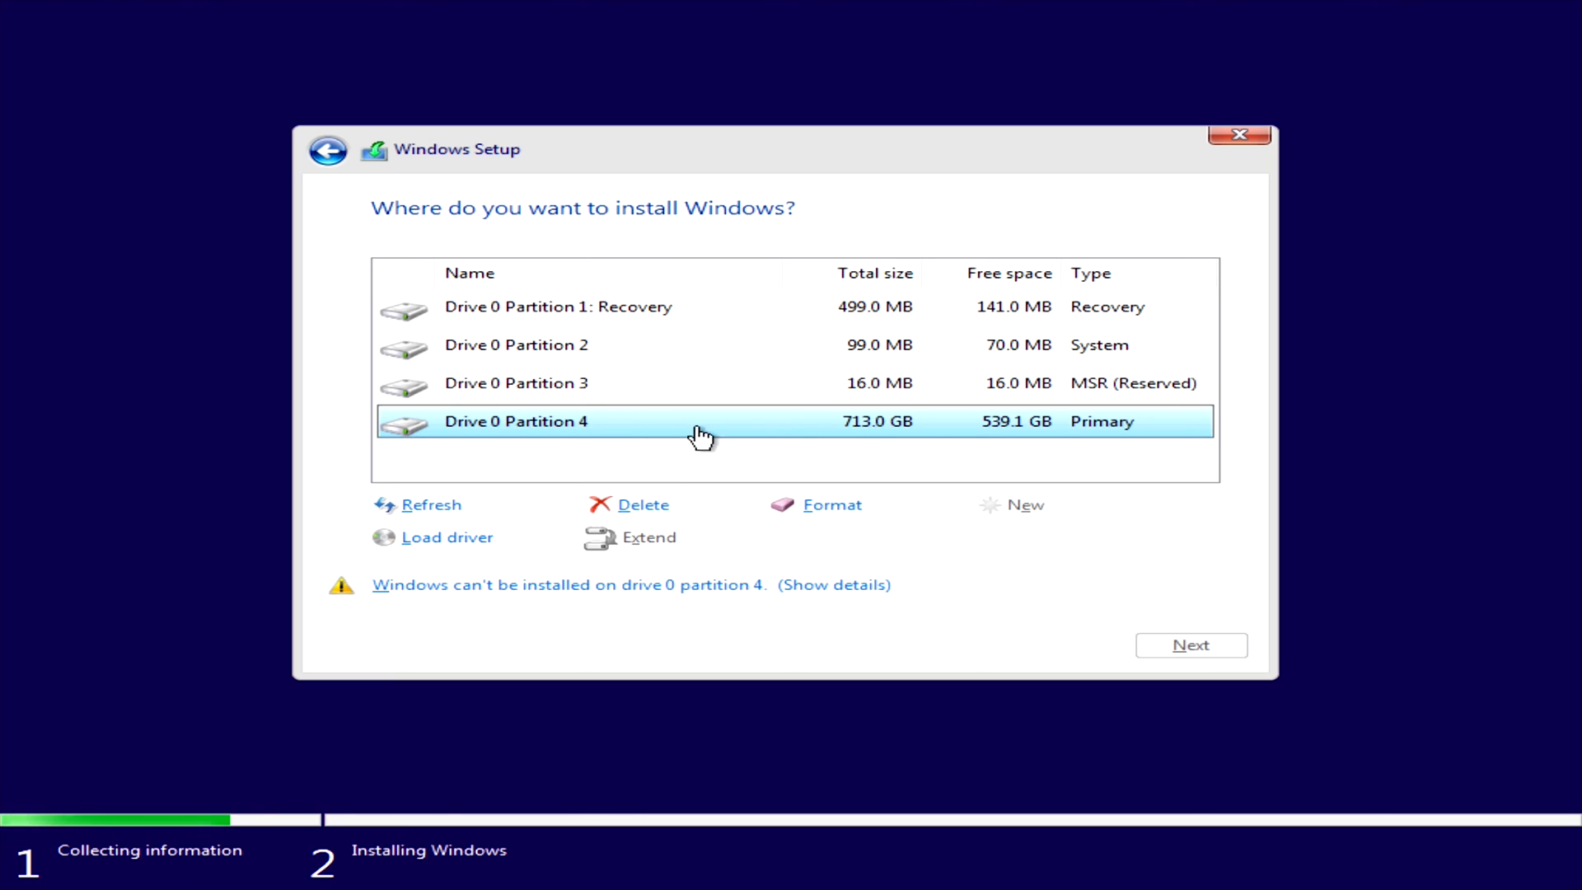
mouse_move(886, 437)
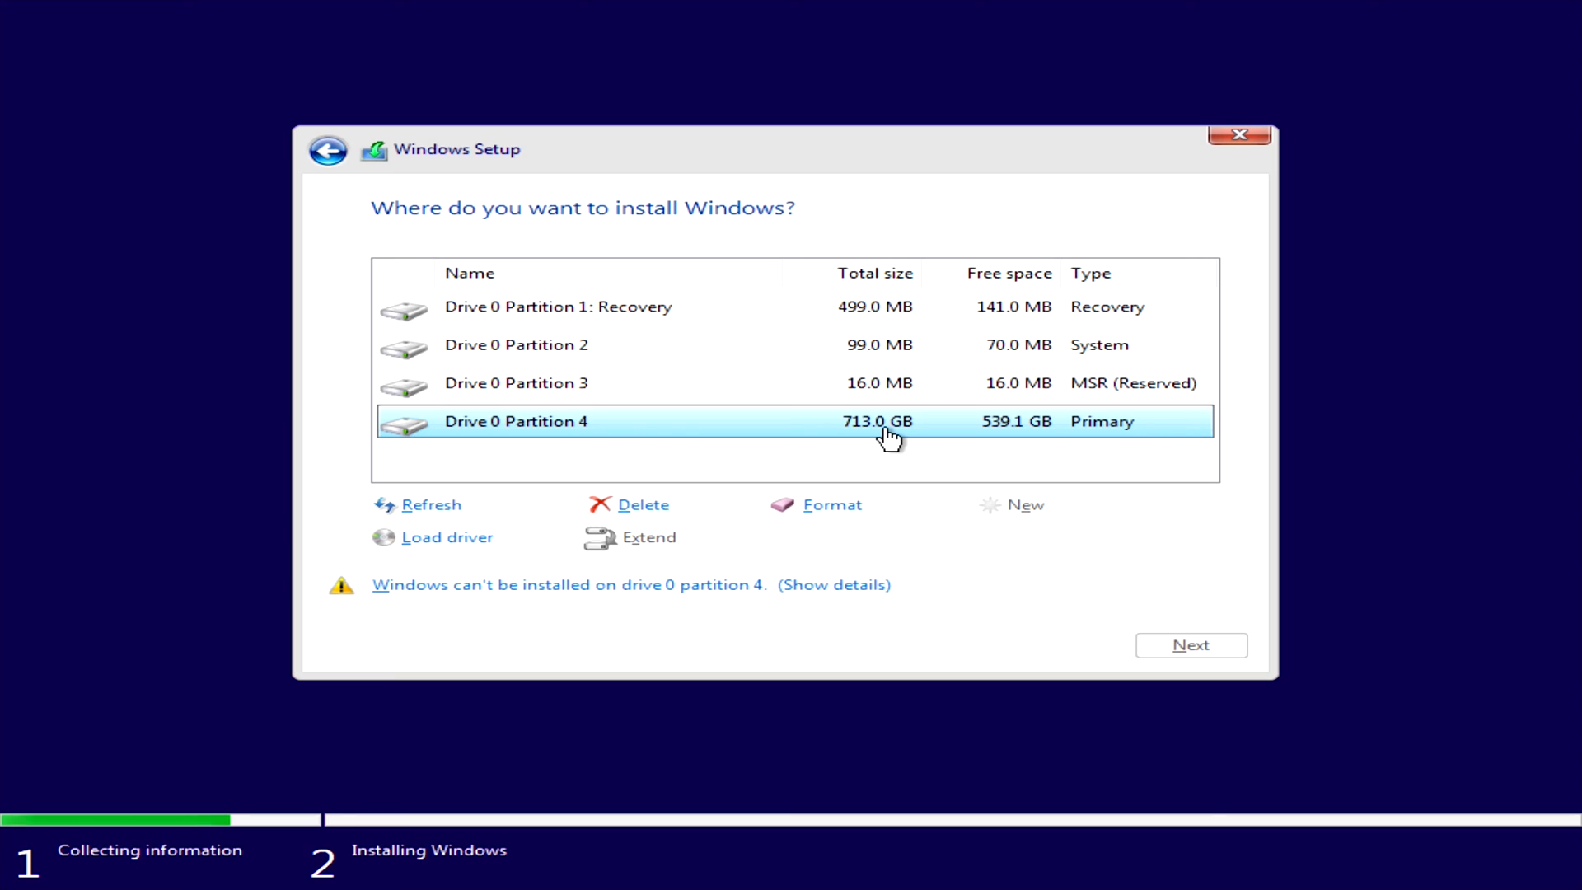
mouse_move(860, 468)
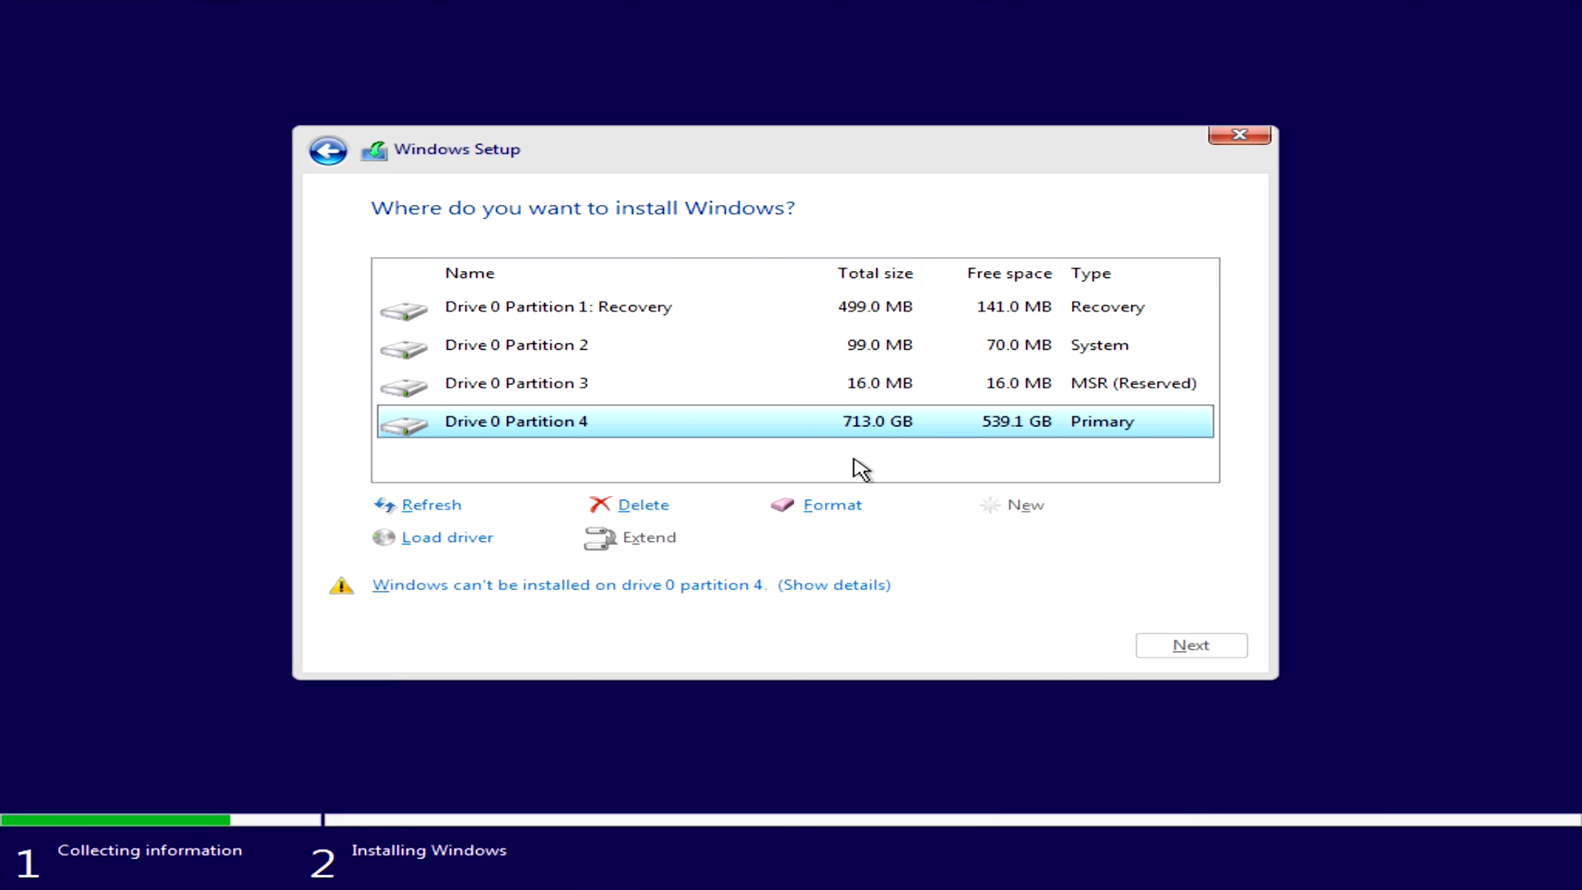
mouse_move(896, 438)
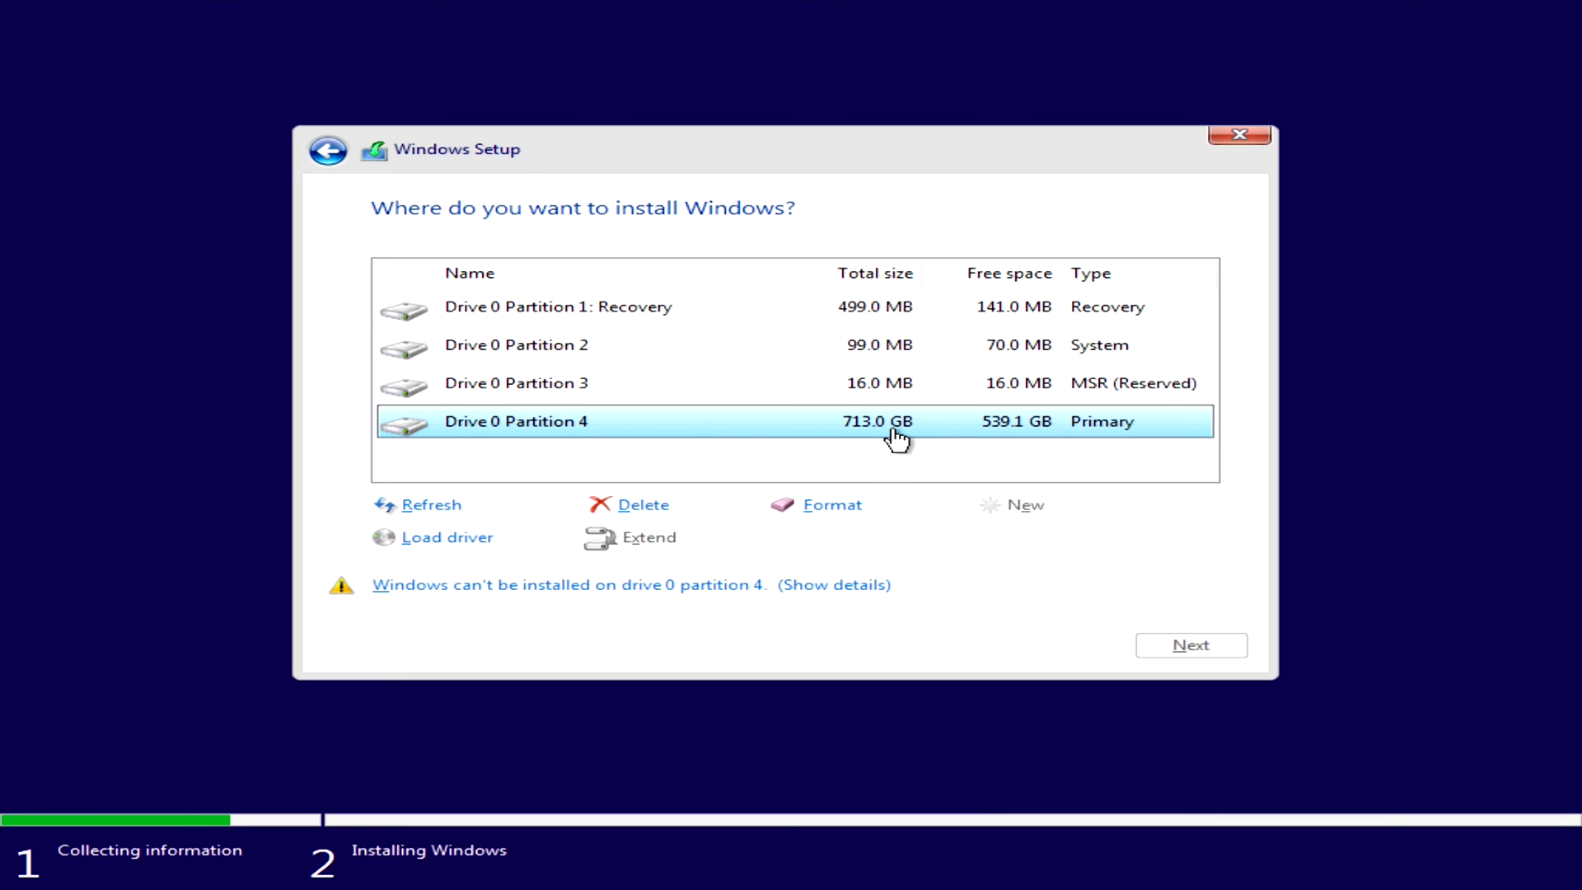
mouse_move(1168, 613)
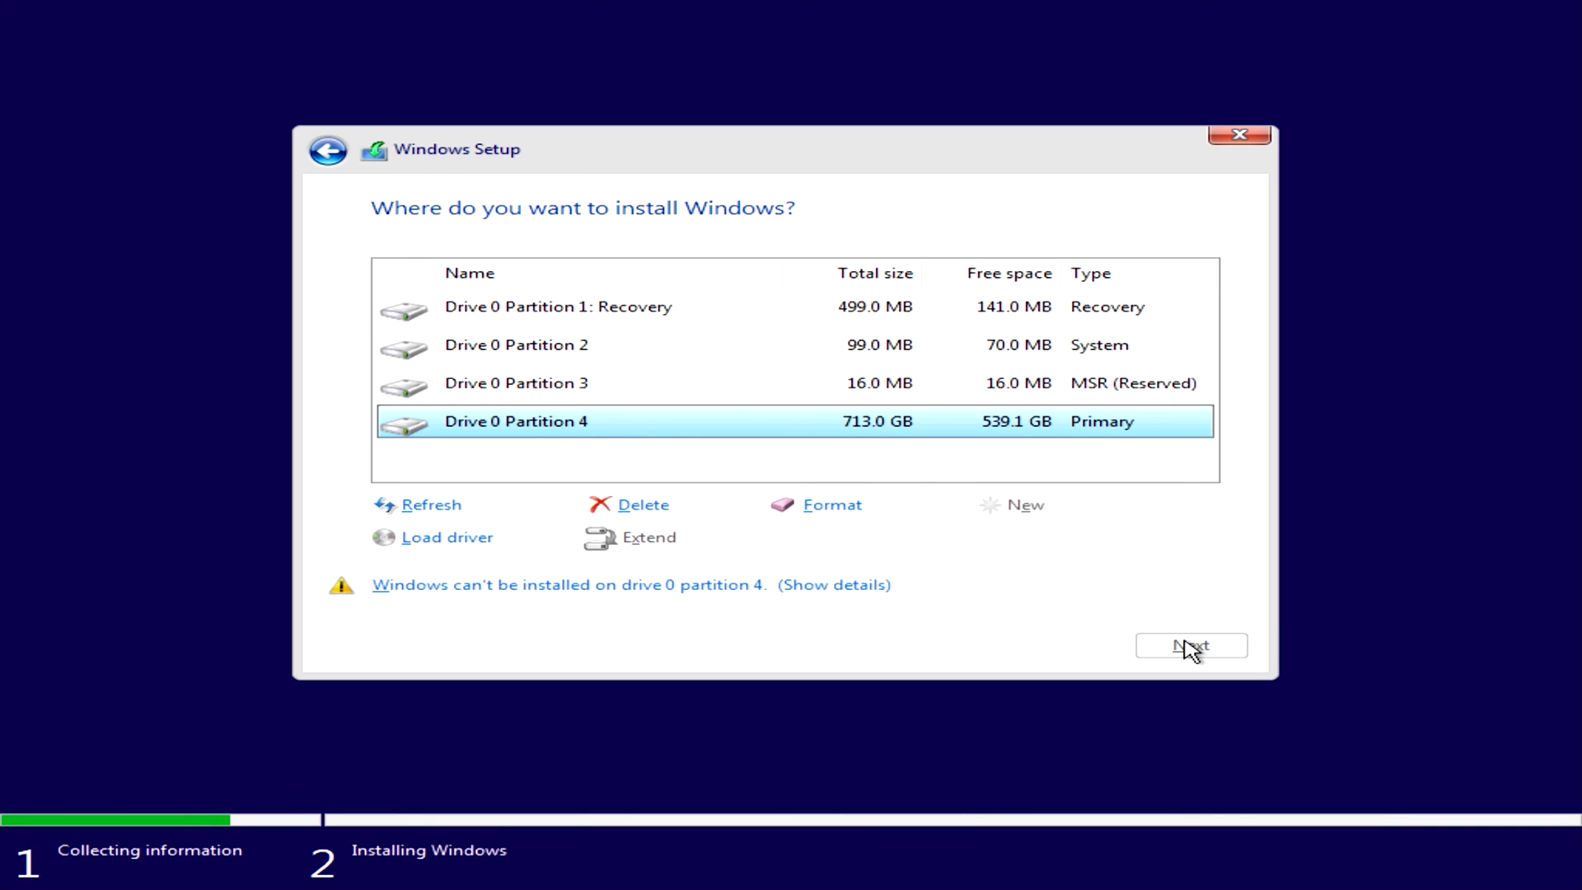
mouse_move(1033, 621)
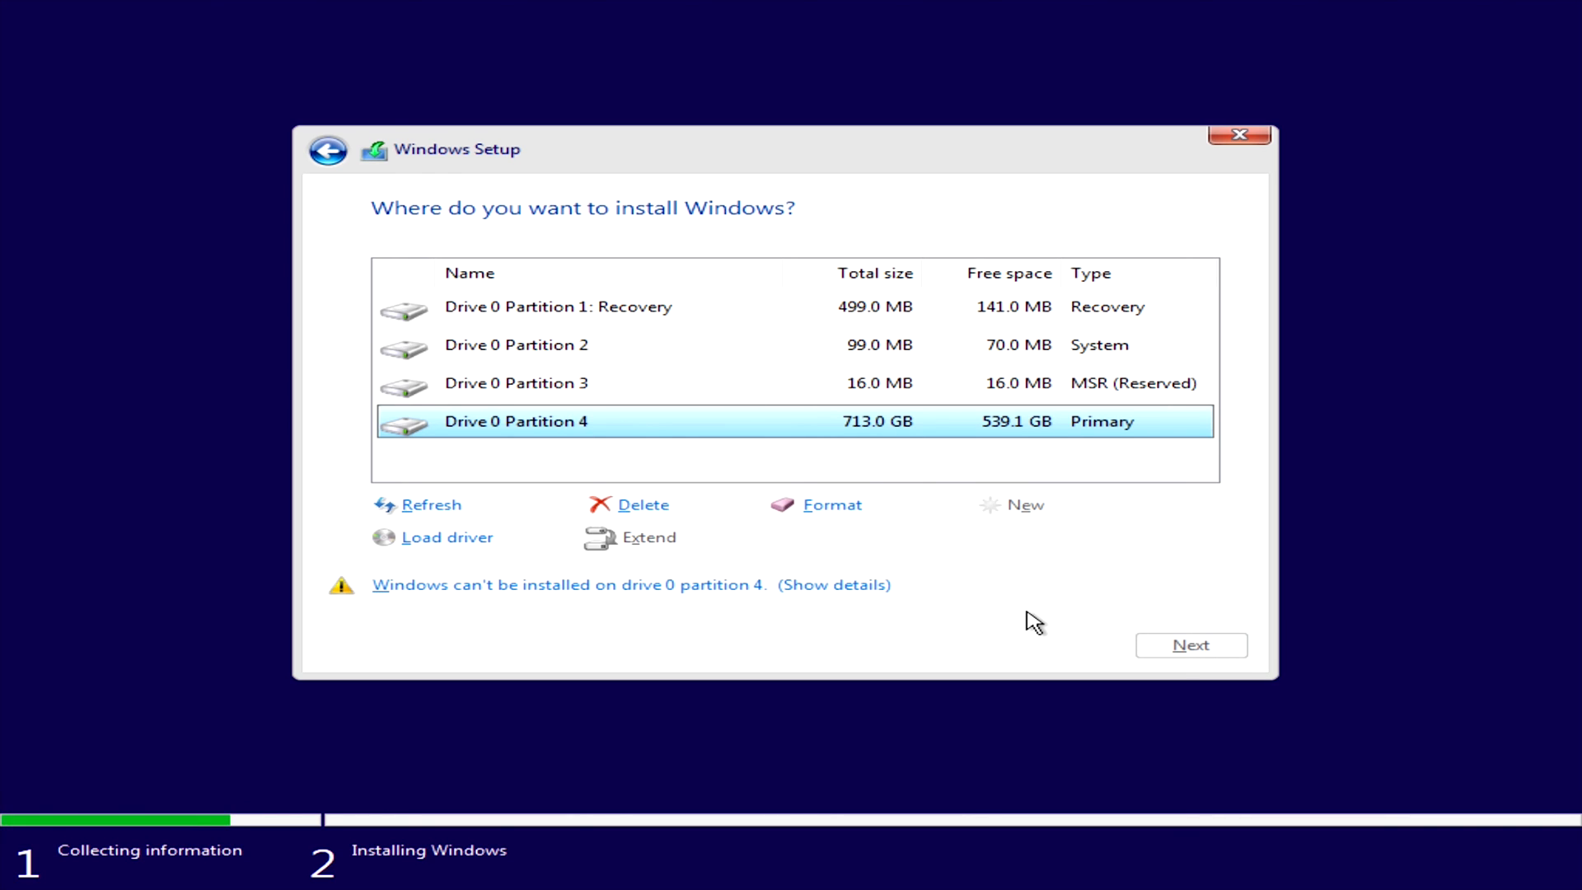
Close Setup and confirm both prompts to cancel the Windows installation.
click(1237, 133)
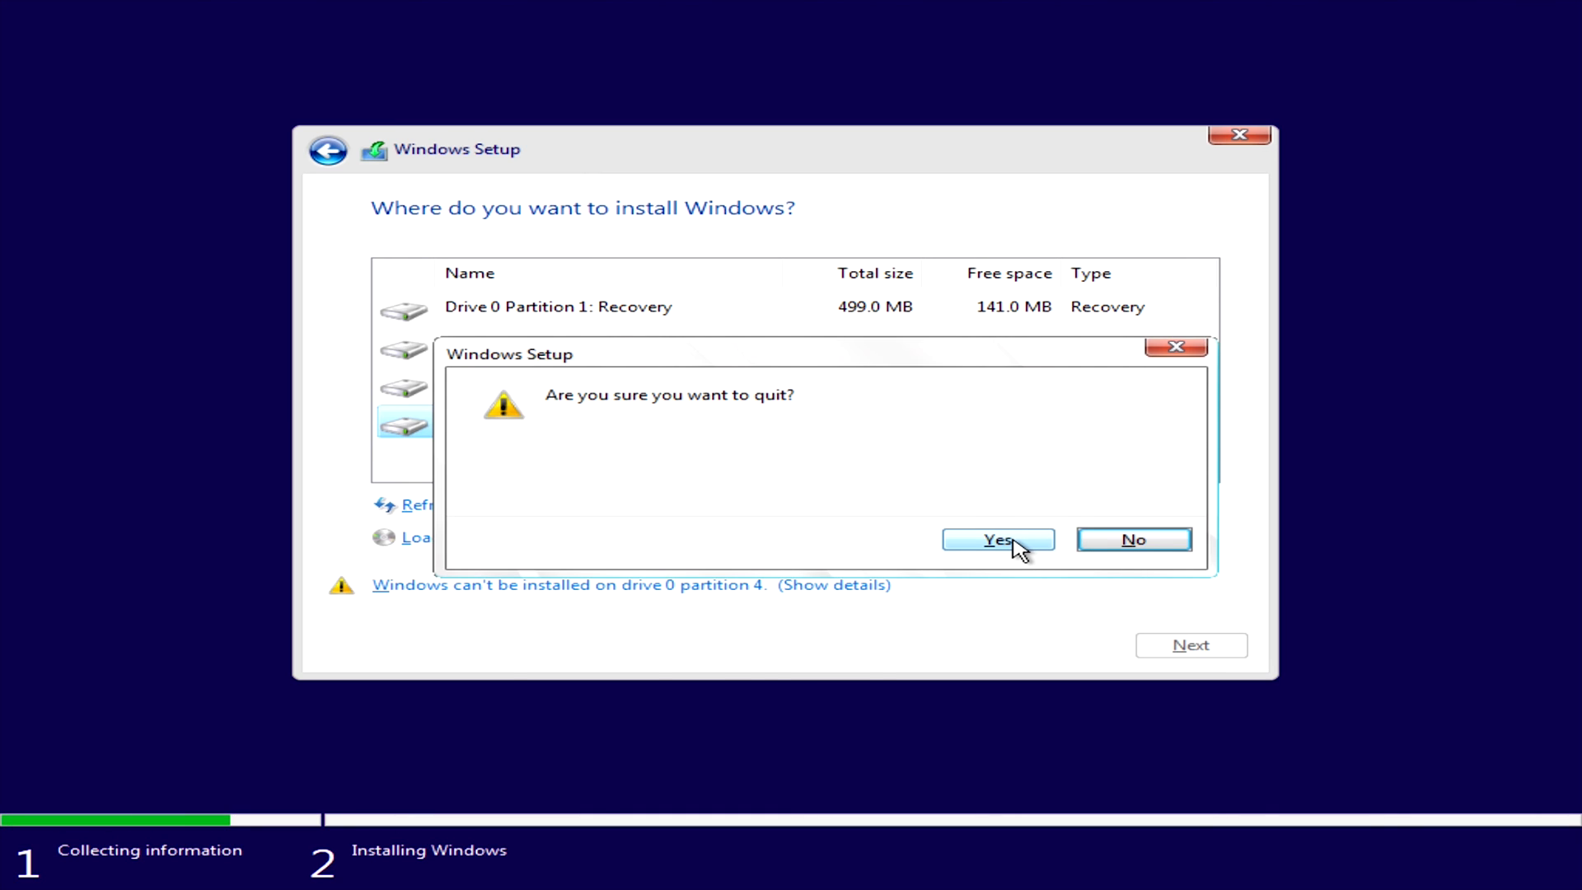
click(996, 538)
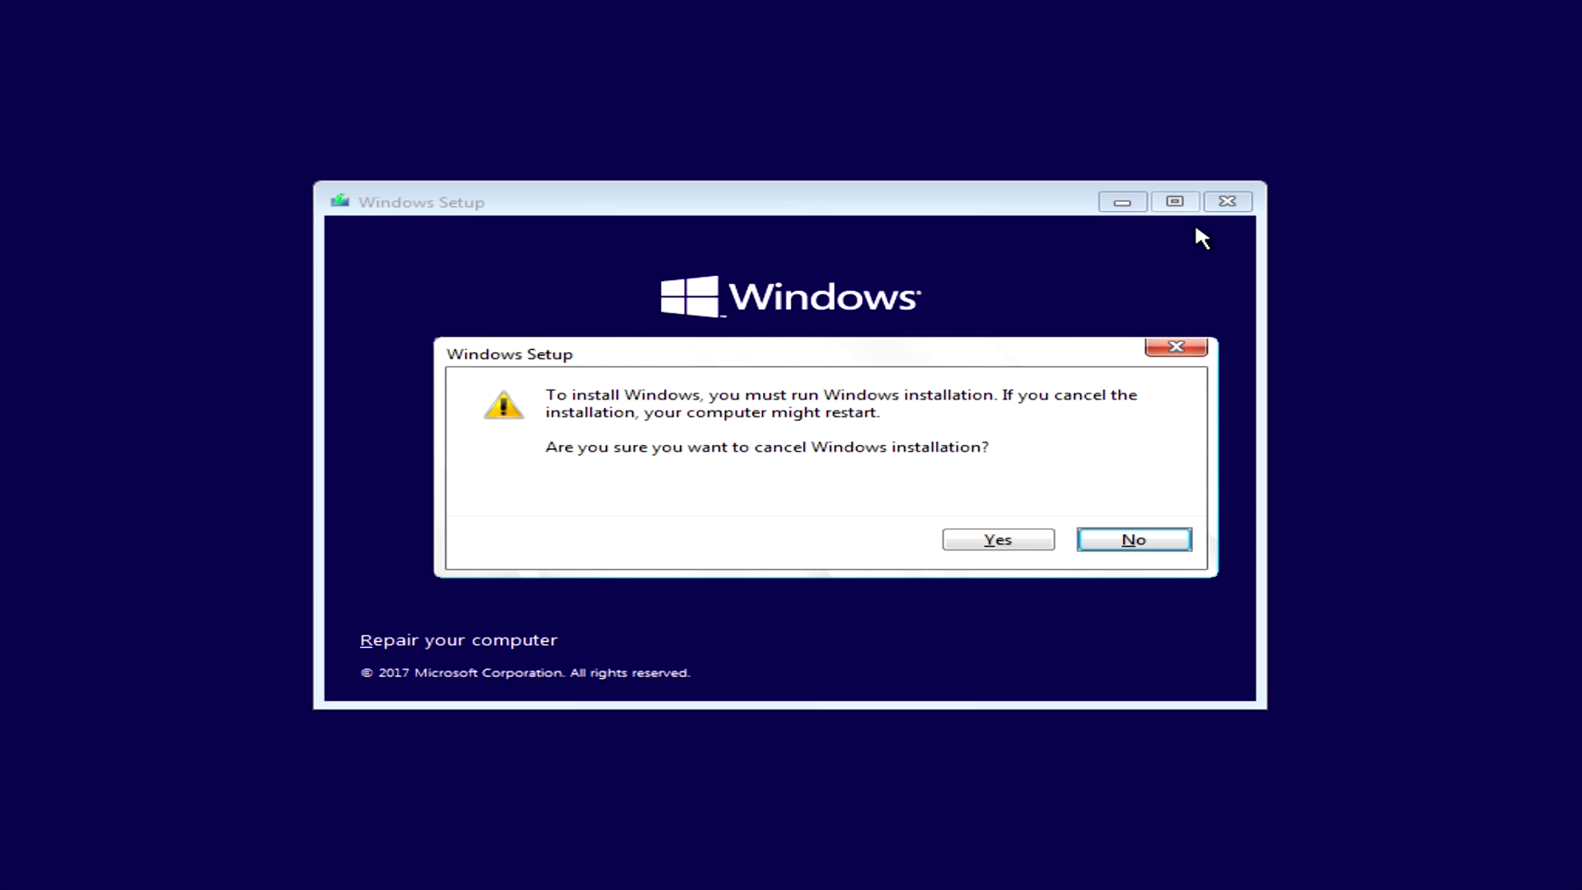
click(996, 539)
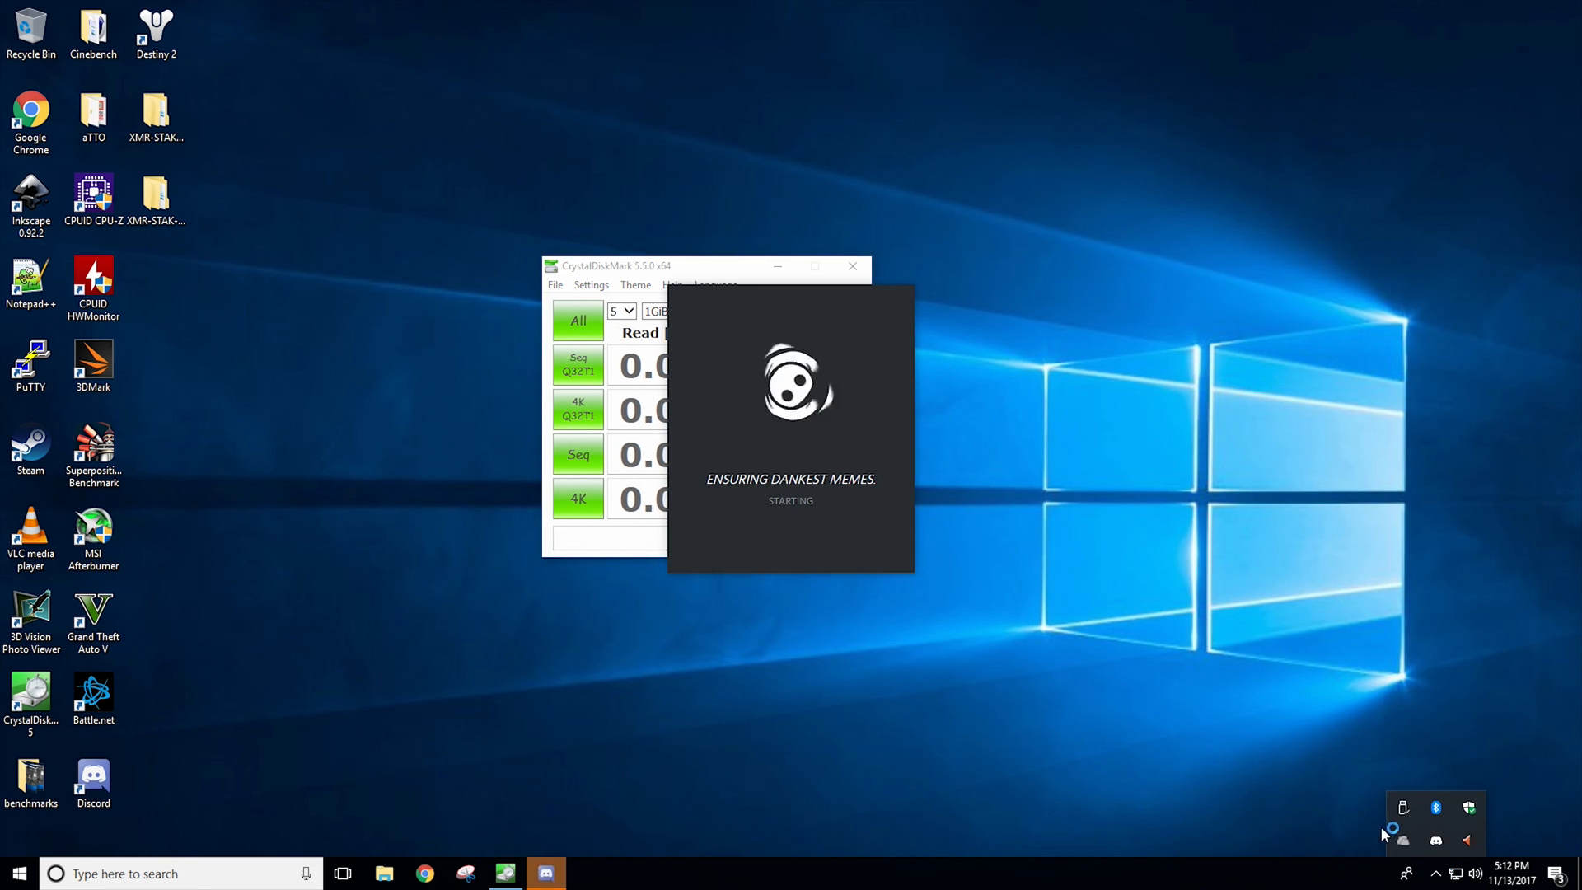
Exit Steam from the tray icon and open the benchmarks folder in File Explorer.
right_click(1402, 807)
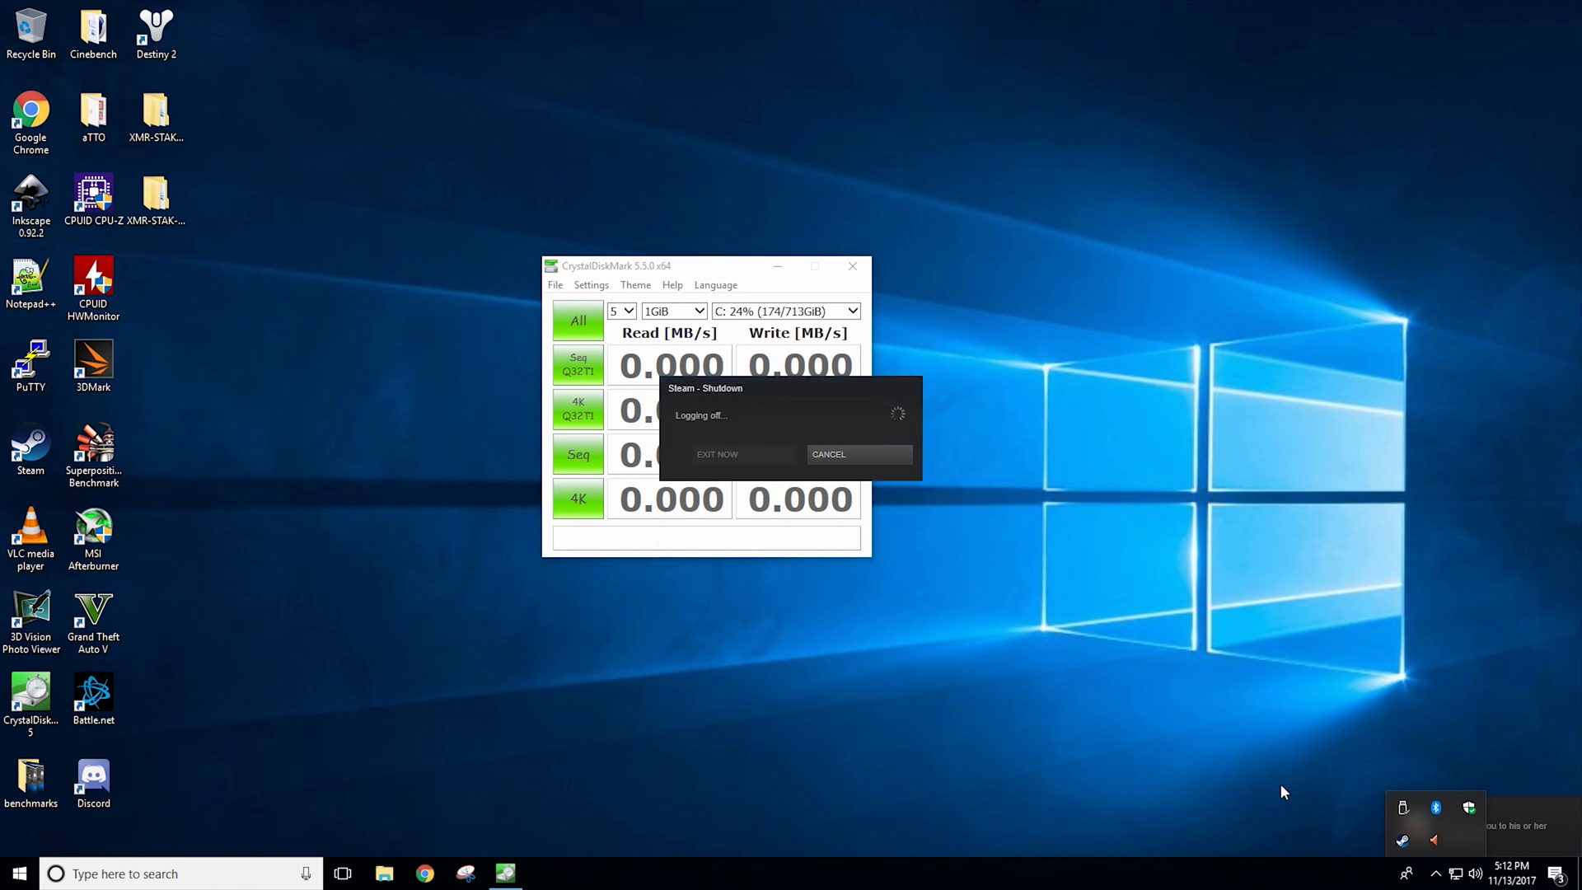
click(825, 453)
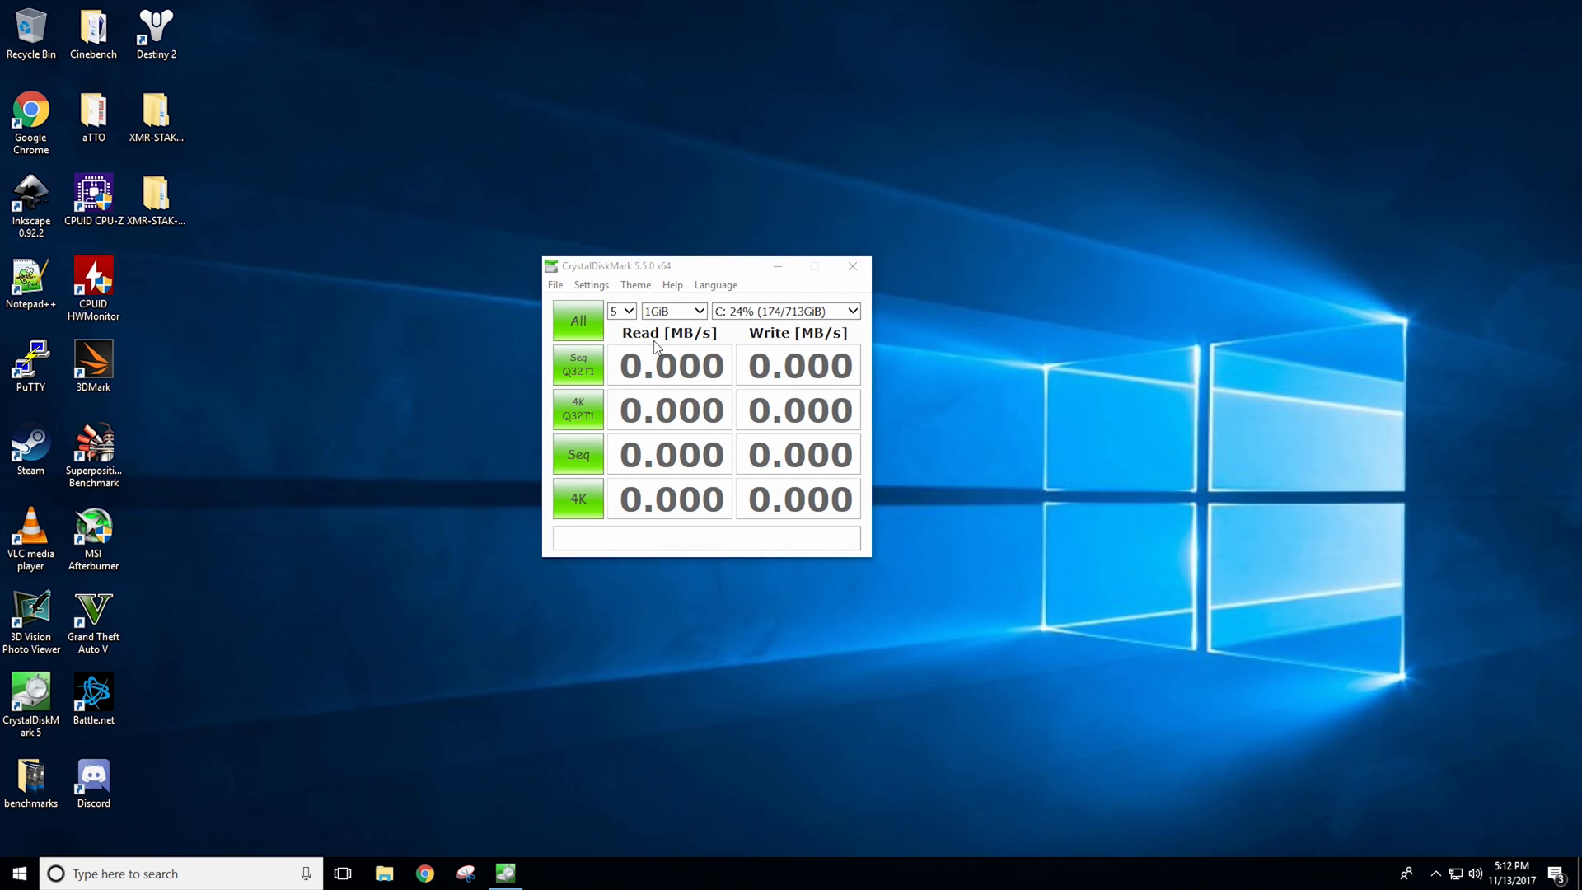
click(578, 320)
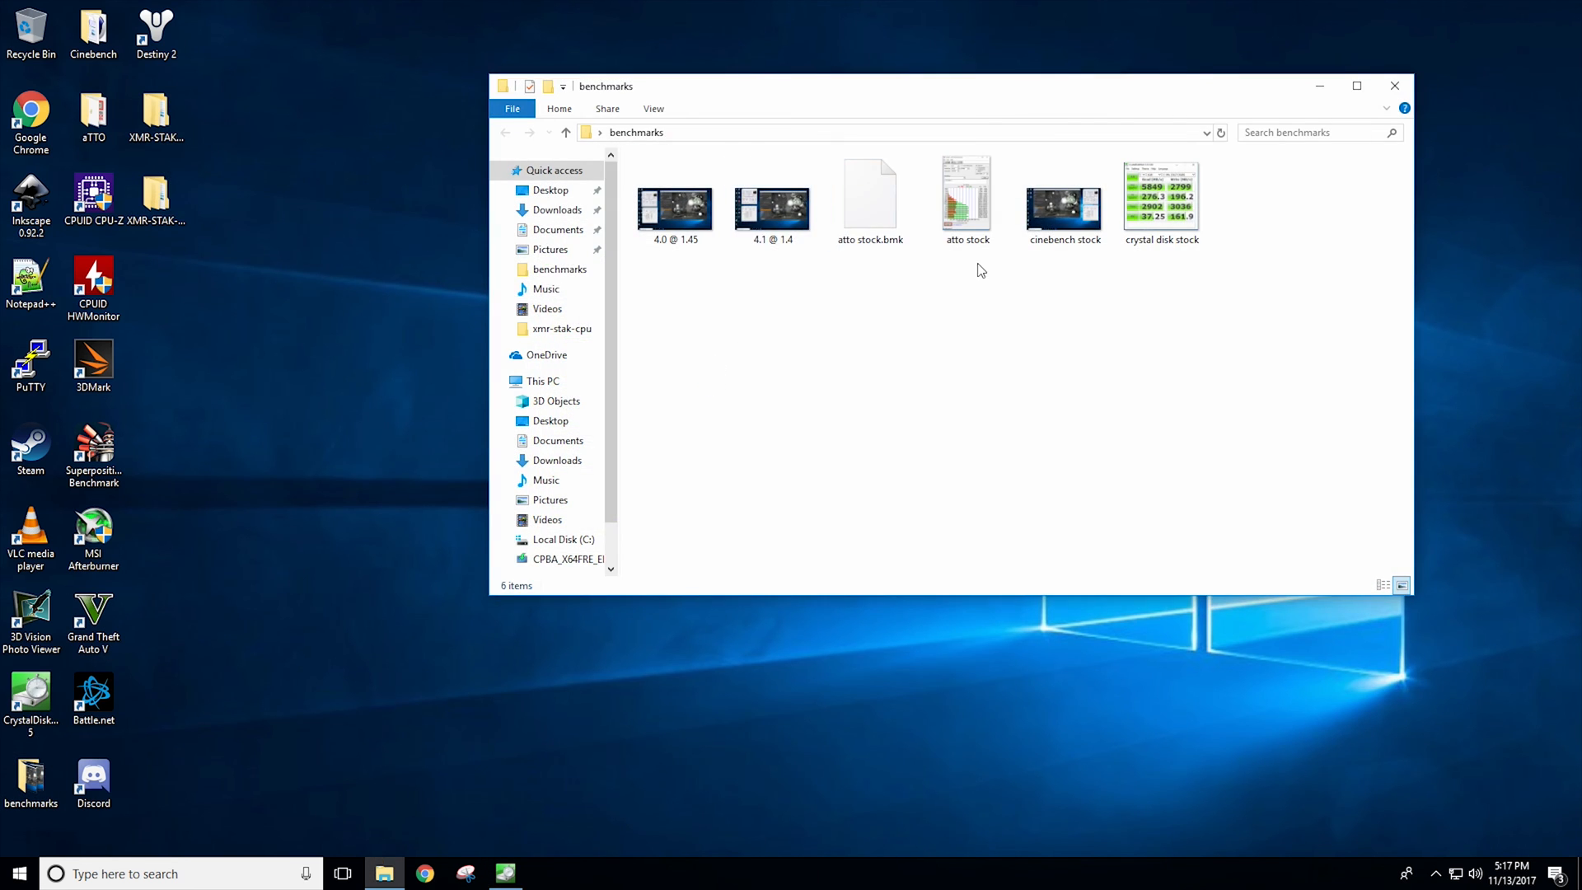
Open the crystal disk stock screenshot in Photos beside the new CrystalDiskMark results.
double_click(1160, 199)
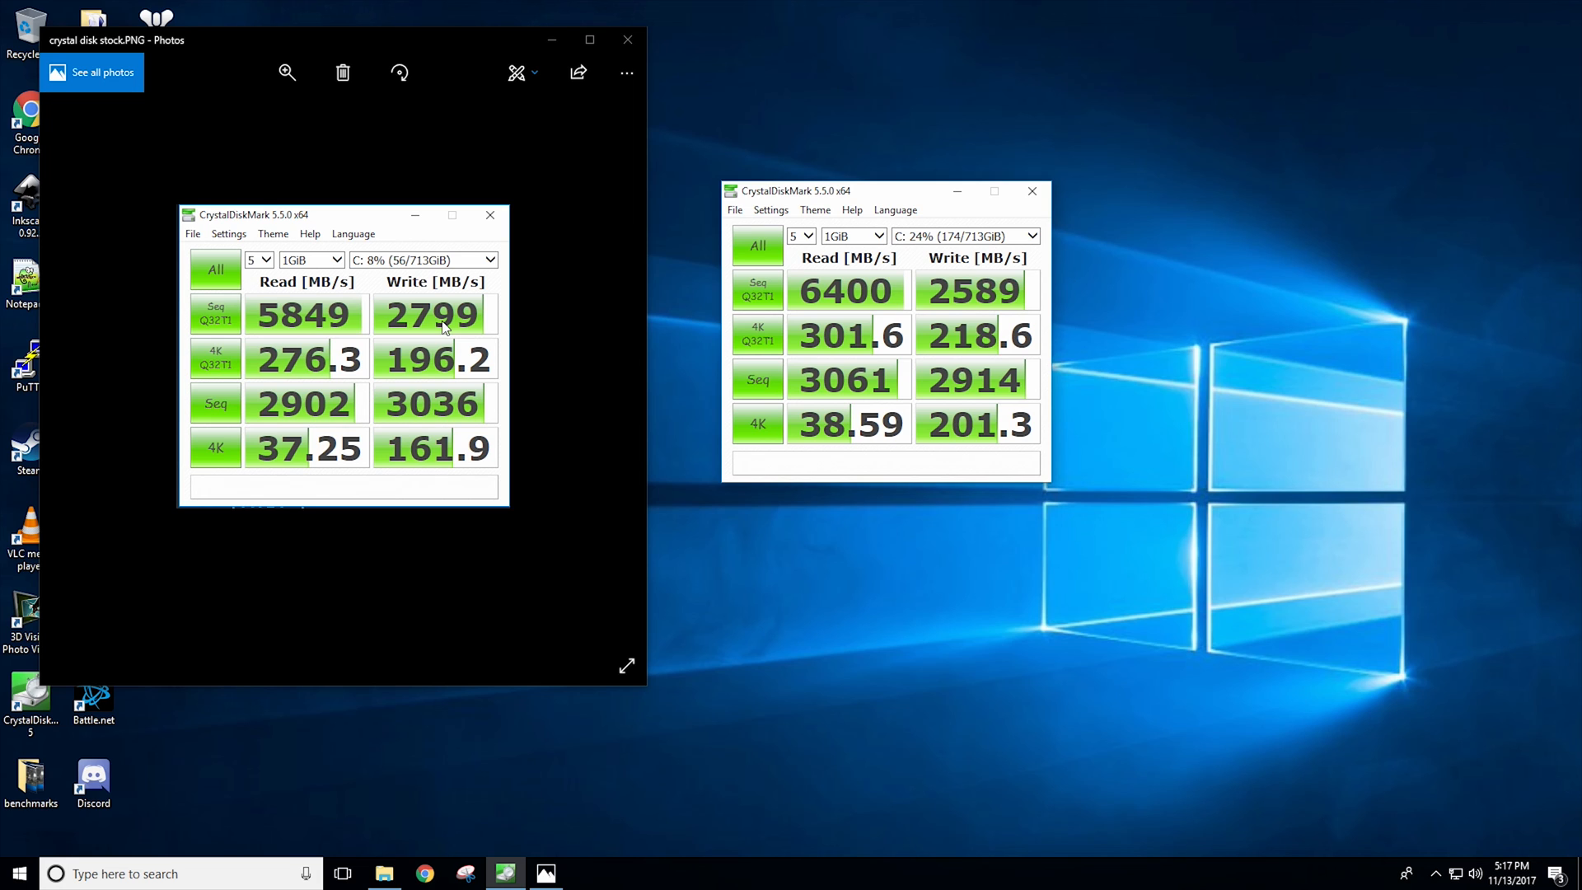
mouse_move(774, 308)
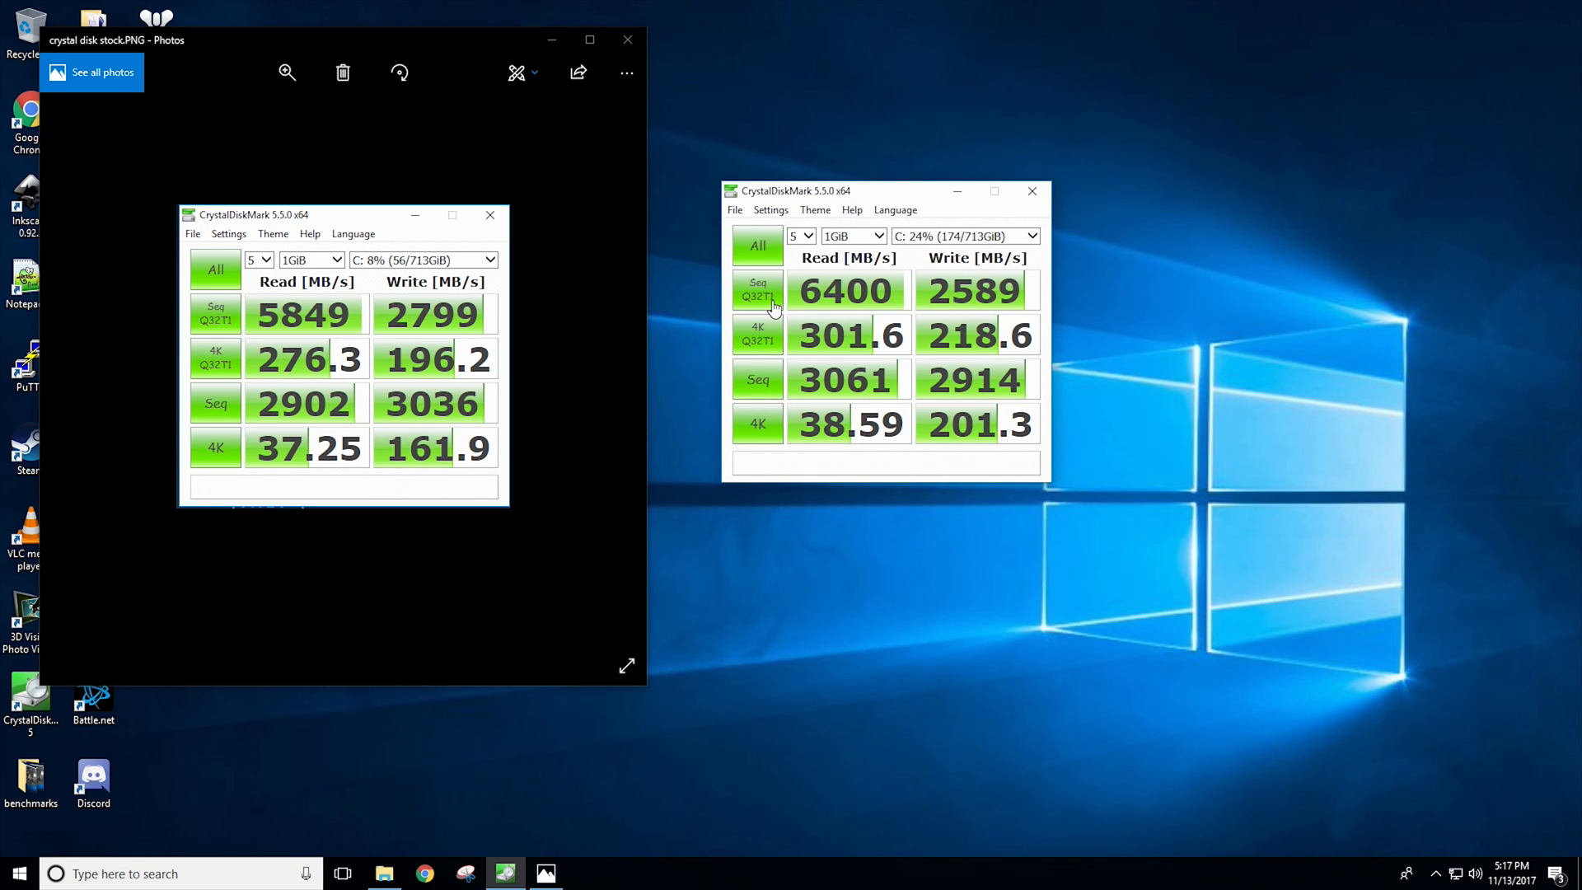
mouse_move(898, 295)
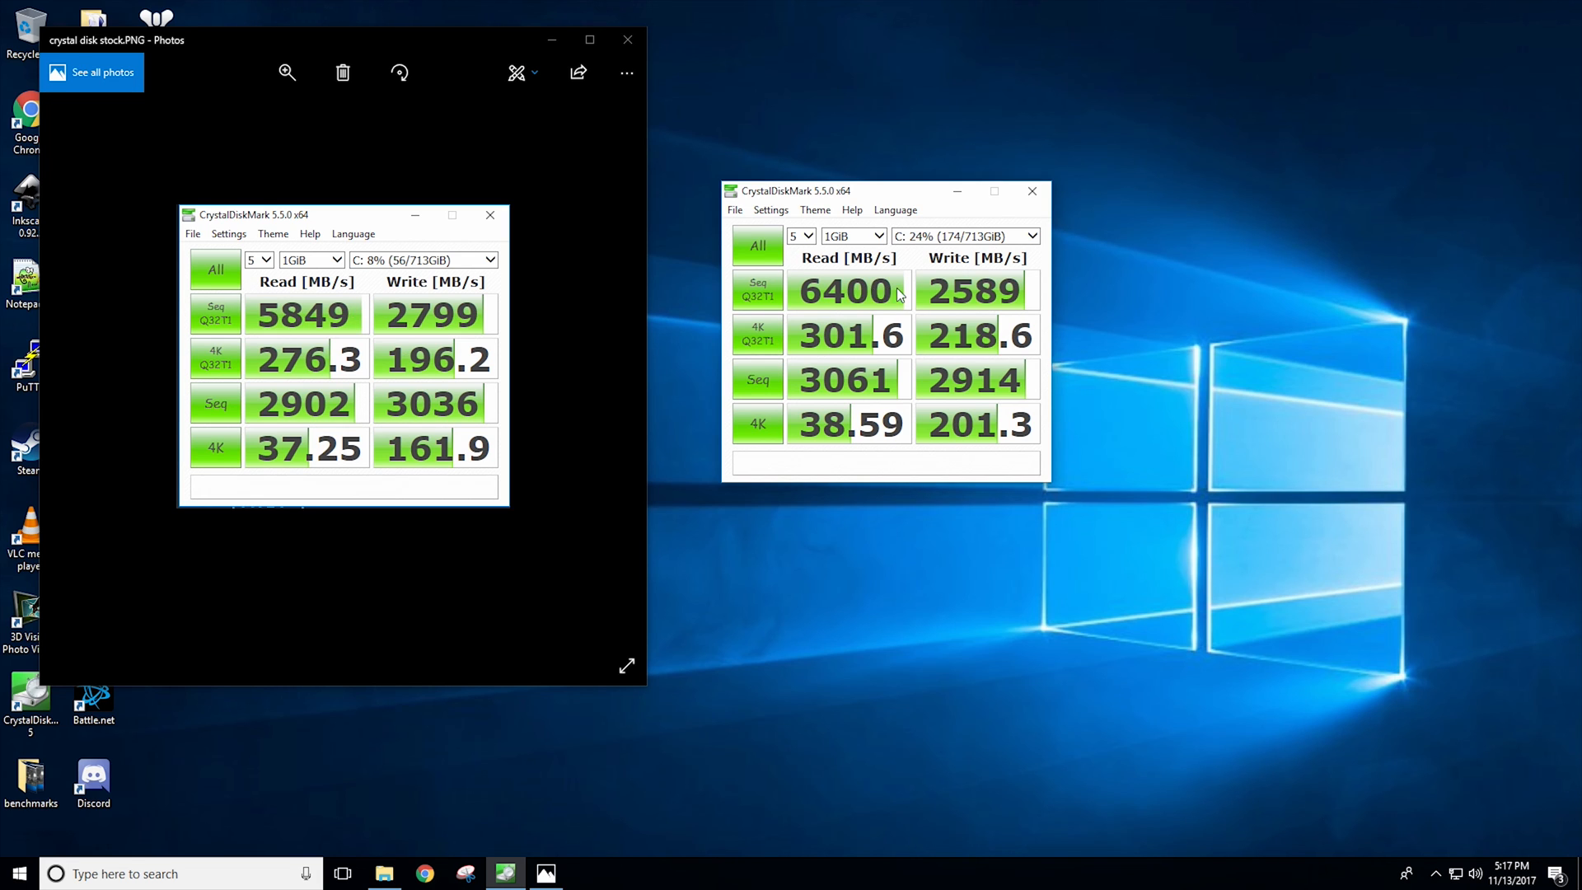
mouse_move(641, 306)
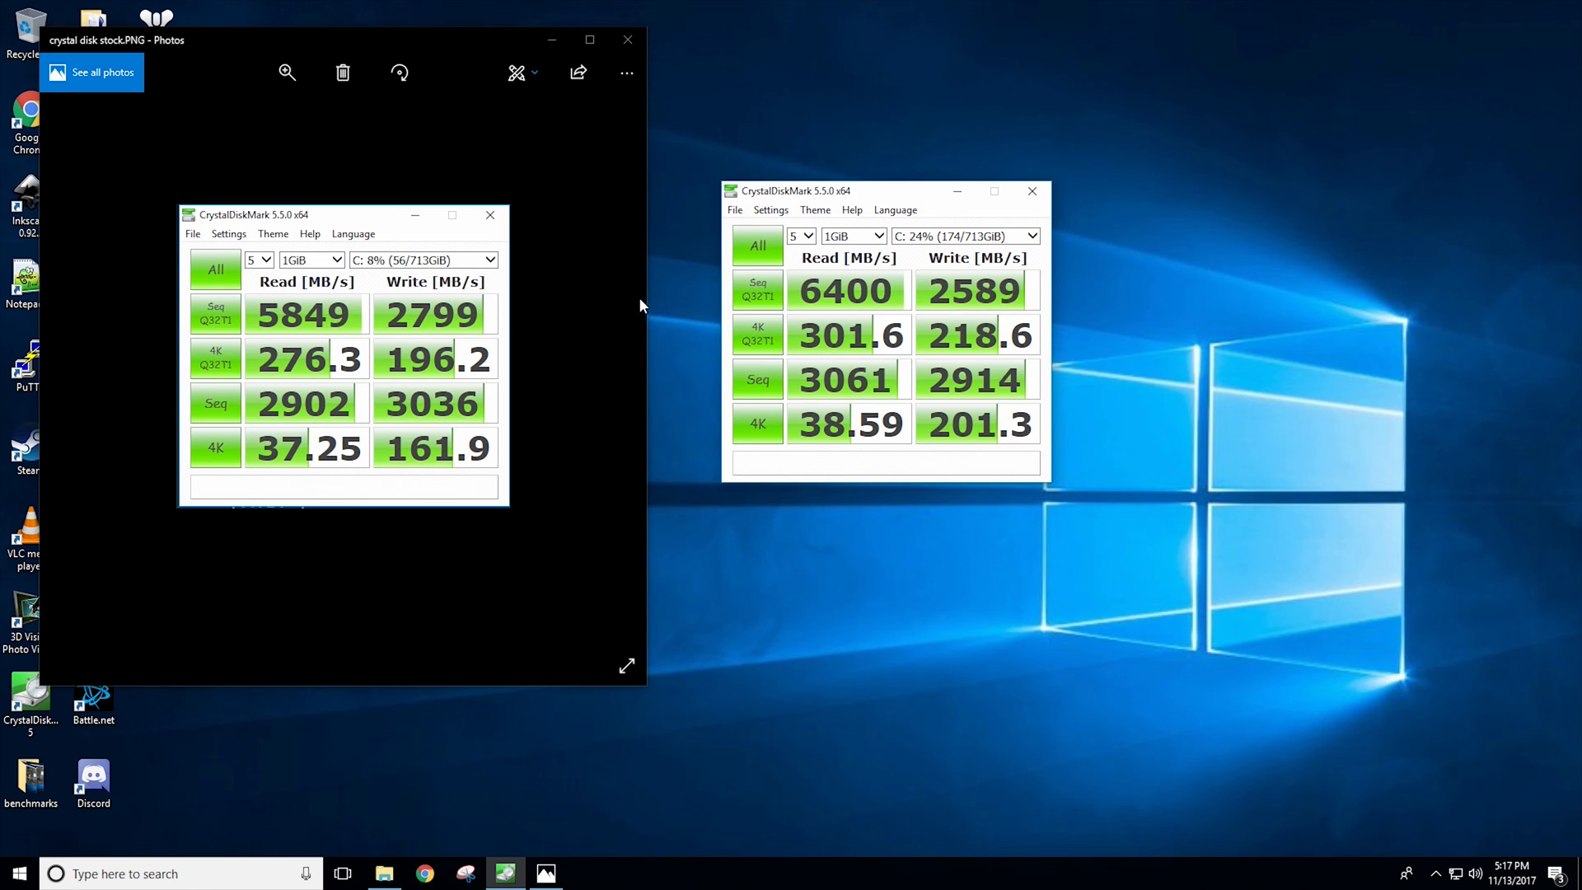
mouse_move(441, 331)
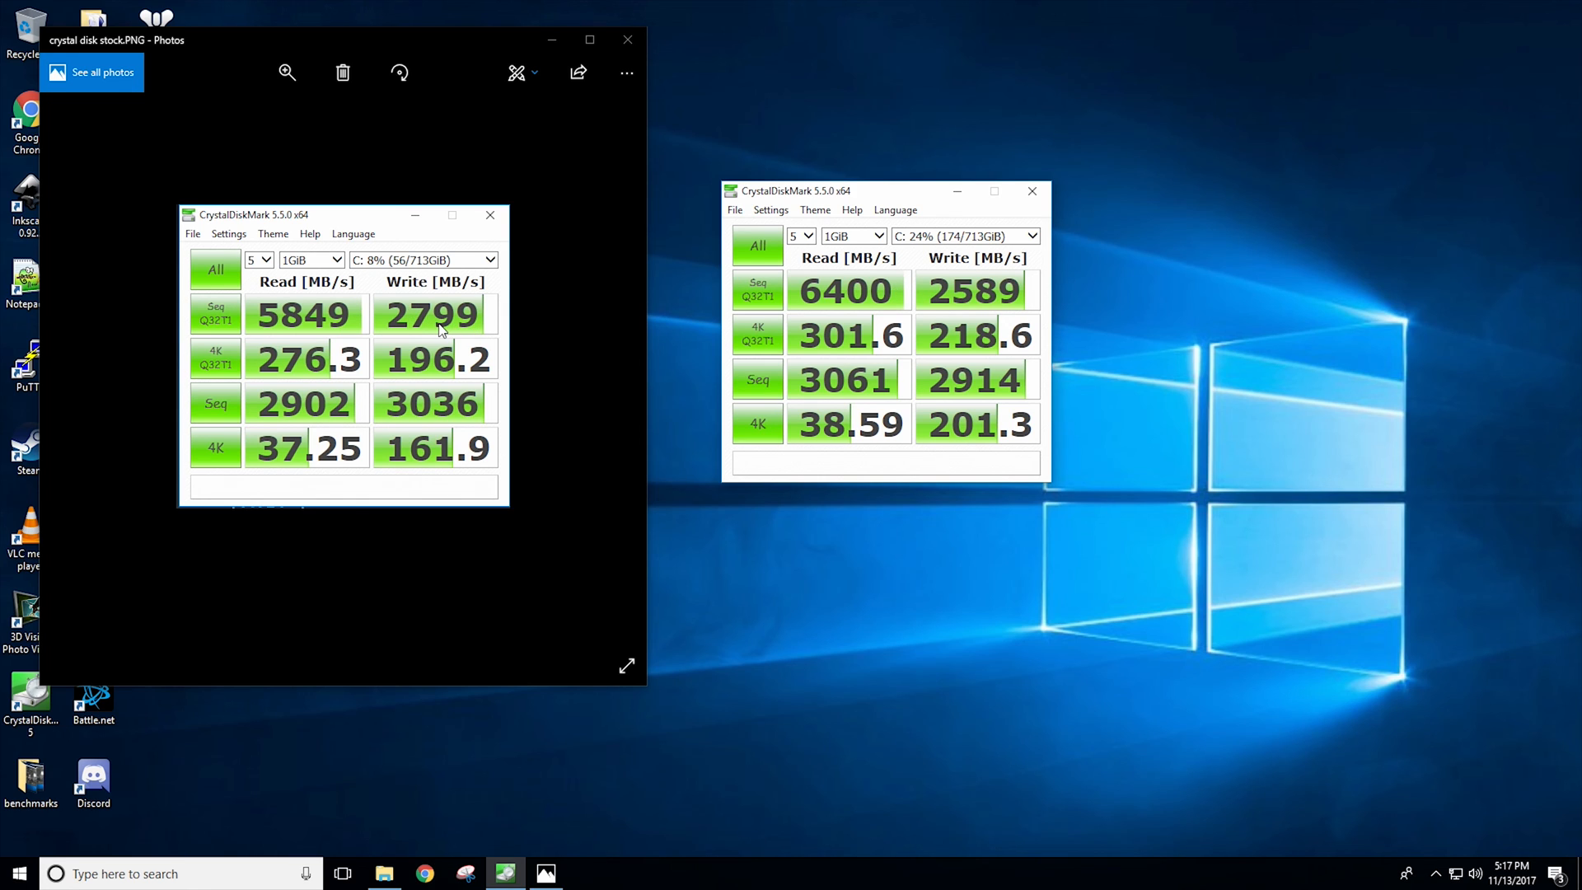
mouse_move(554, 351)
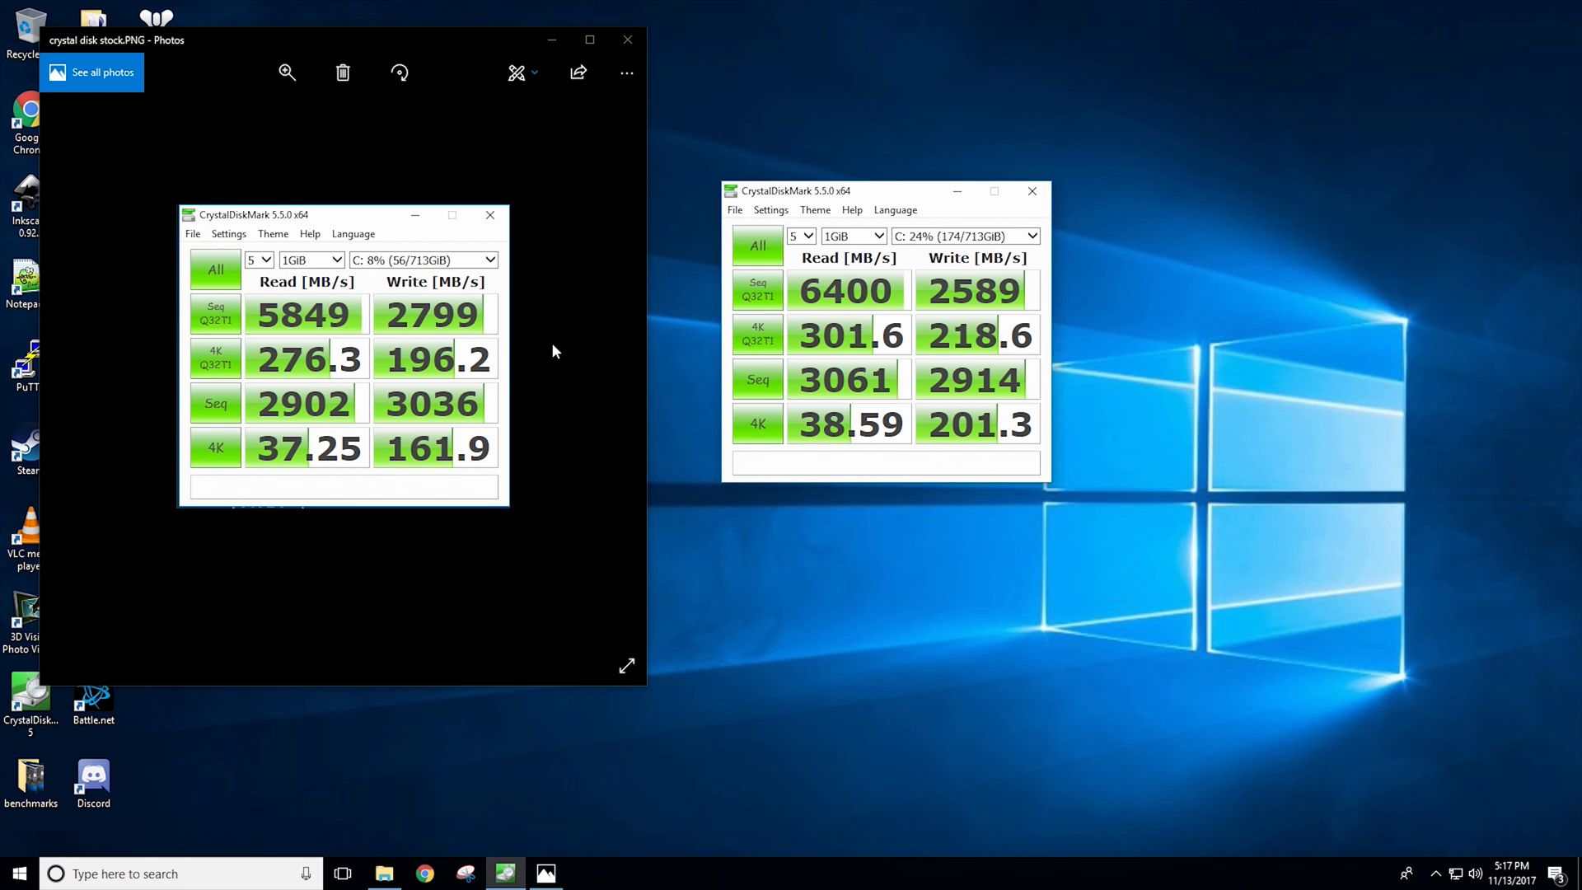
mouse_move(414, 324)
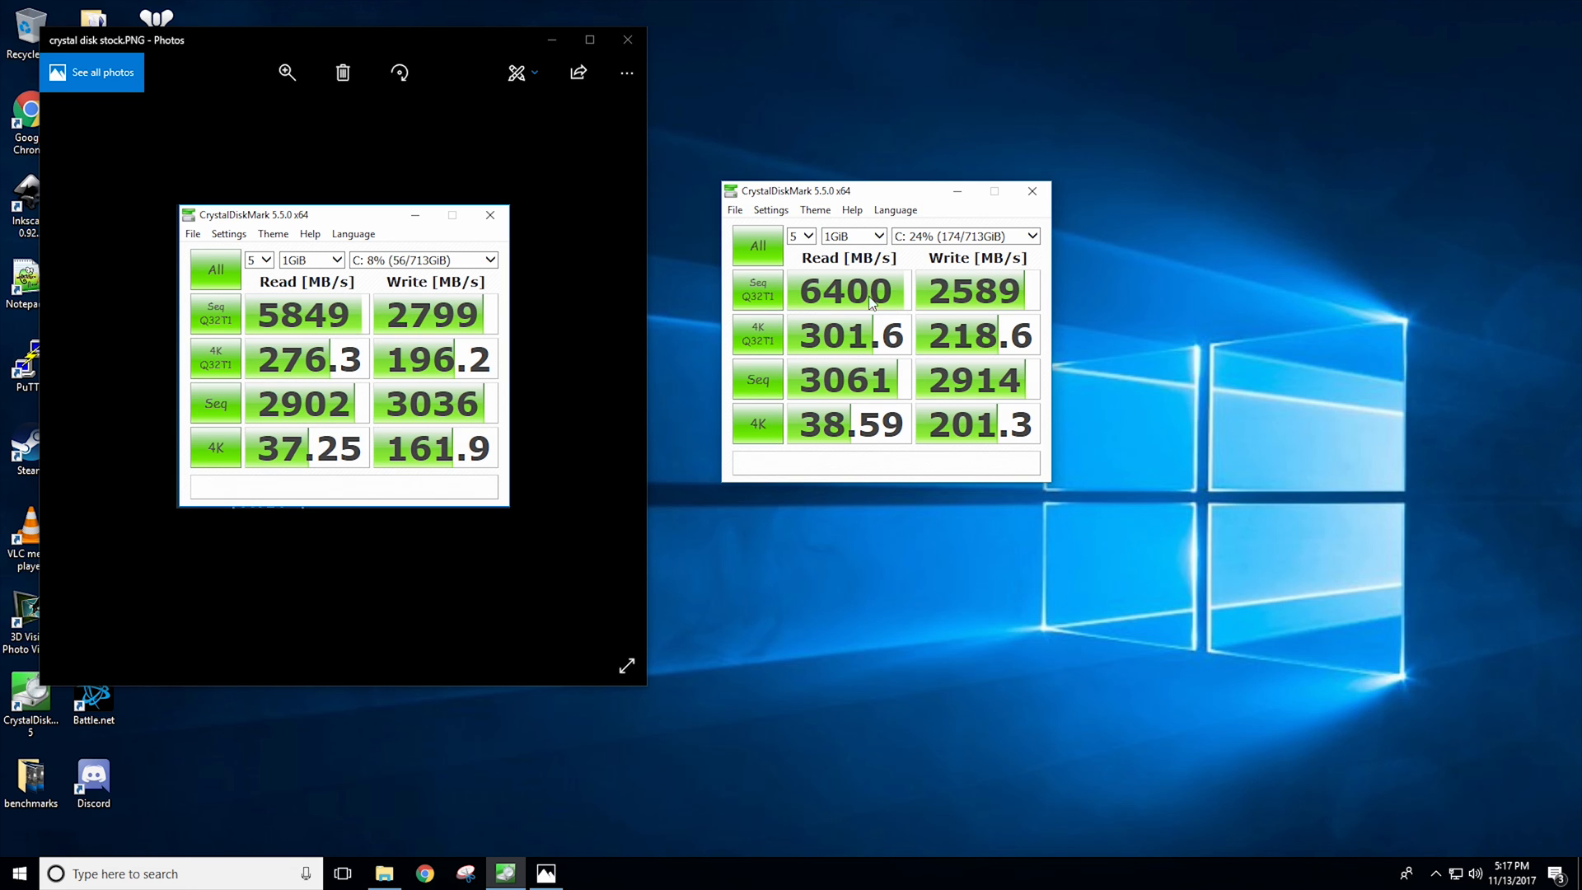
mouse_move(709, 512)
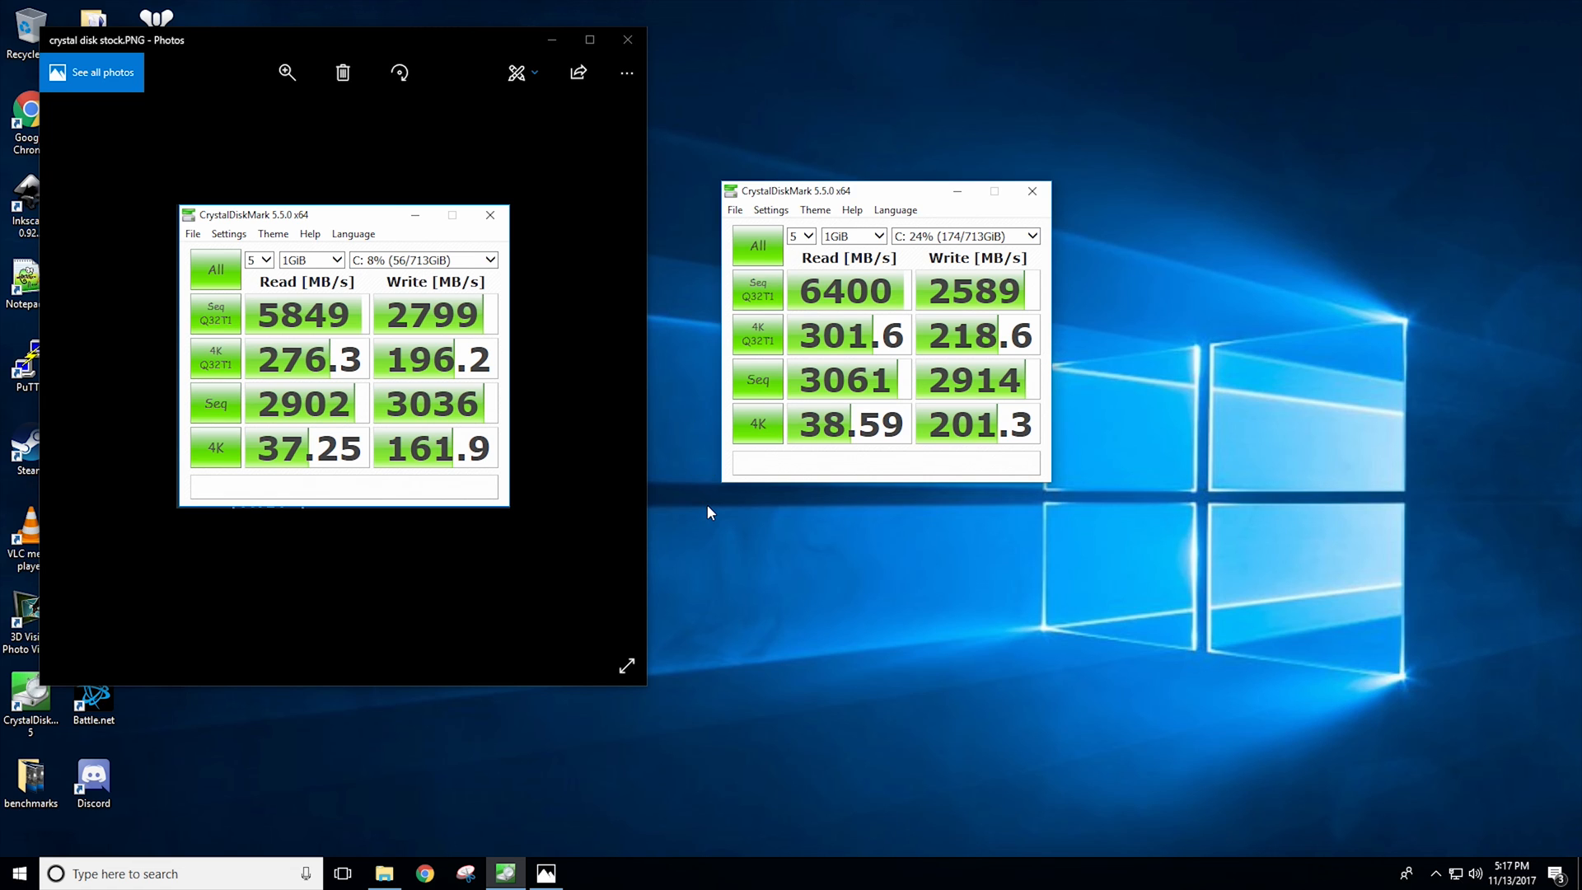
mouse_move(618, 367)
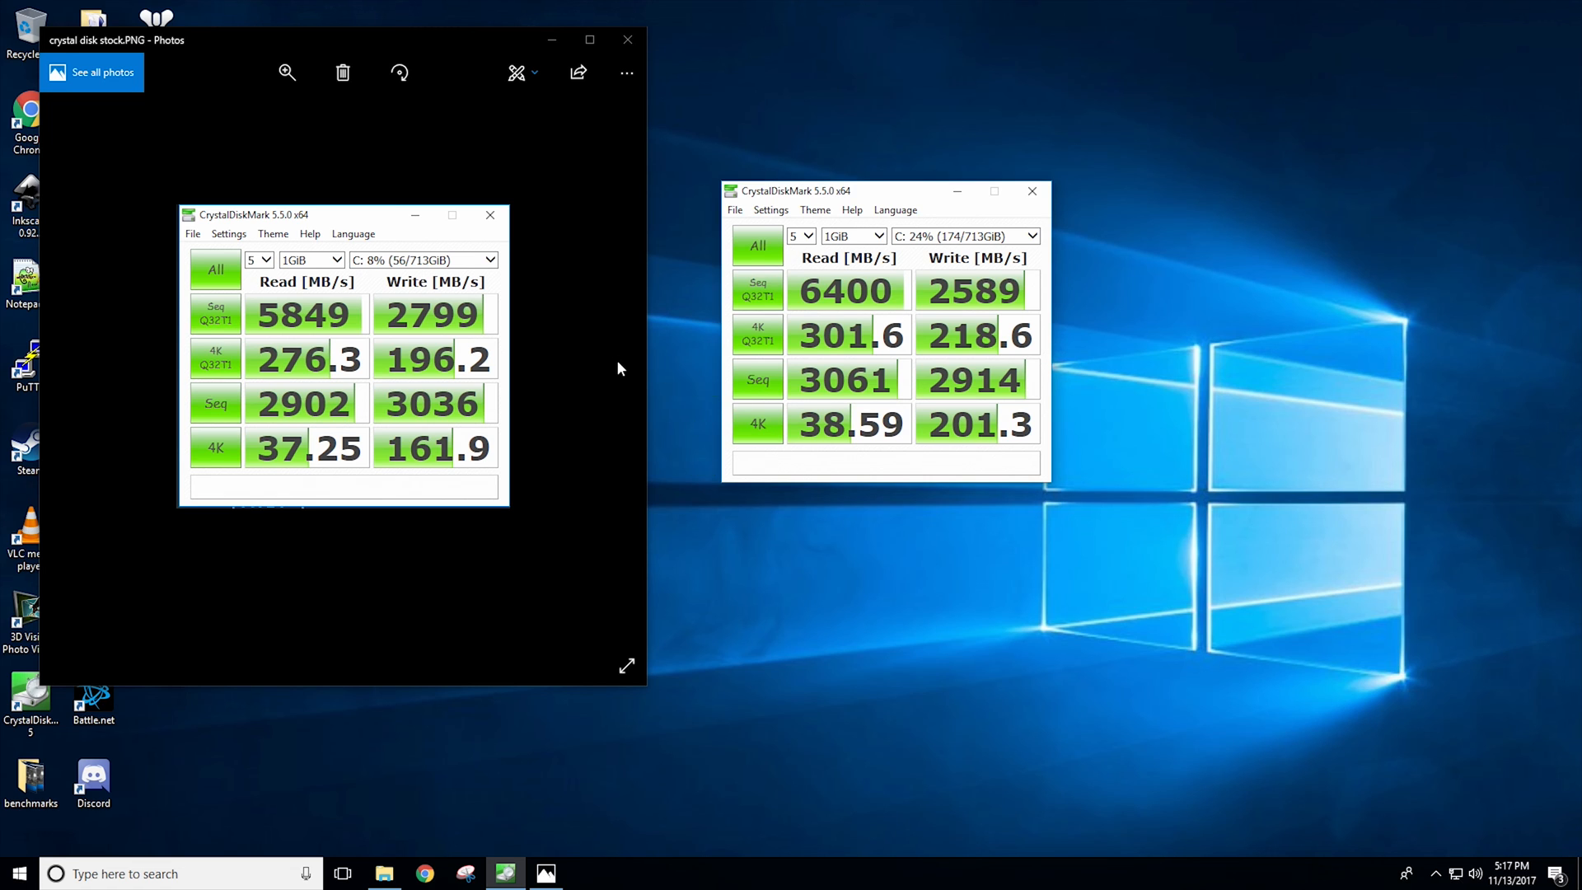
mouse_move(835, 303)
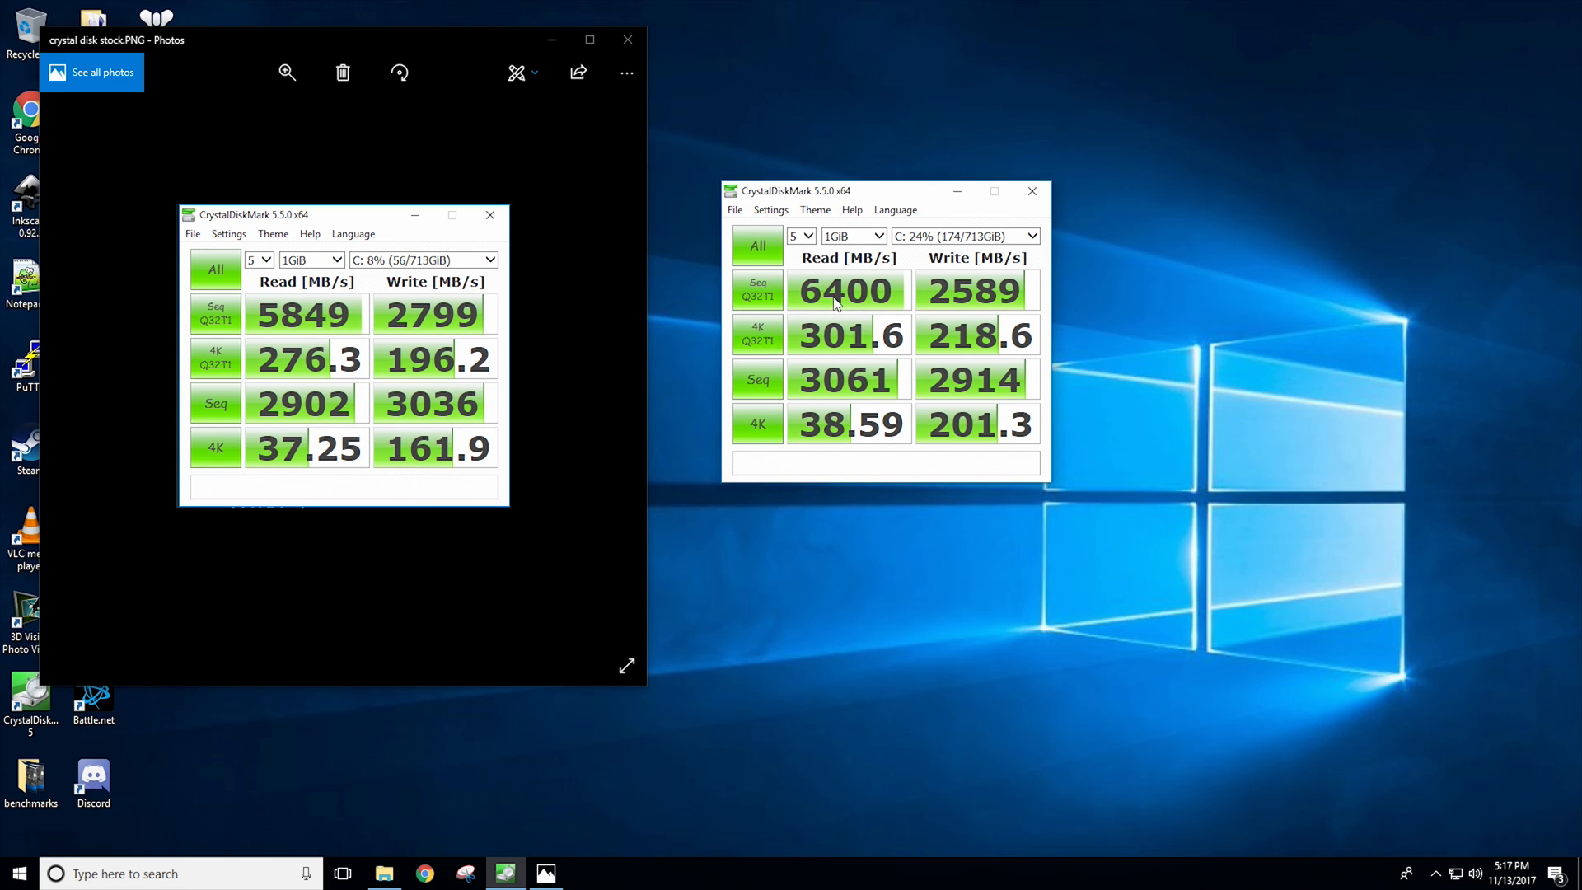
mouse_move(1032, 270)
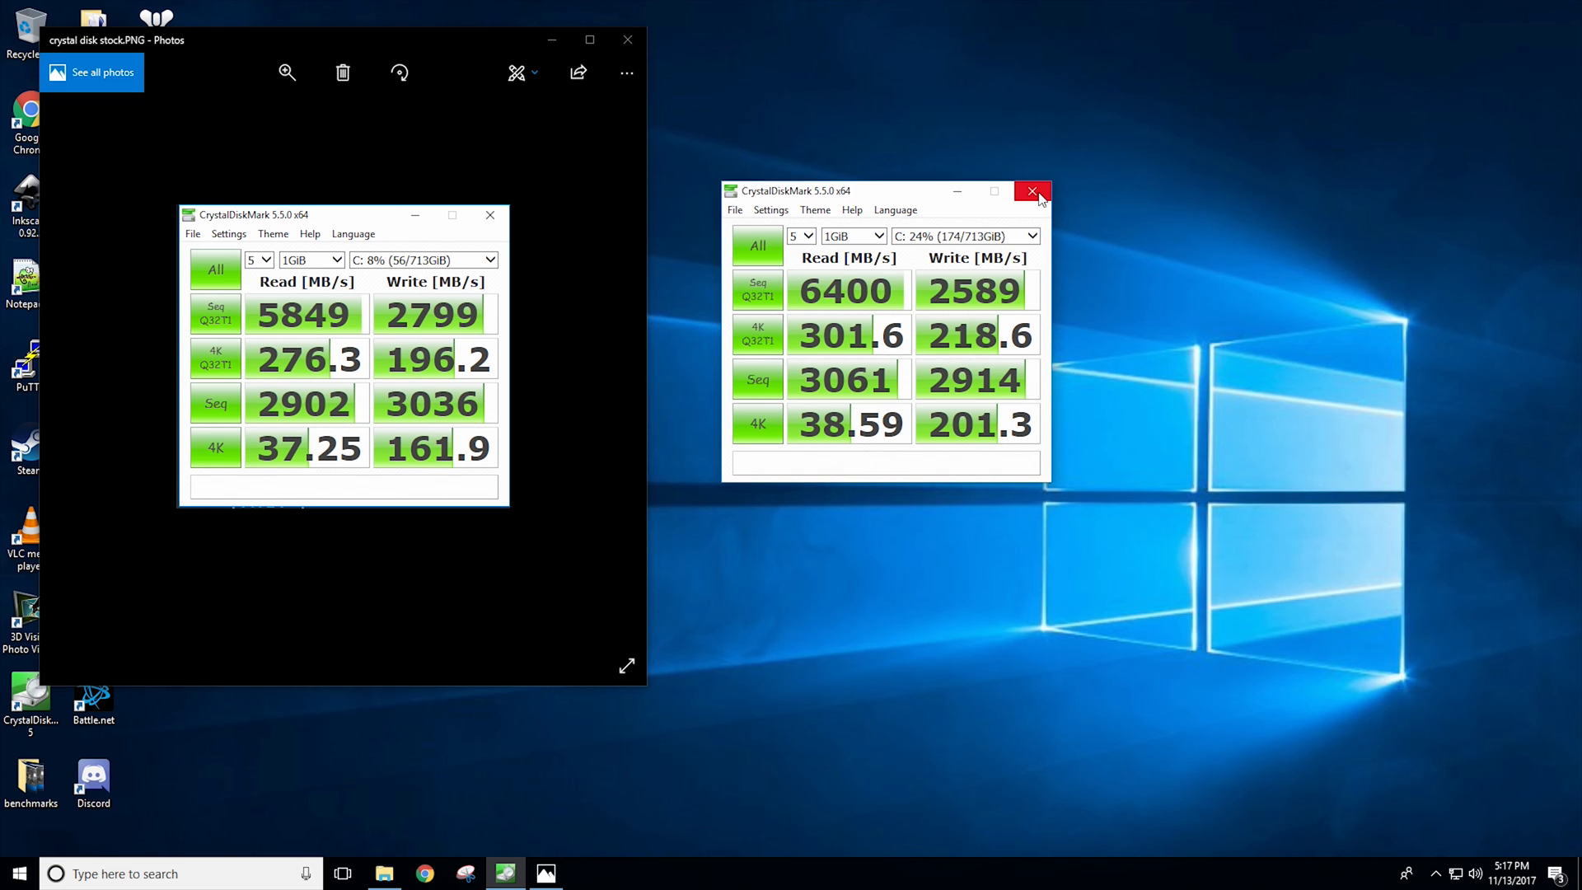
Close CrystalDiskMark, view the atto stock screenshot from the benchmarks folder in Photos, then close it.
click(1031, 191)
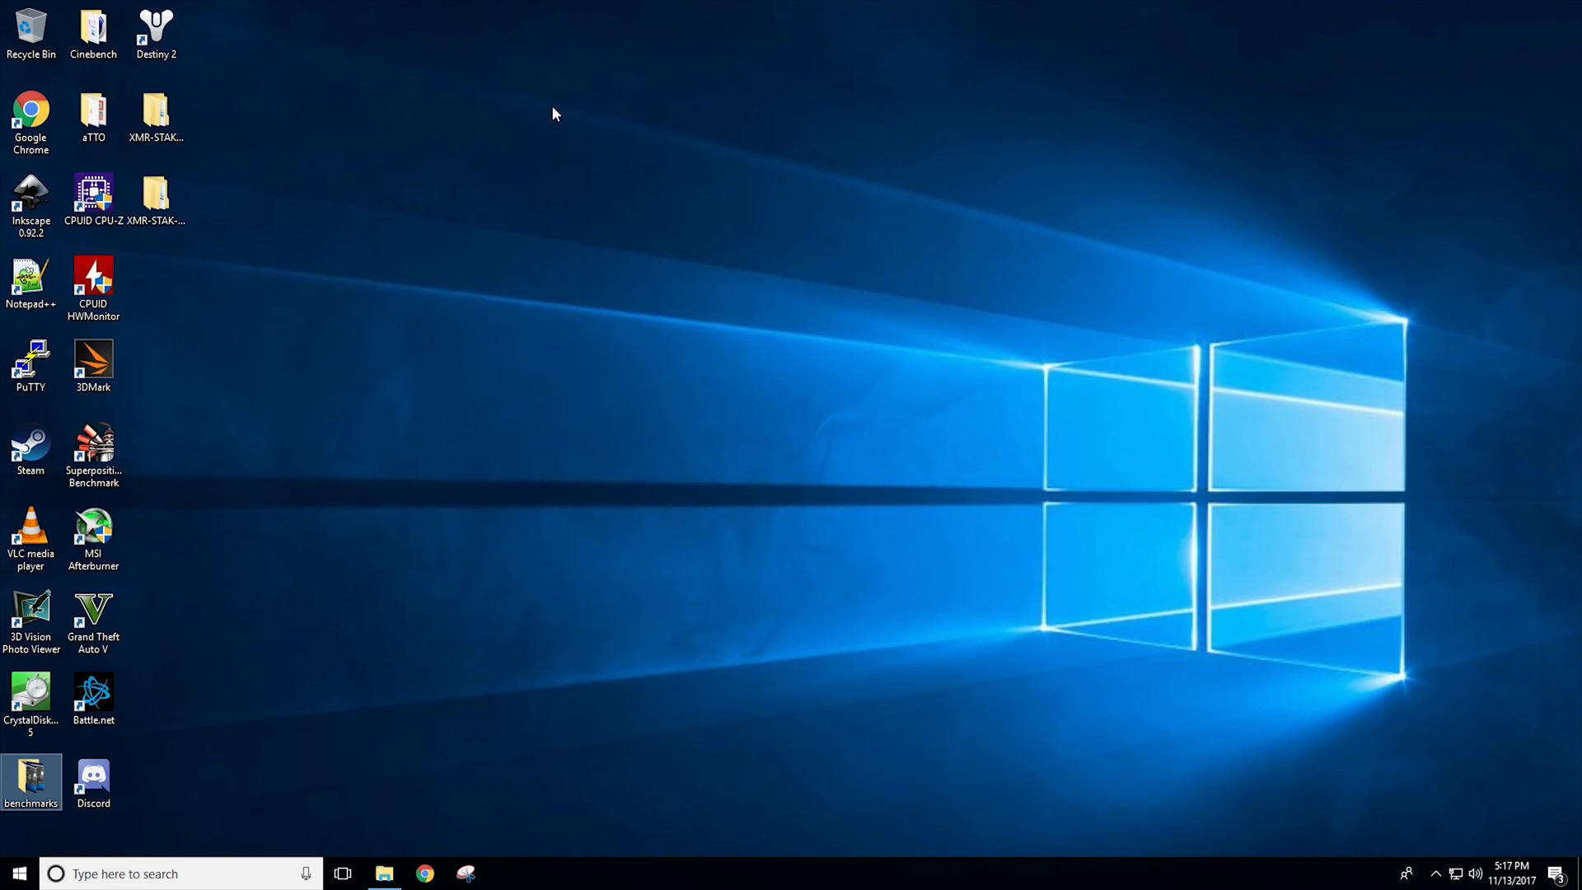
double_click(29, 781)
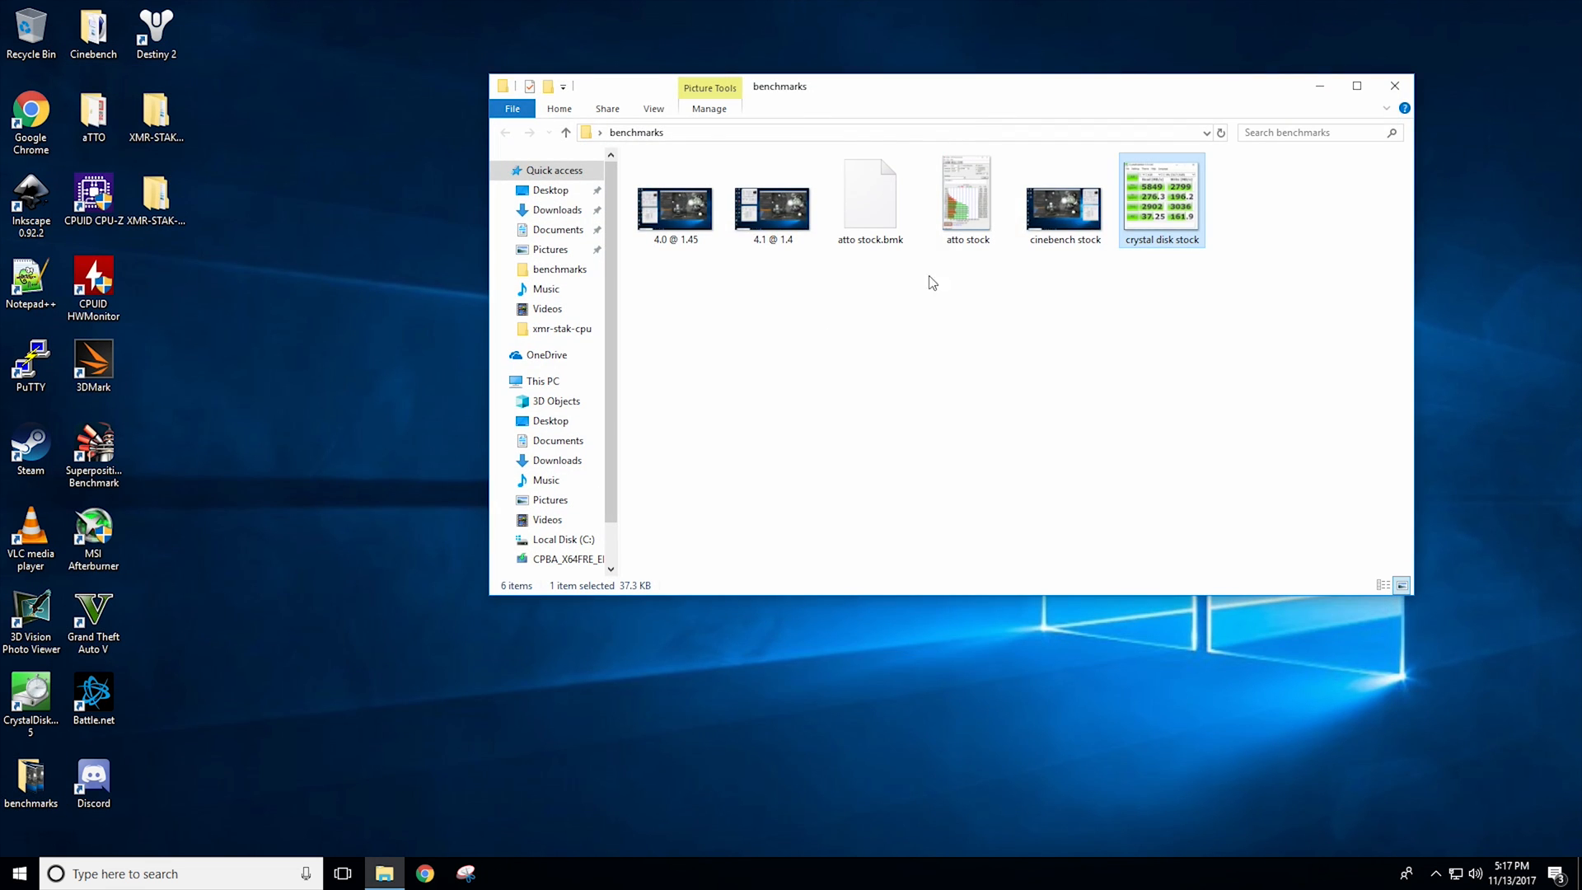
double_click(965, 193)
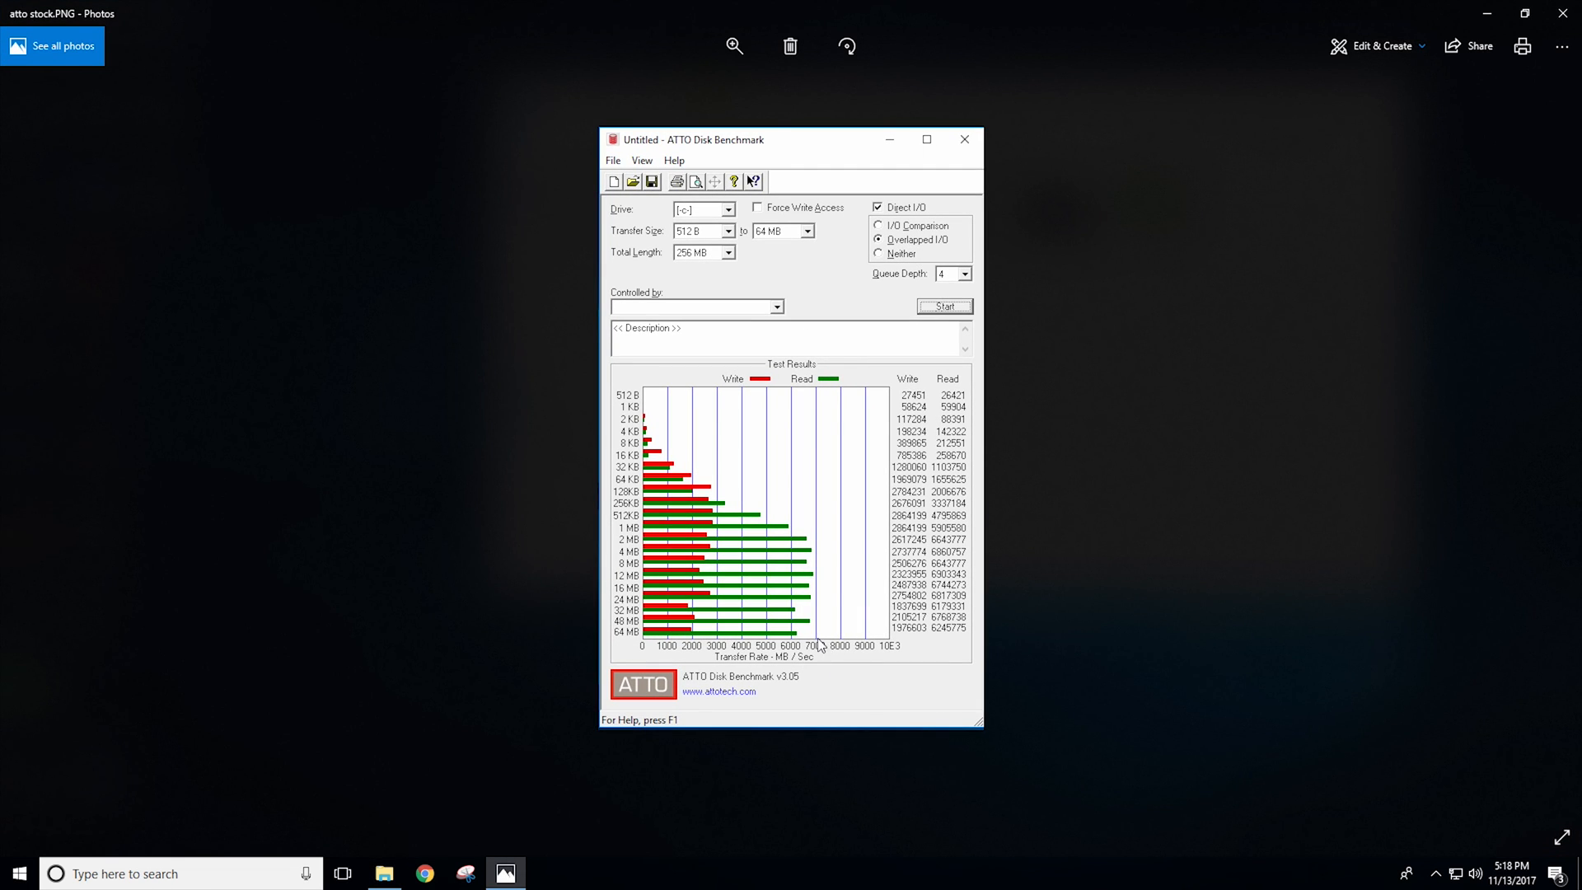
mouse_move(936, 659)
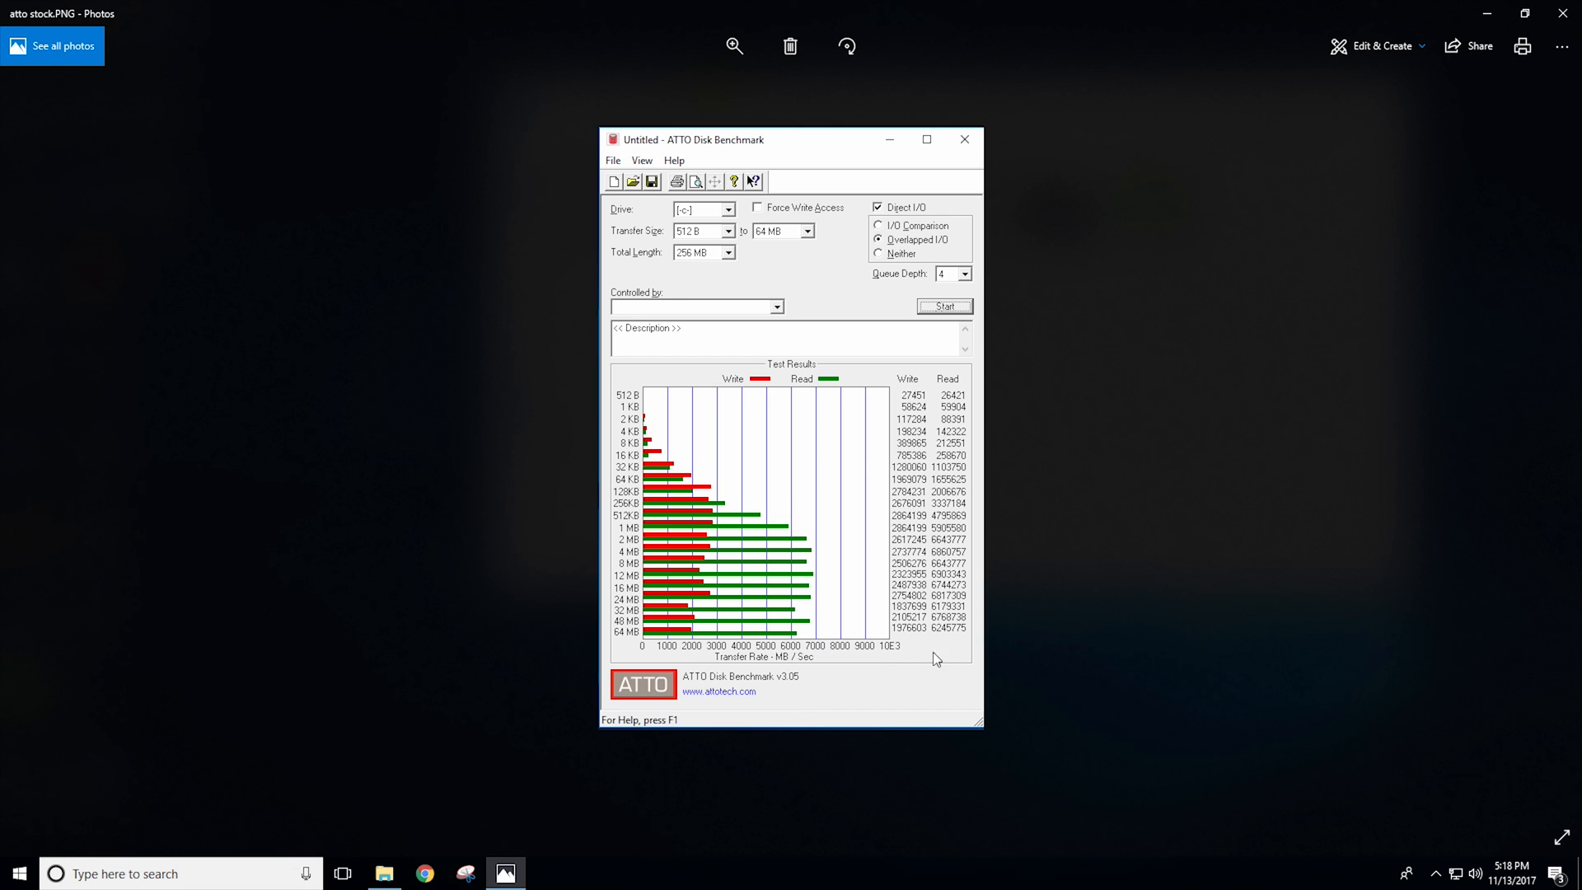
mouse_move(972, 239)
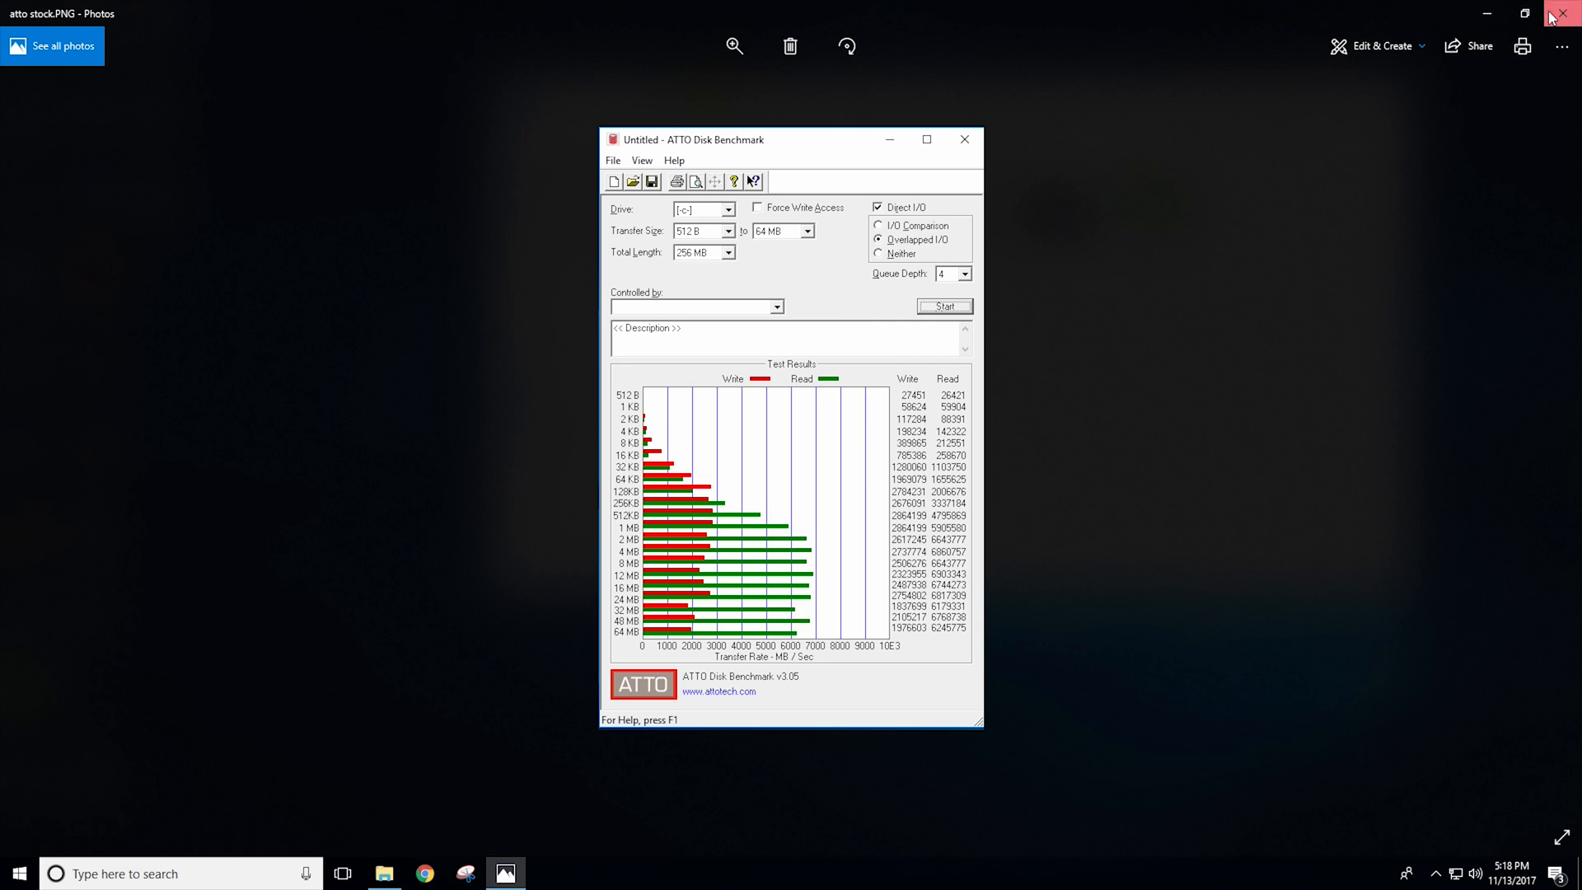
click(1569, 13)
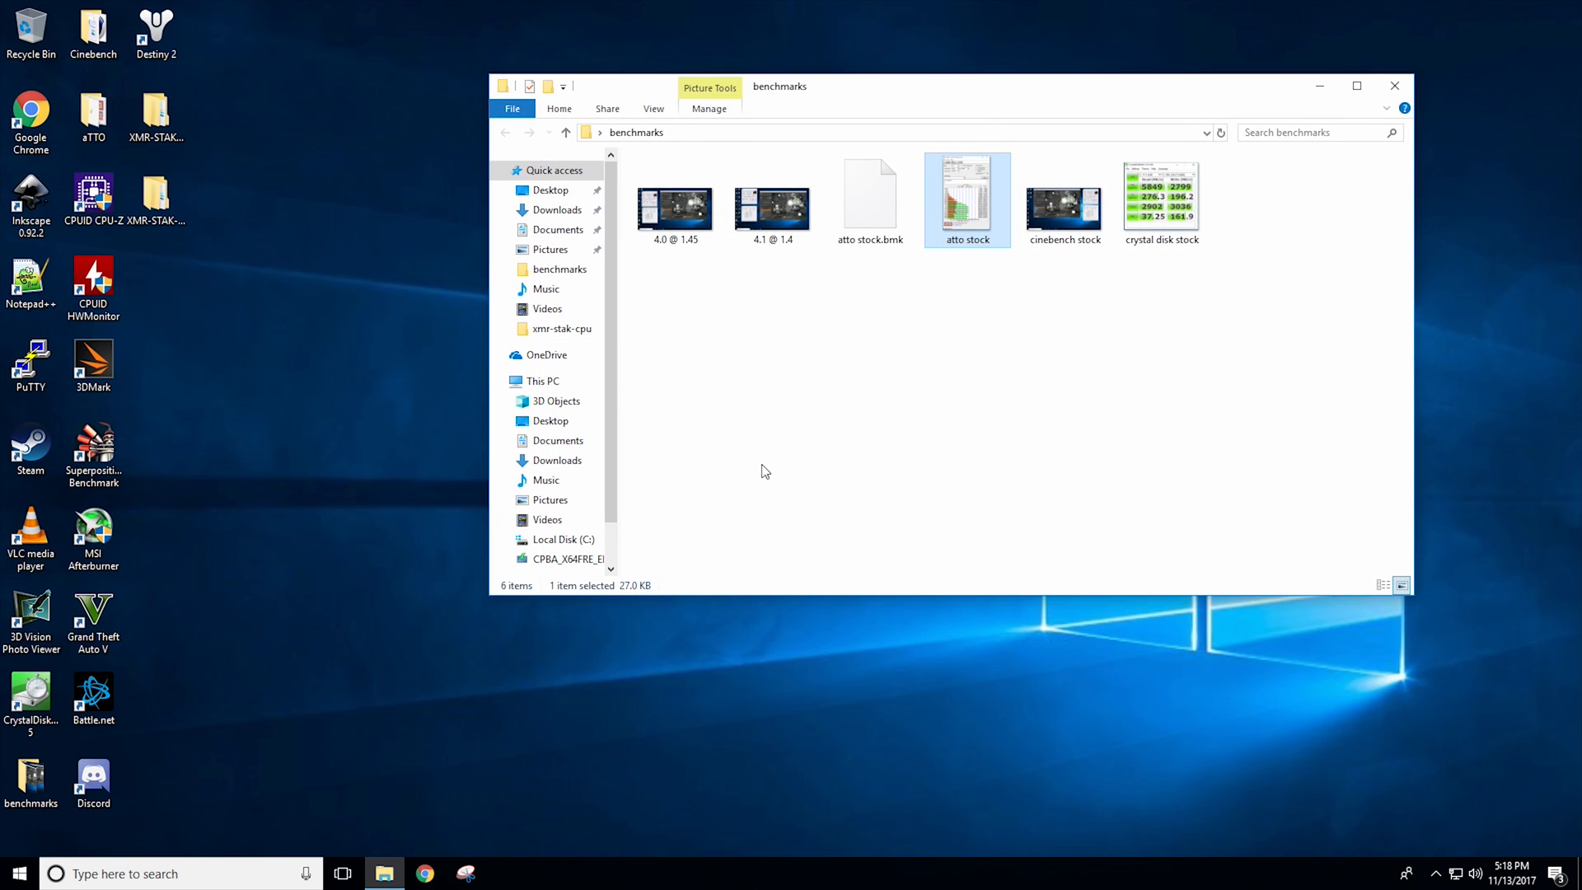